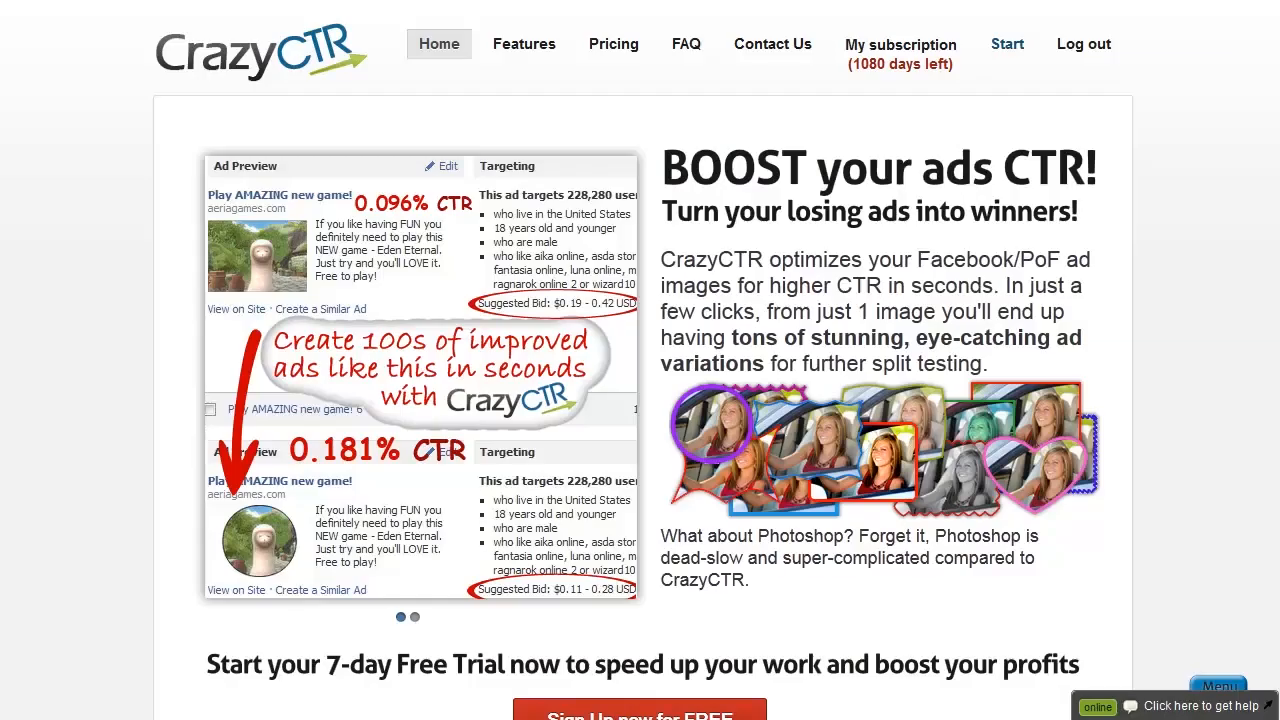
Advance the home page slideshow to the 'Gather images ULTRA-fast' slide about cropping and resizing
click(412, 616)
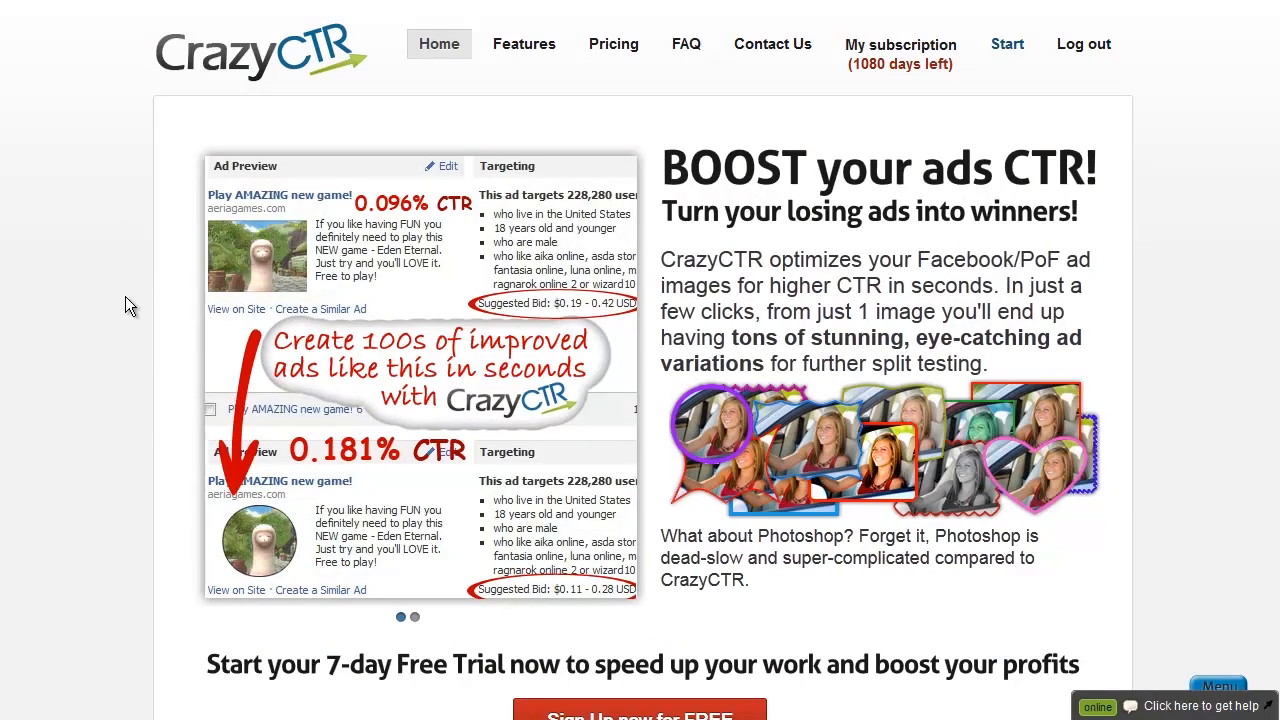
mouse_move(148, 304)
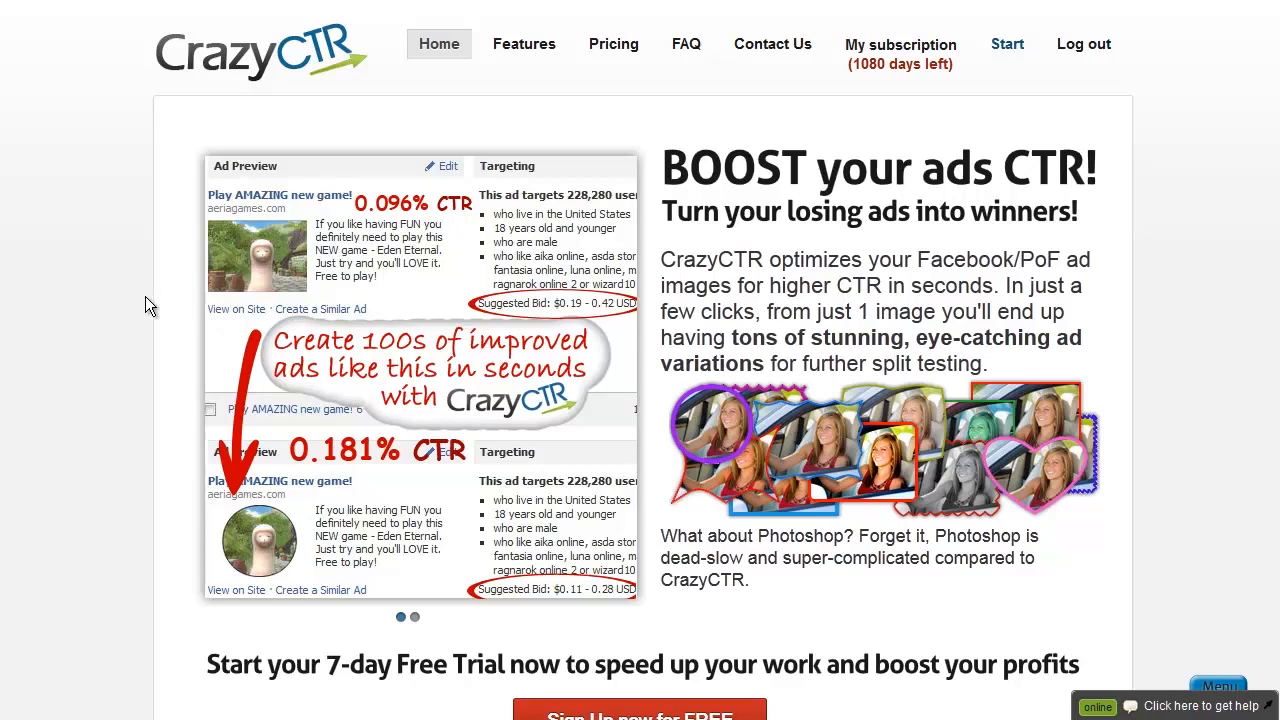
mouse_move(944, 8)
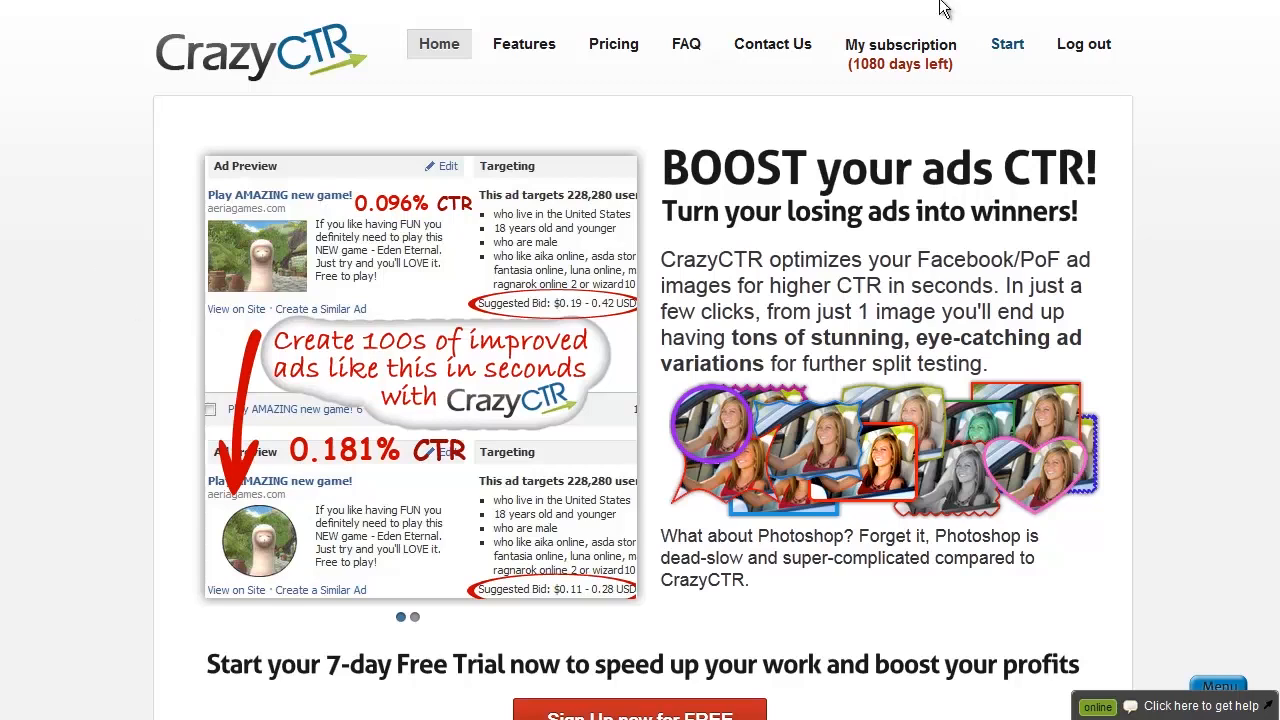
click(414, 616)
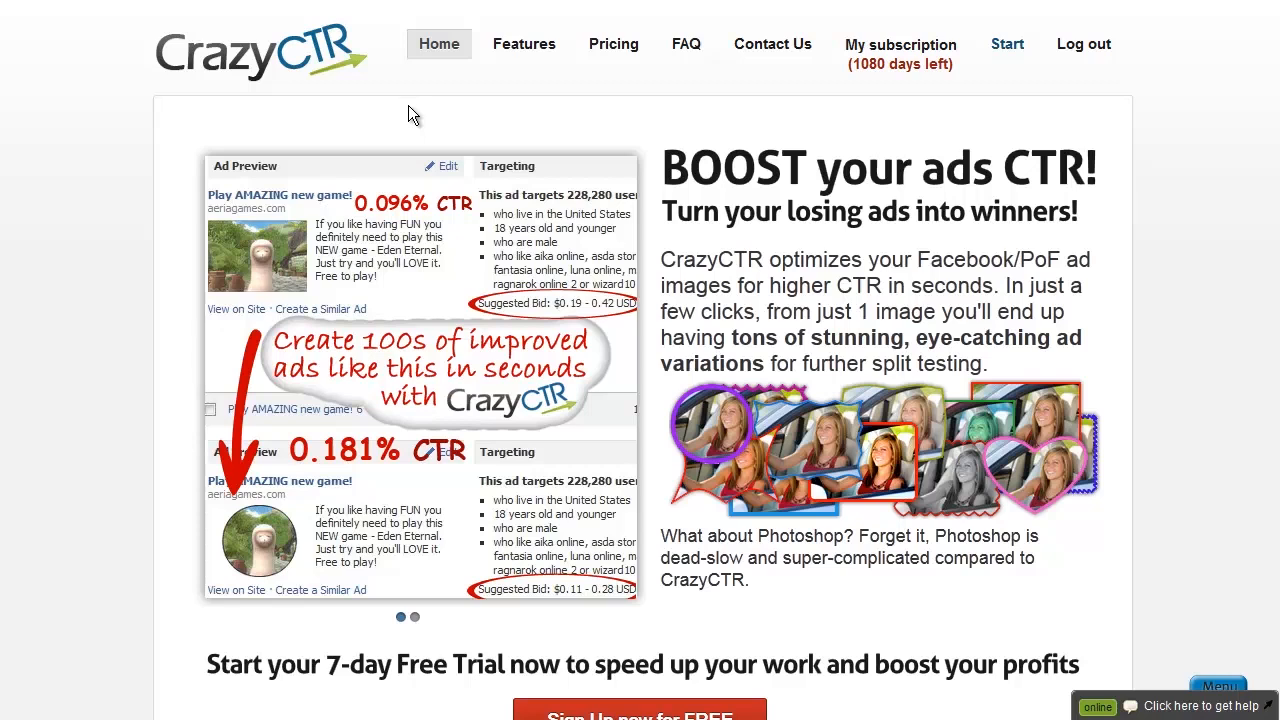
mouse_move(330, 100)
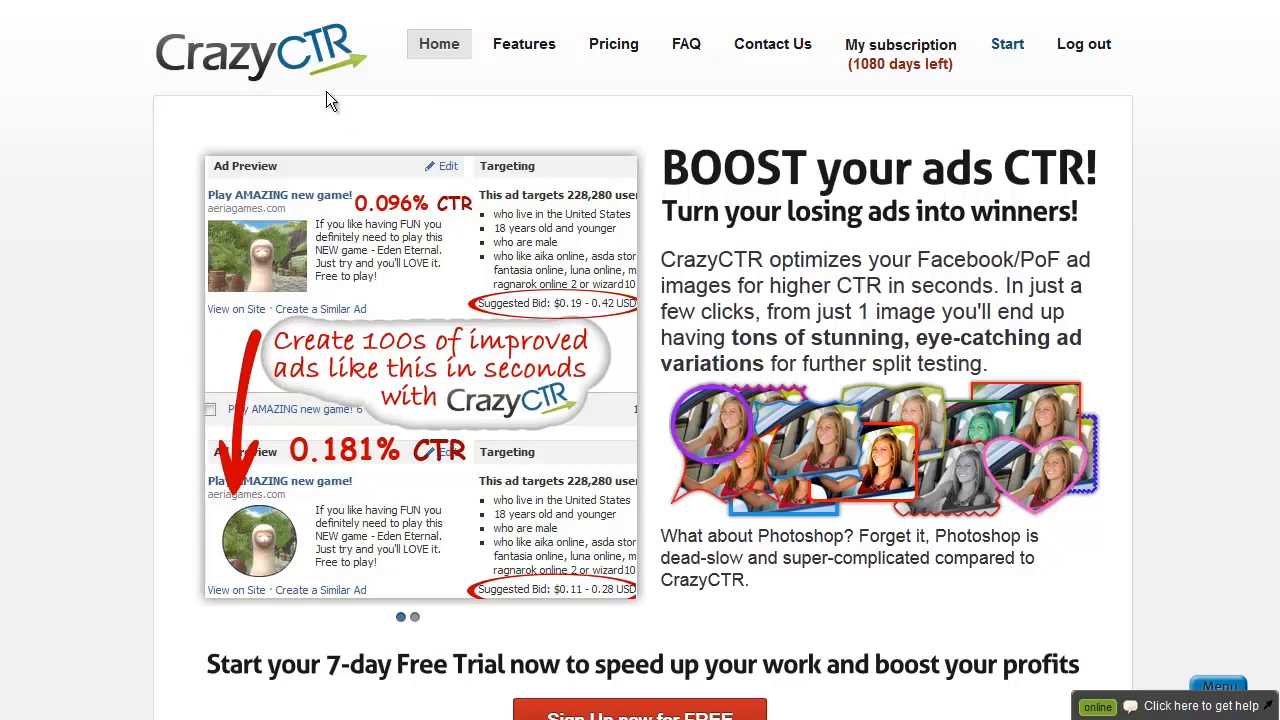
click(412, 616)
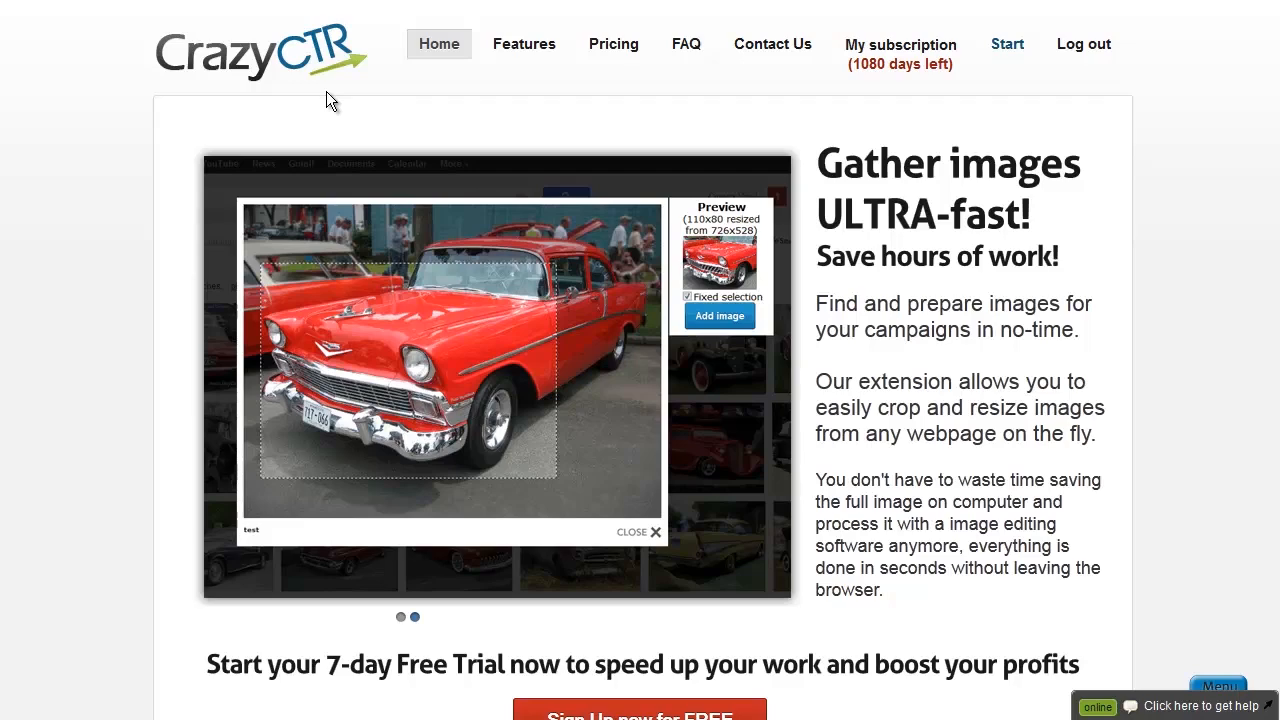
click(400, 616)
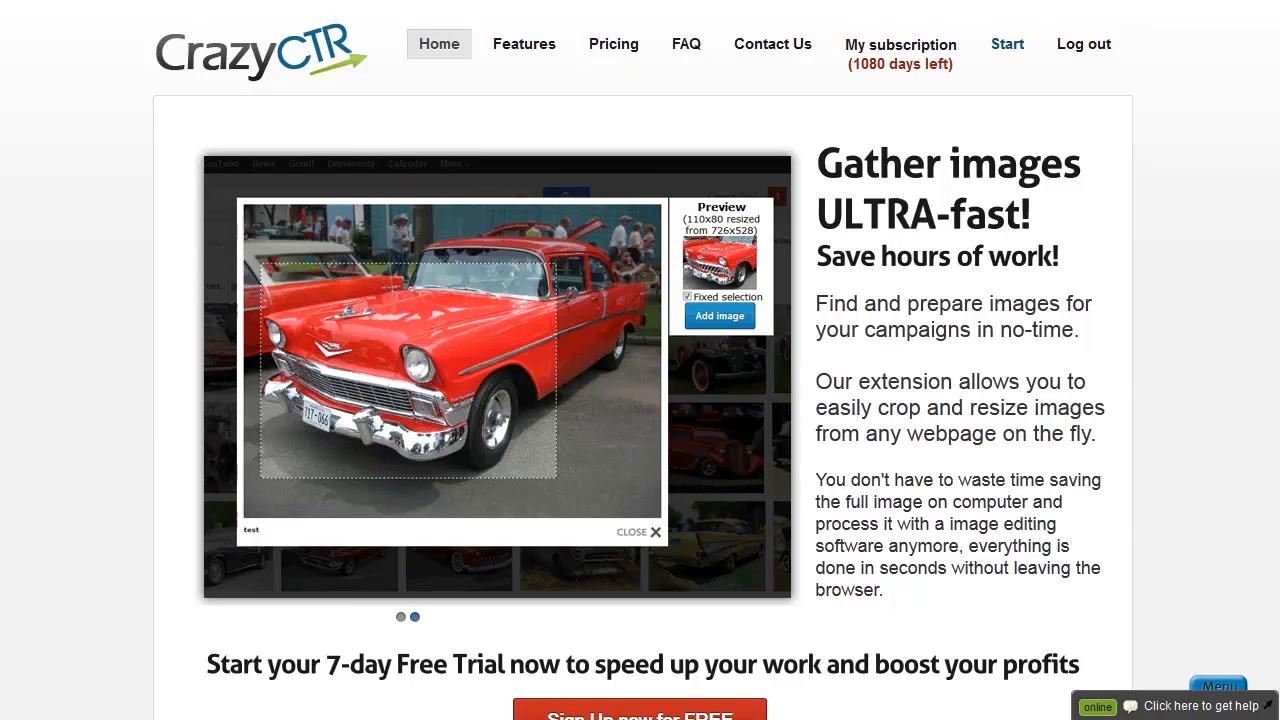
Go to the Let's Start page asking whether to gather, tweak, or browse images
scroll(down, 3)
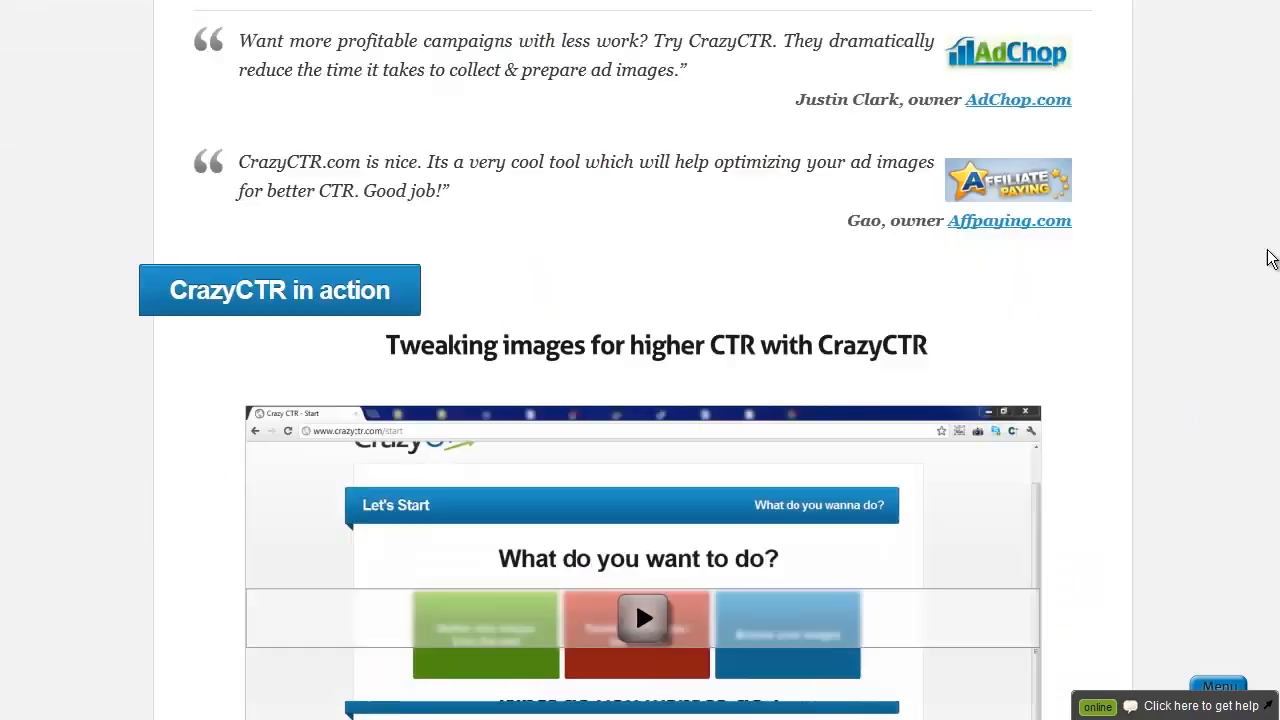
click(1006, 44)
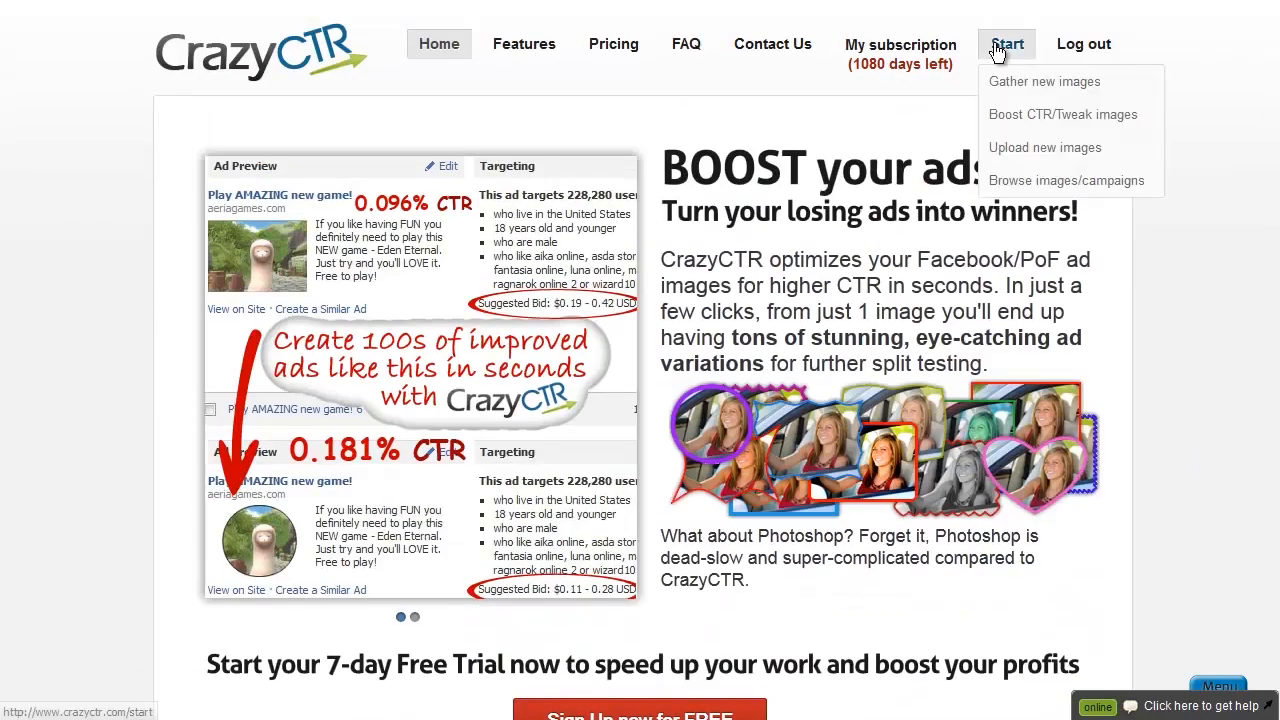
click(1006, 44)
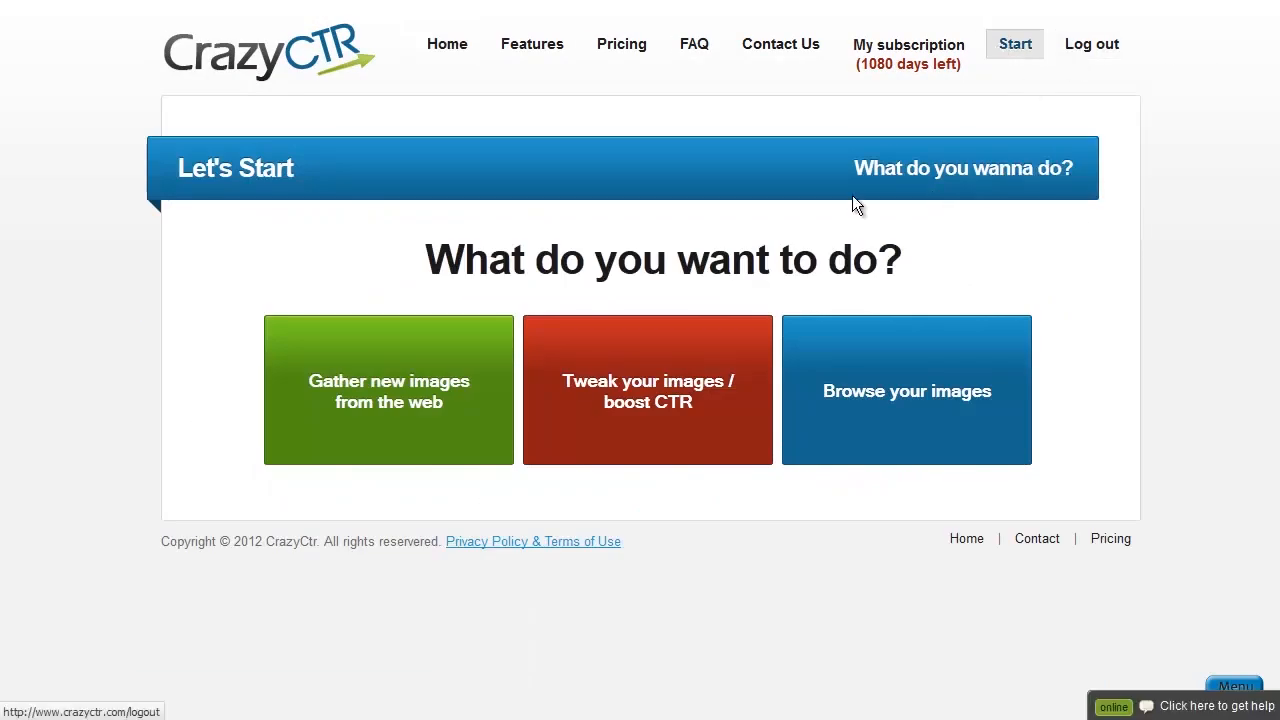
mouse_move(308, 274)
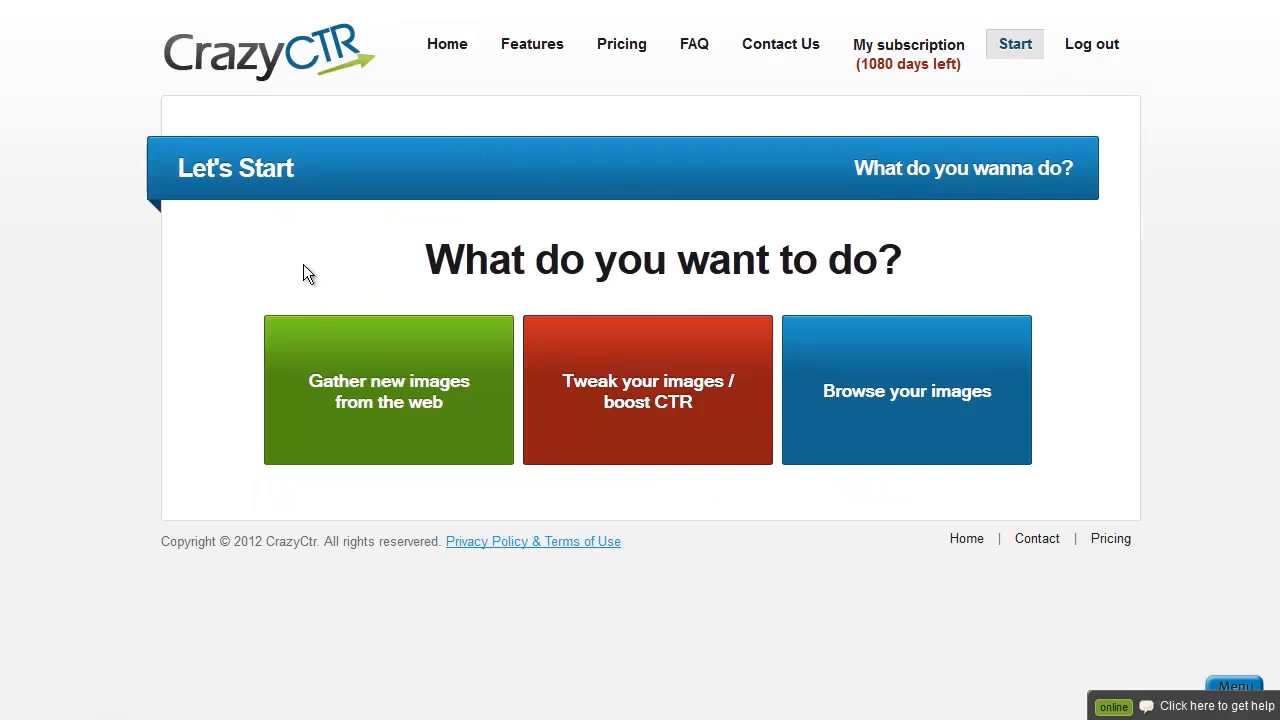
mouse_move(396, 224)
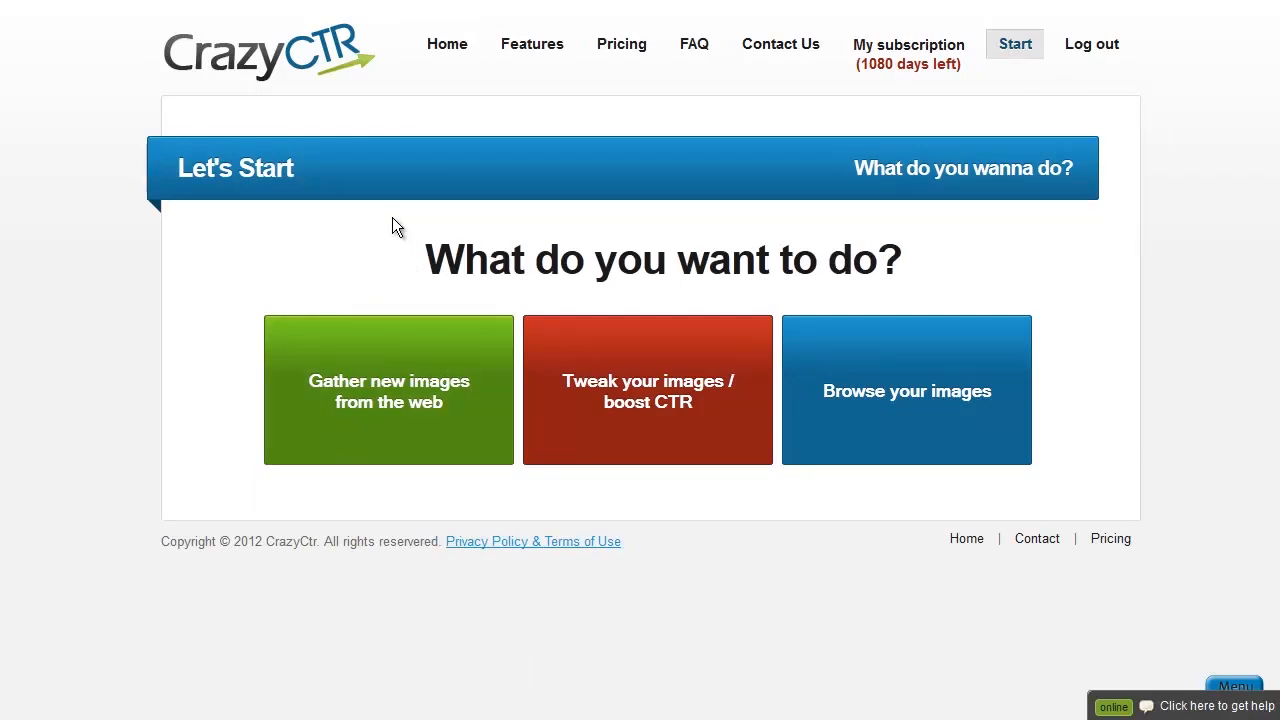
mouse_move(260, 516)
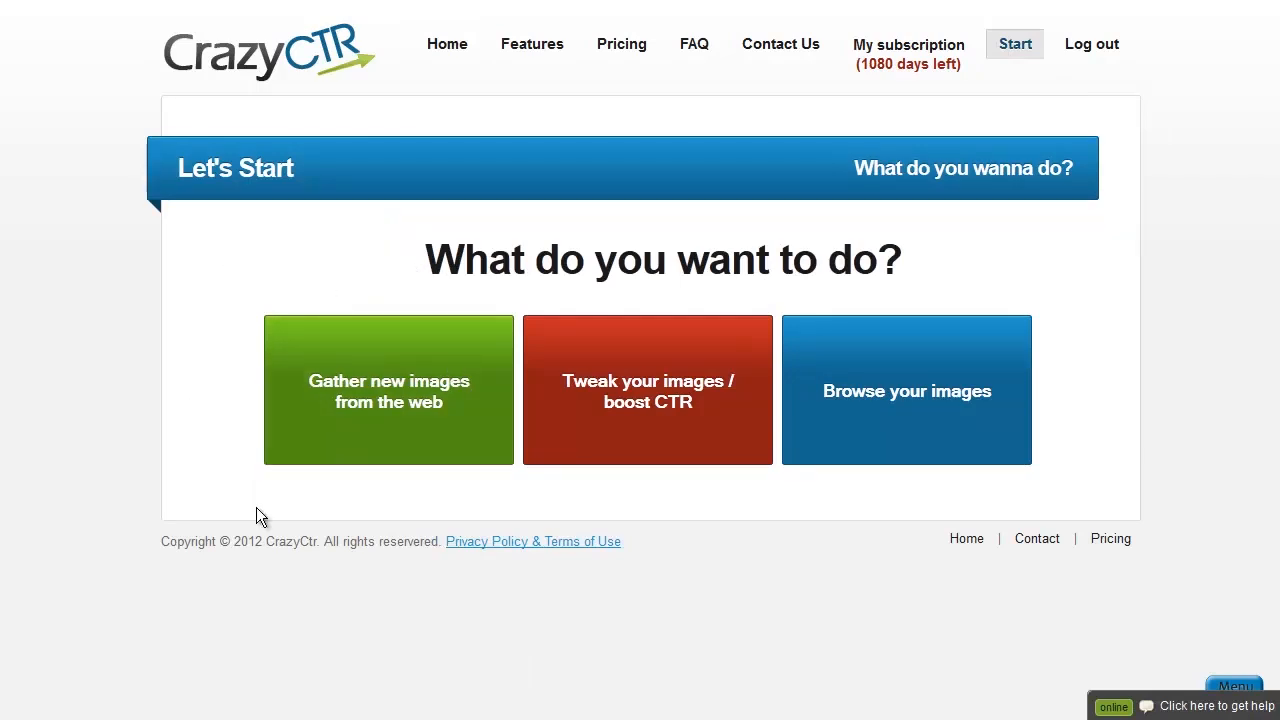
mouse_move(230, 468)
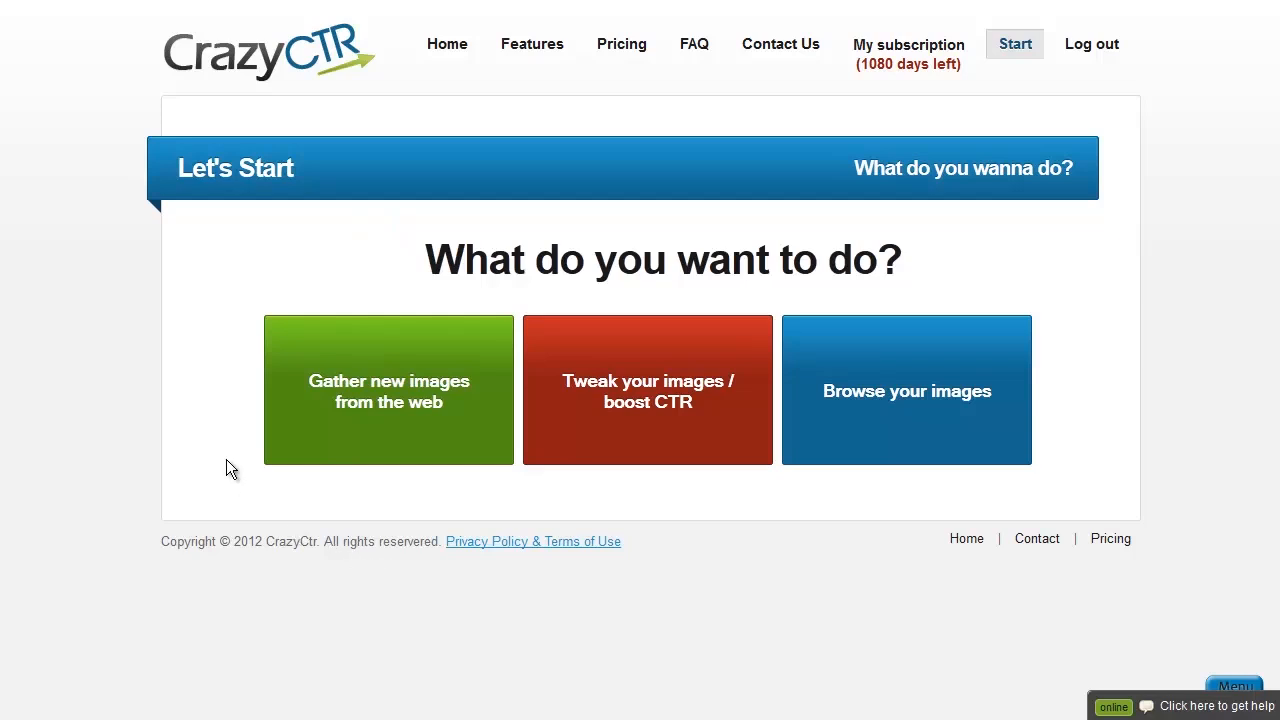
mouse_move(358, 274)
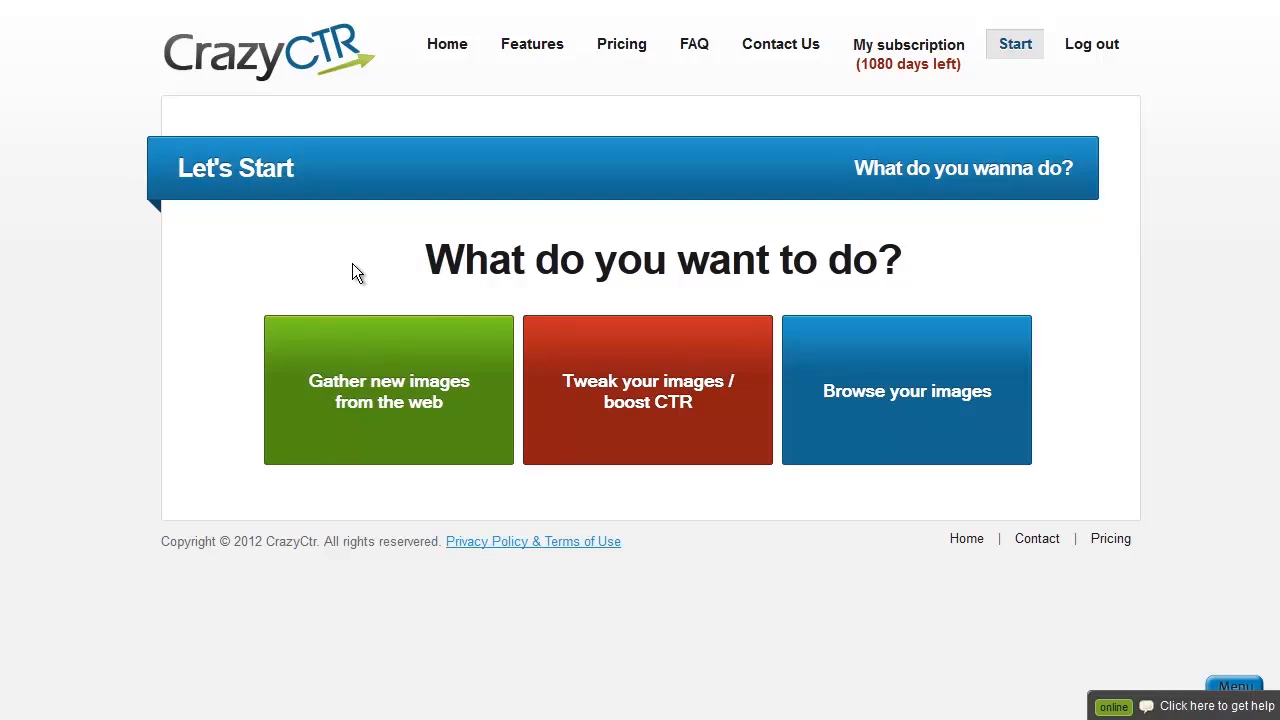
mouse_move(416, 236)
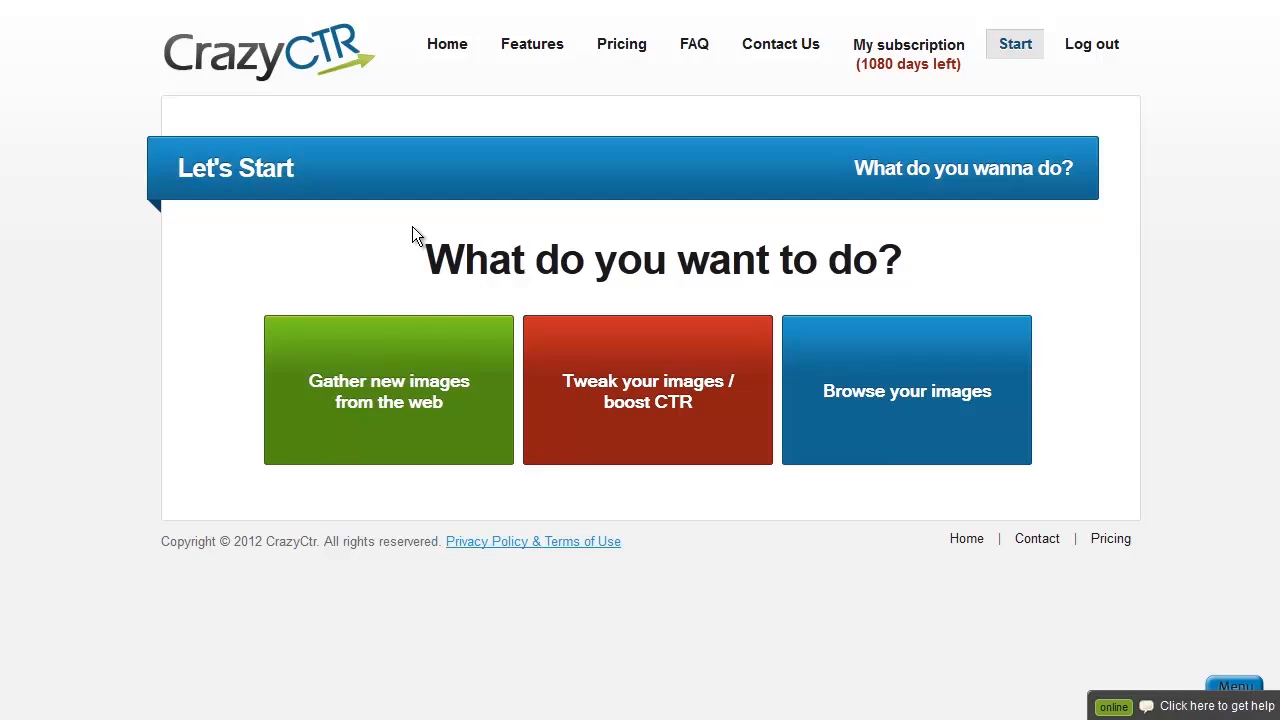
mouse_move(404, 228)
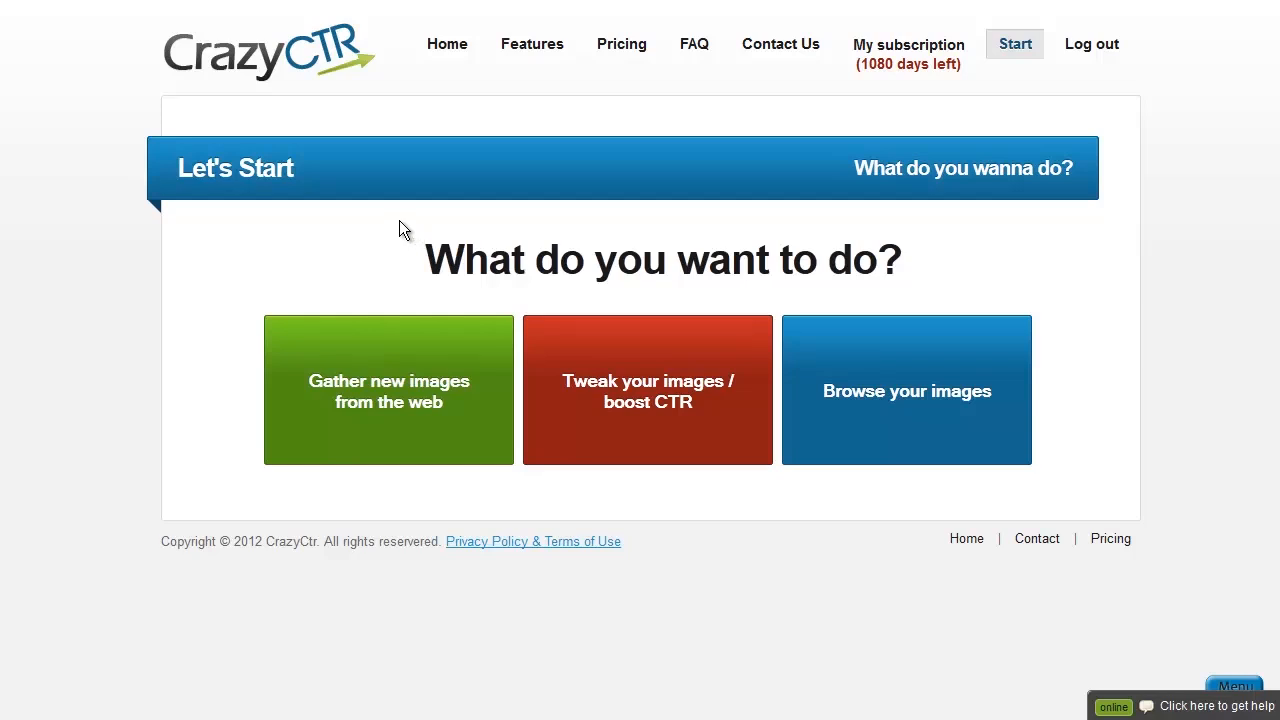
mouse_move(380, 218)
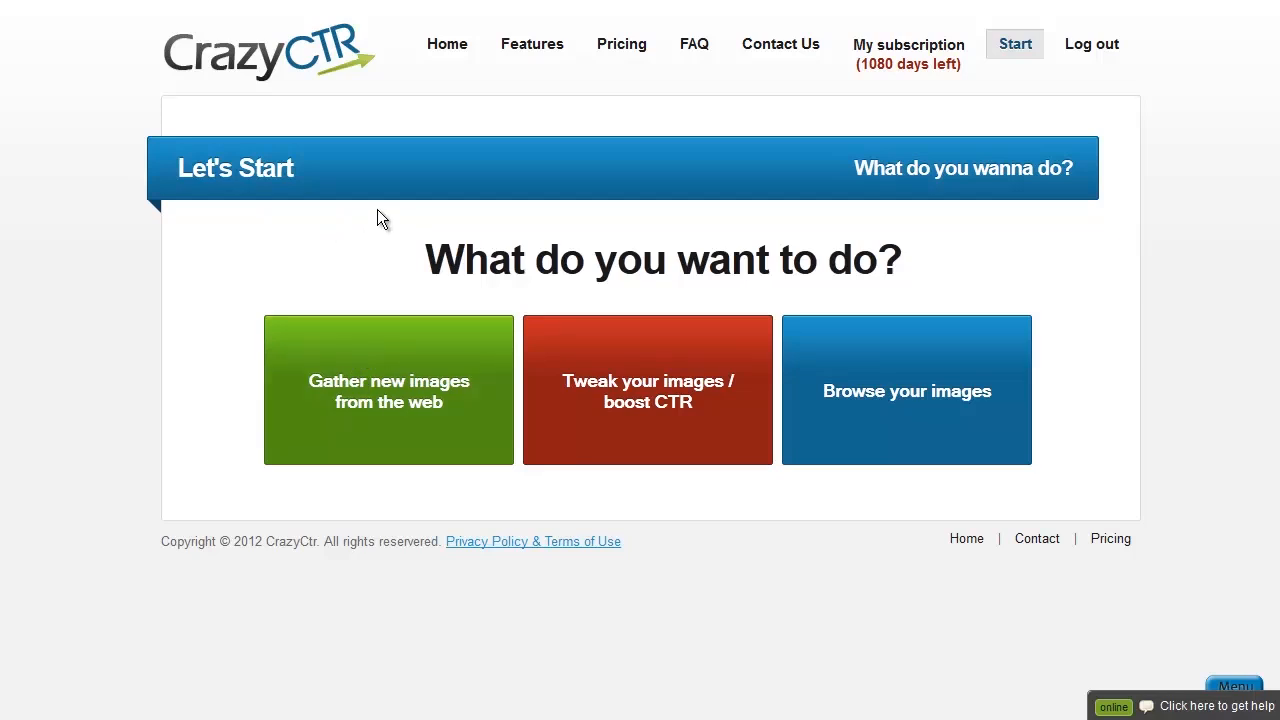
mouse_move(600, 206)
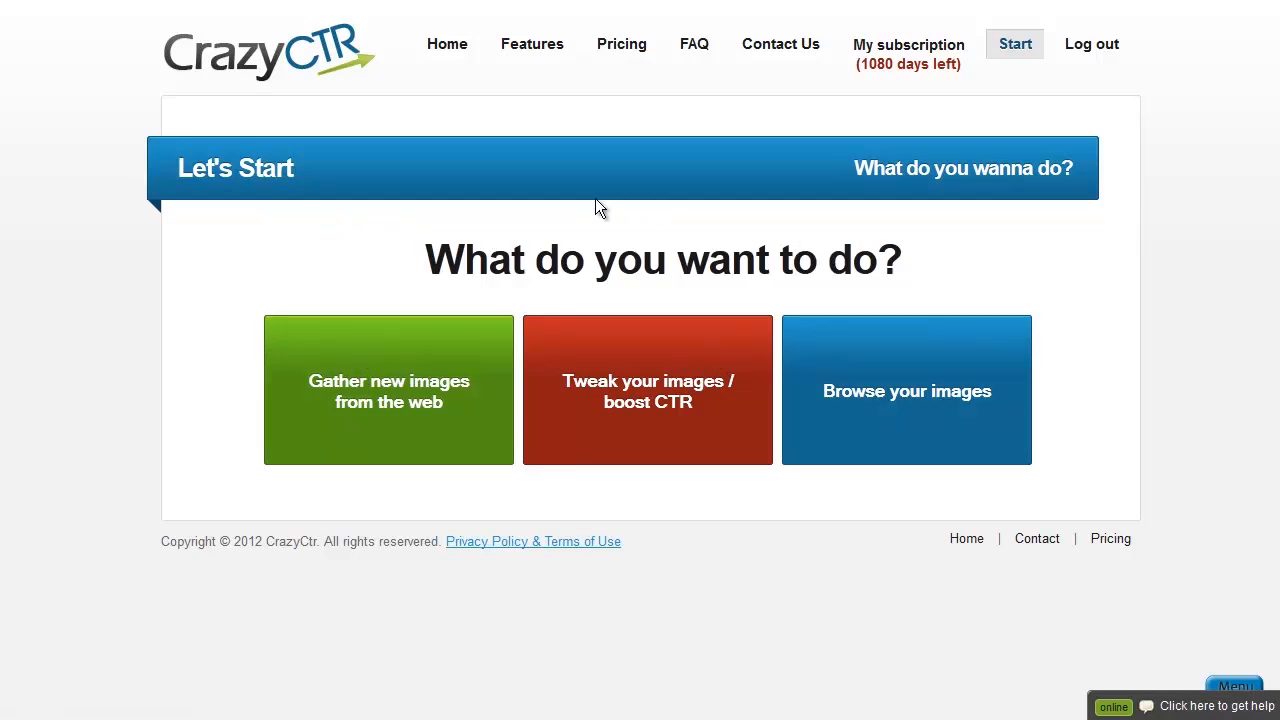
mouse_move(640, 200)
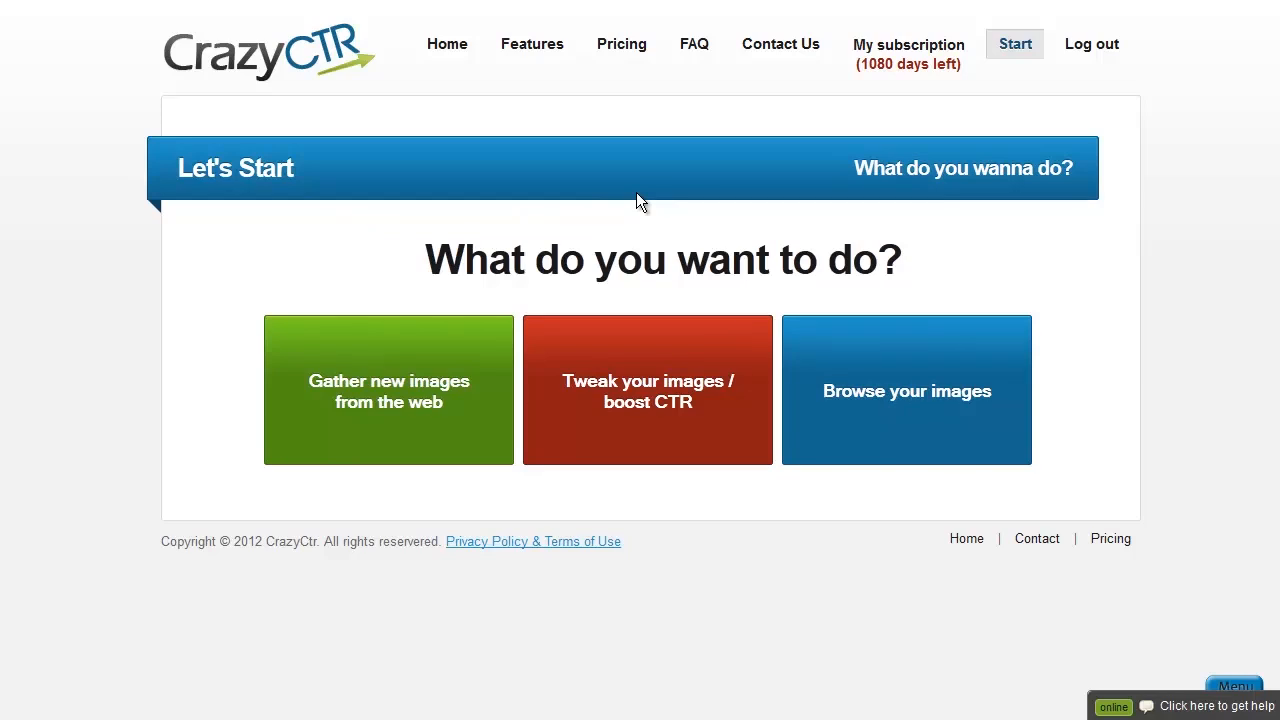
mouse_move(658, 356)
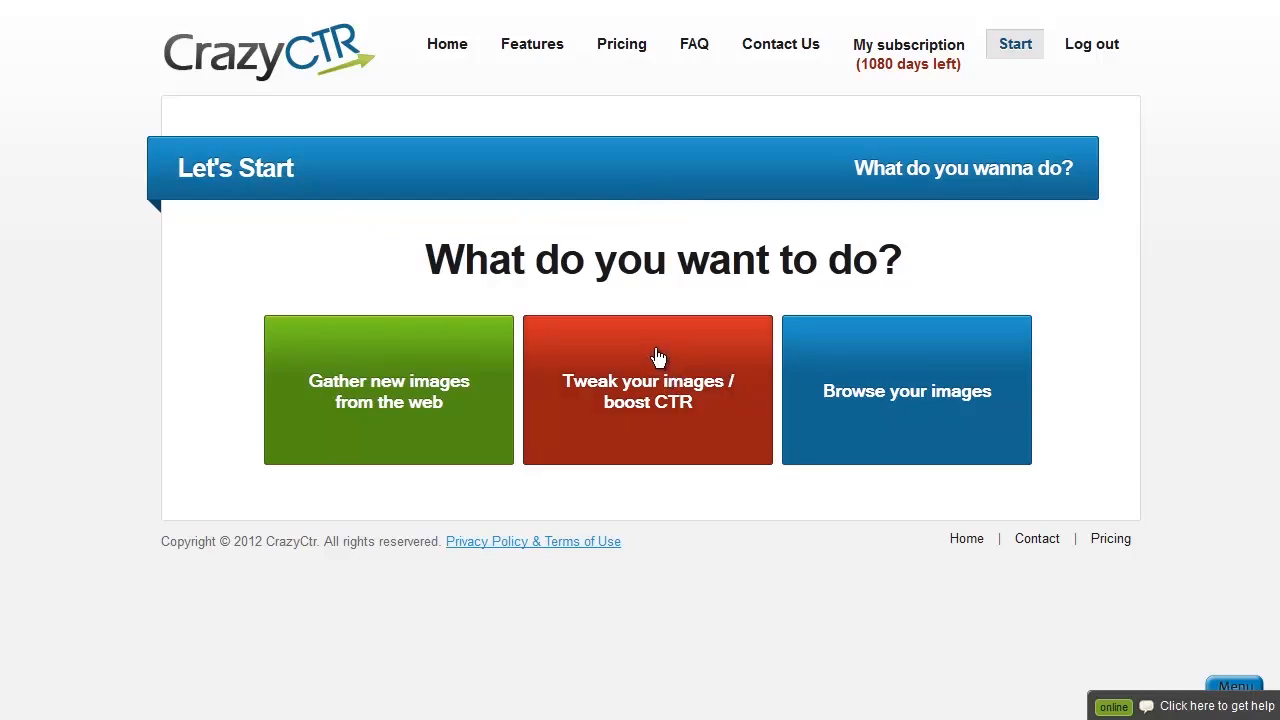
click(648, 390)
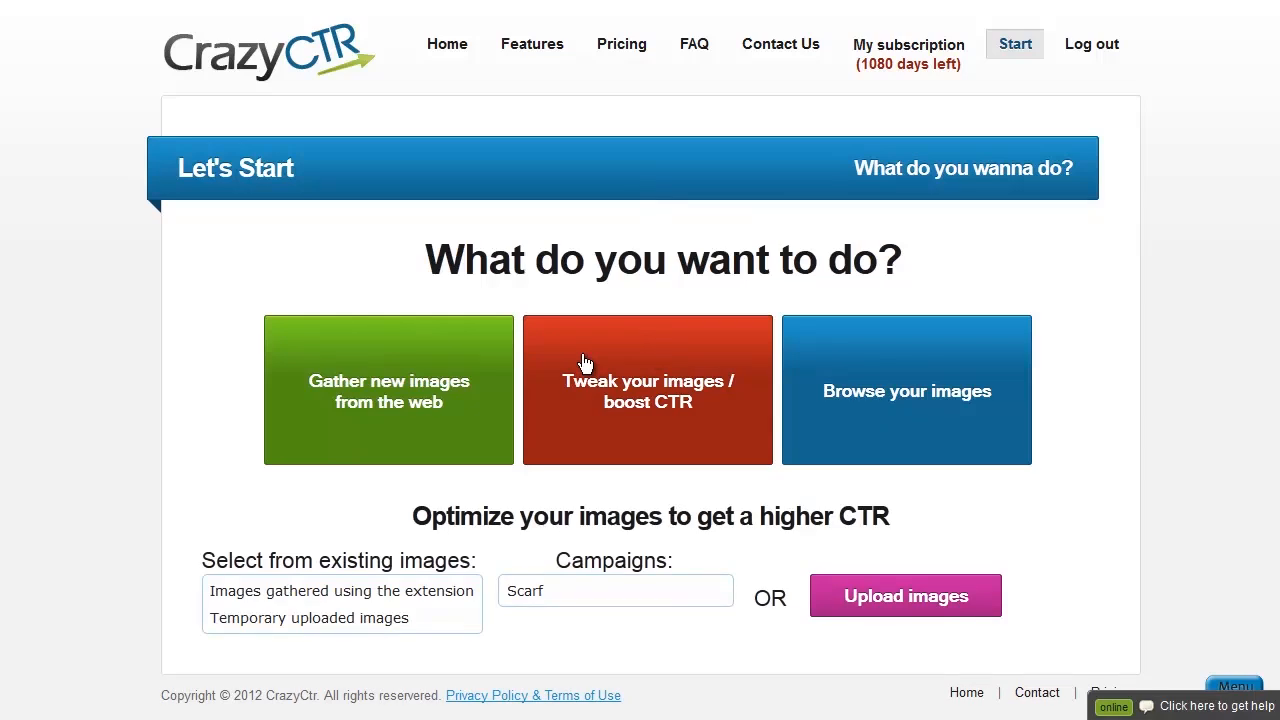
mouse_move(184, 612)
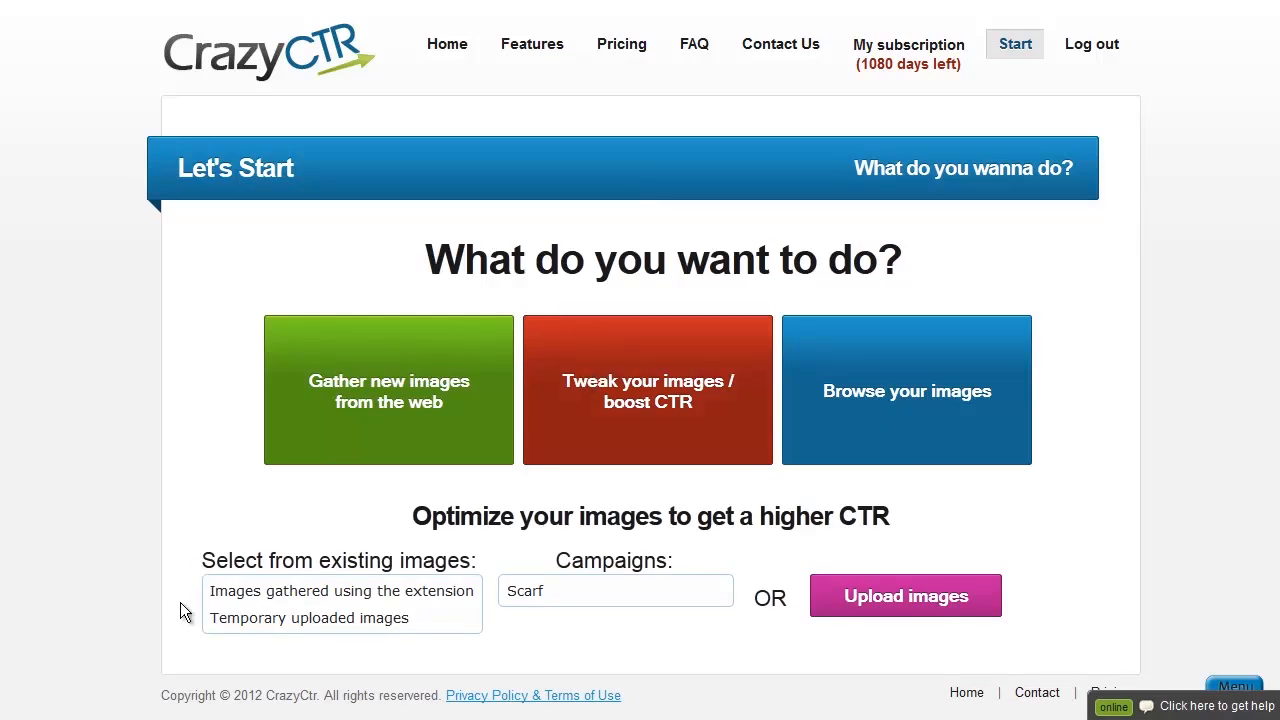
click(646, 390)
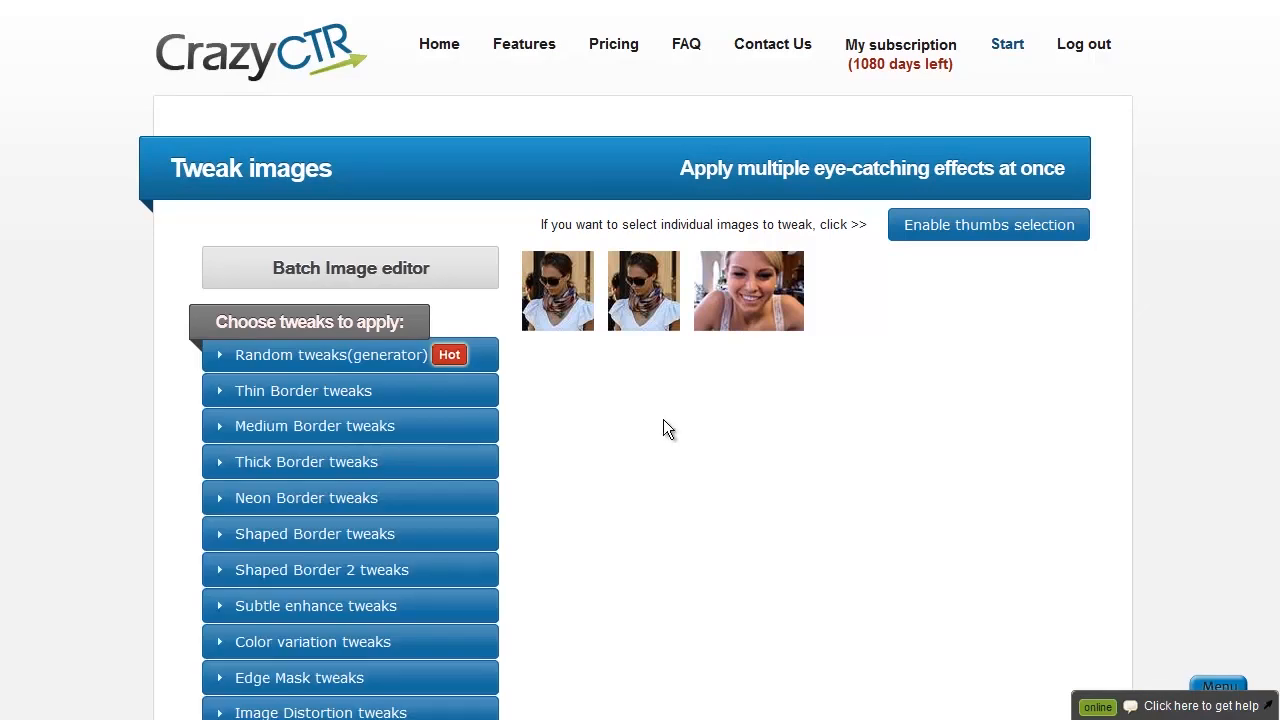
mouse_move(644, 280)
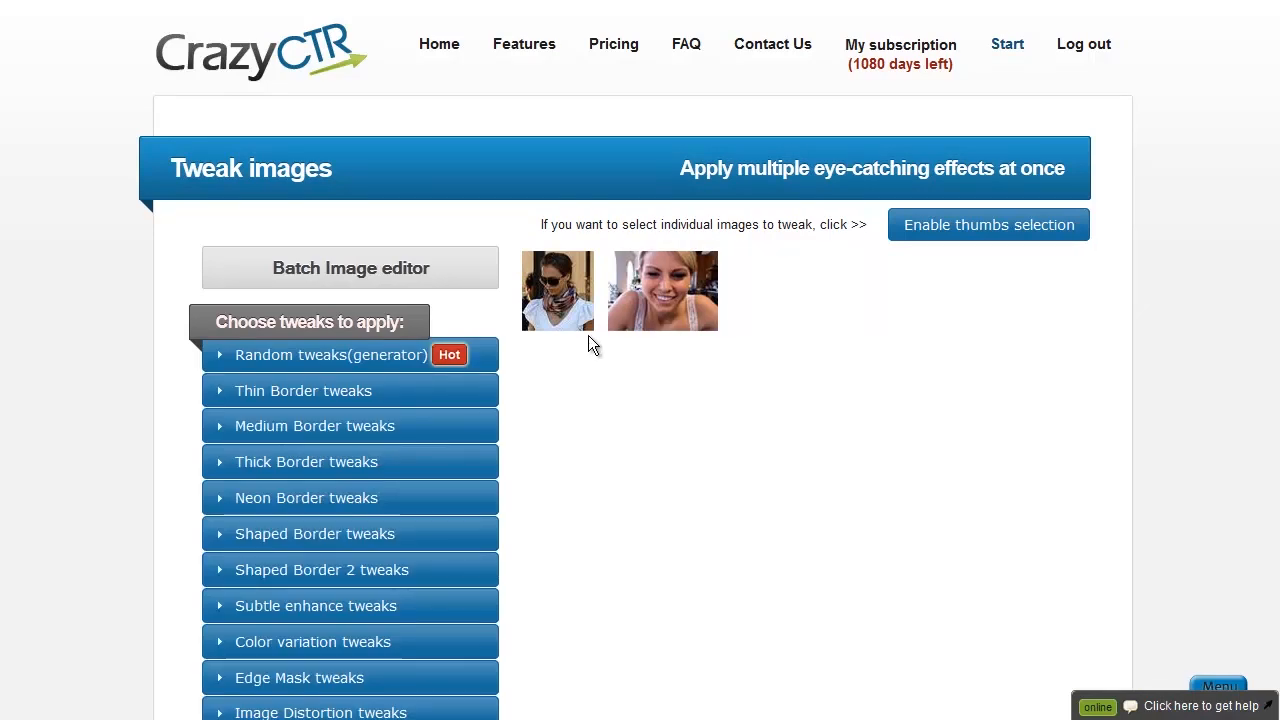
mouse_move(732, 408)
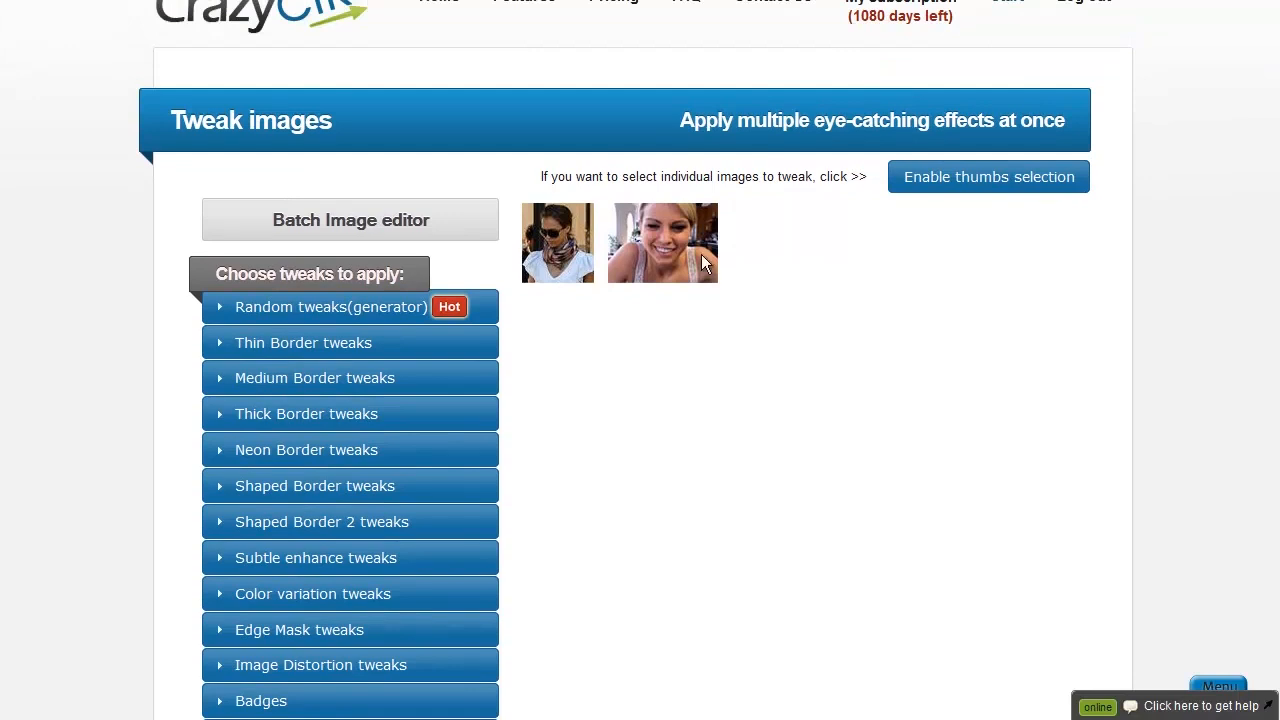
mouse_move(688, 244)
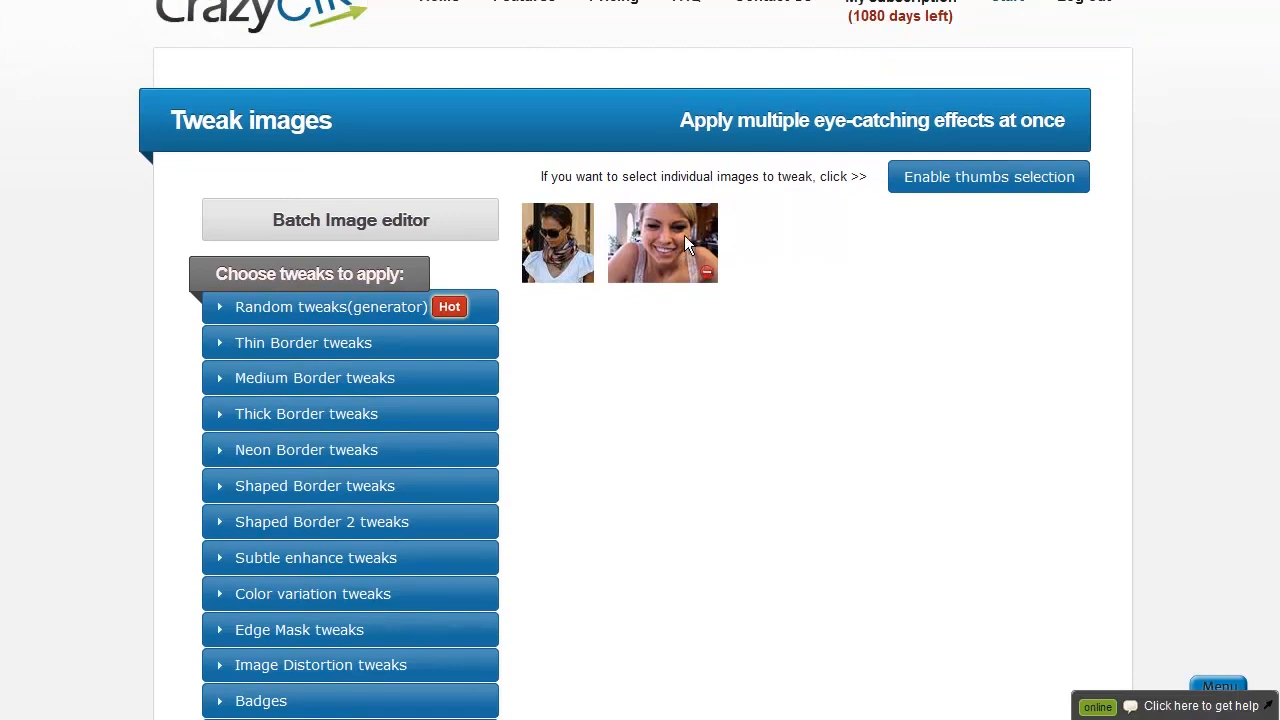
click(988, 176)
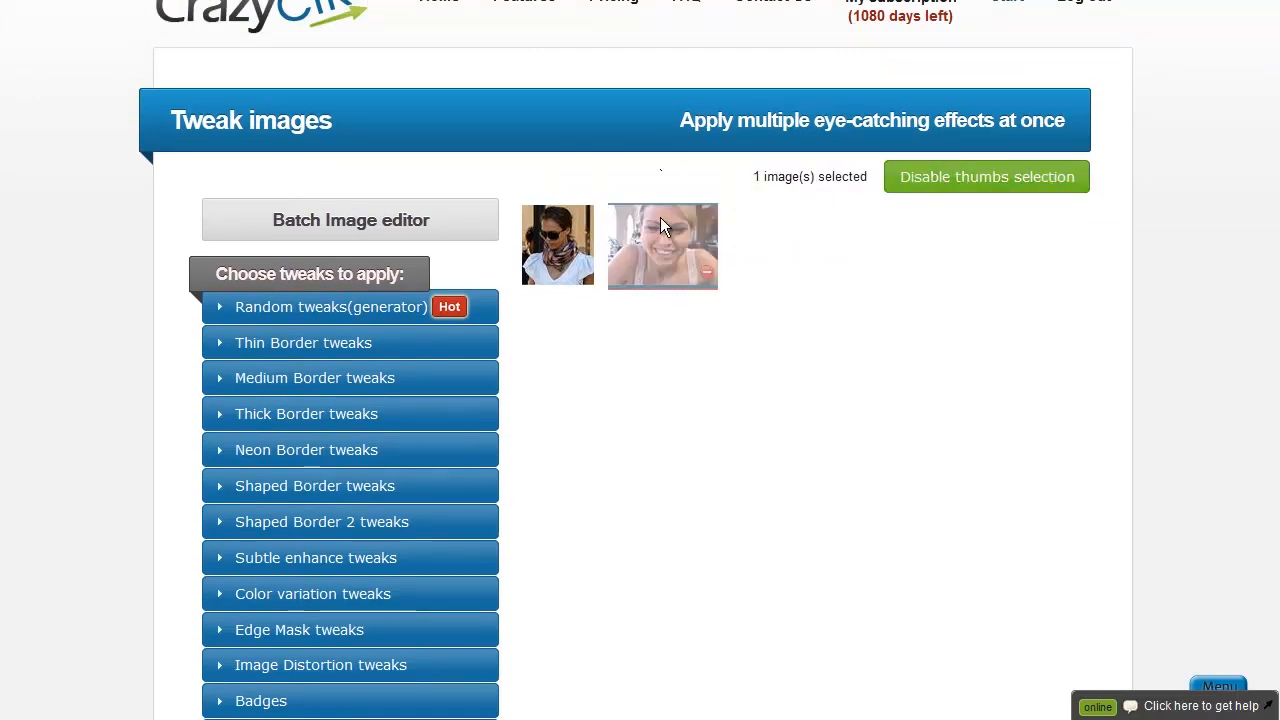
click(662, 244)
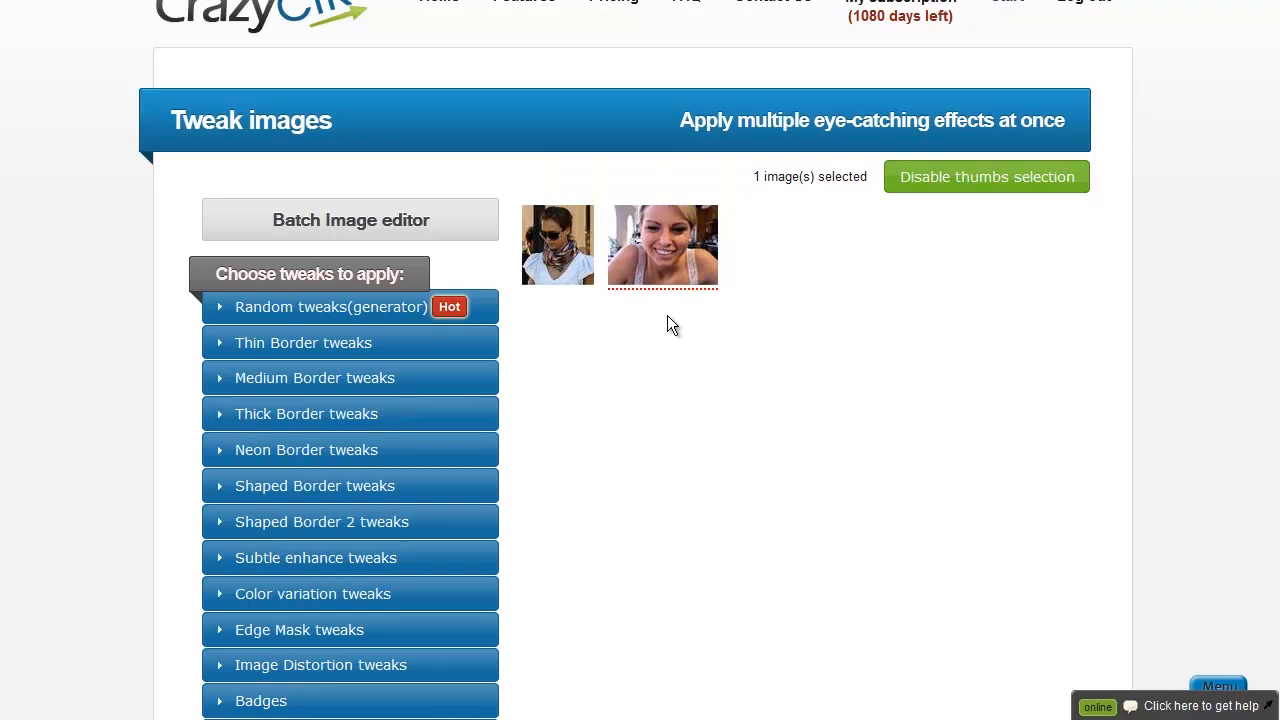
mouse_move(724, 320)
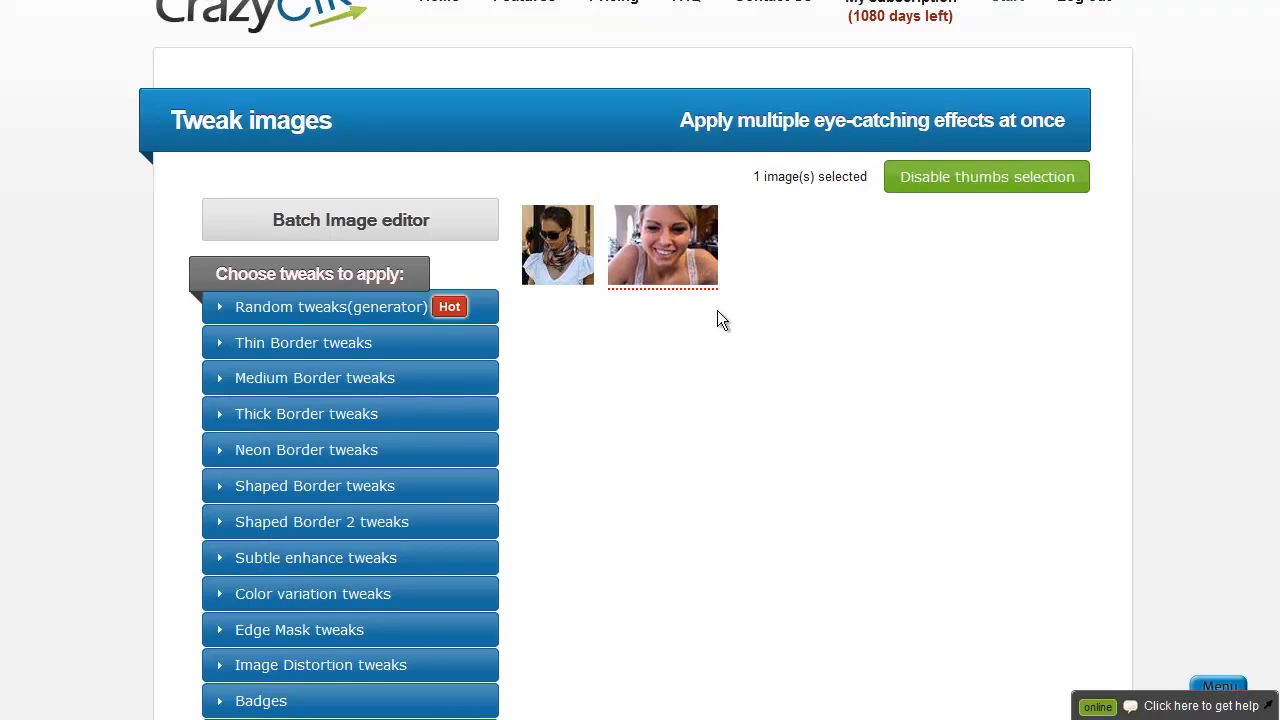
scroll(down, 3)
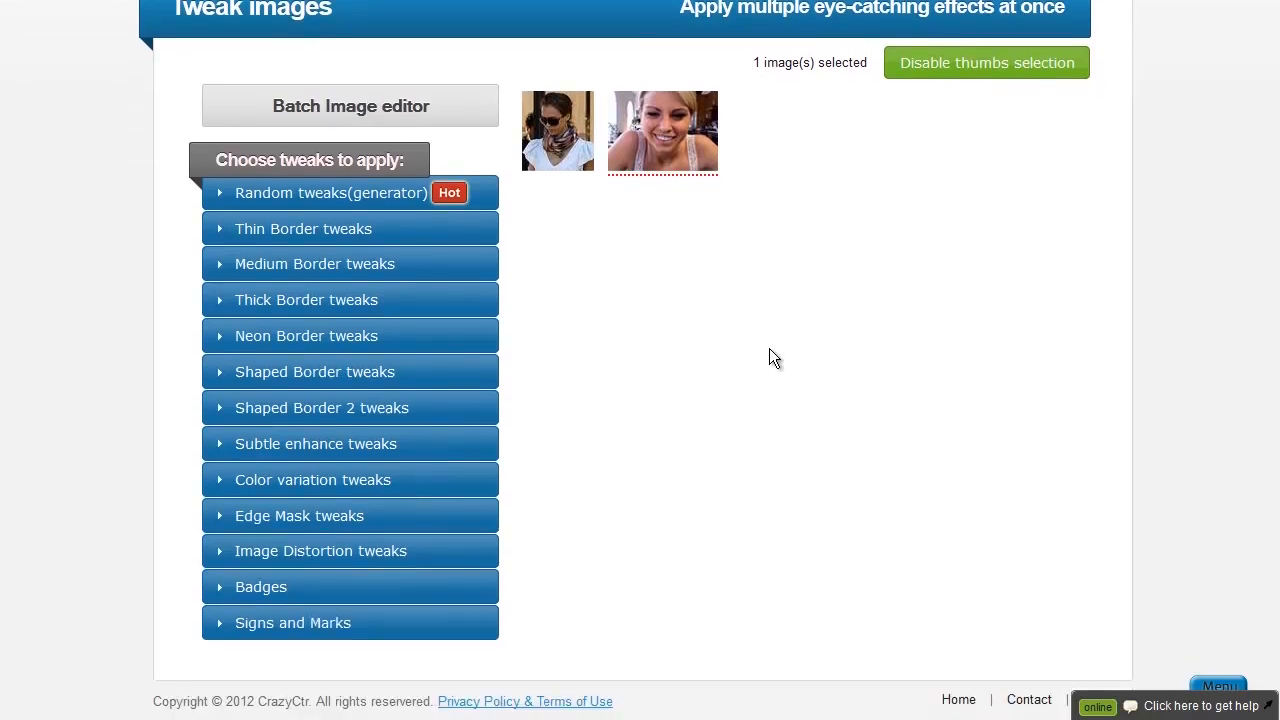
scroll(up, 3)
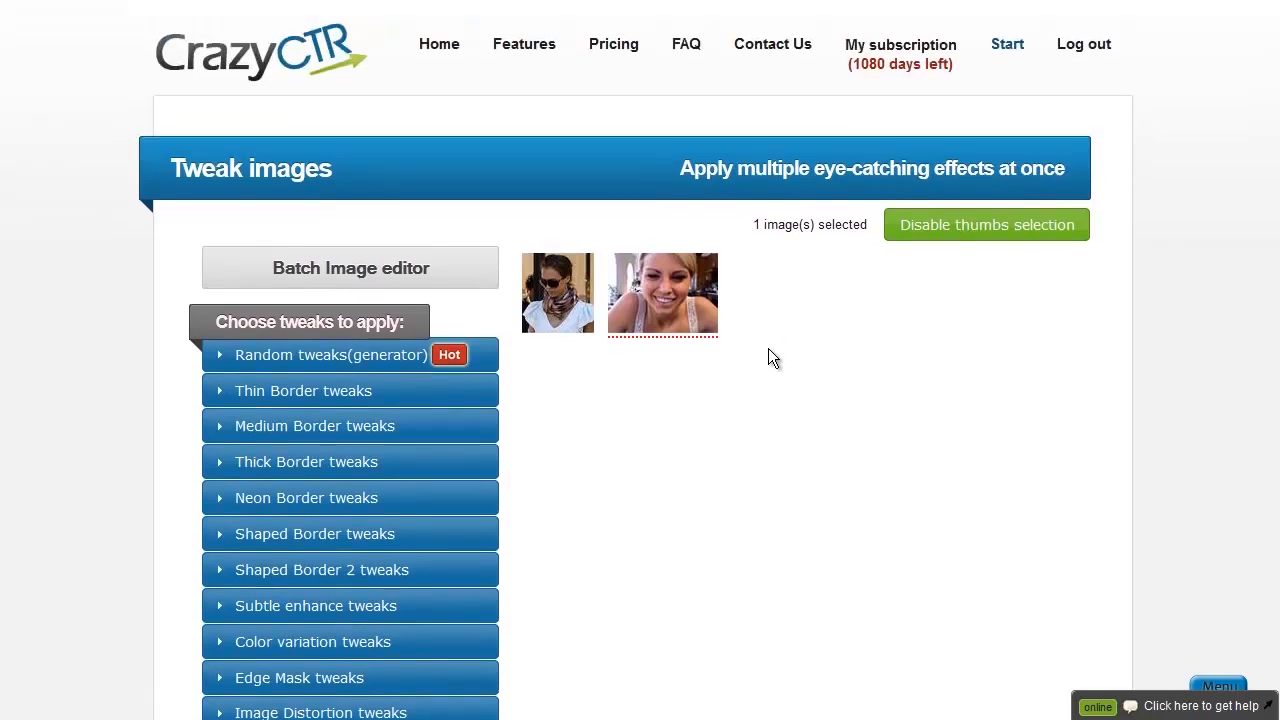
mouse_move(780, 338)
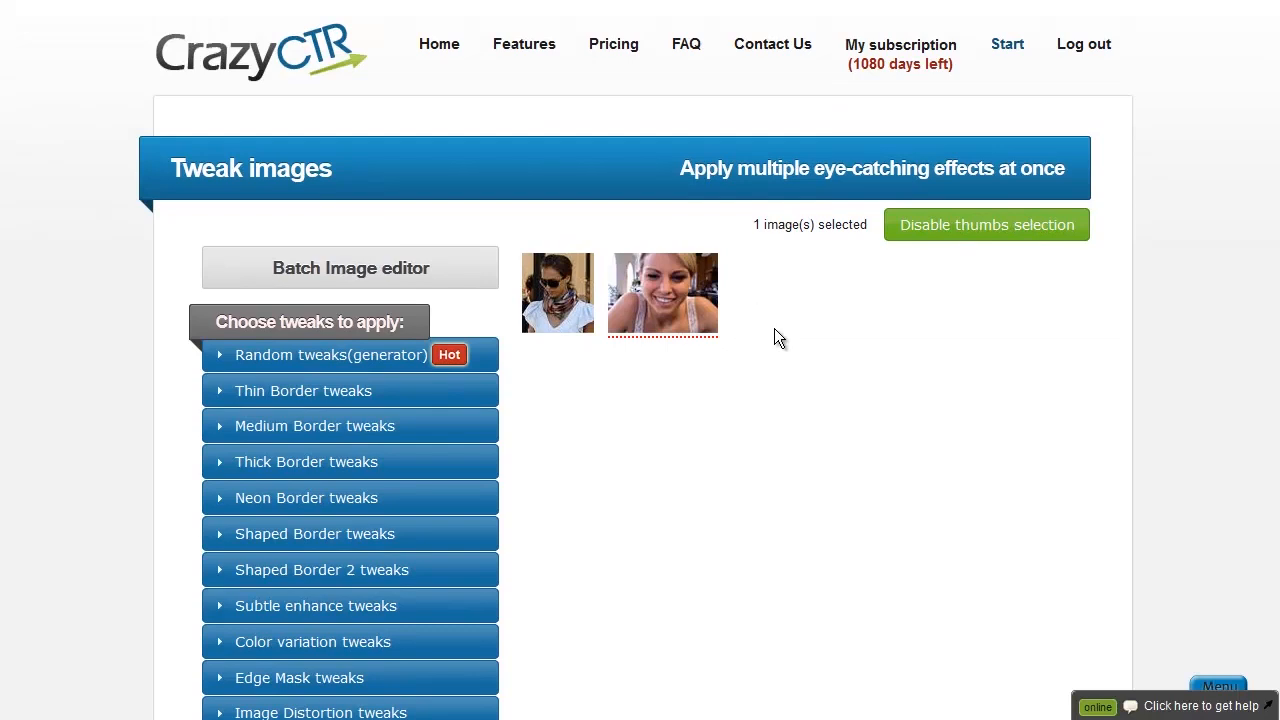
mouse_move(784, 352)
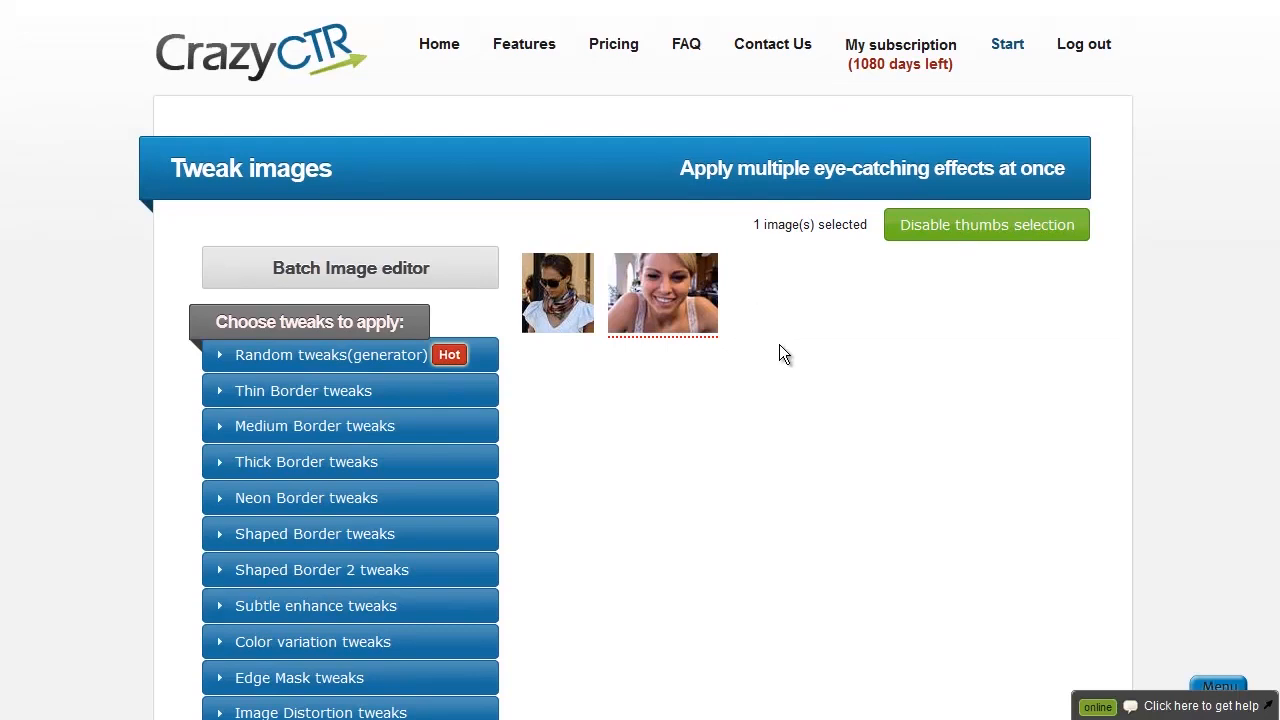
mouse_move(336, 90)
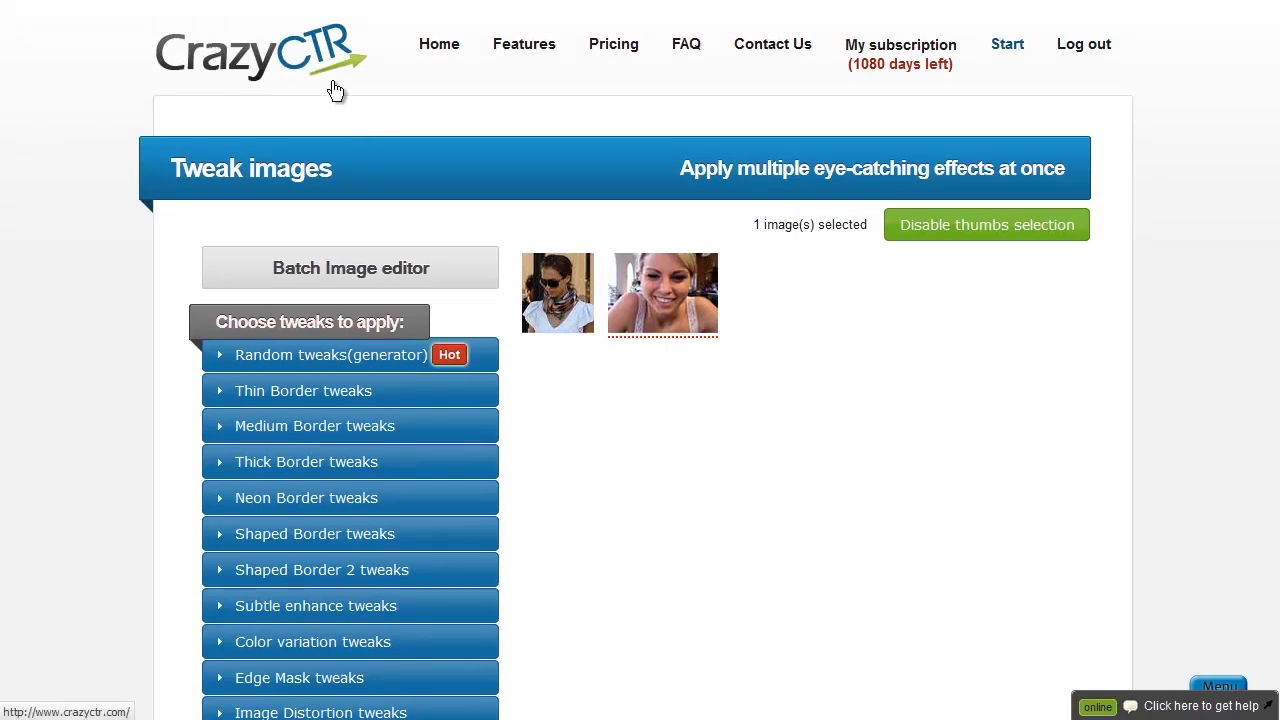
mouse_move(440, 44)
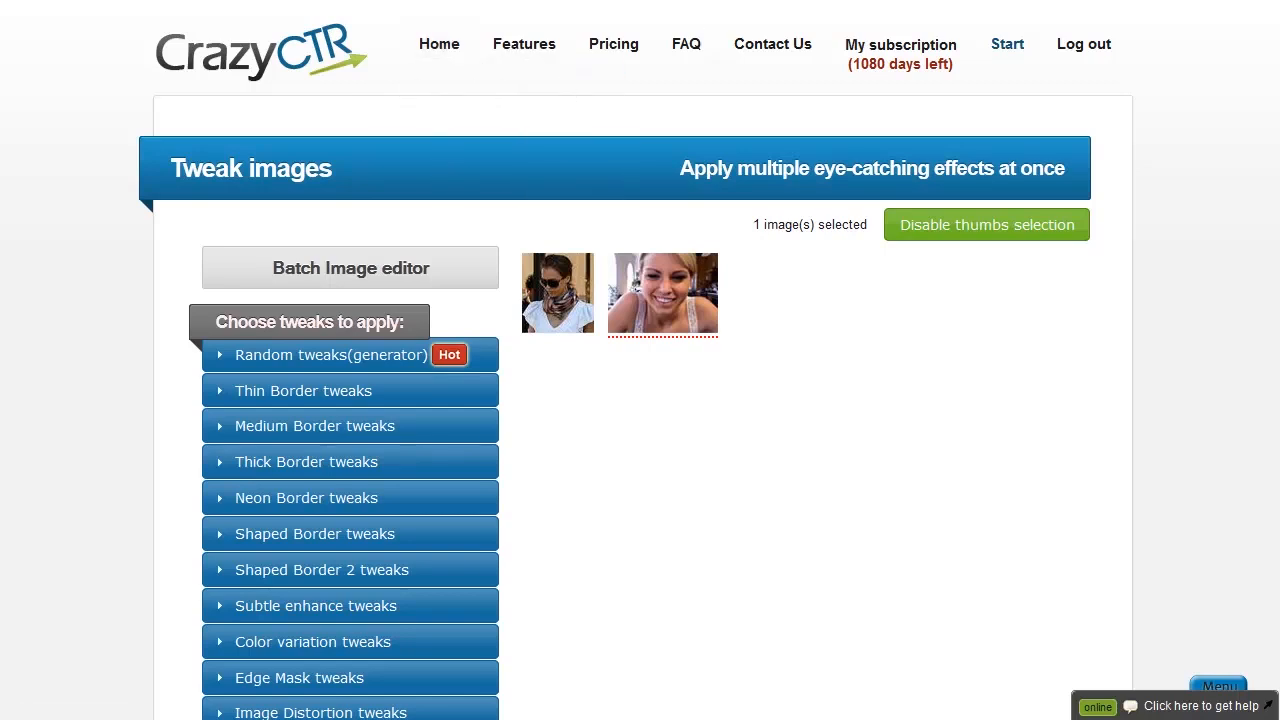
click(440, 44)
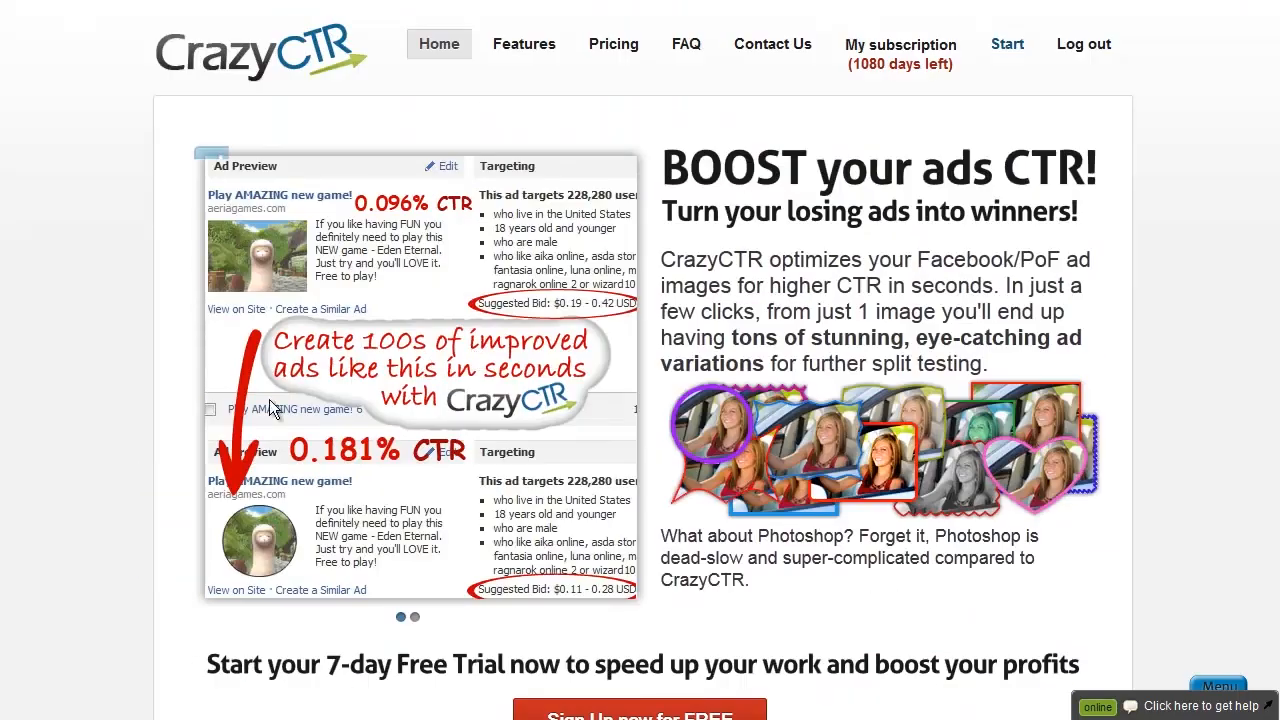
scroll(down, 3)
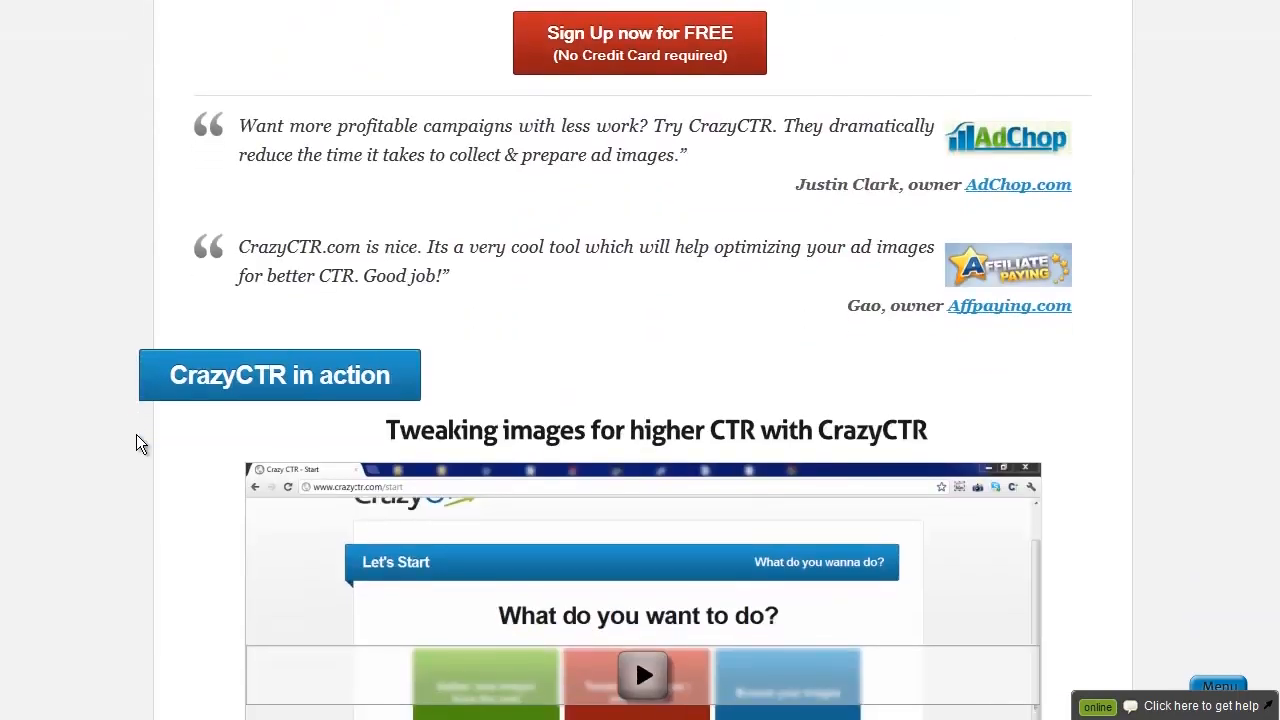
scroll(down, 3)
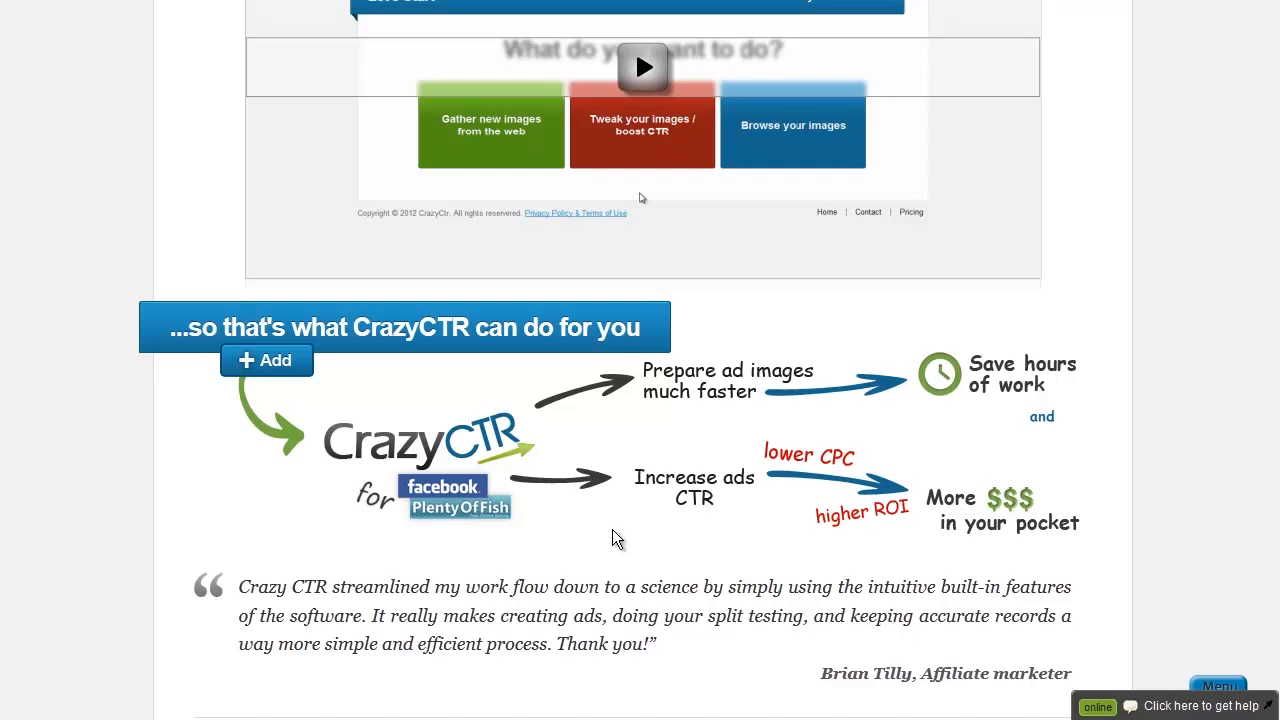
mouse_move(350, 496)
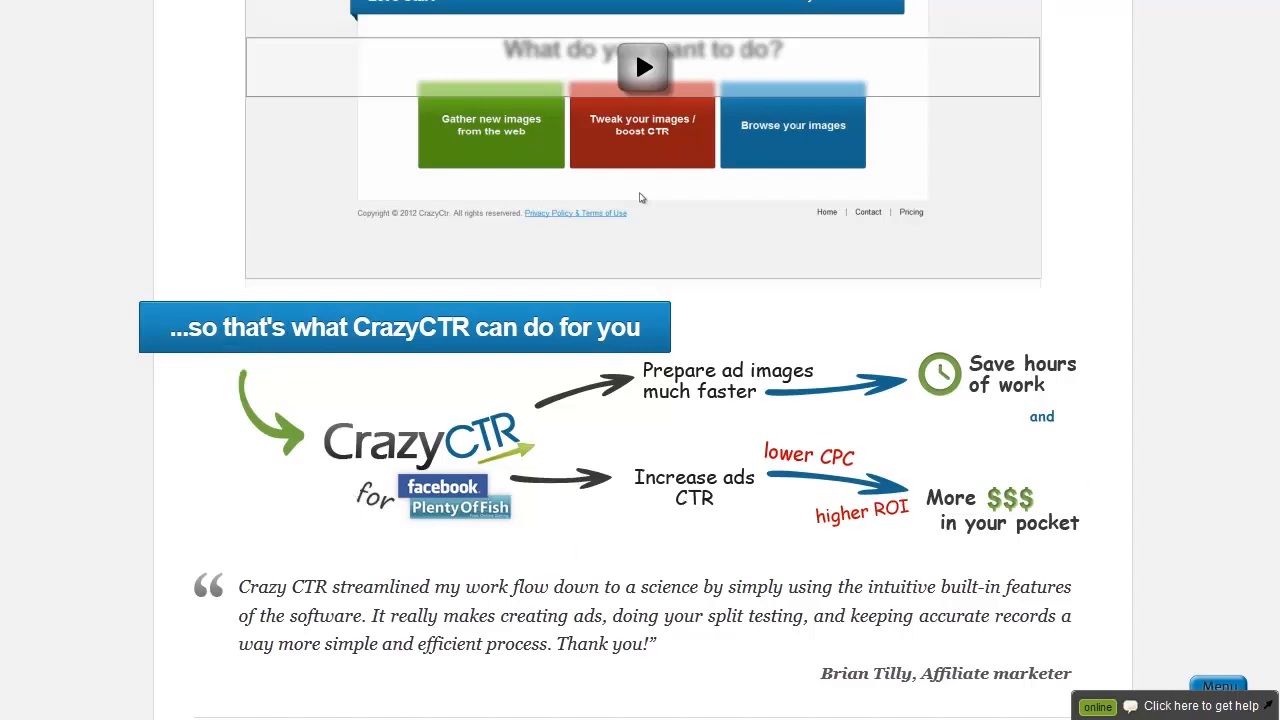
scroll(down, 3)
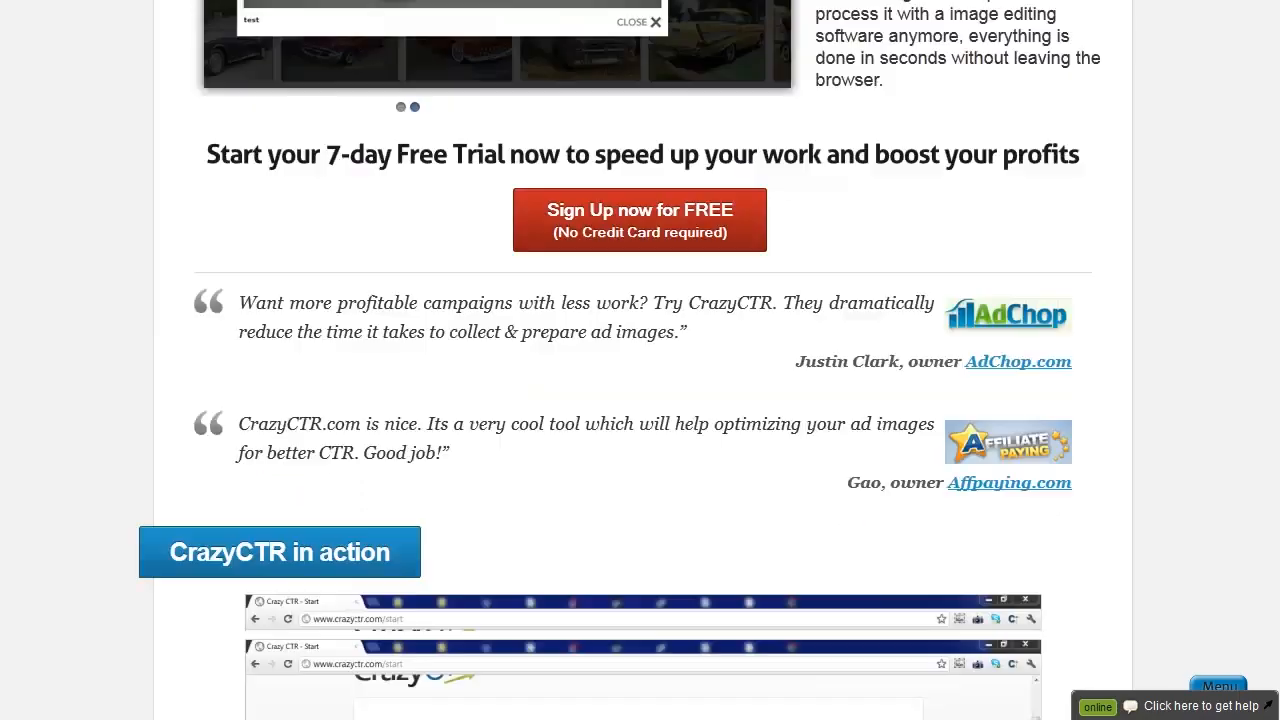
scroll(up, 3)
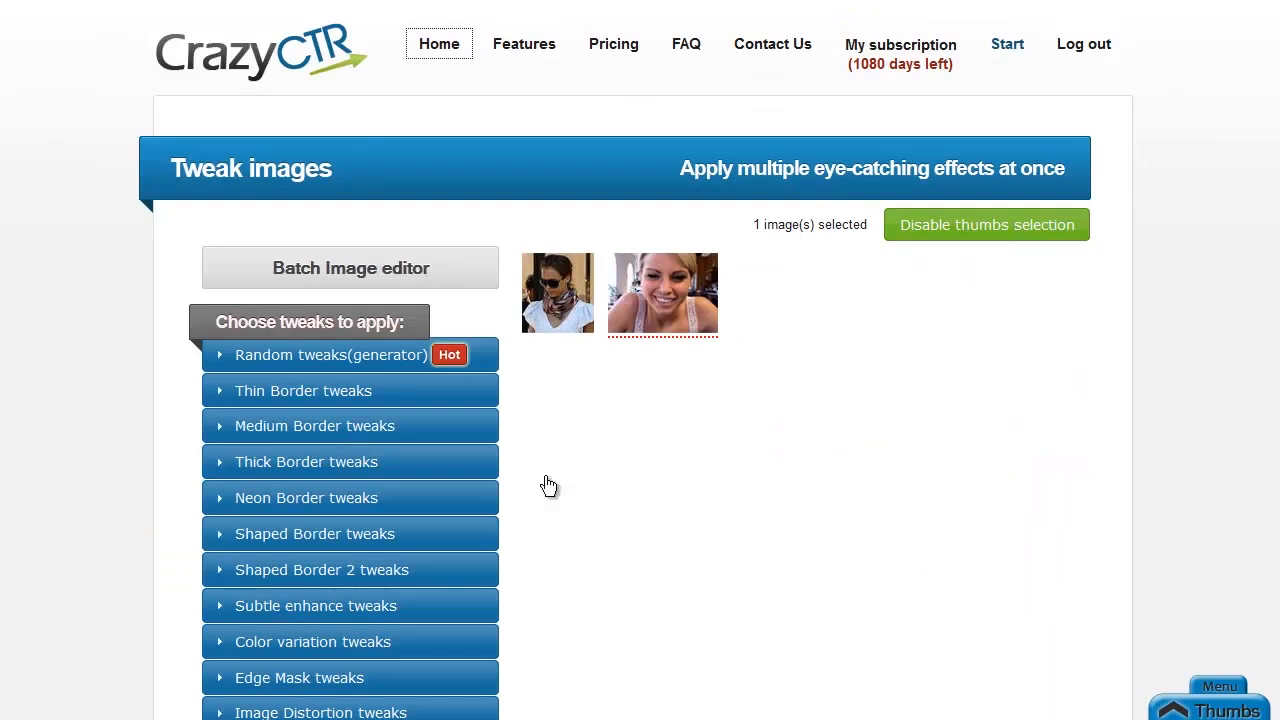
Scroll through the expanded Thin Border tweaks description and its 12 border colour variations
scroll(down, 3)
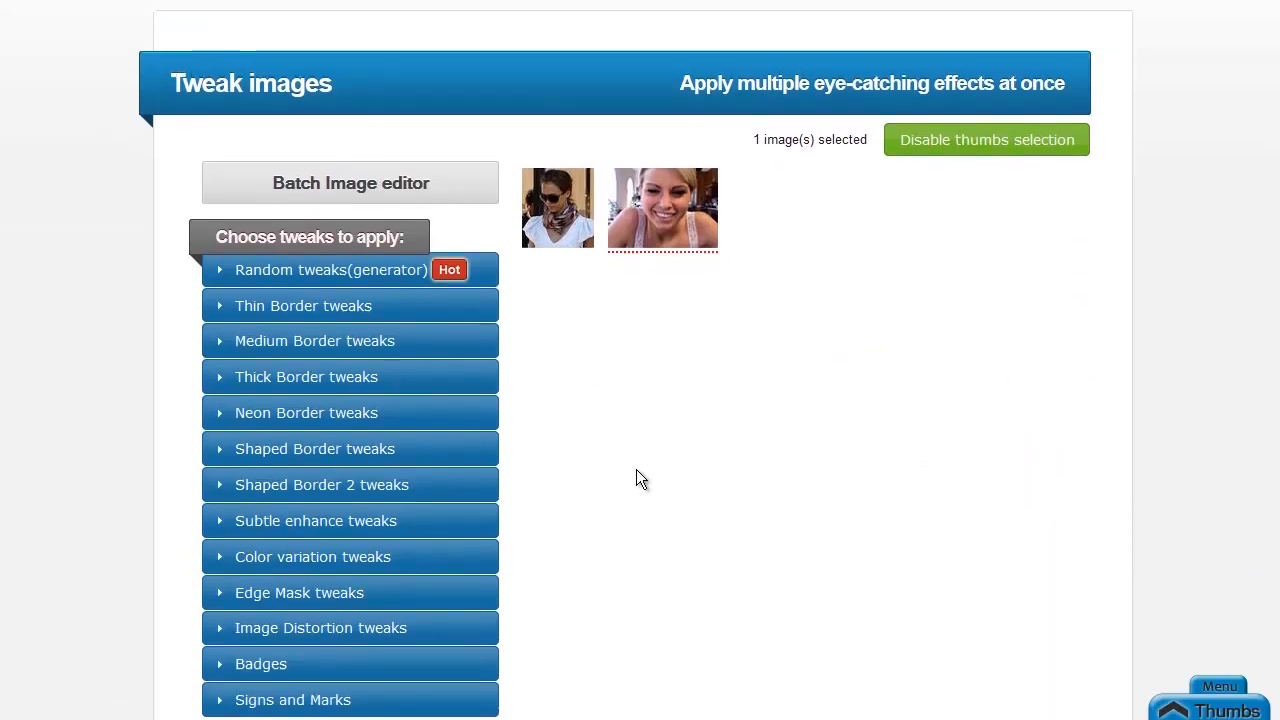
scroll(up, 3)
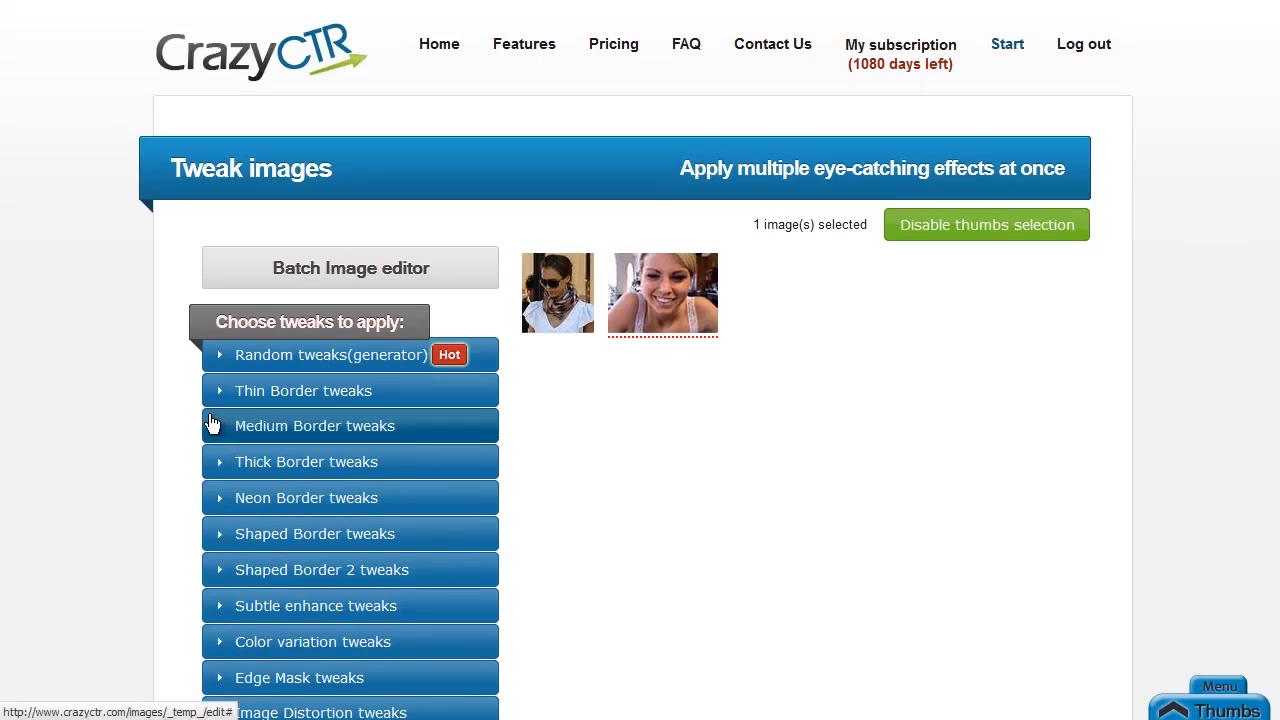
mouse_move(672, 368)
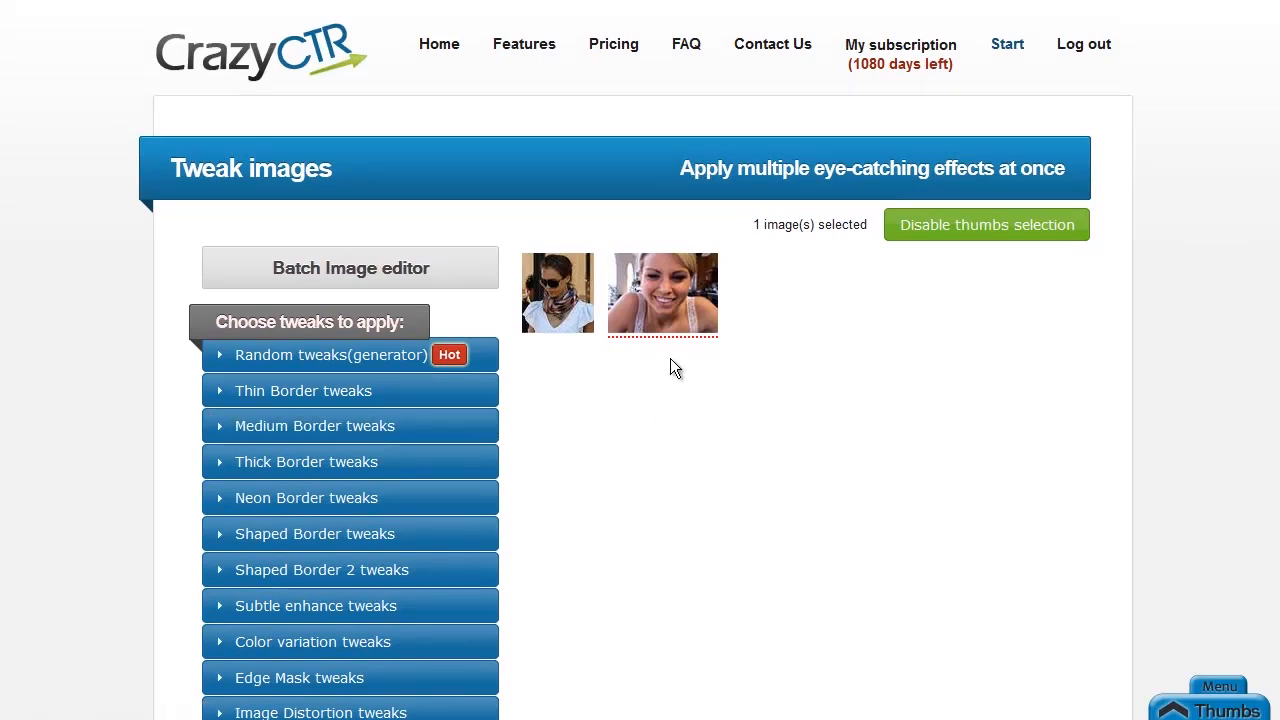
mouse_move(664, 388)
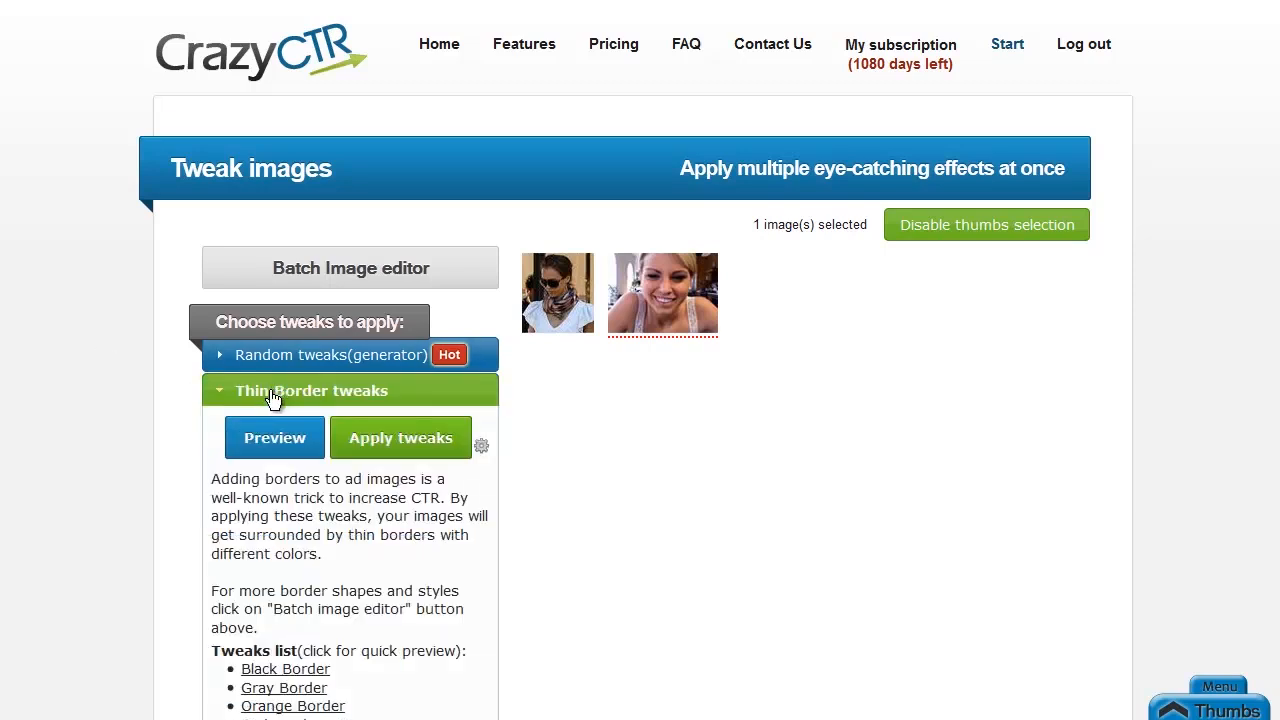
scroll(down, 3)
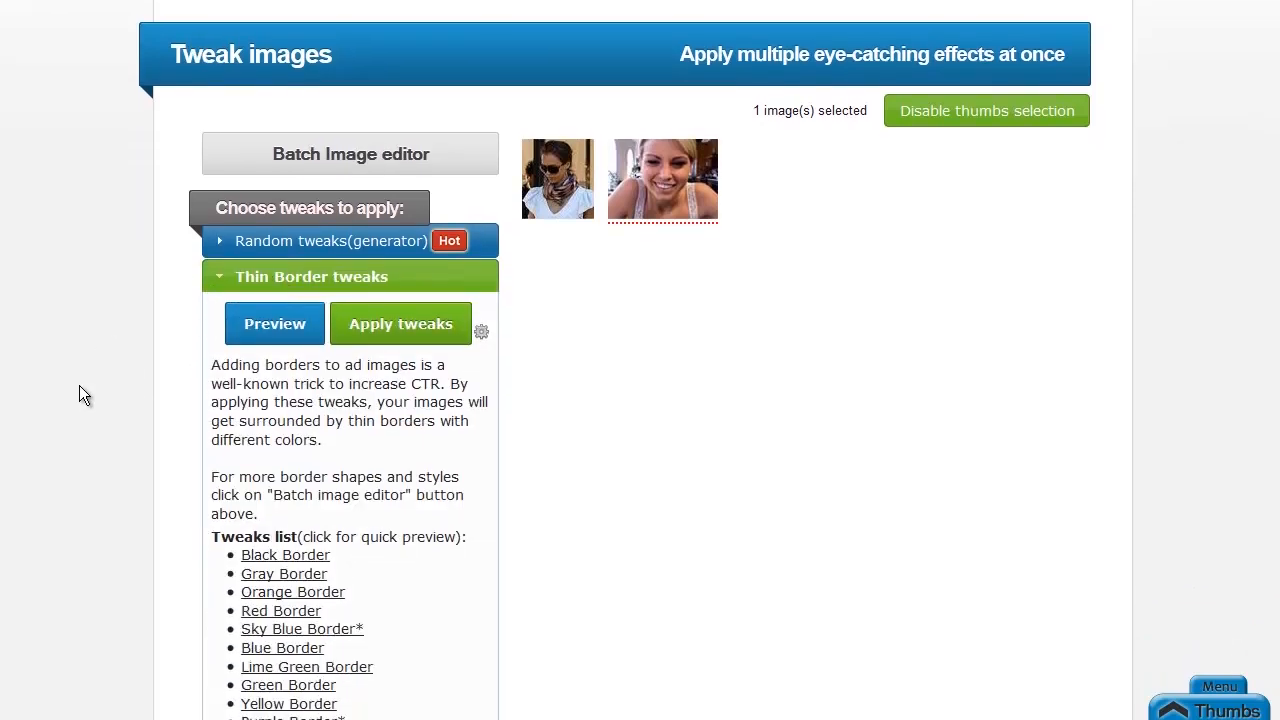
scroll(down, 3)
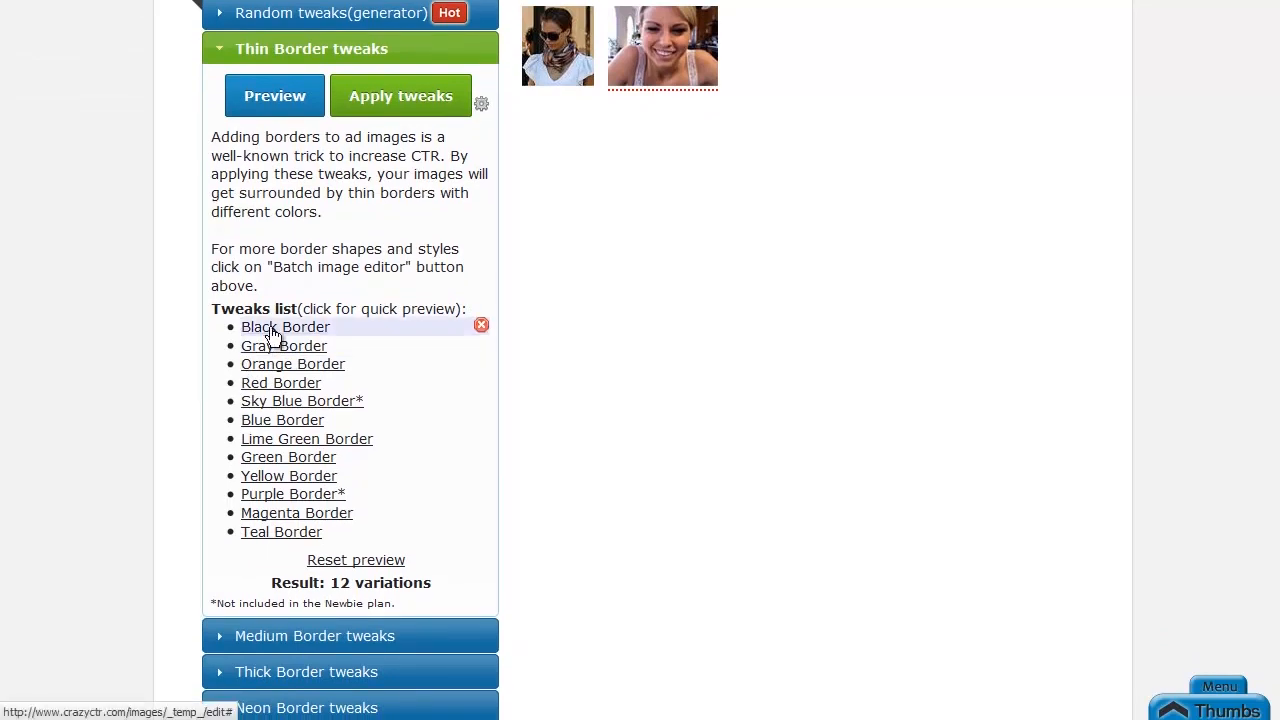
mouse_move(300, 482)
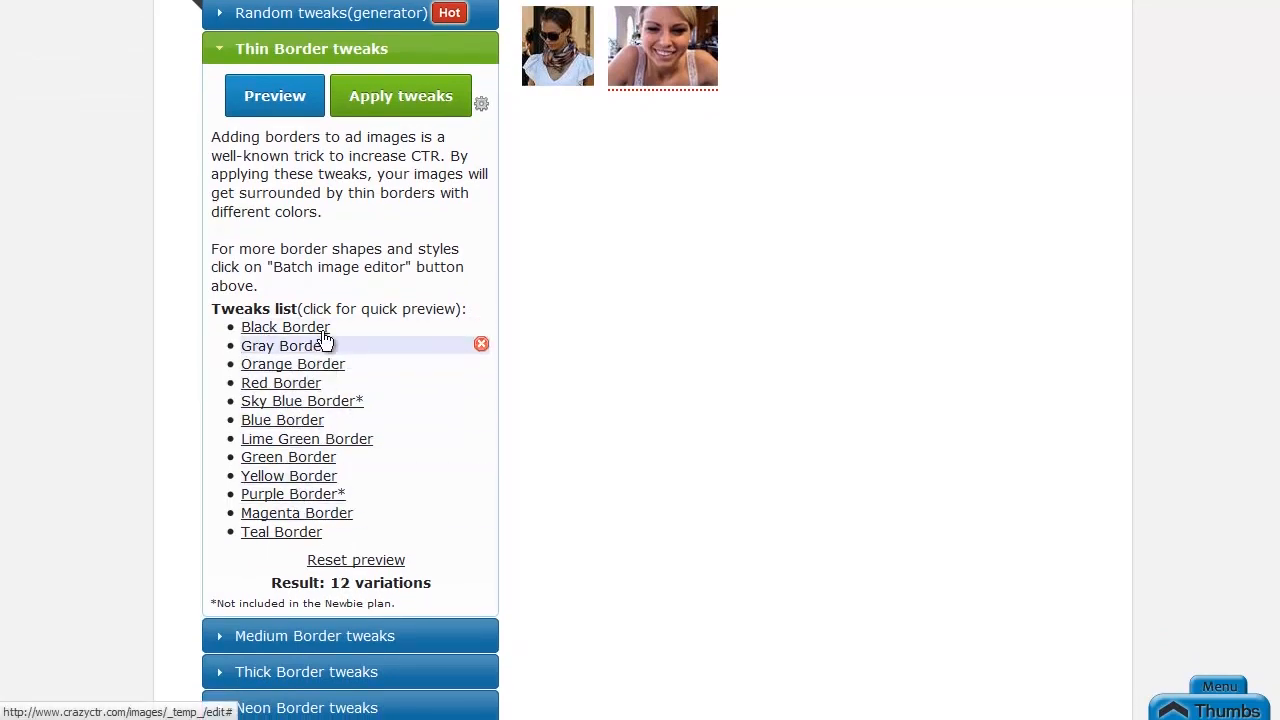
mouse_move(400, 204)
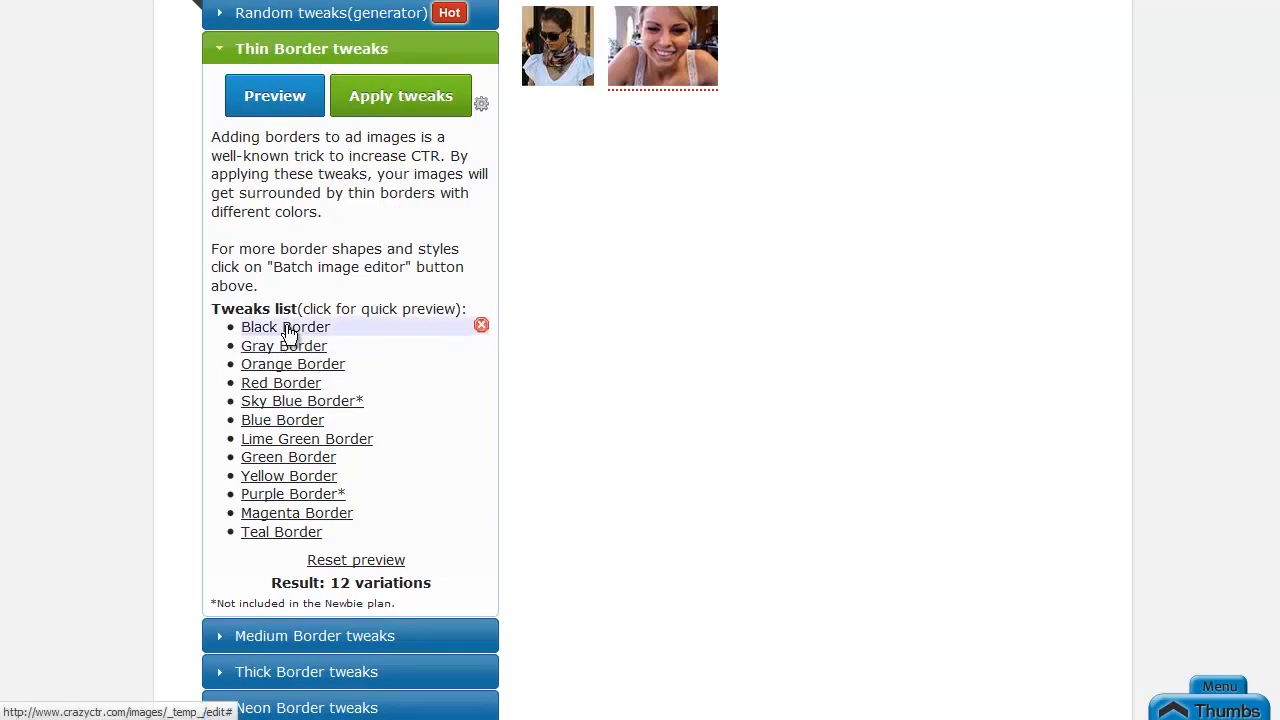
scroll(up, 3)
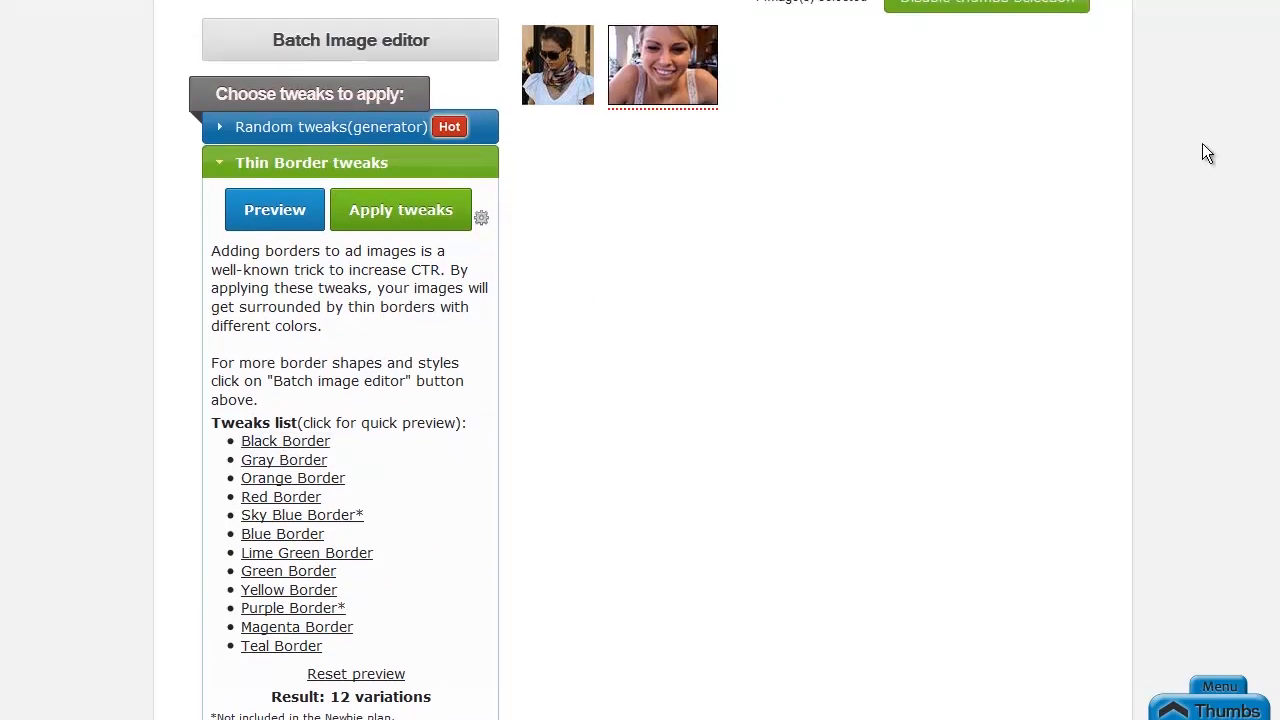
mouse_move(736, 108)
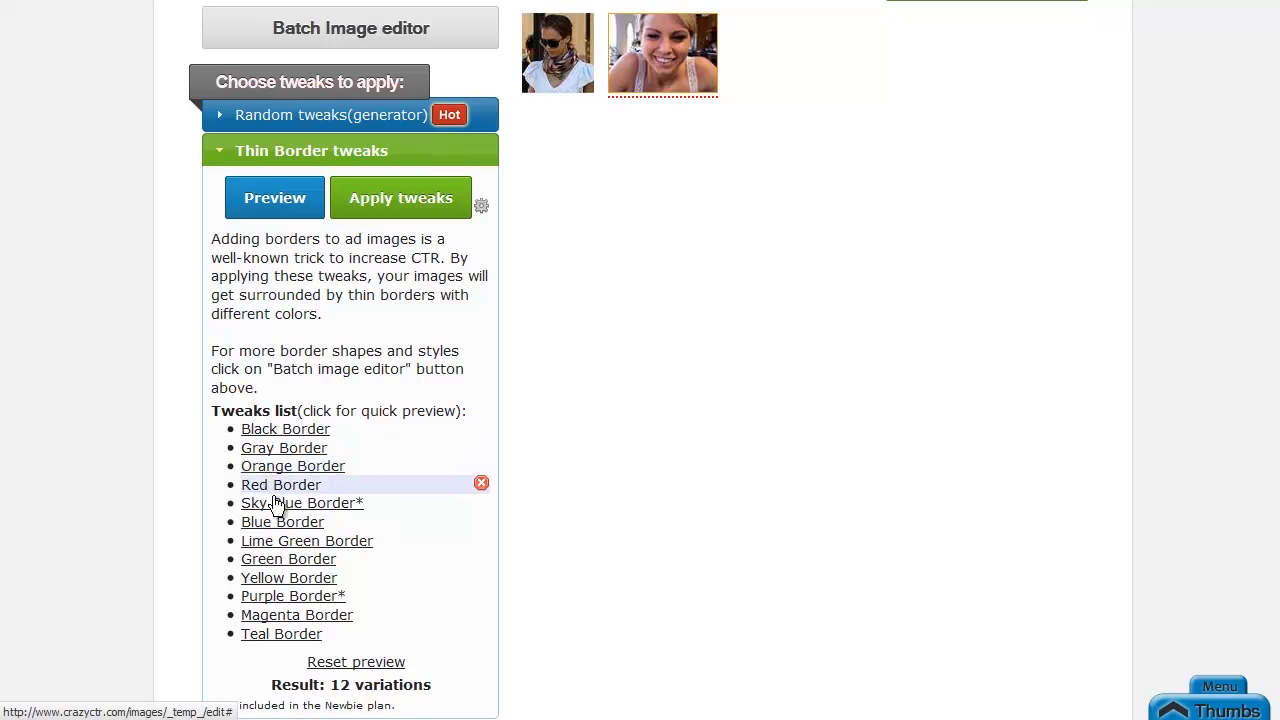
mouse_move(556, 52)
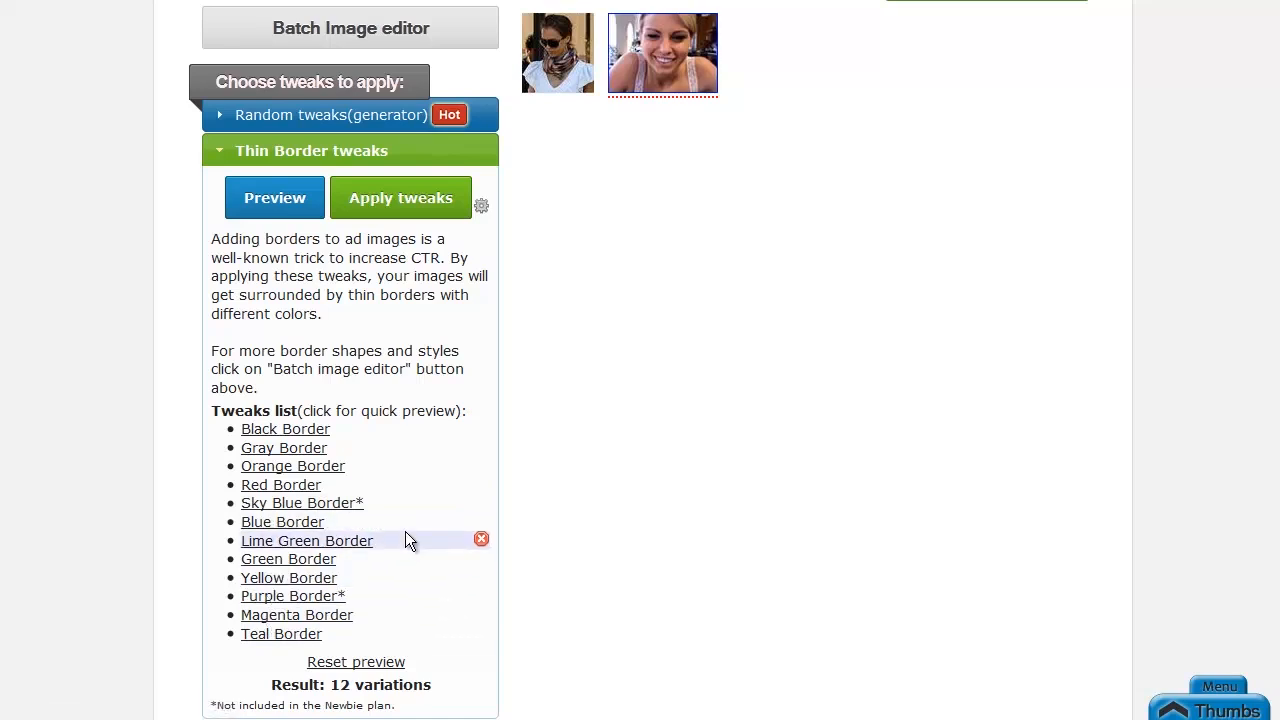
Preview the photo in all 12 thin-border colour variations, then dismiss the preview
click(274, 198)
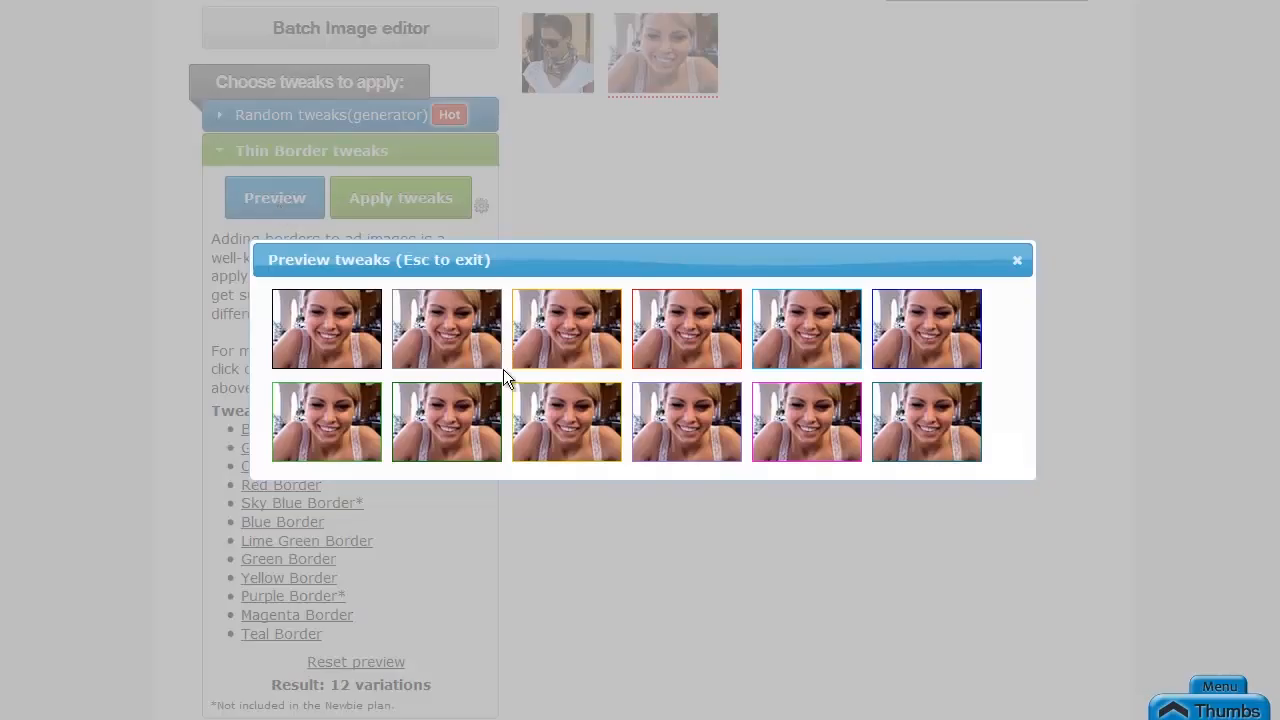
mouse_move(900, 316)
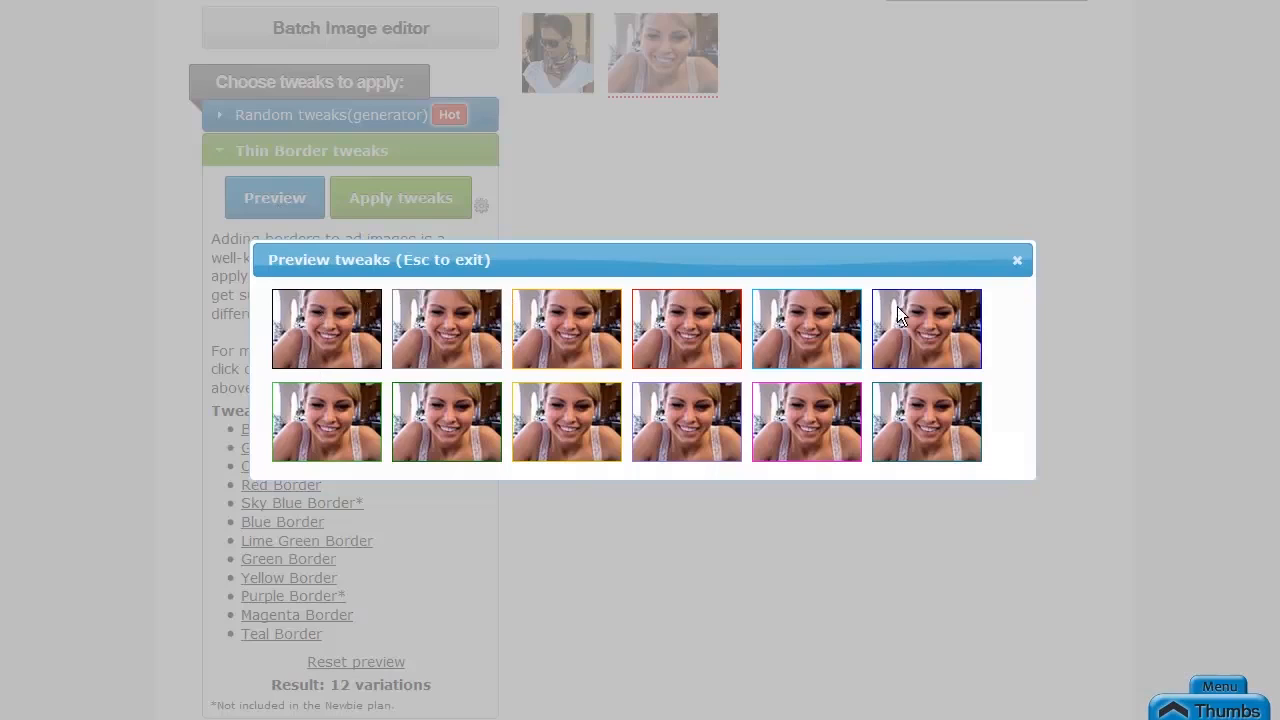
mouse_move(416, 432)
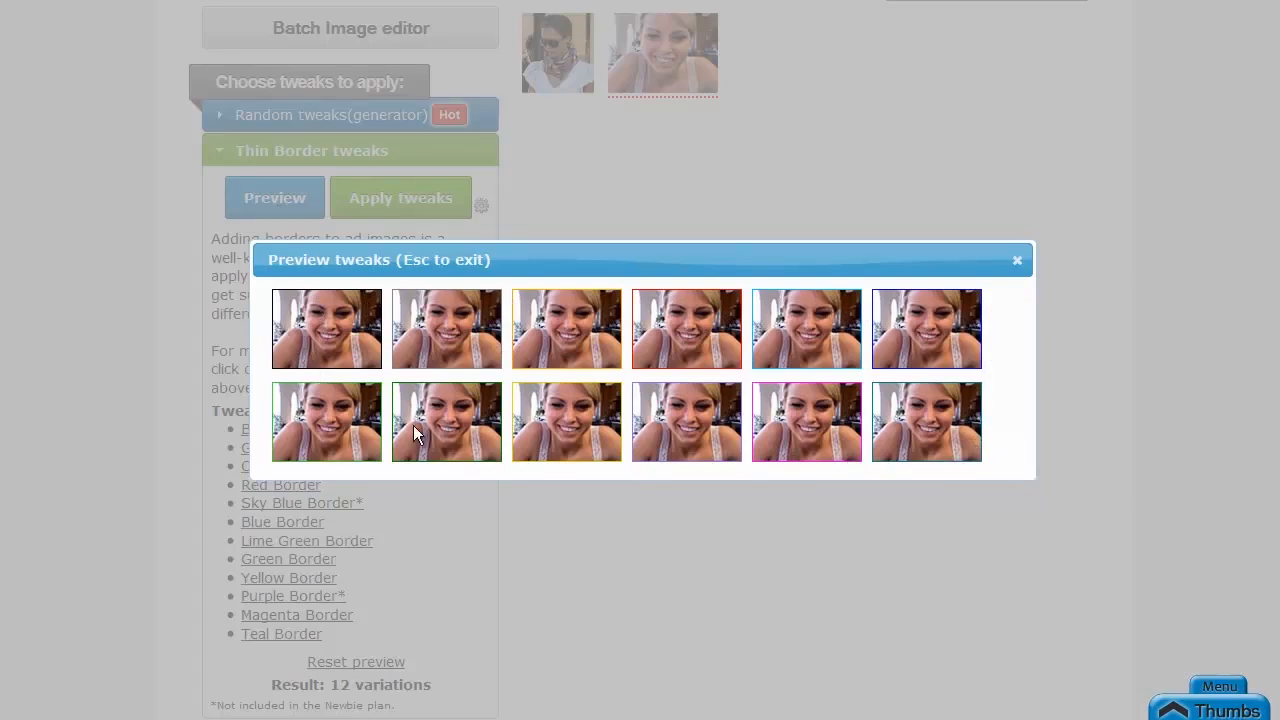
mouse_move(1000, 324)
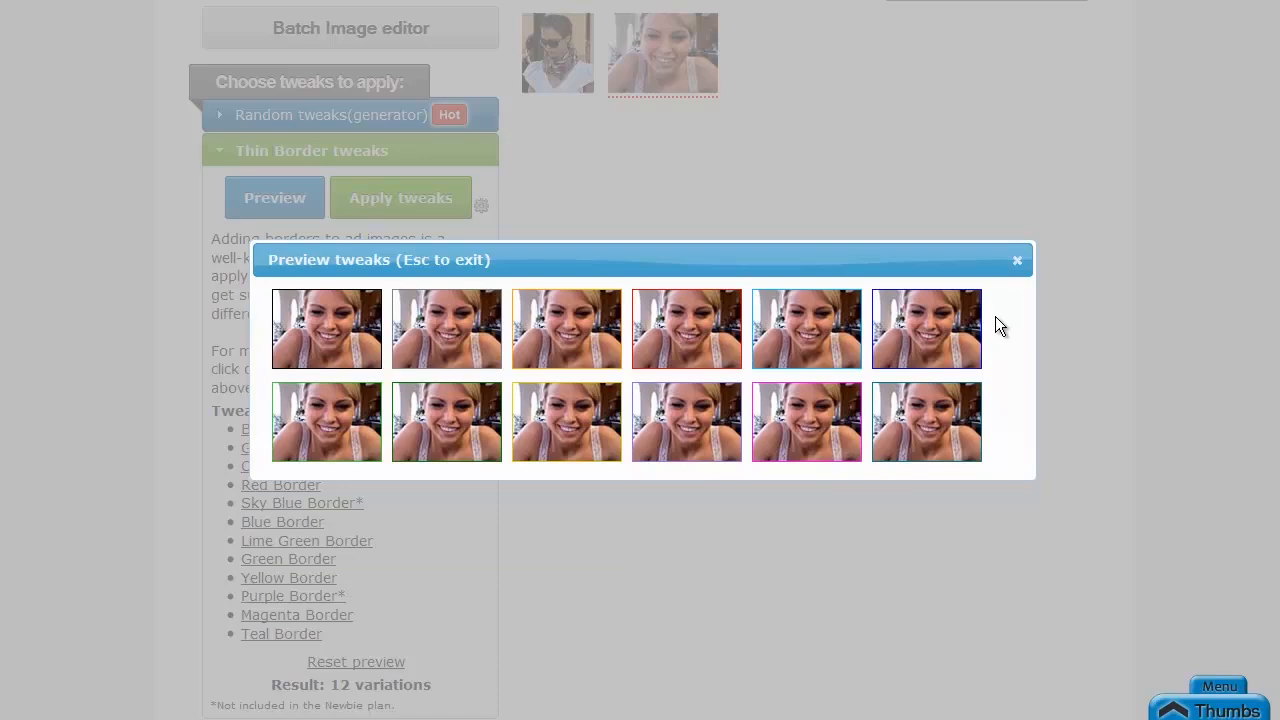
click(1016, 260)
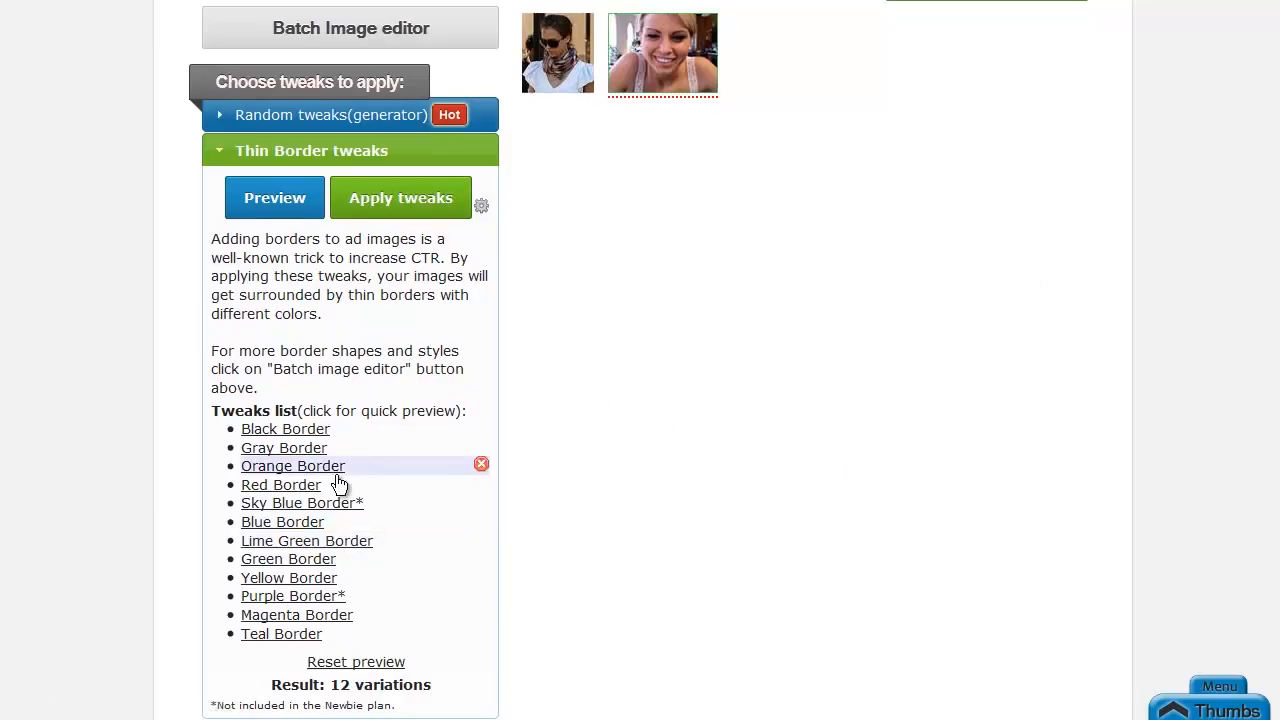
mouse_move(680, 56)
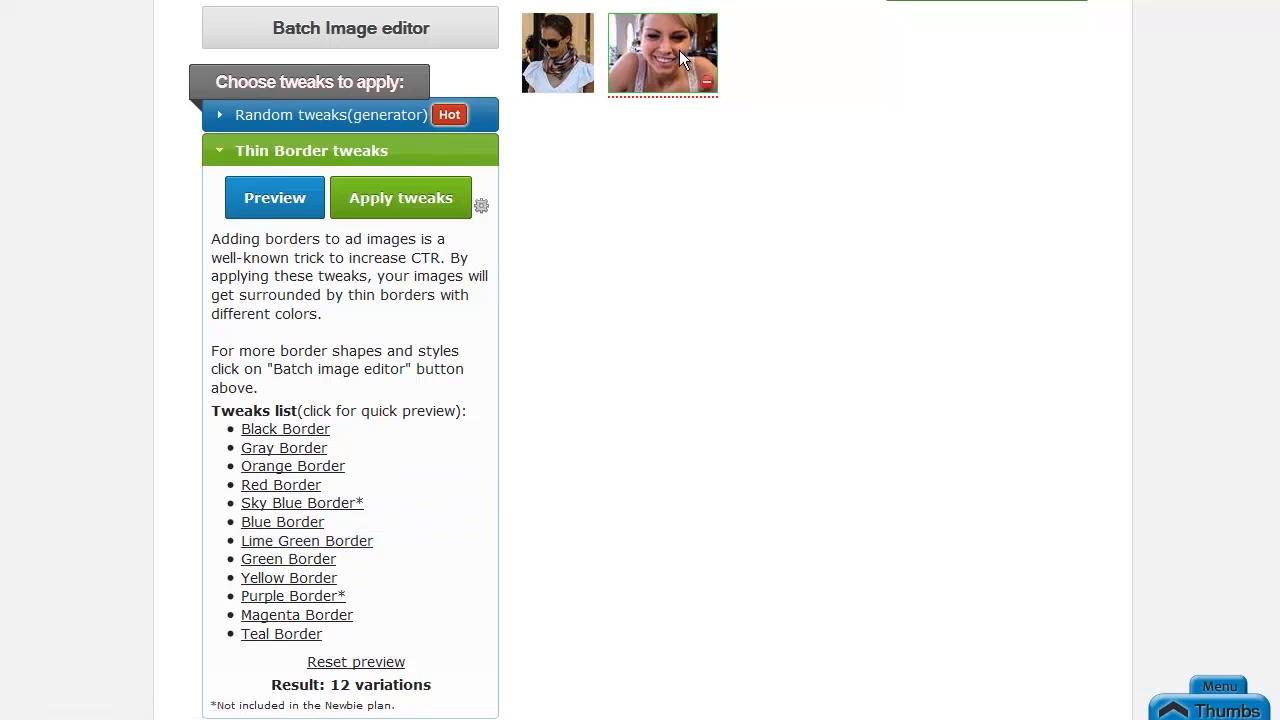
mouse_move(596, 292)
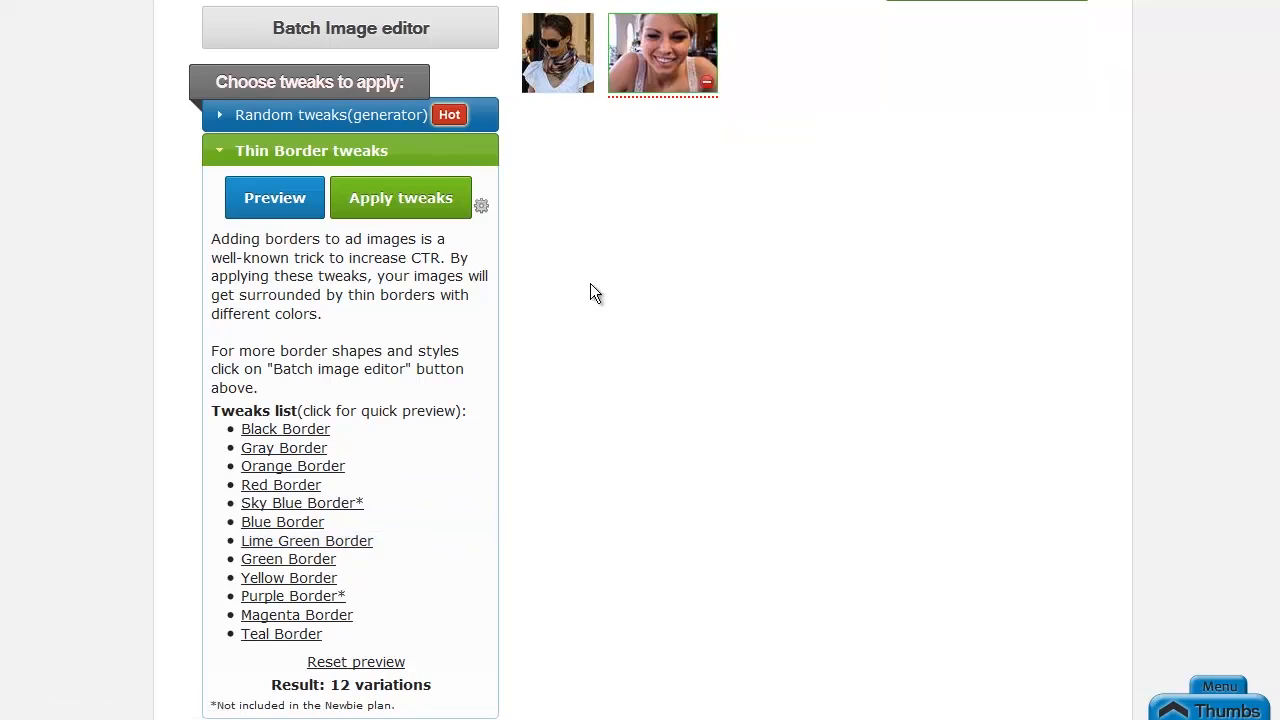
Show the Thin Border pack's output settings: format, separate folder and background colour
click(480, 204)
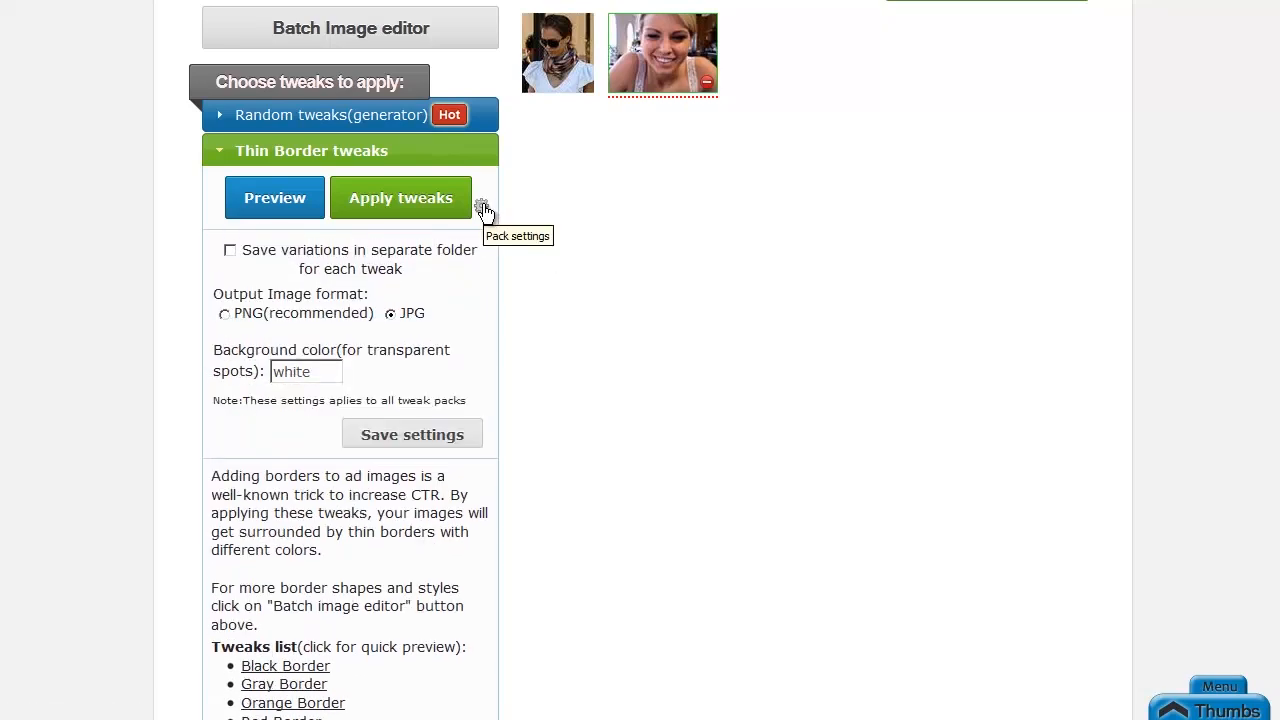
mouse_move(278, 332)
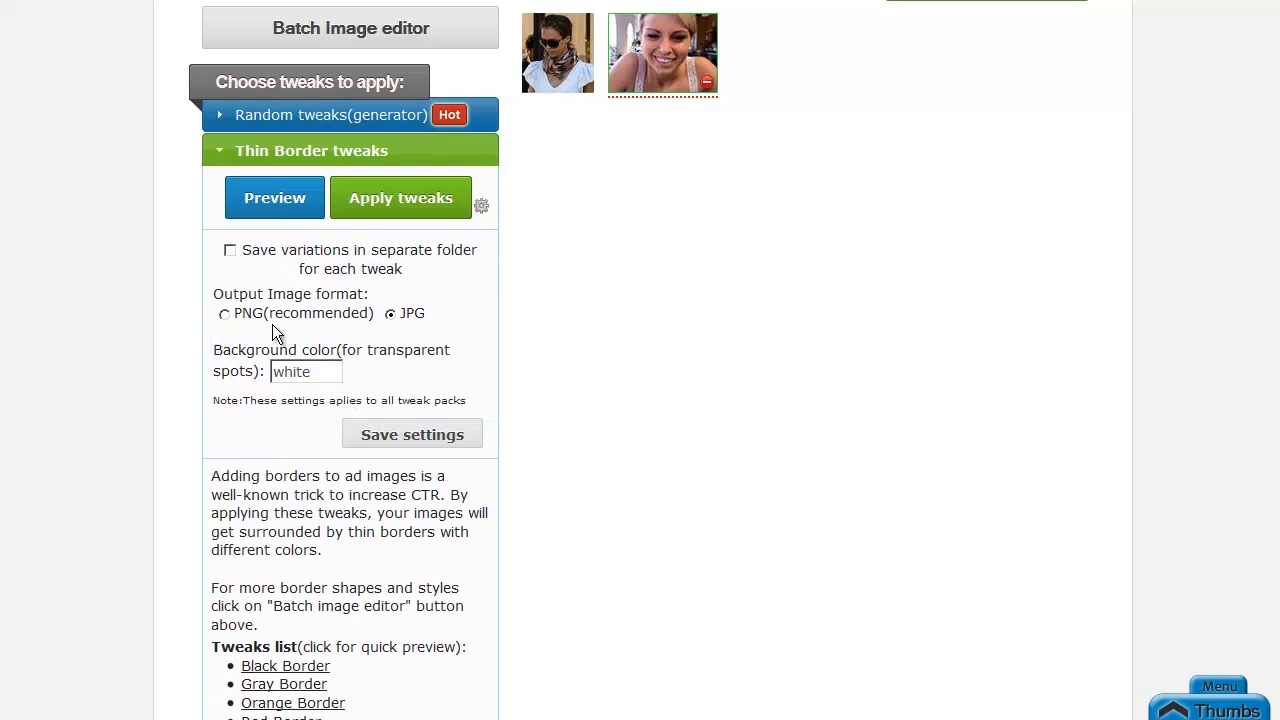
mouse_move(478, 336)
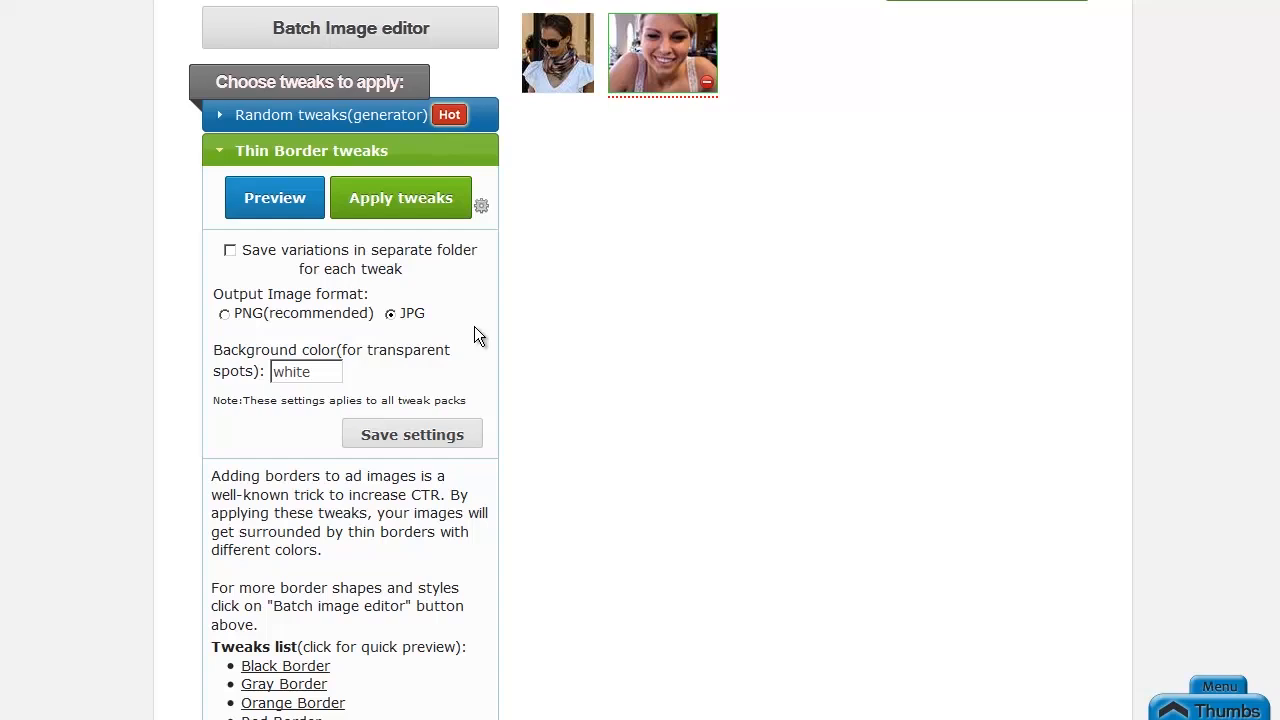
mouse_move(492, 300)
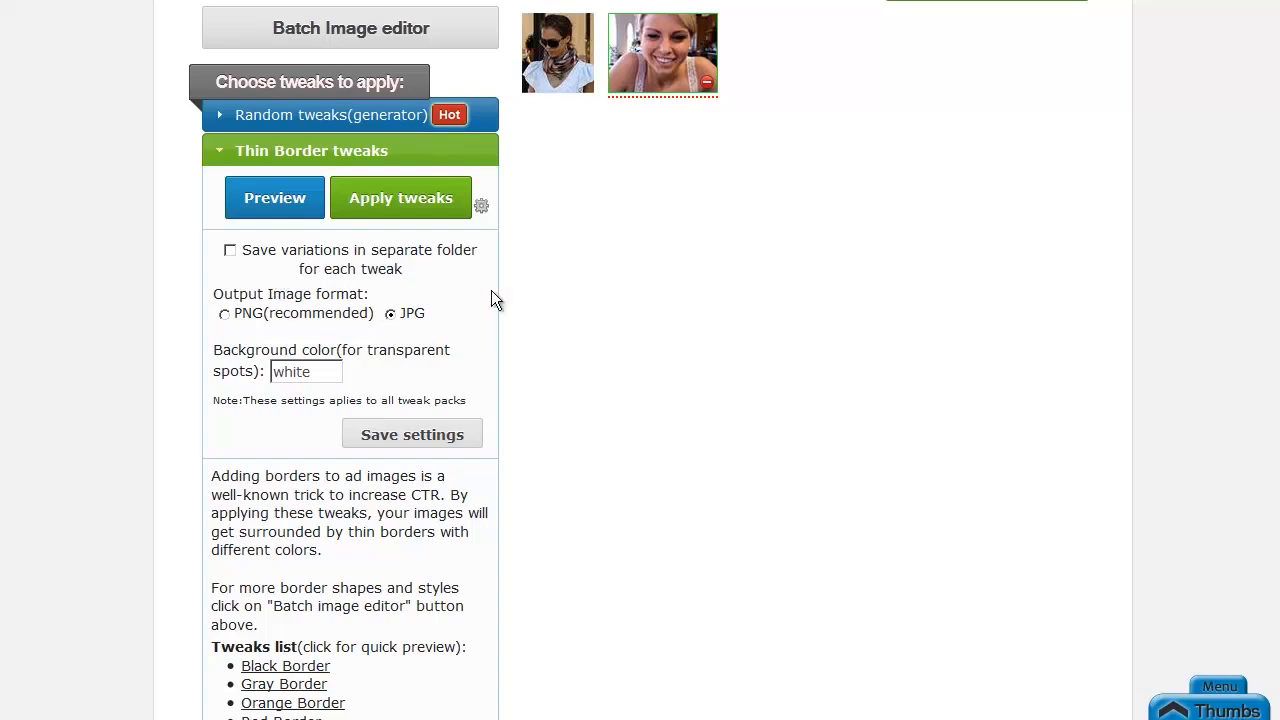
mouse_move(476, 304)
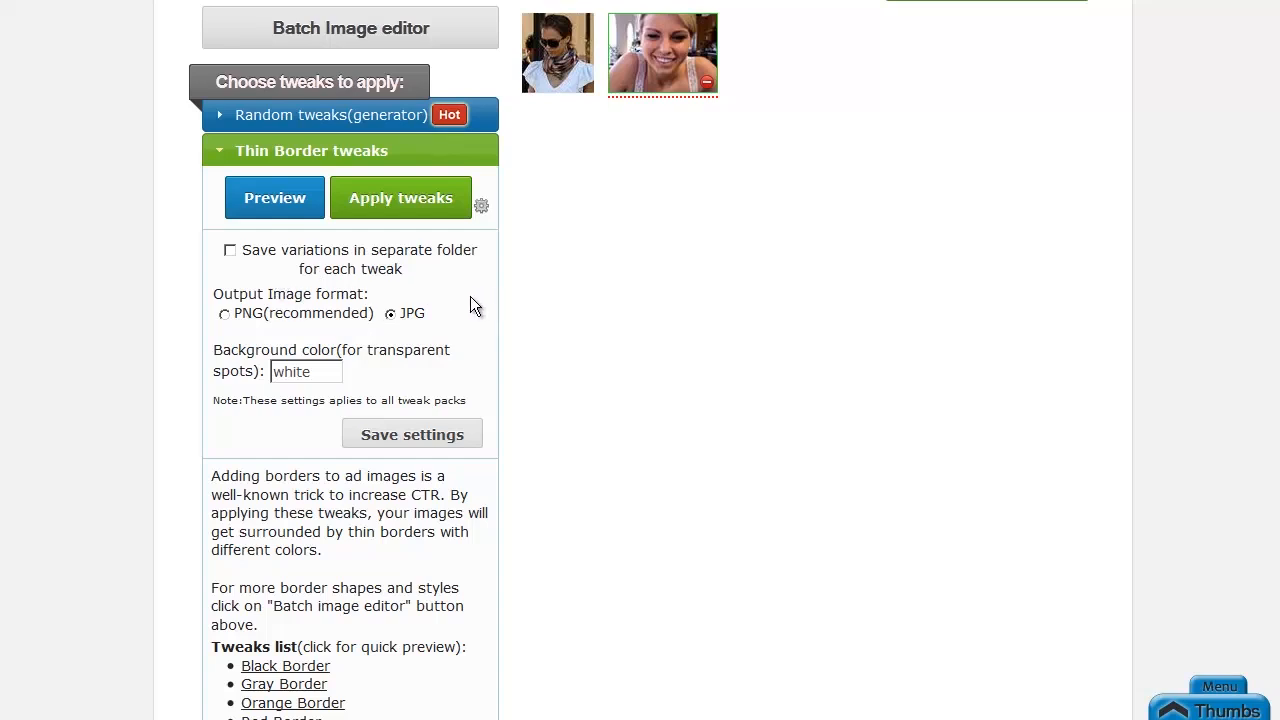
mouse_move(530, 324)
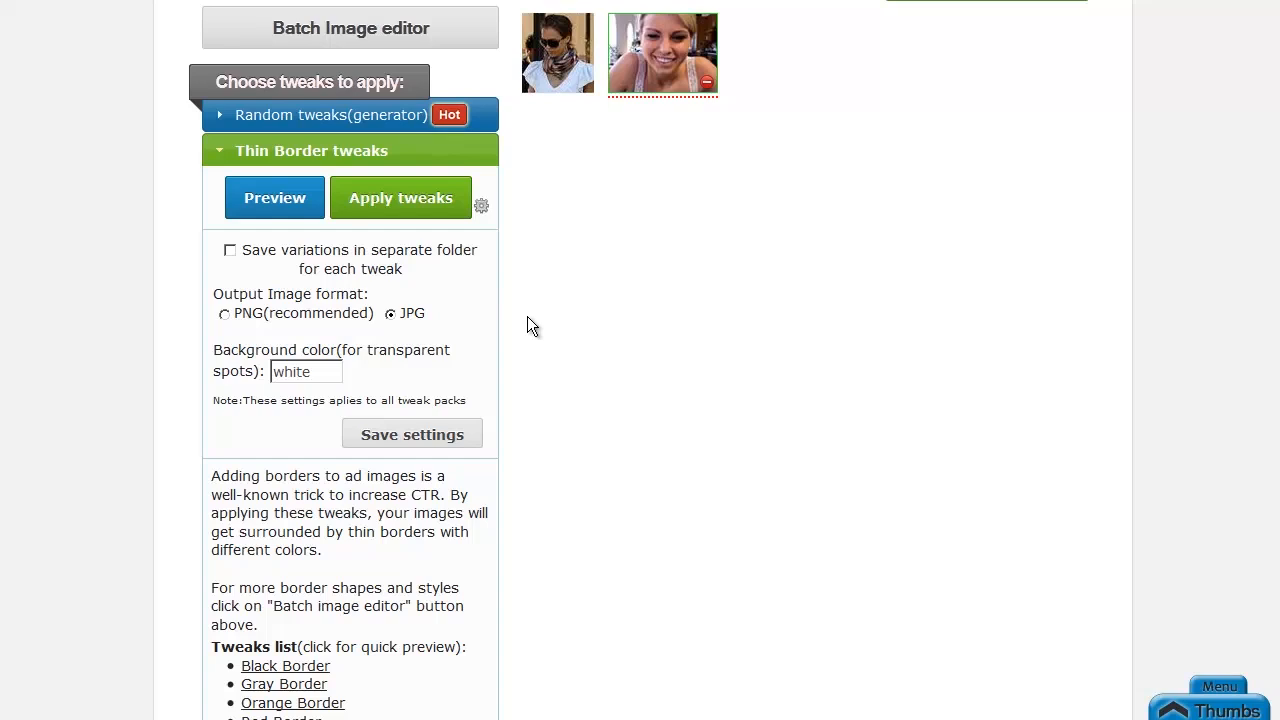
mouse_move(484, 210)
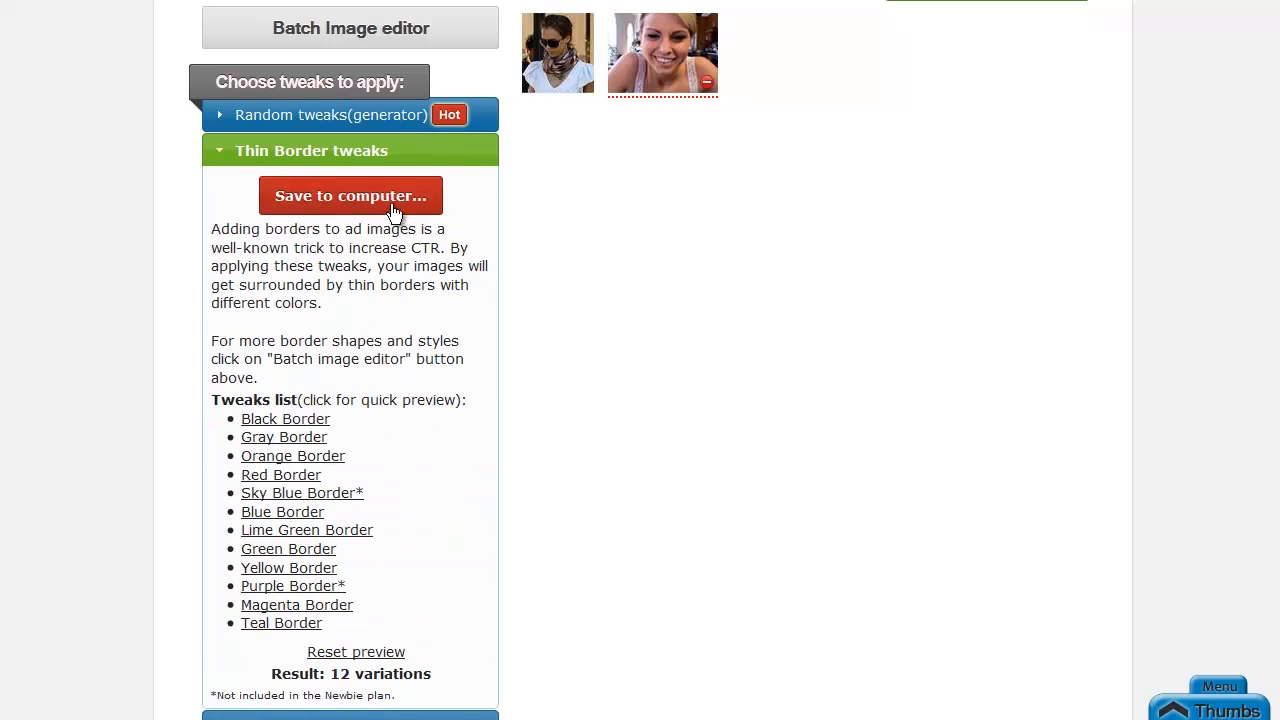
click(350, 196)
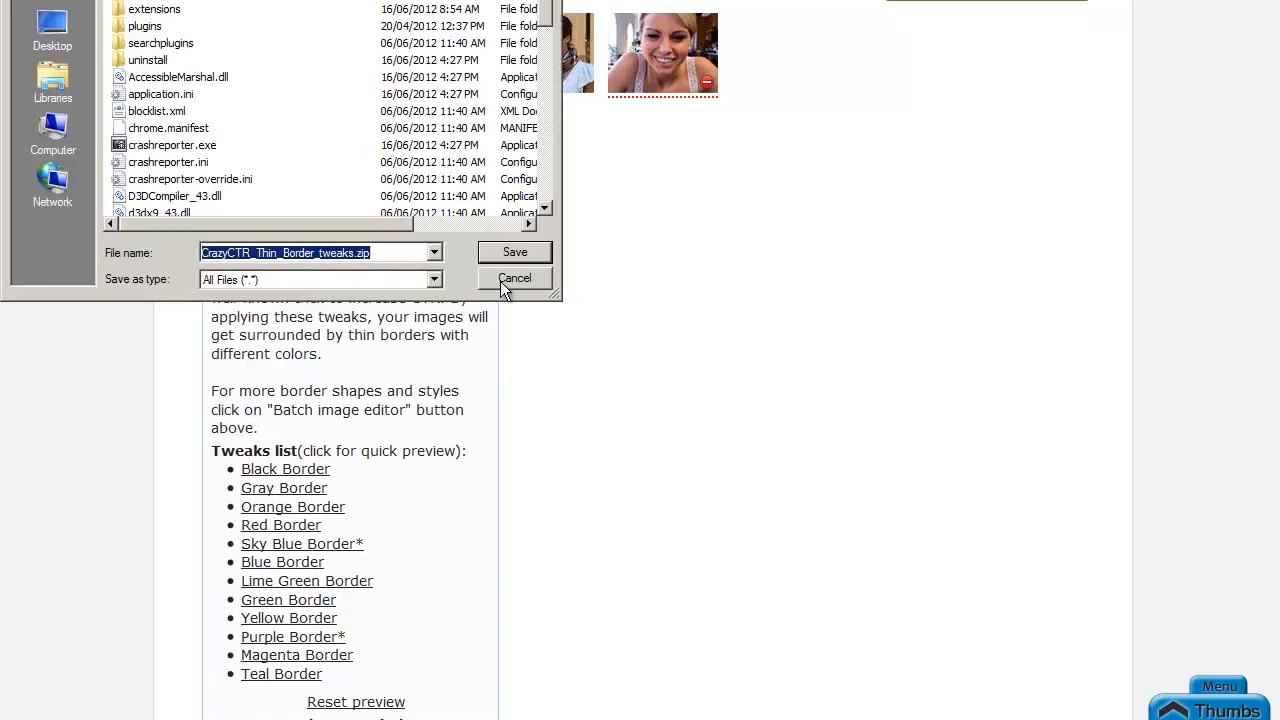
mouse_move(362, 276)
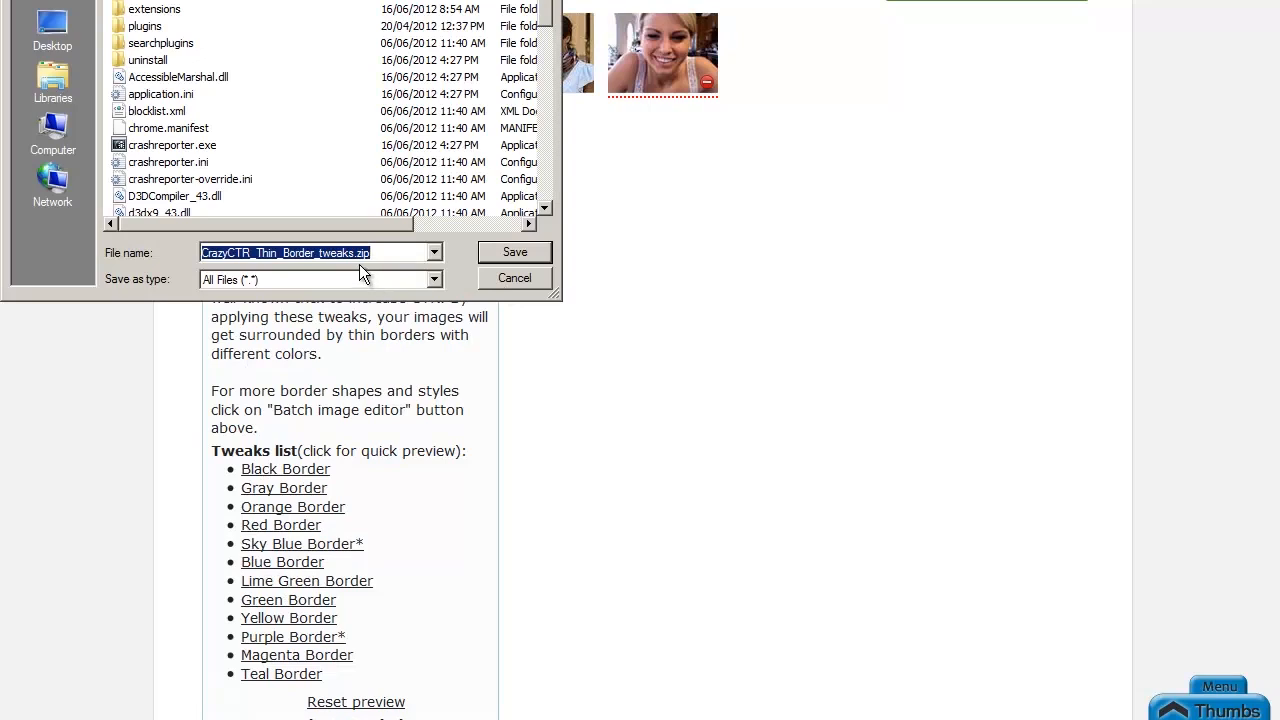
mouse_move(296, 284)
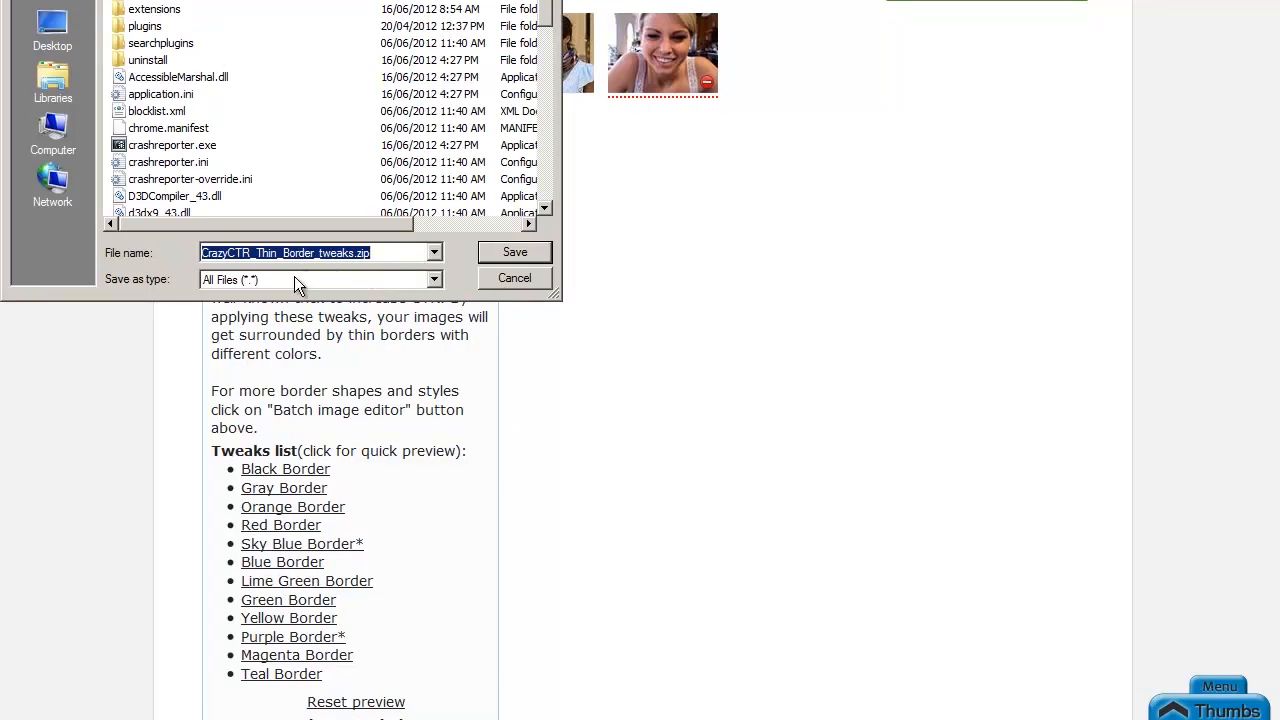
mouse_move(348, 288)
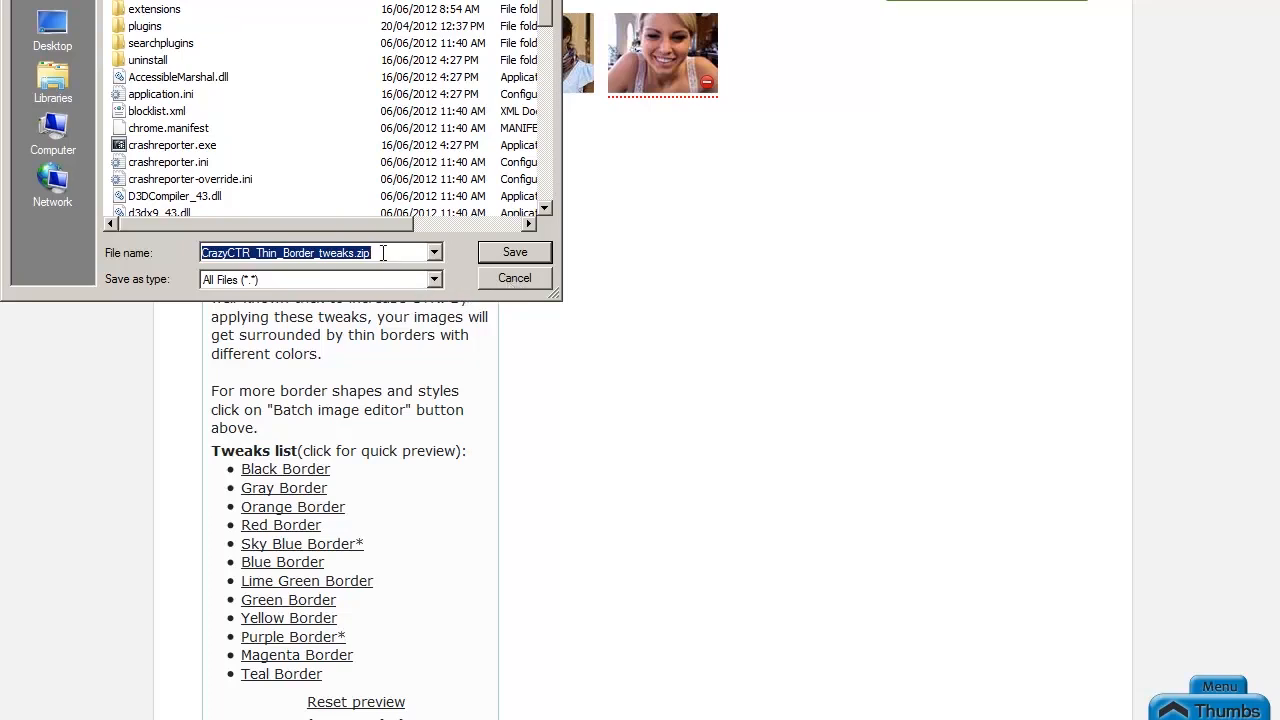
click(514, 278)
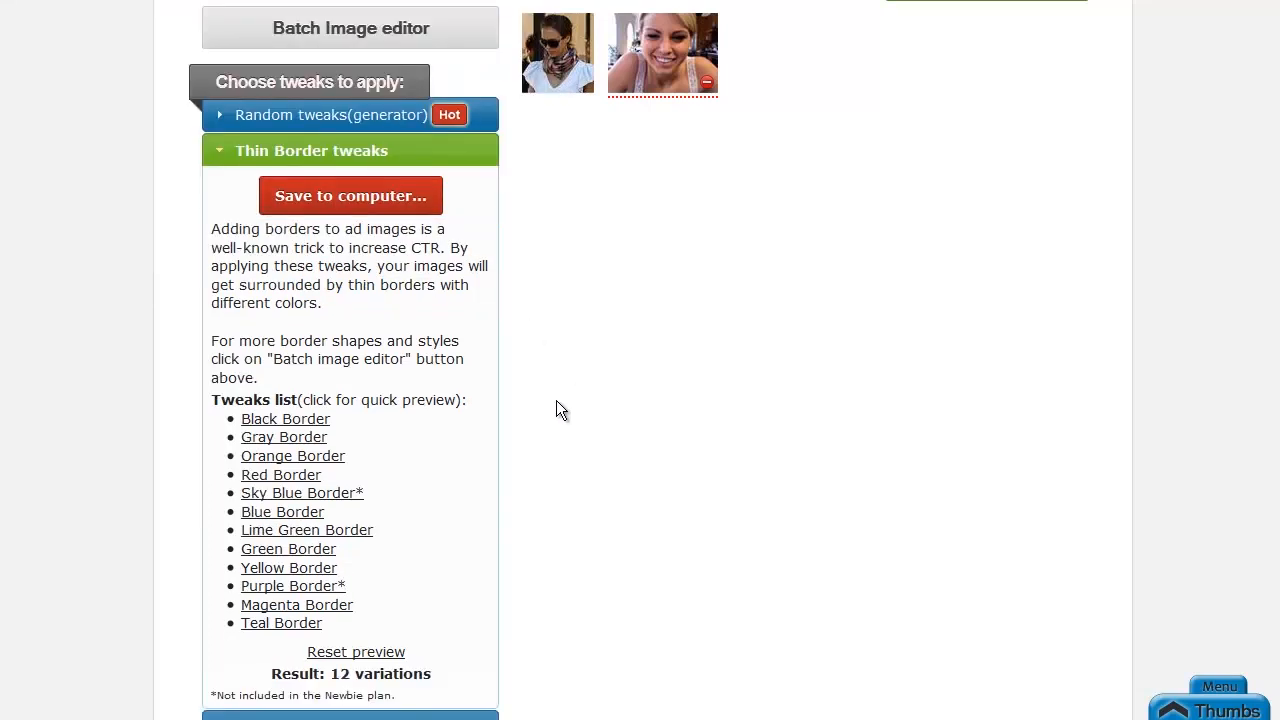
mouse_move(596, 444)
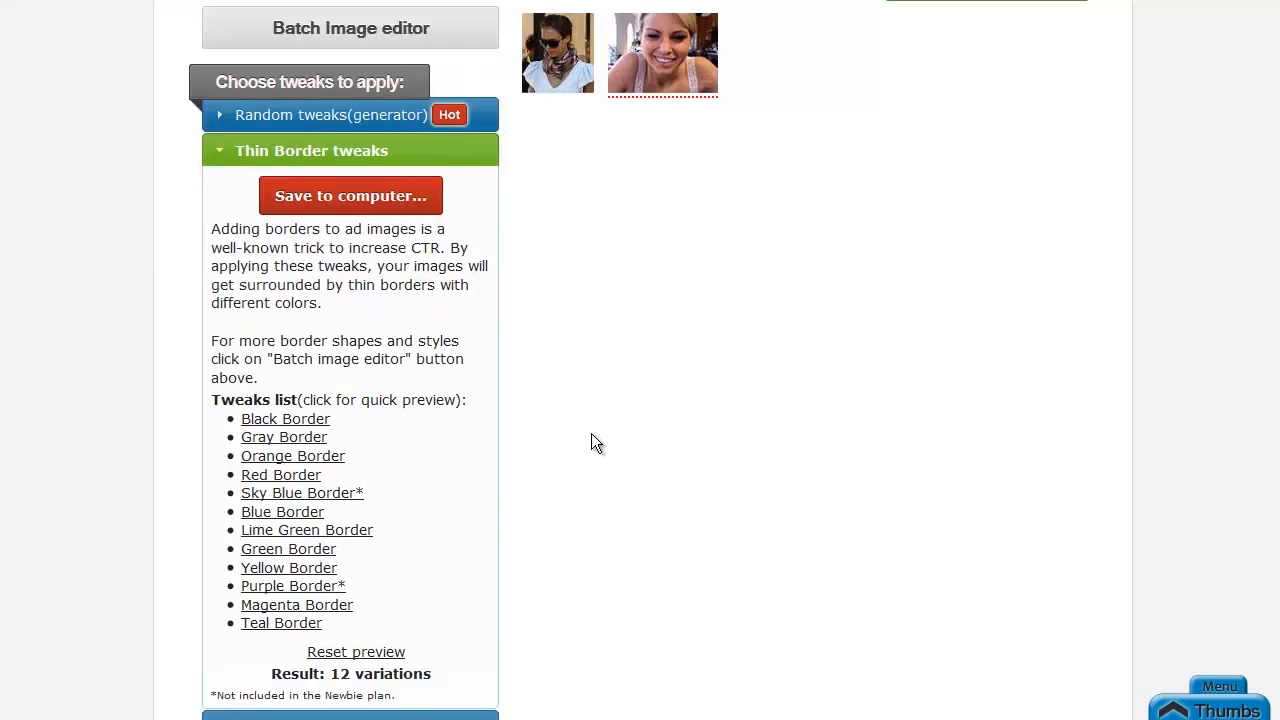
mouse_move(570, 354)
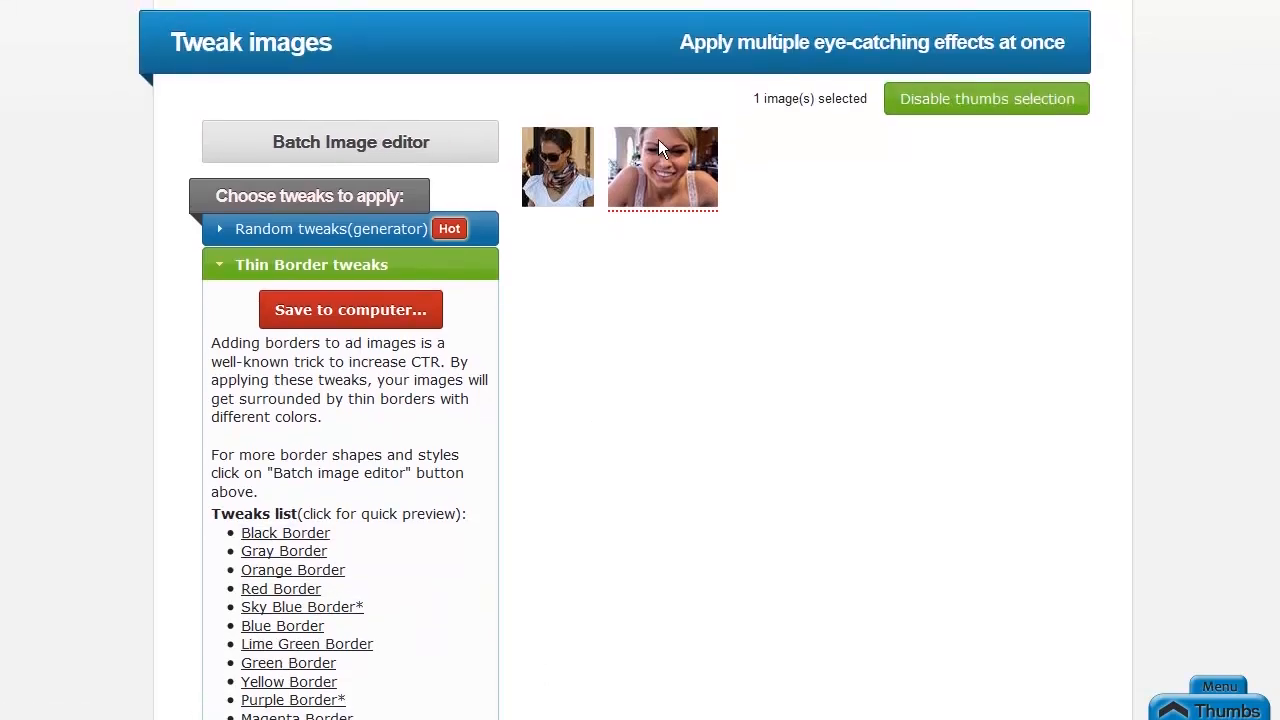
mouse_move(986, 260)
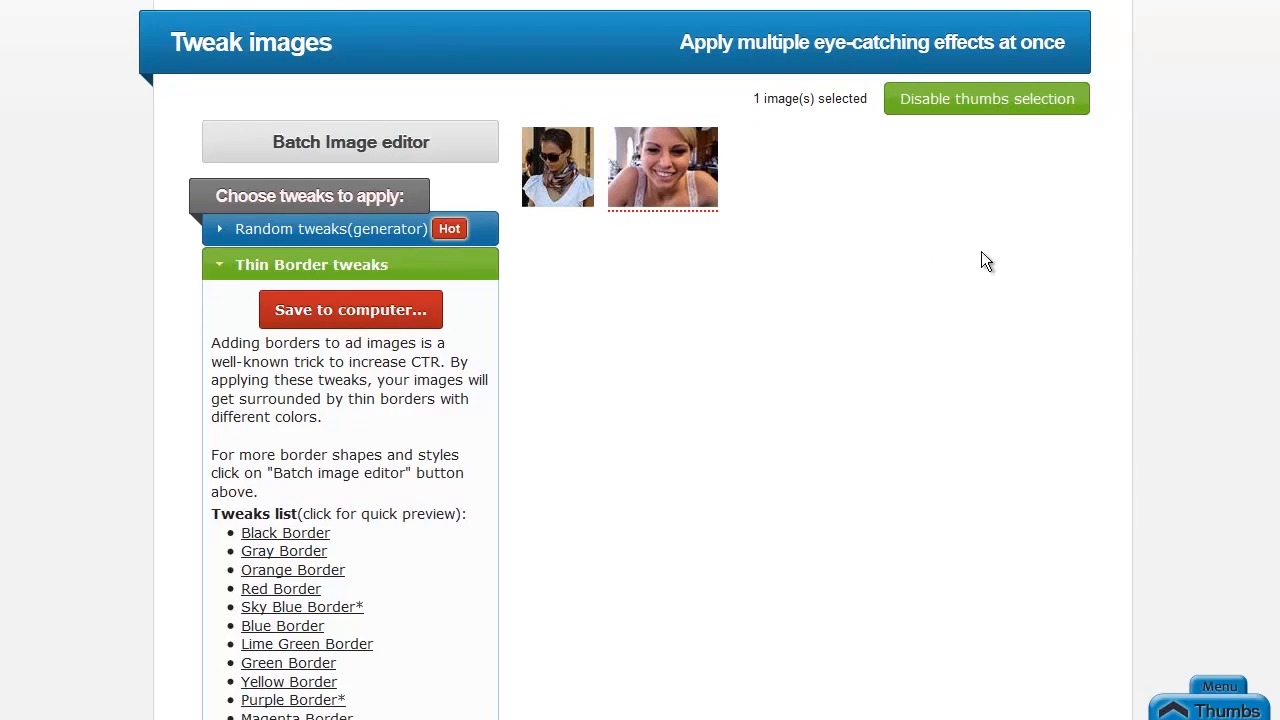
mouse_move(904, 316)
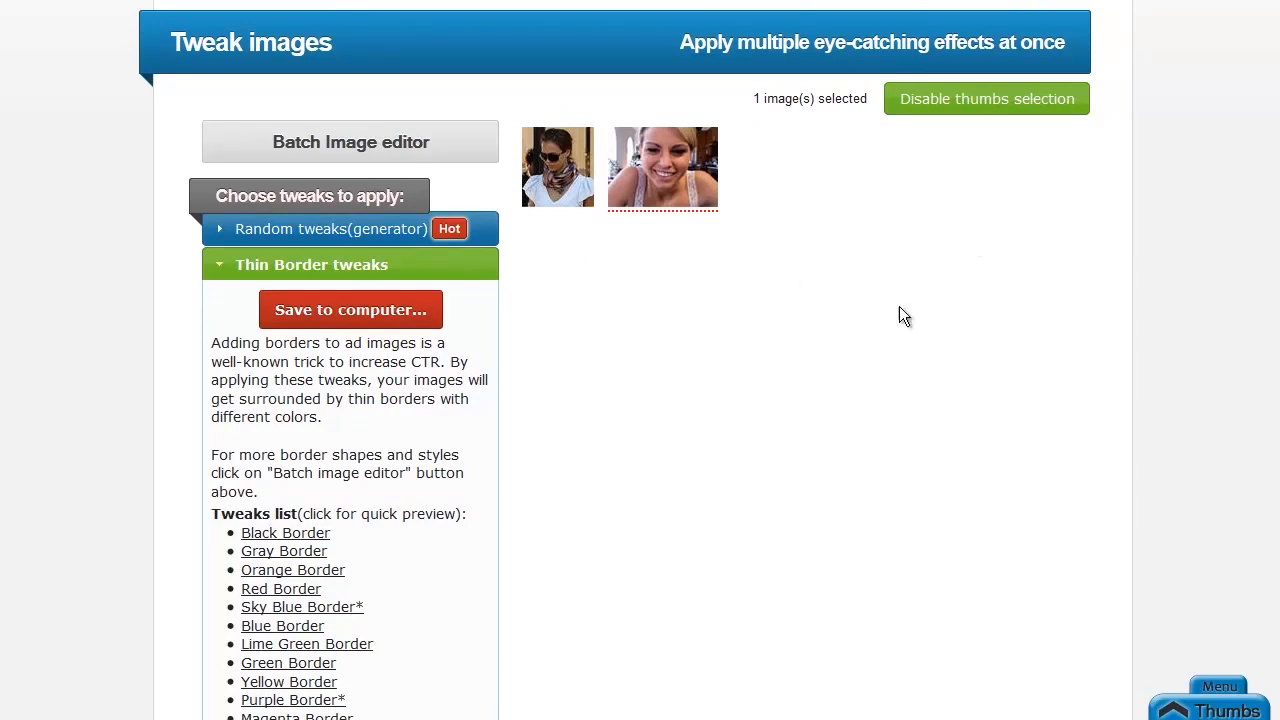
scroll(down, 3)
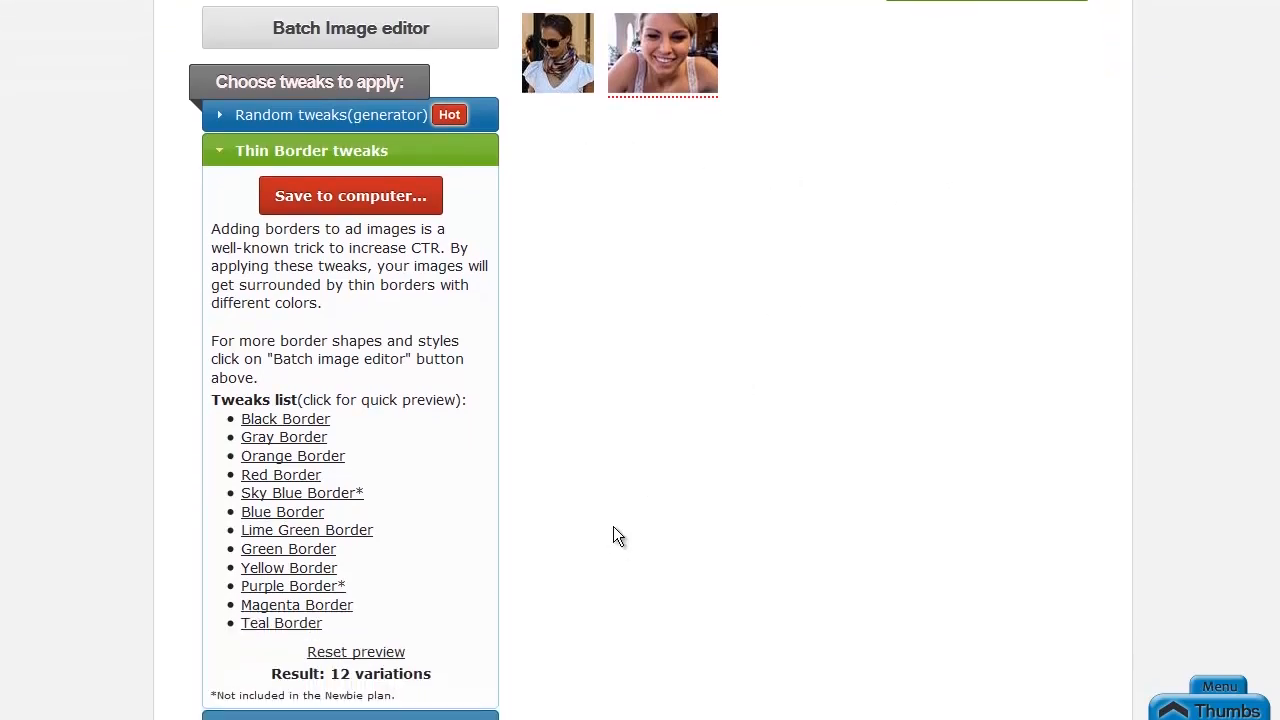
mouse_move(588, 352)
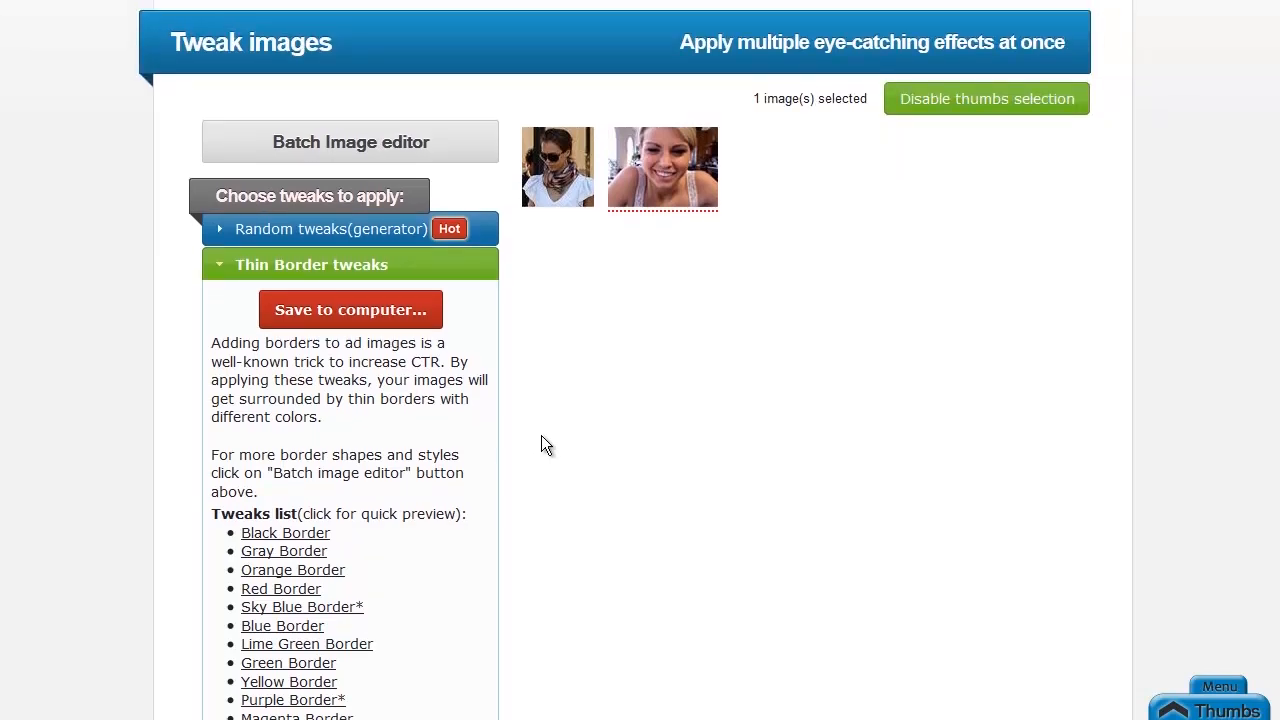
scroll(down, 3)
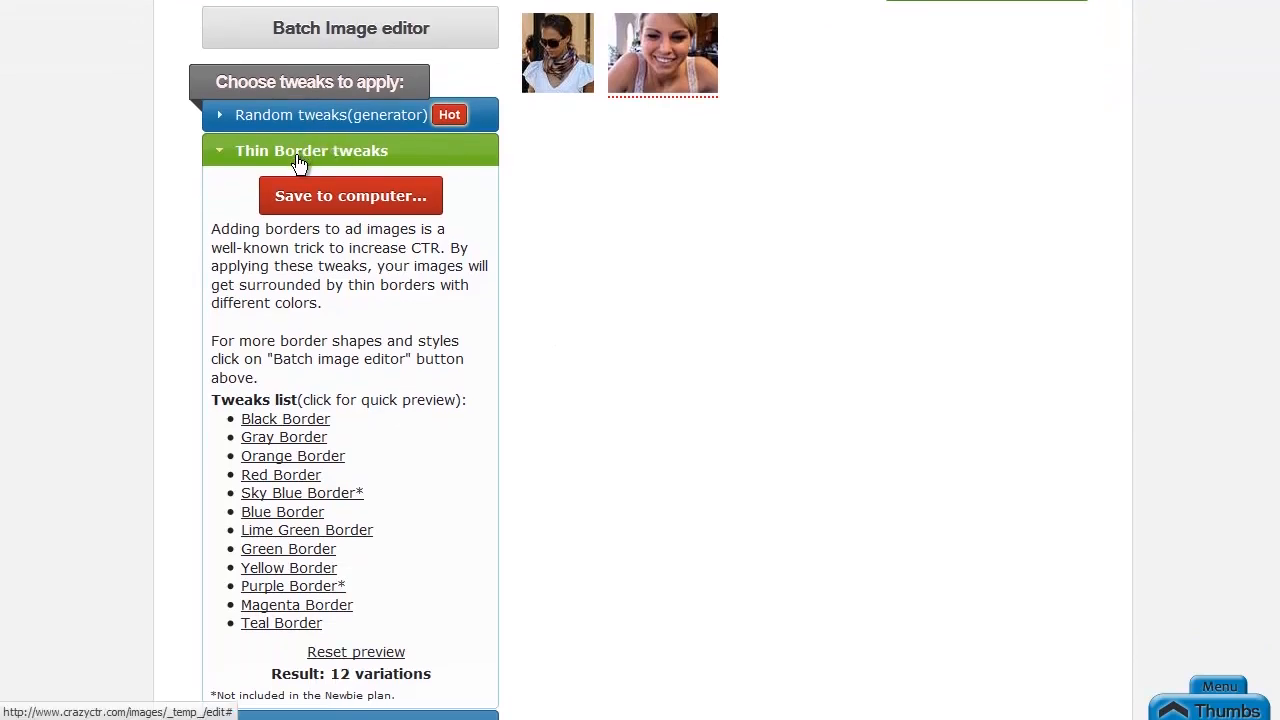
scroll(down, 3)
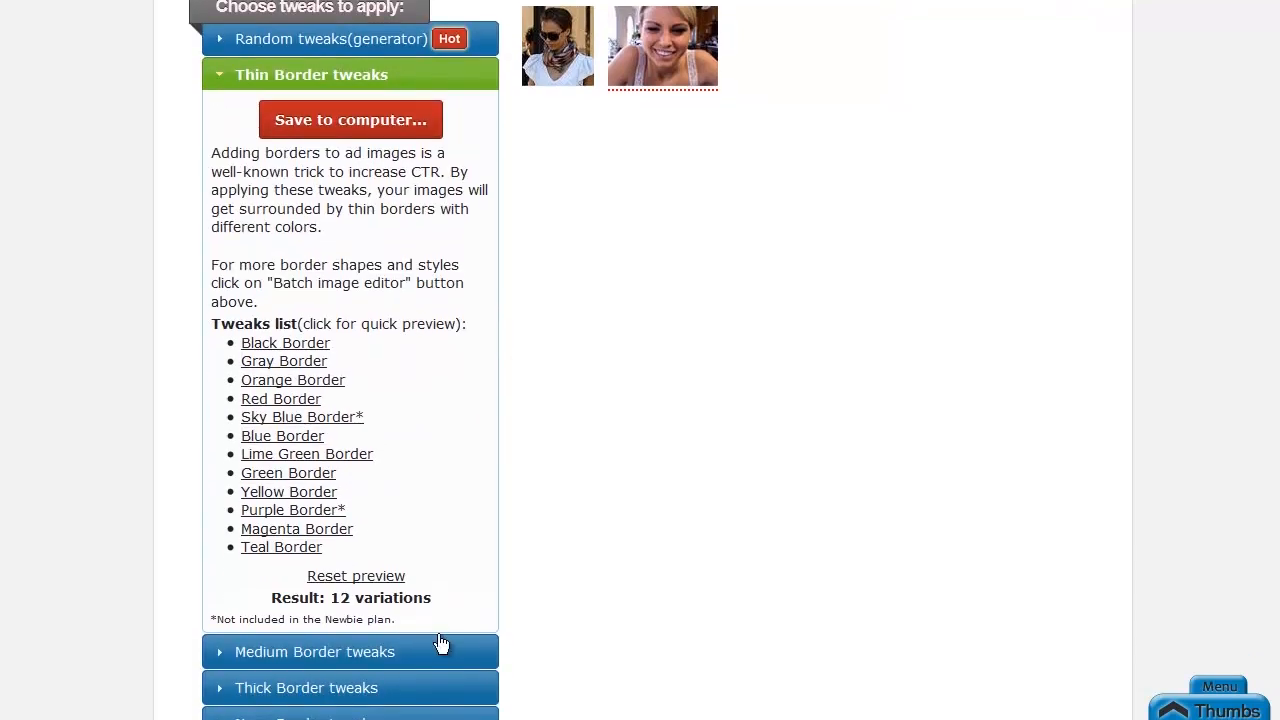
Expand the Medium Border tweaks pack listing 13 border colours including Rainbow Border
click(316, 652)
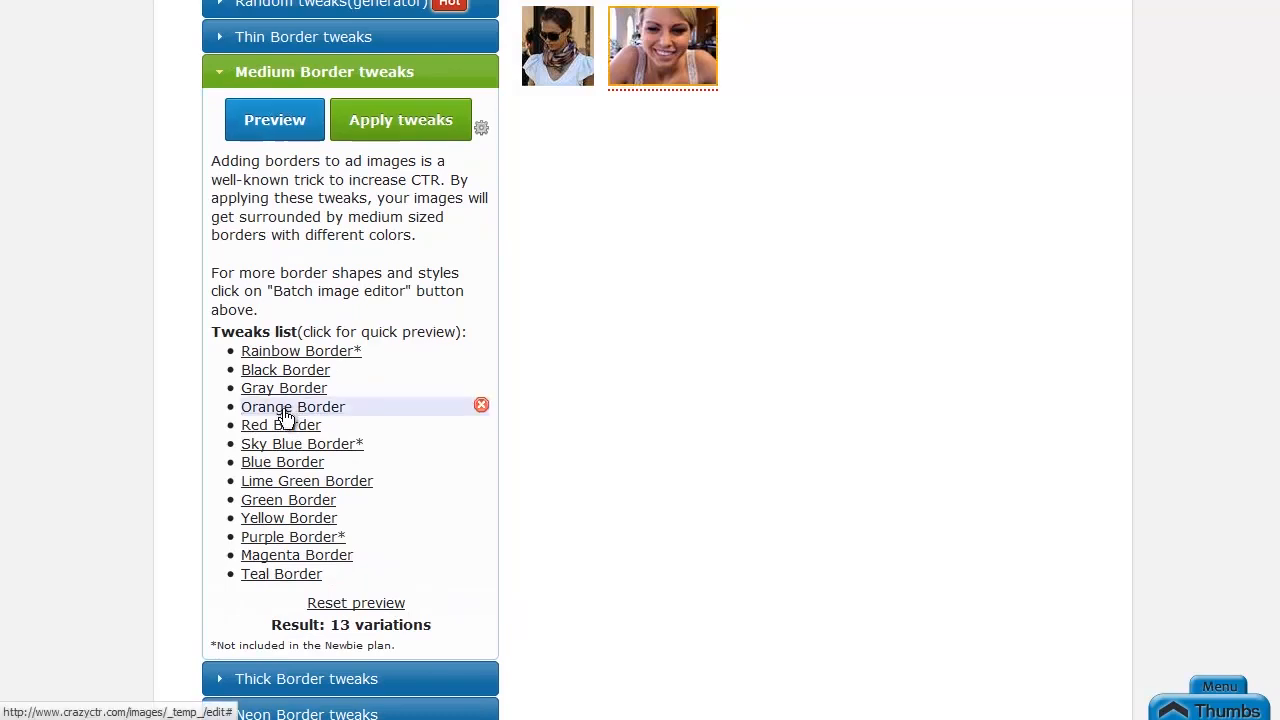
mouse_move(282, 462)
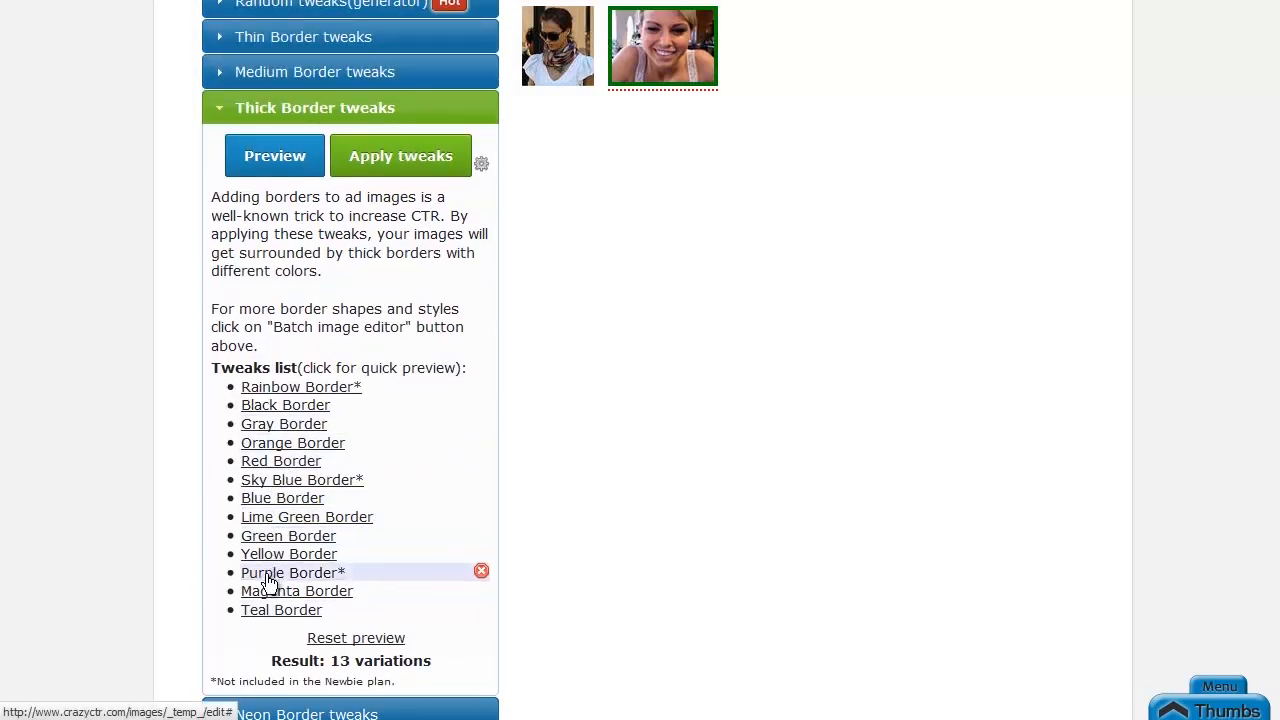
Scroll back up the Thick Border tweaks pack after previewing the thick purple border
scroll(up, 3)
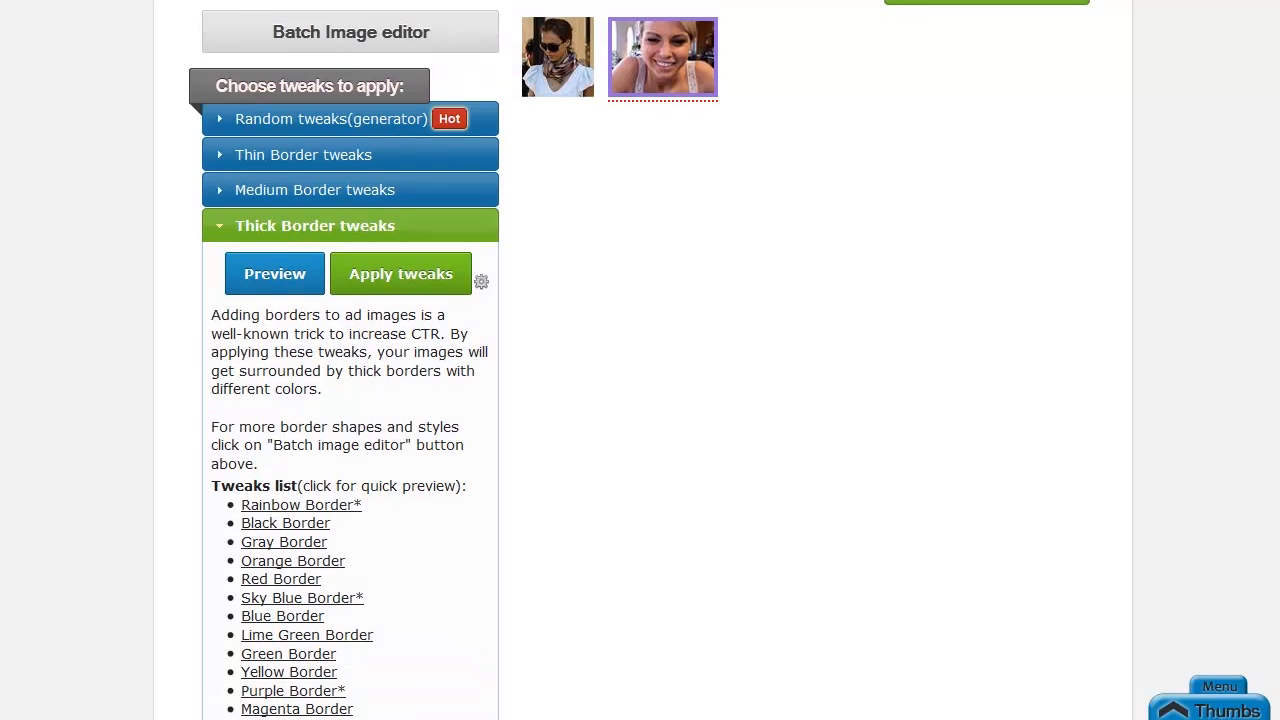
scroll(up, 3)
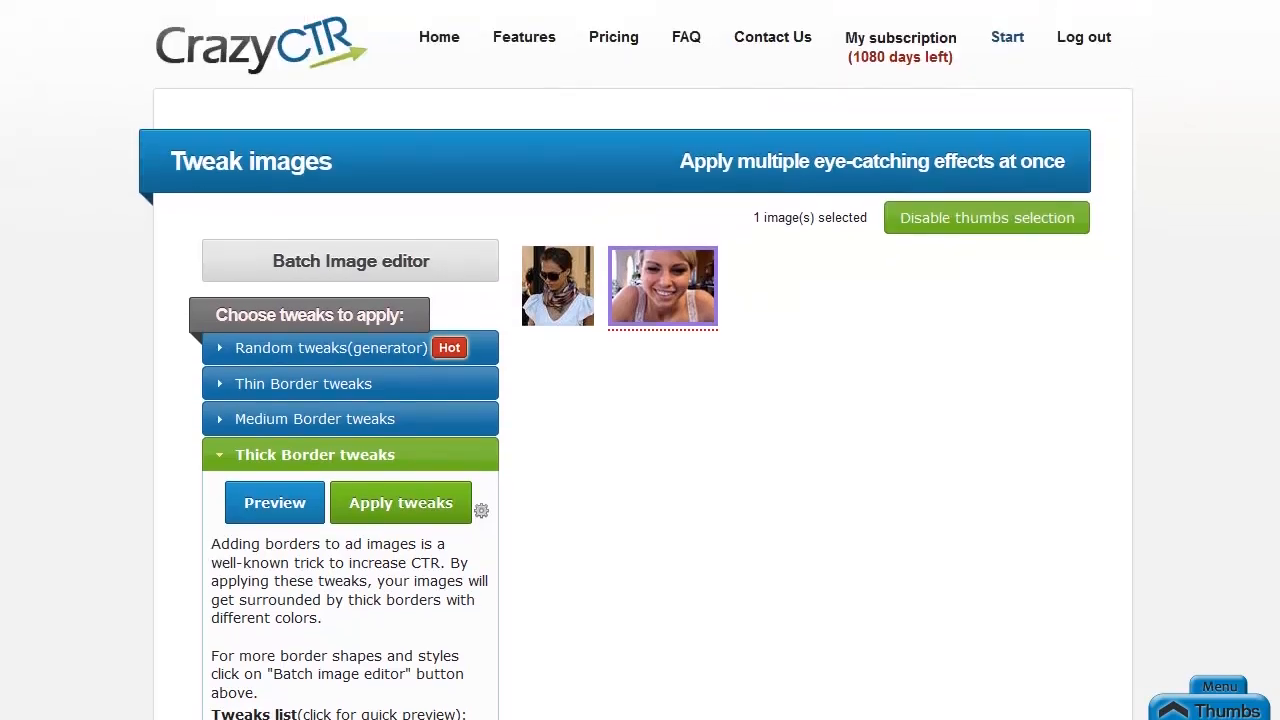
mouse_move(668, 304)
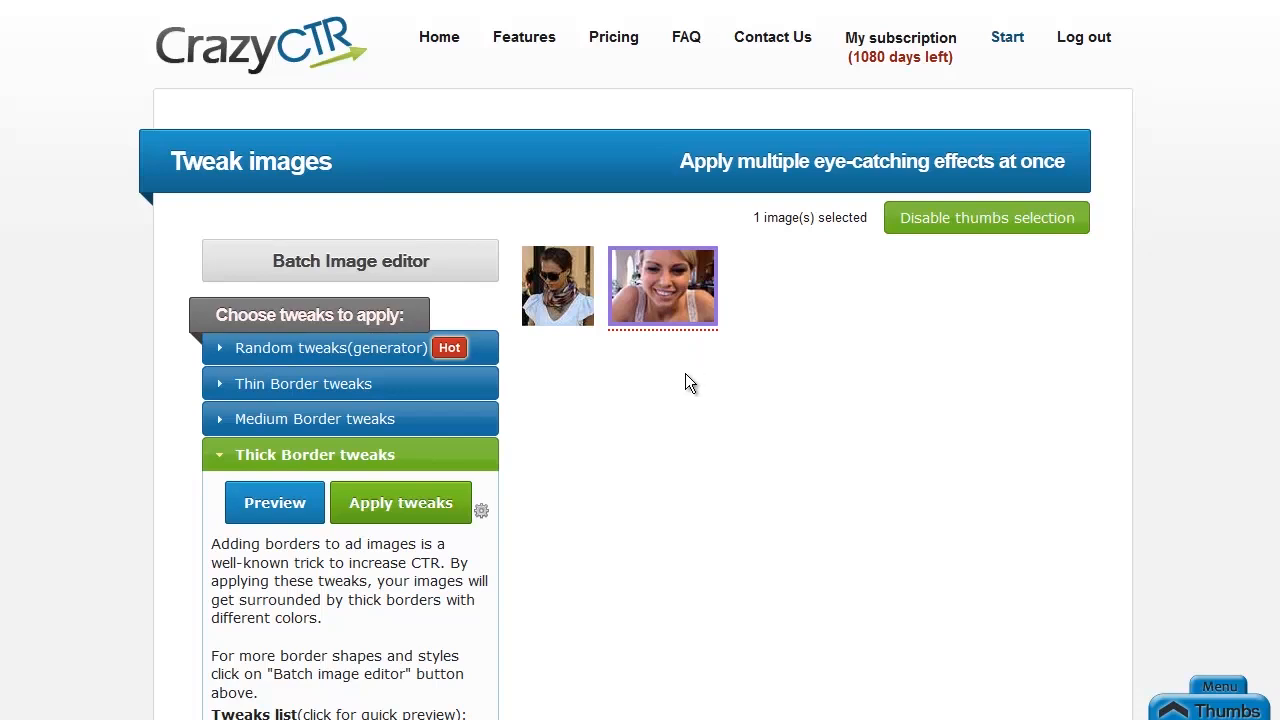
mouse_move(660, 478)
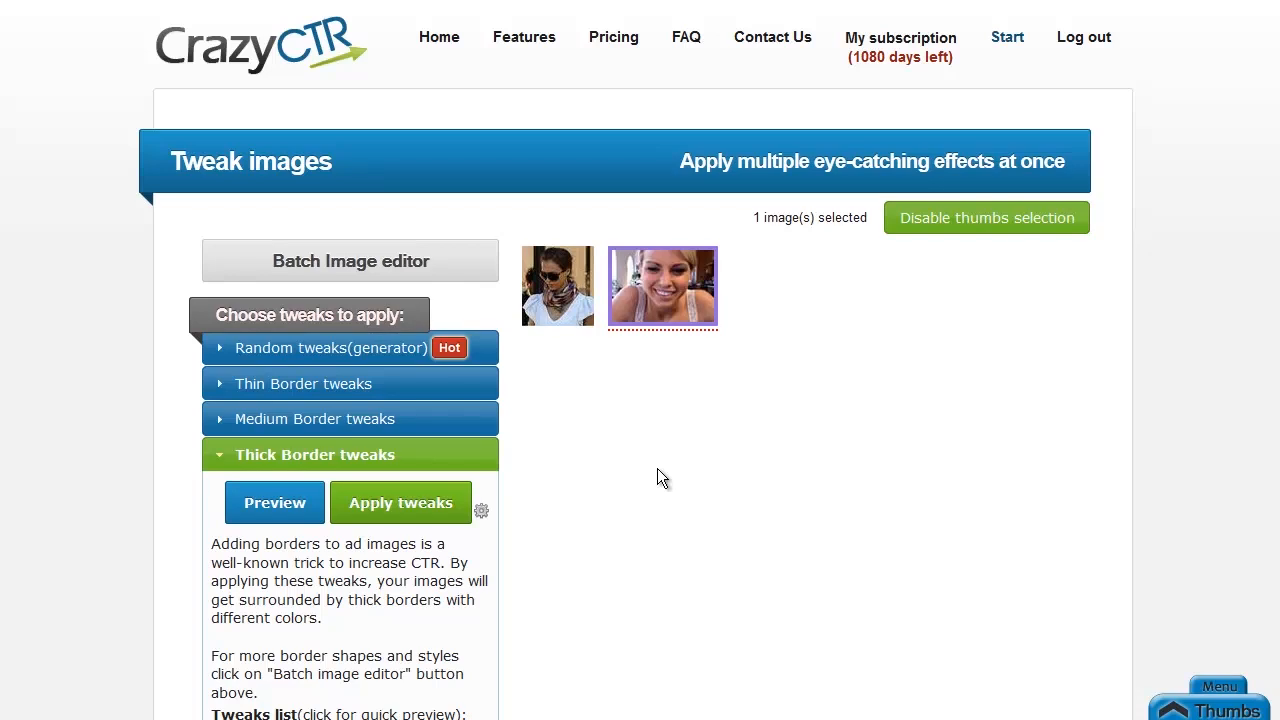
mouse_move(680, 564)
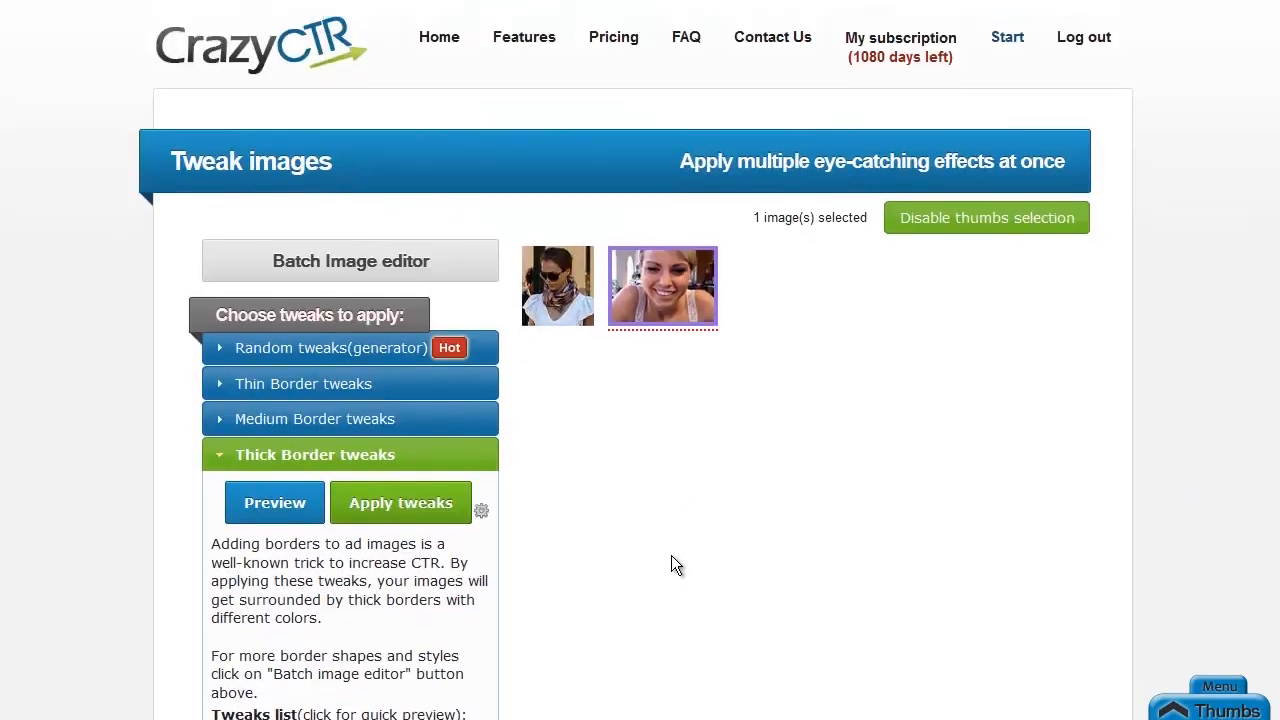
Preview the photo in all 13 thick-border colour variations
scroll(down, 3)
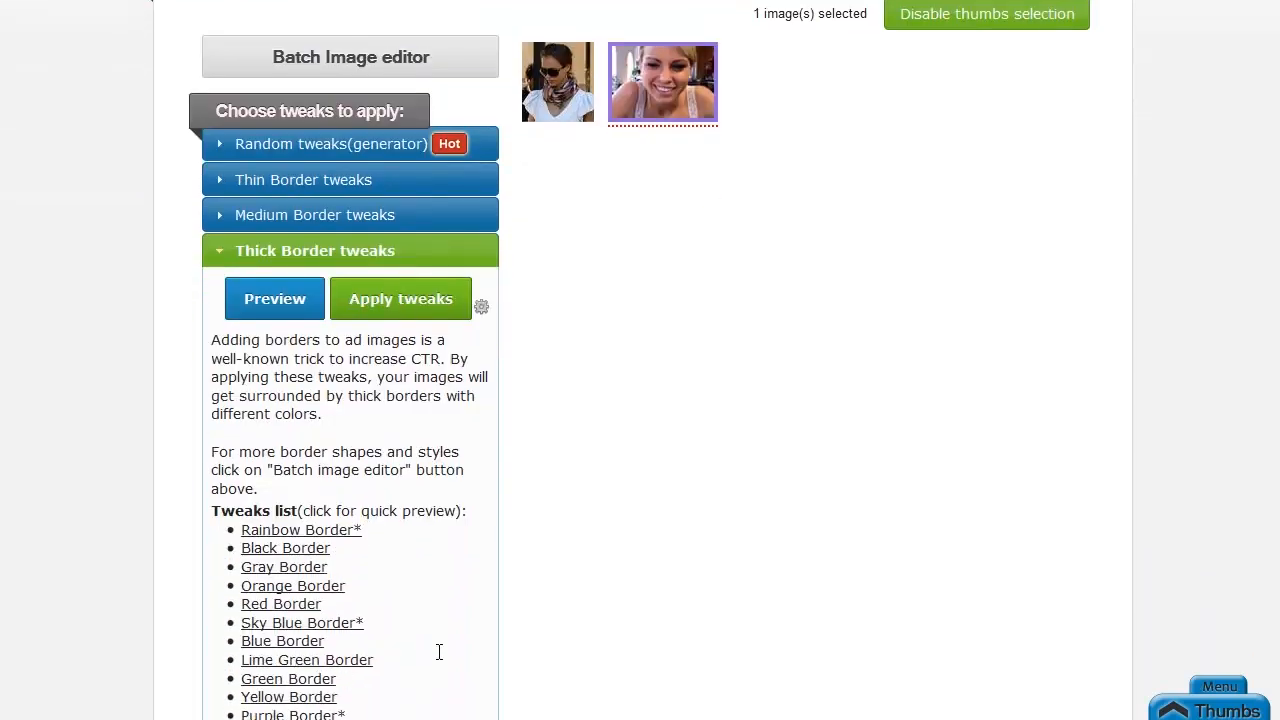
scroll(down, 3)
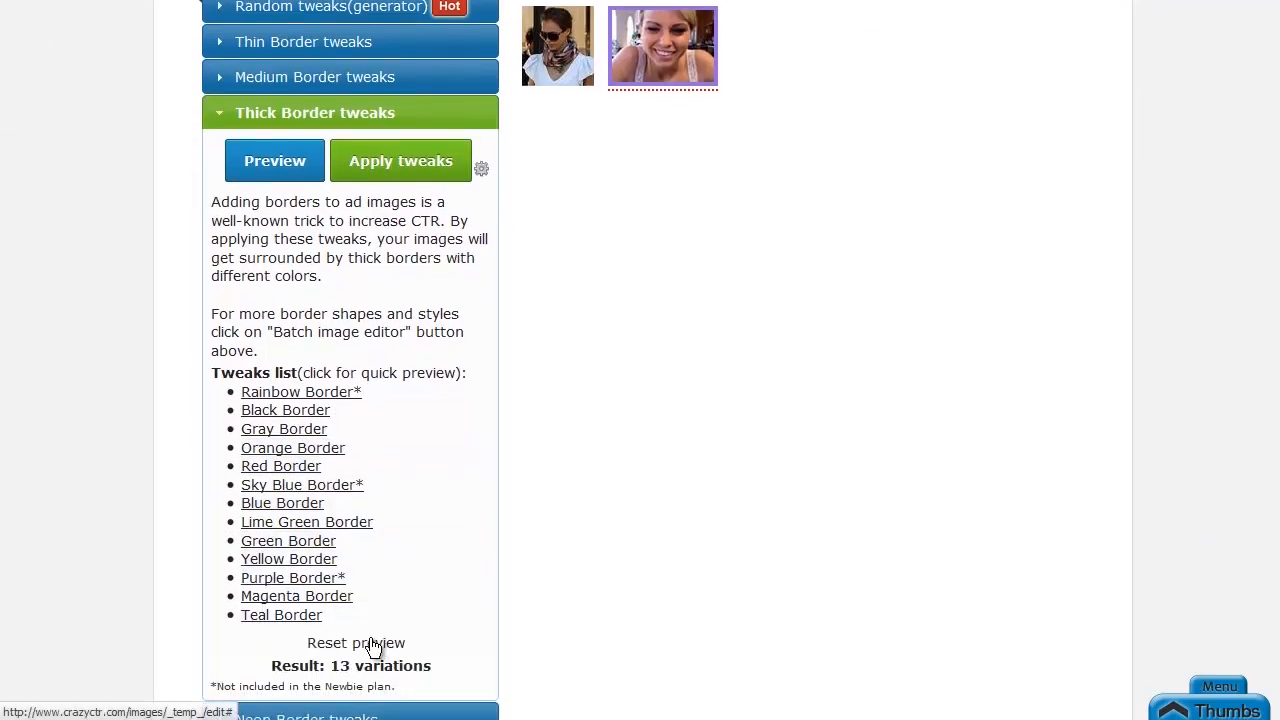
click(274, 160)
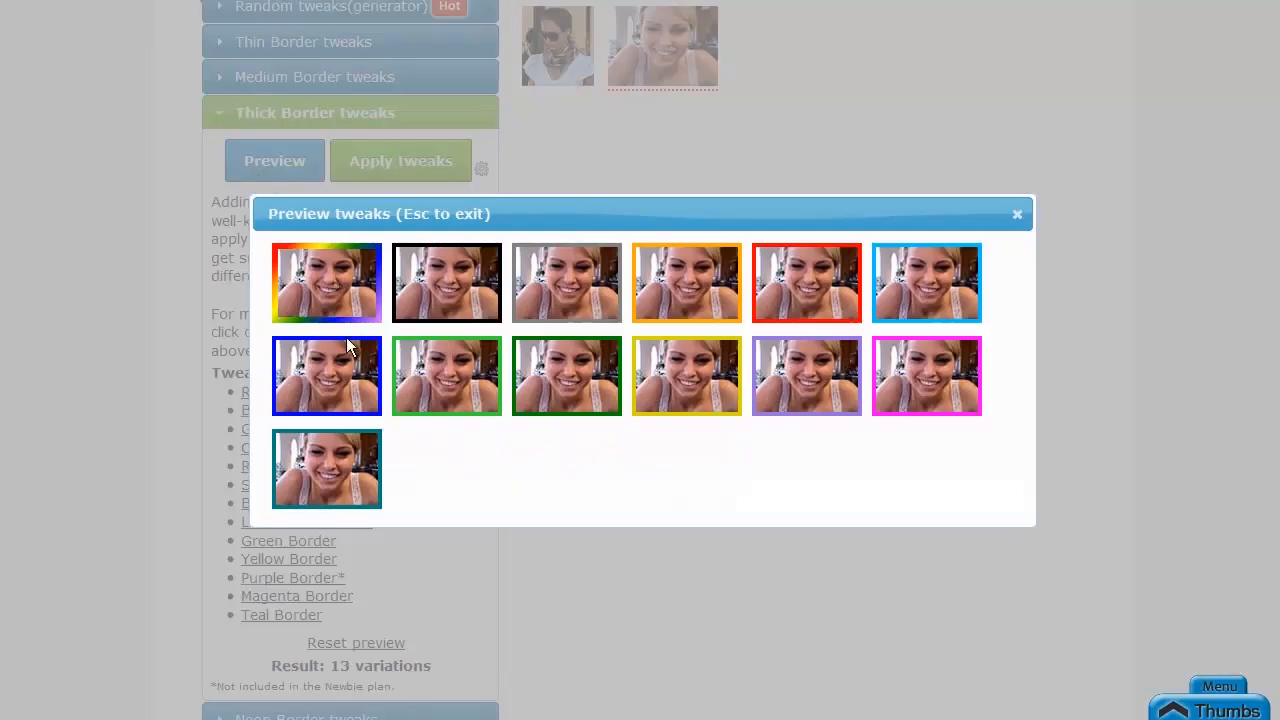
mouse_move(430, 456)
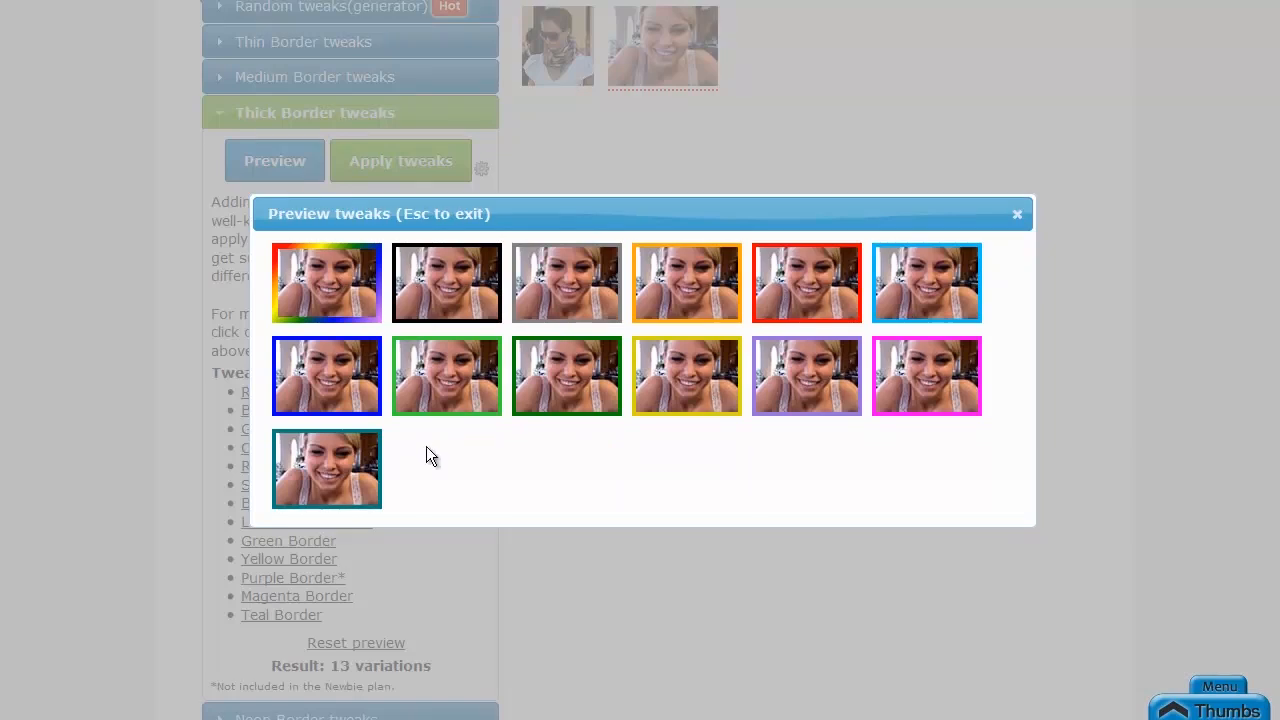
mouse_move(480, 376)
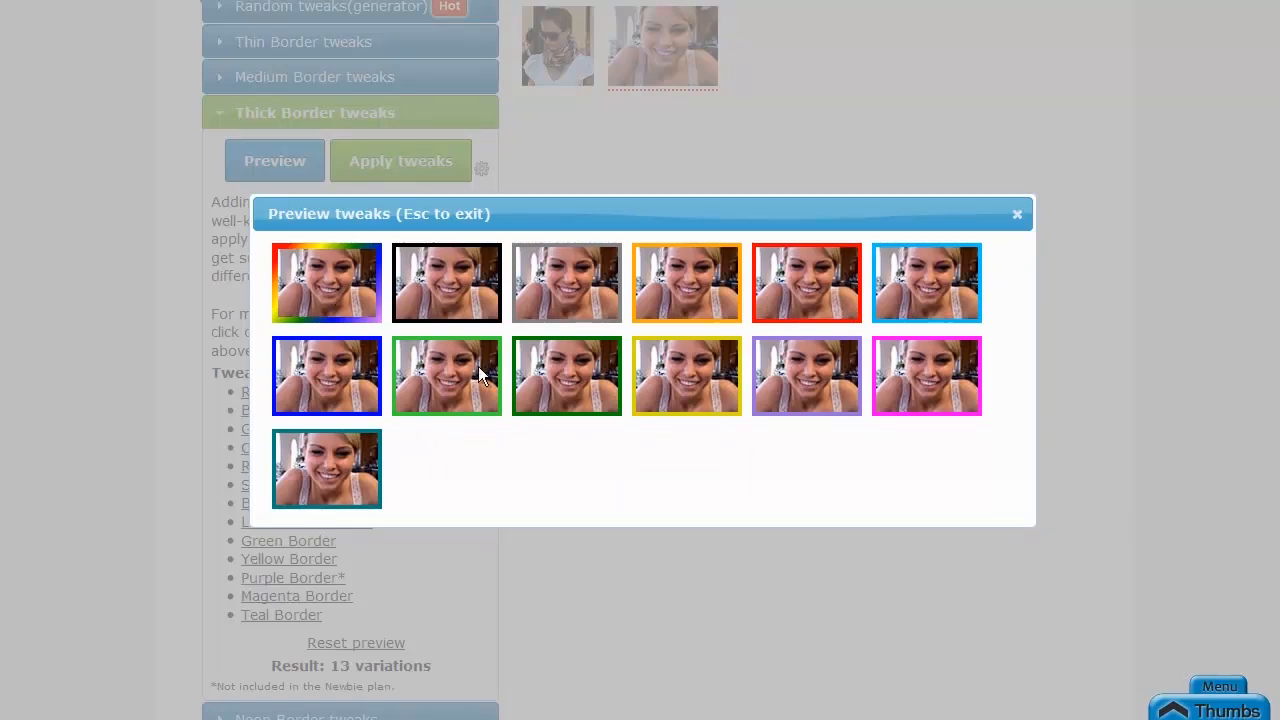
mouse_move(464, 428)
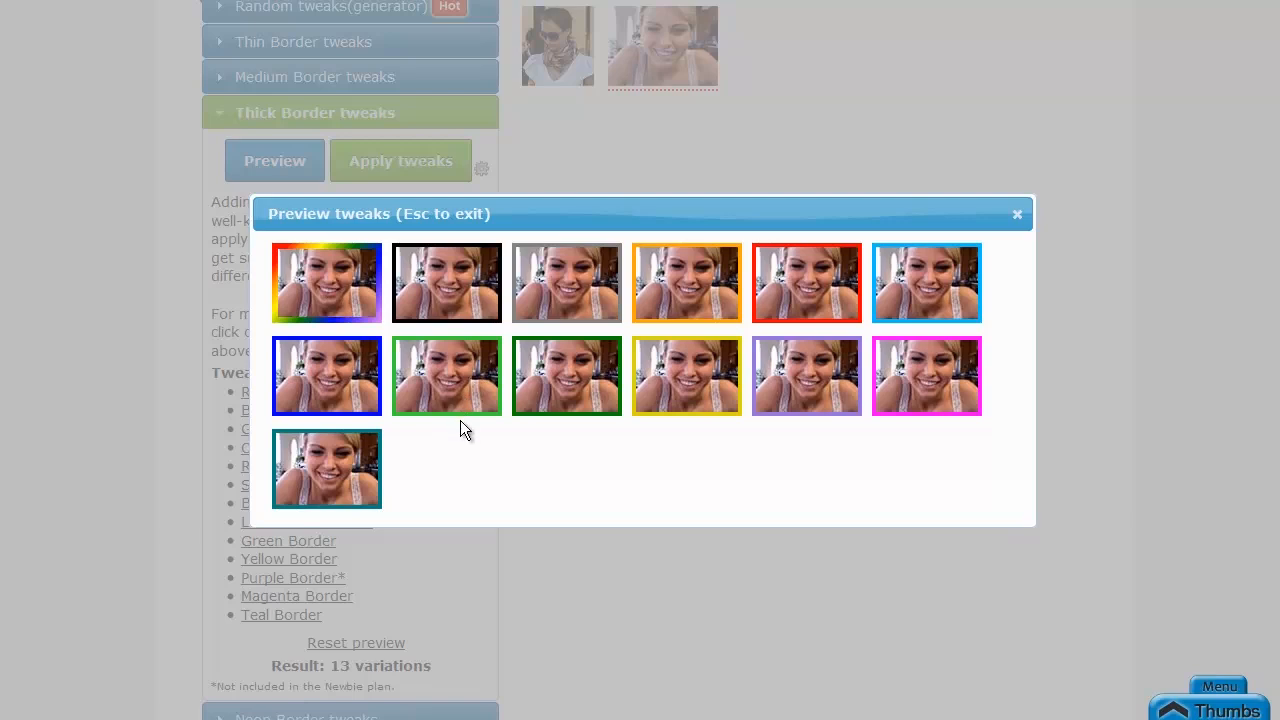
mouse_move(520, 224)
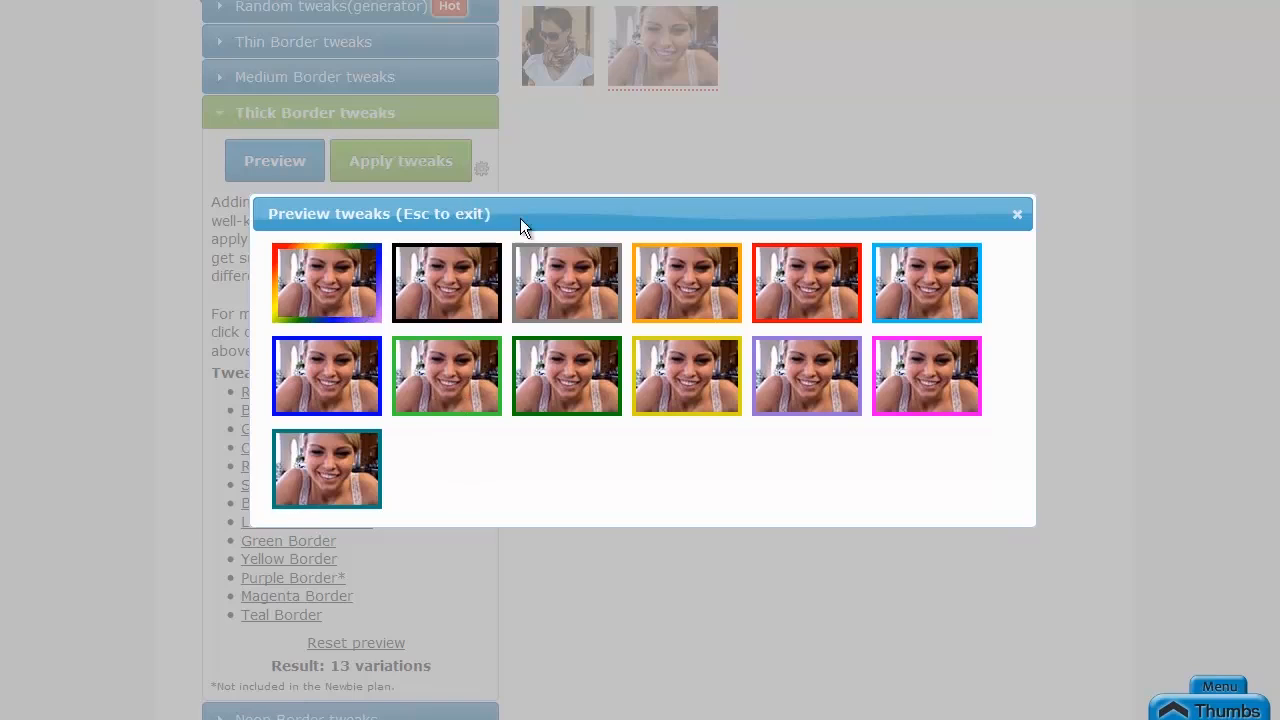
mouse_move(352, 284)
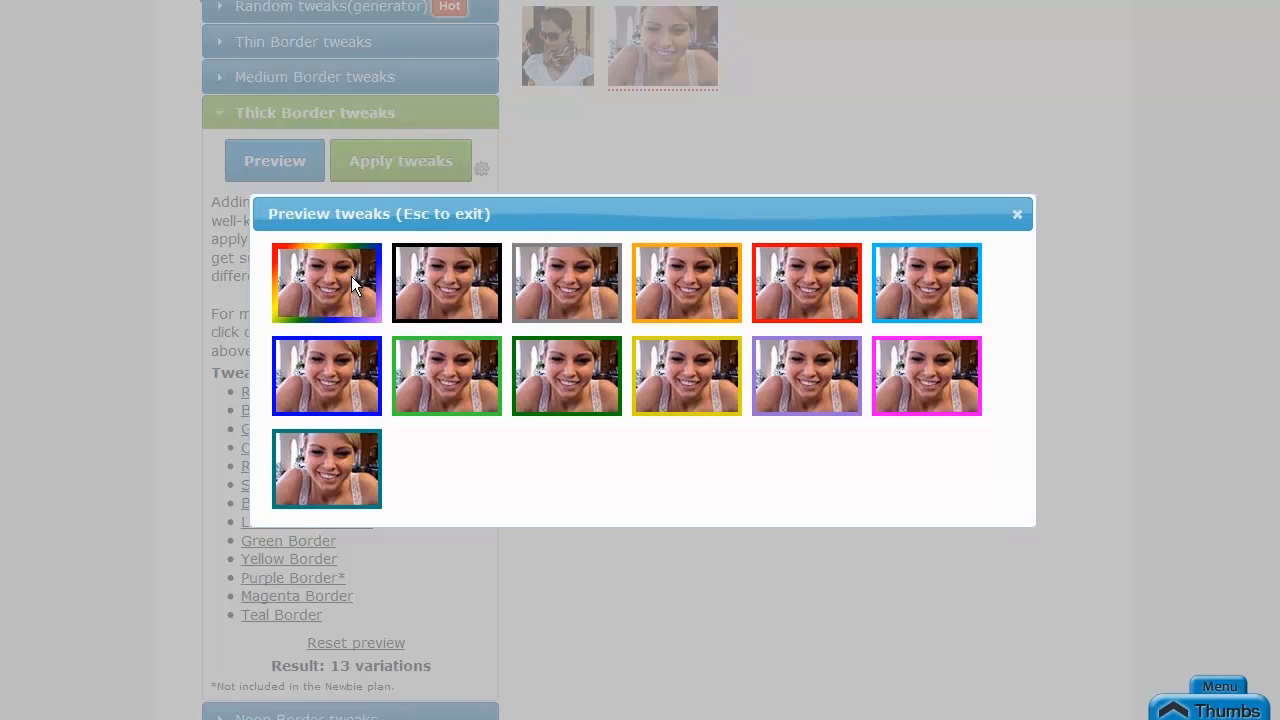
mouse_move(844, 324)
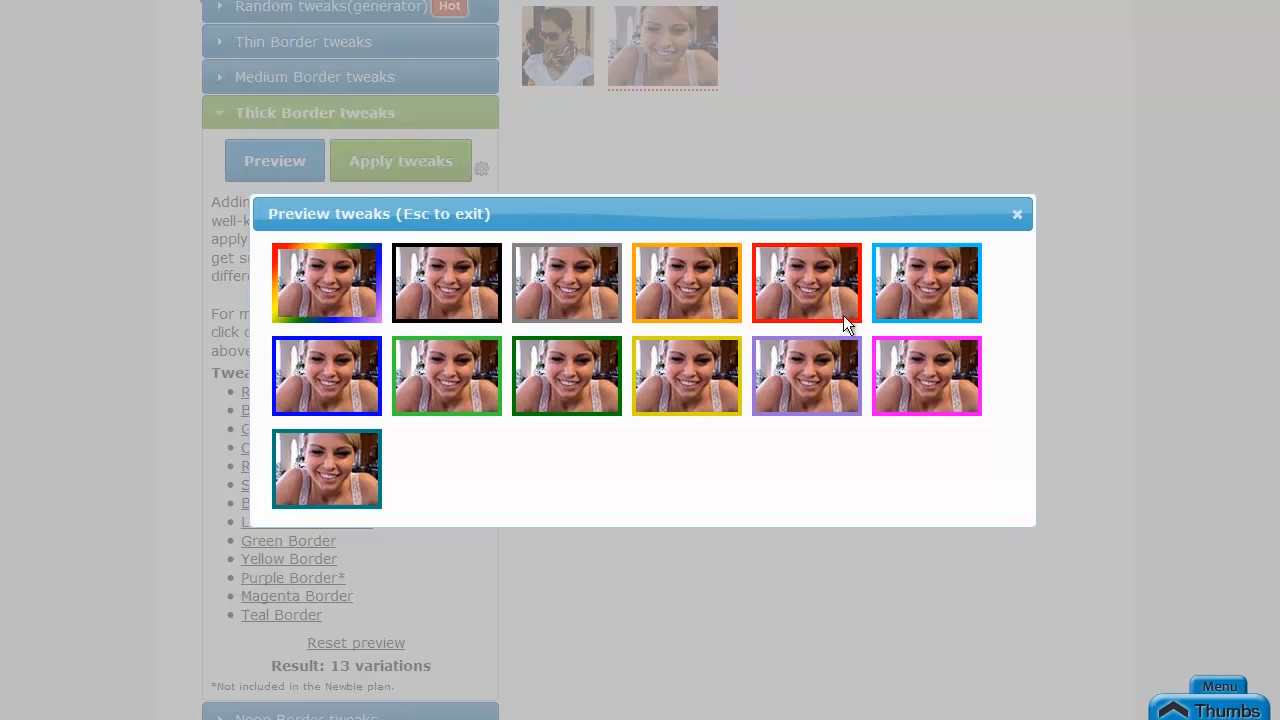
mouse_move(1016, 214)
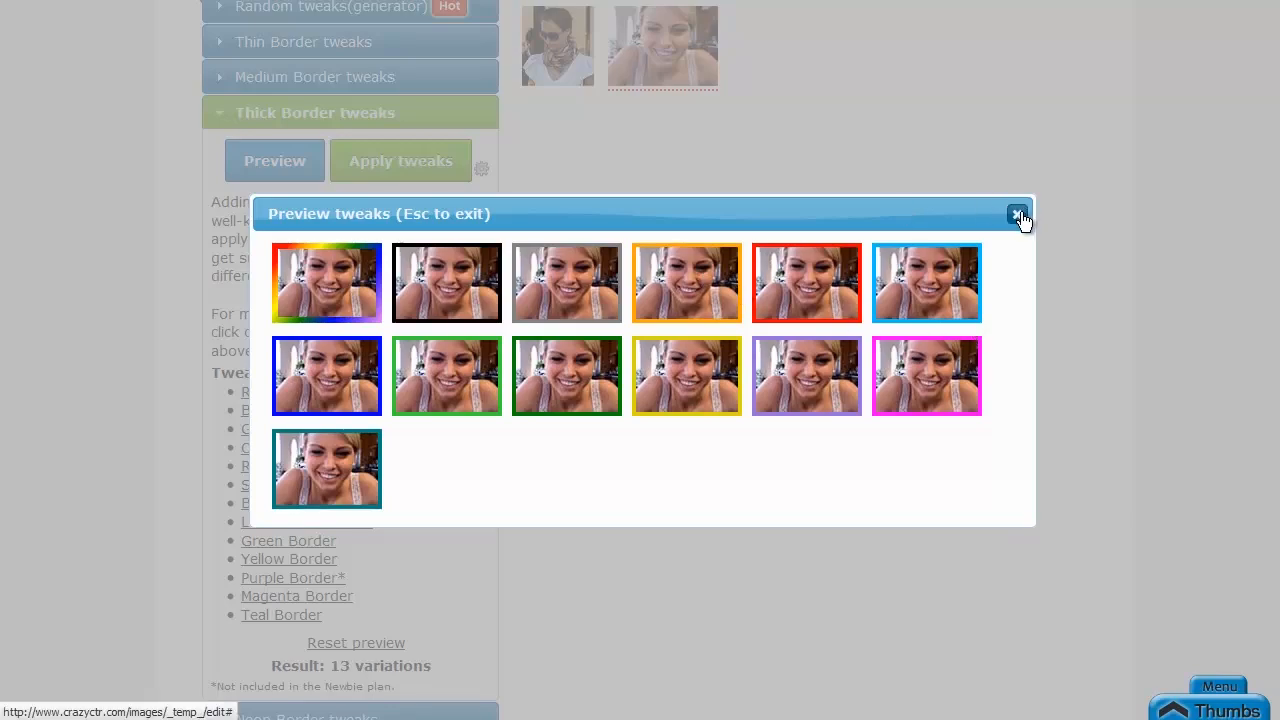
Dismiss the preview and apply the Thick Border tweaks so 13 variations are ready to save
click(1018, 214)
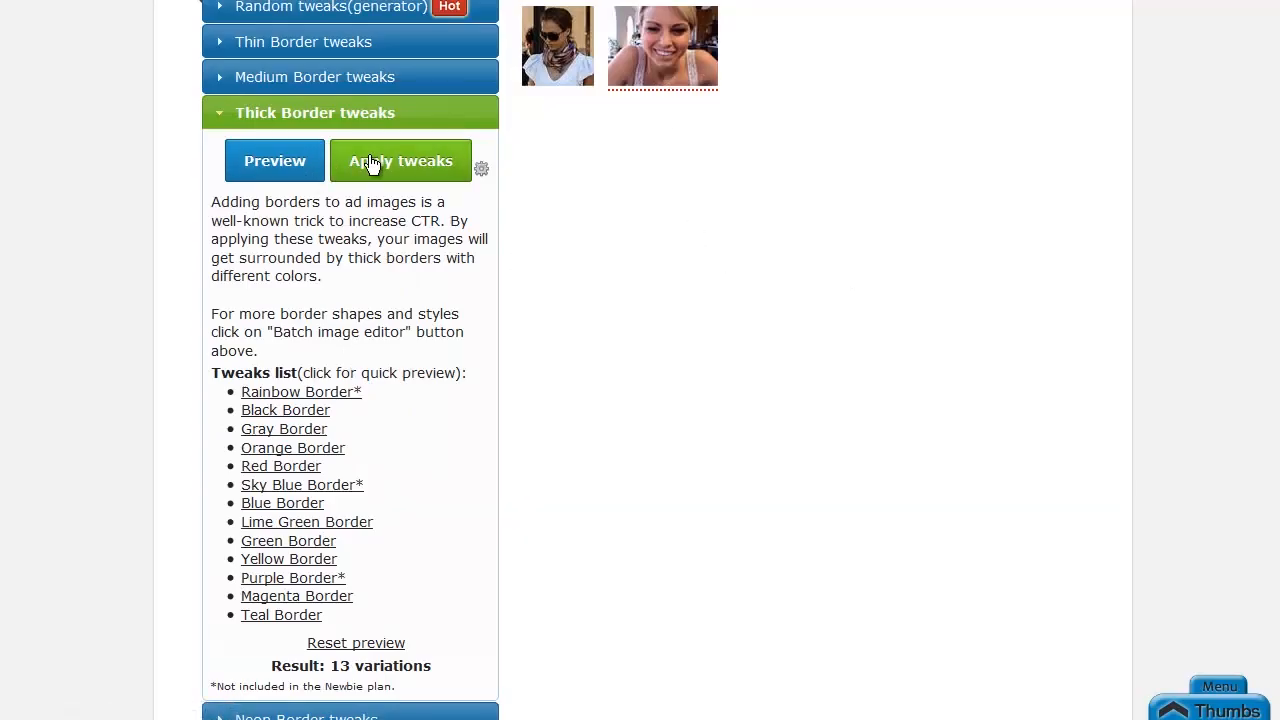
click(400, 160)
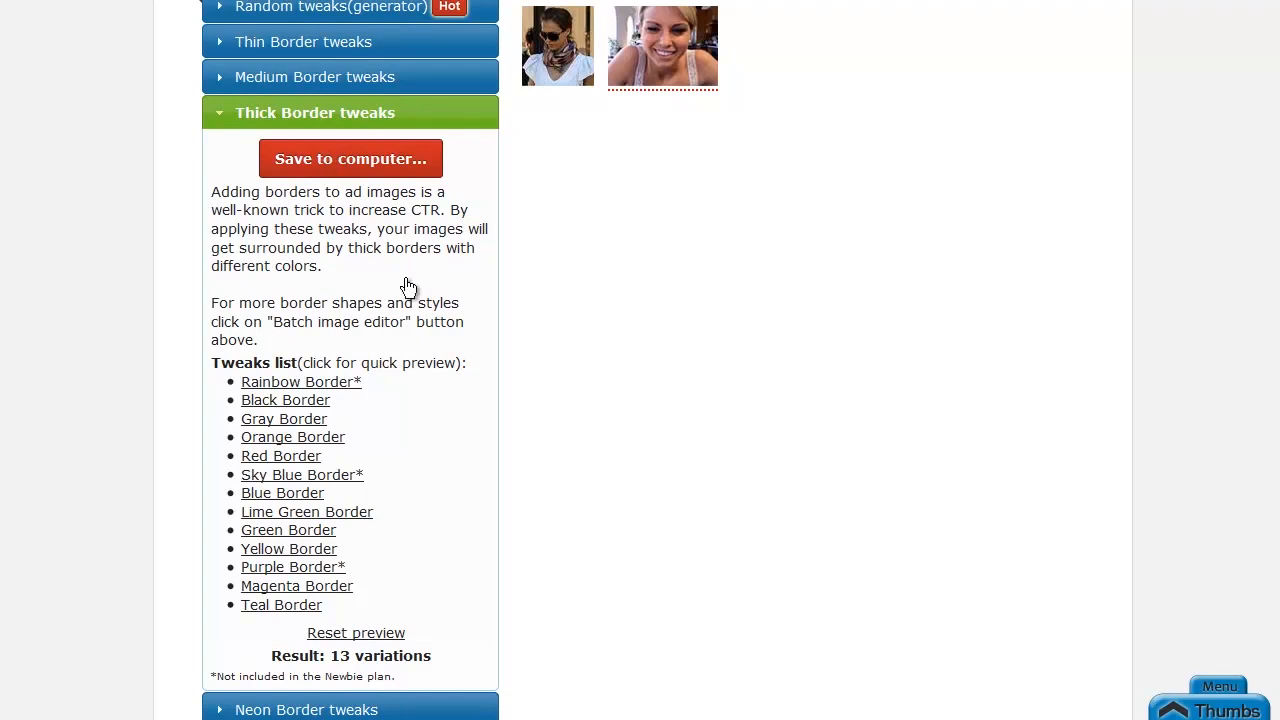
mouse_move(304, 630)
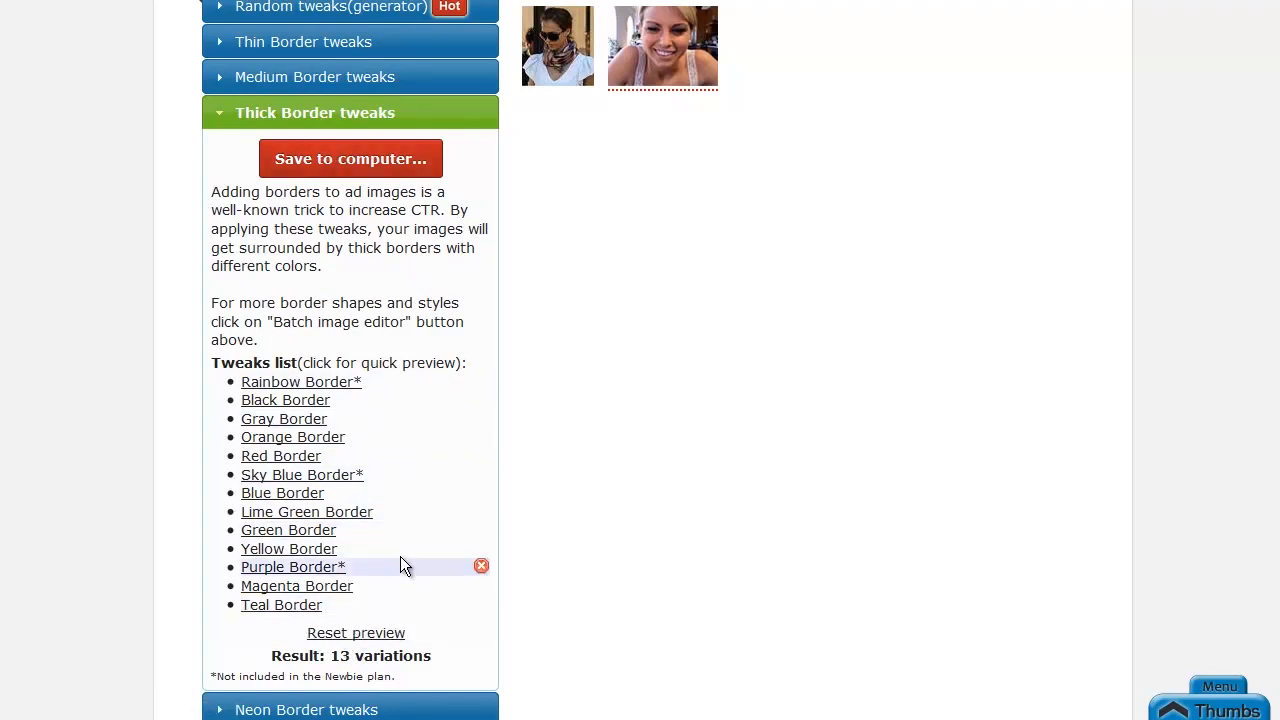
mouse_move(518, 220)
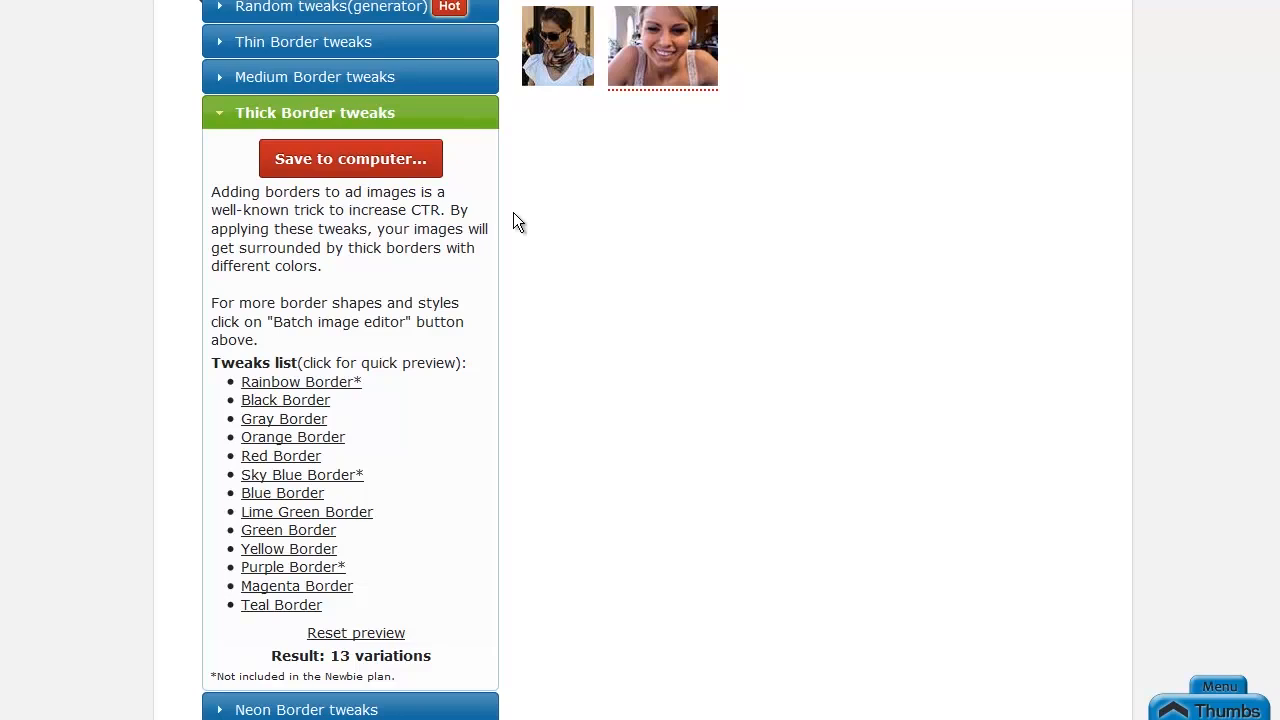
mouse_move(610, 276)
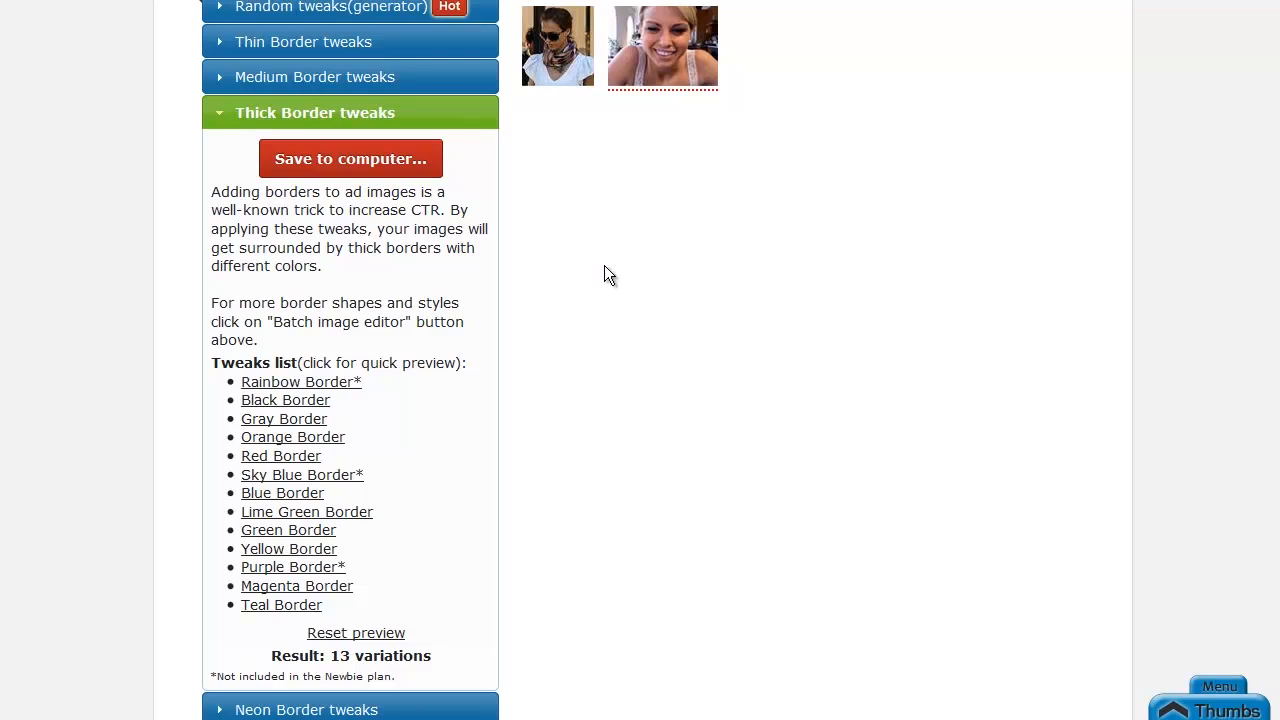
mouse_move(384, 112)
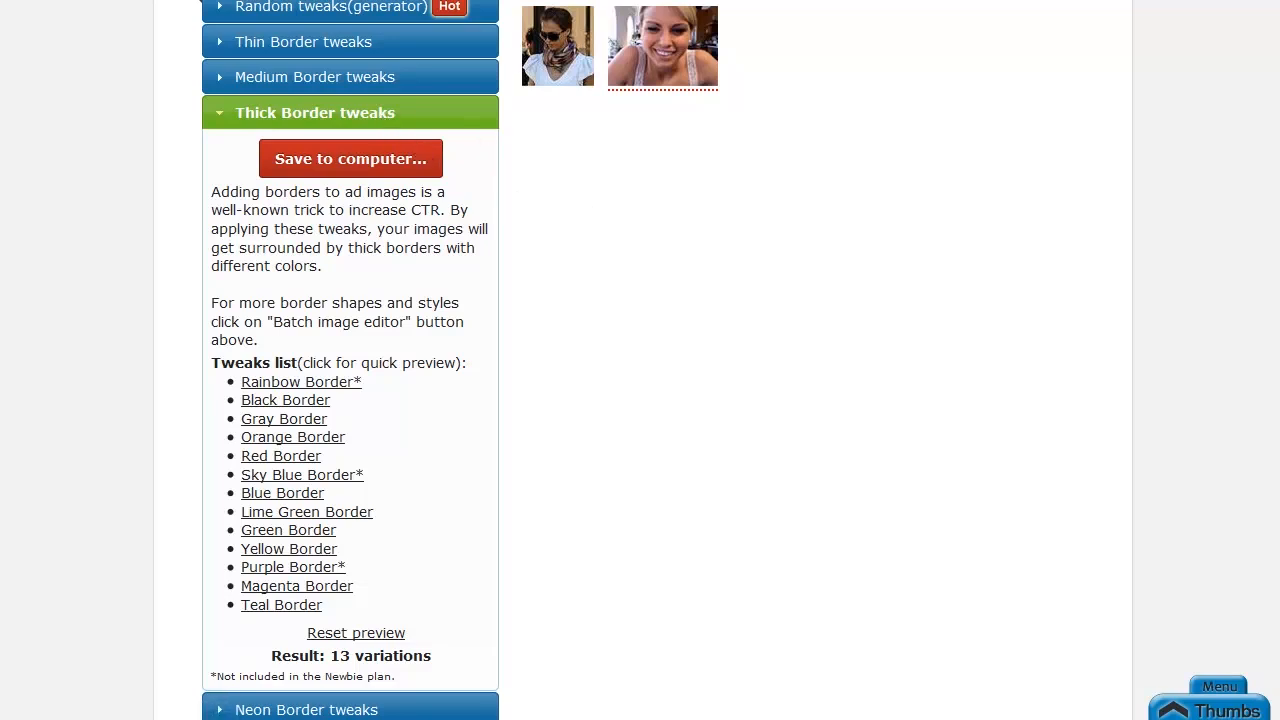
scroll(down, 3)
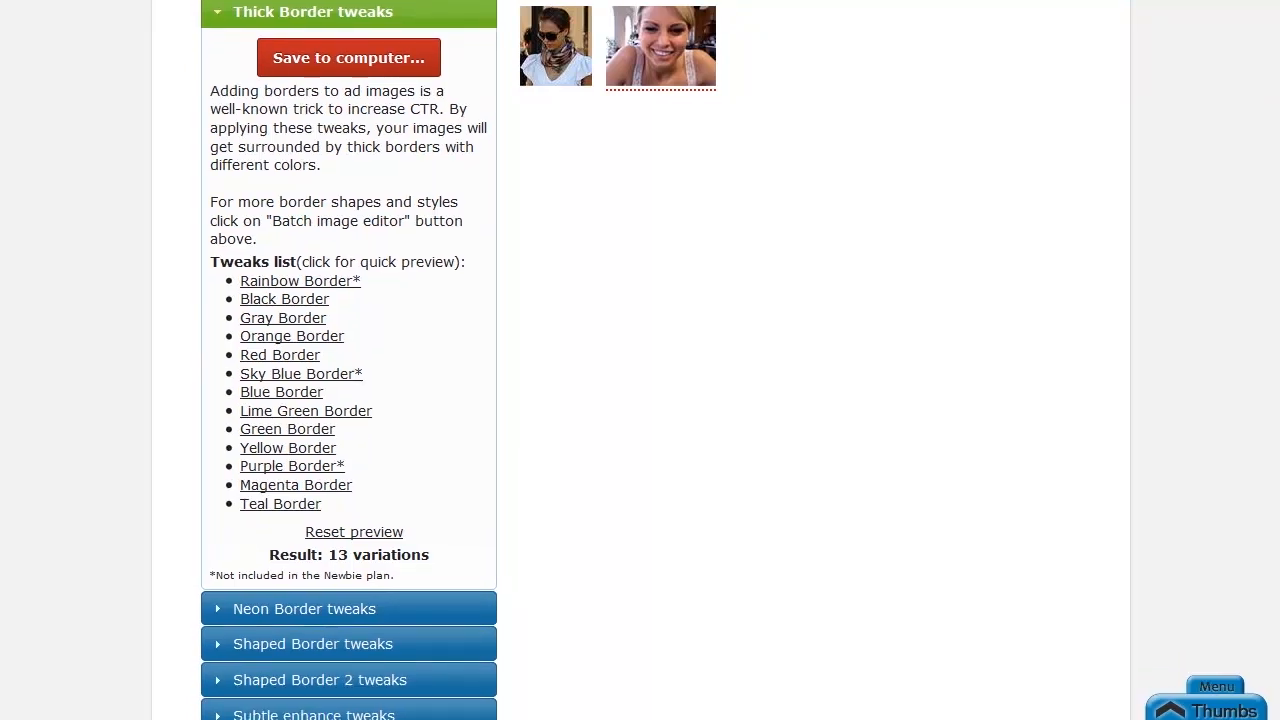
Expand the Shaped Border tweaks pack listing its 12 shaped-border variations
scroll(down, 3)
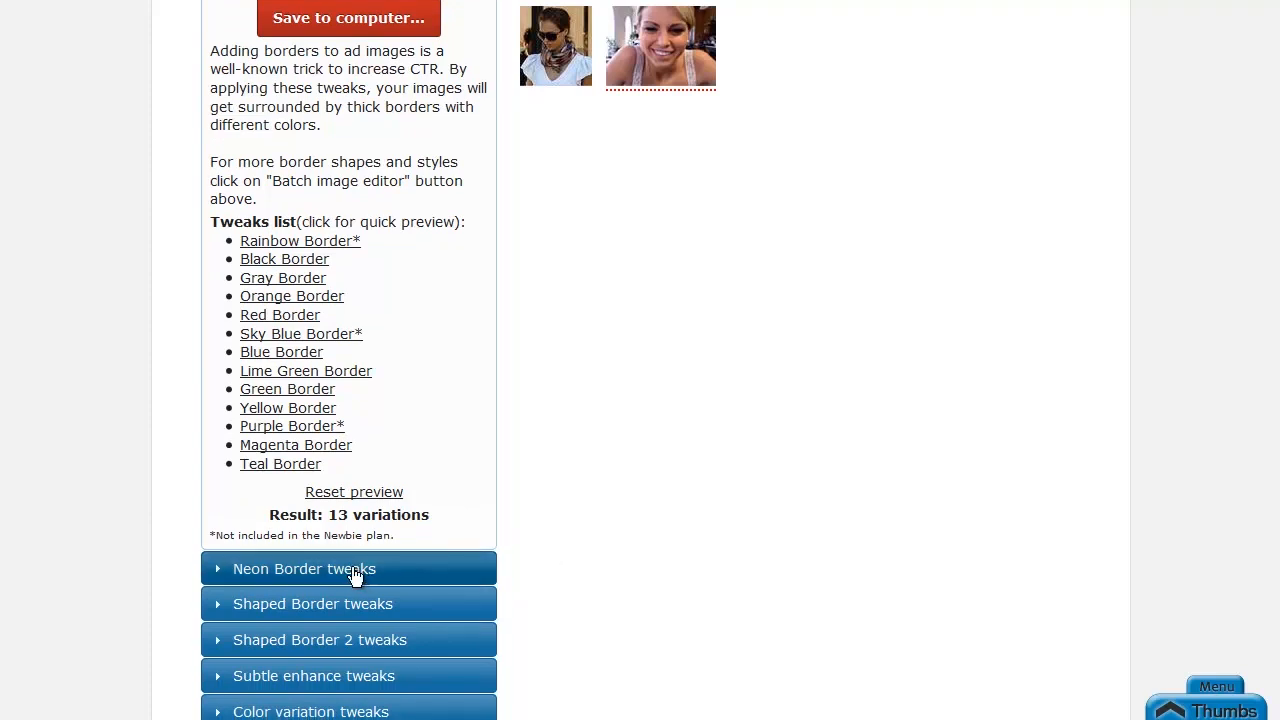
click(312, 604)
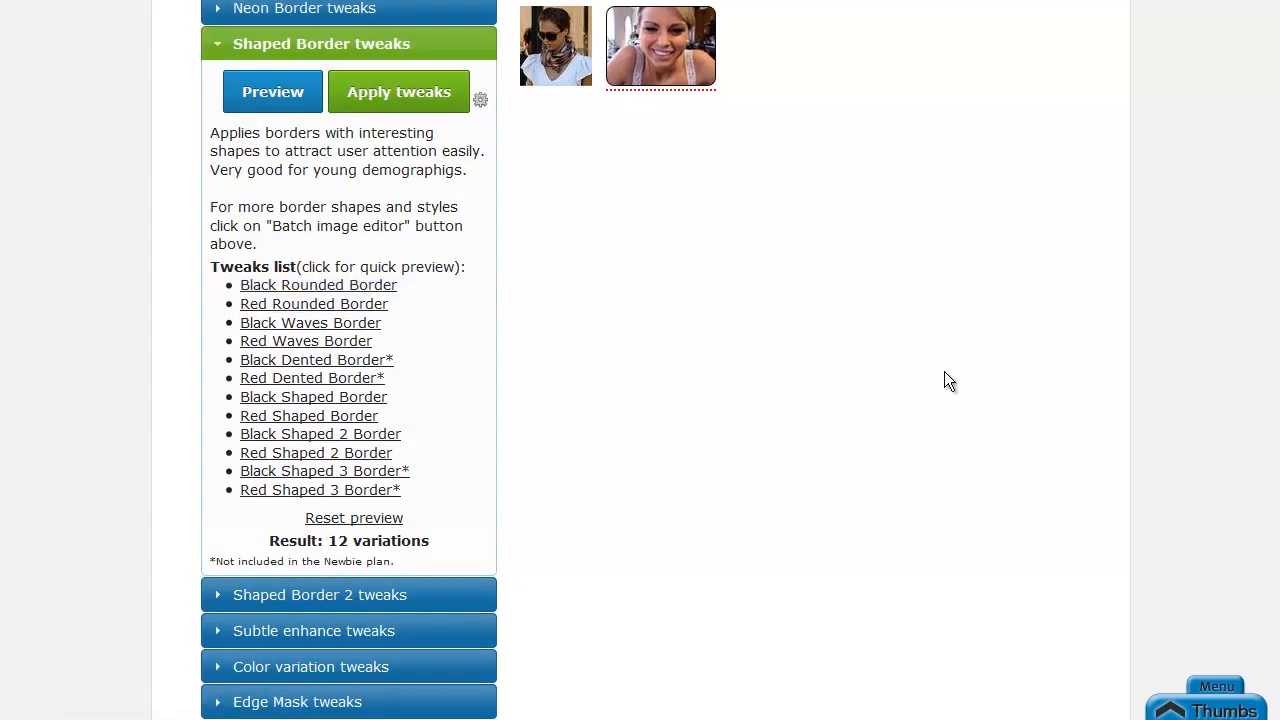
scroll(up, 3)
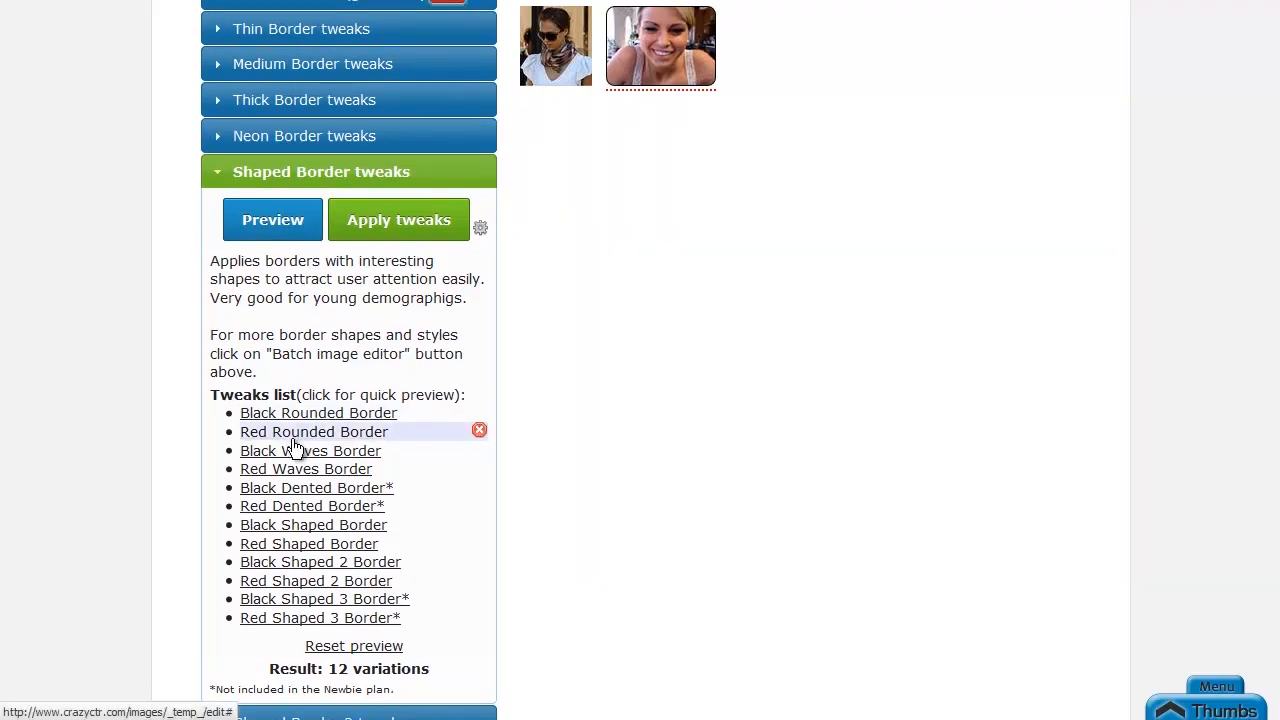
mouse_move(468, 396)
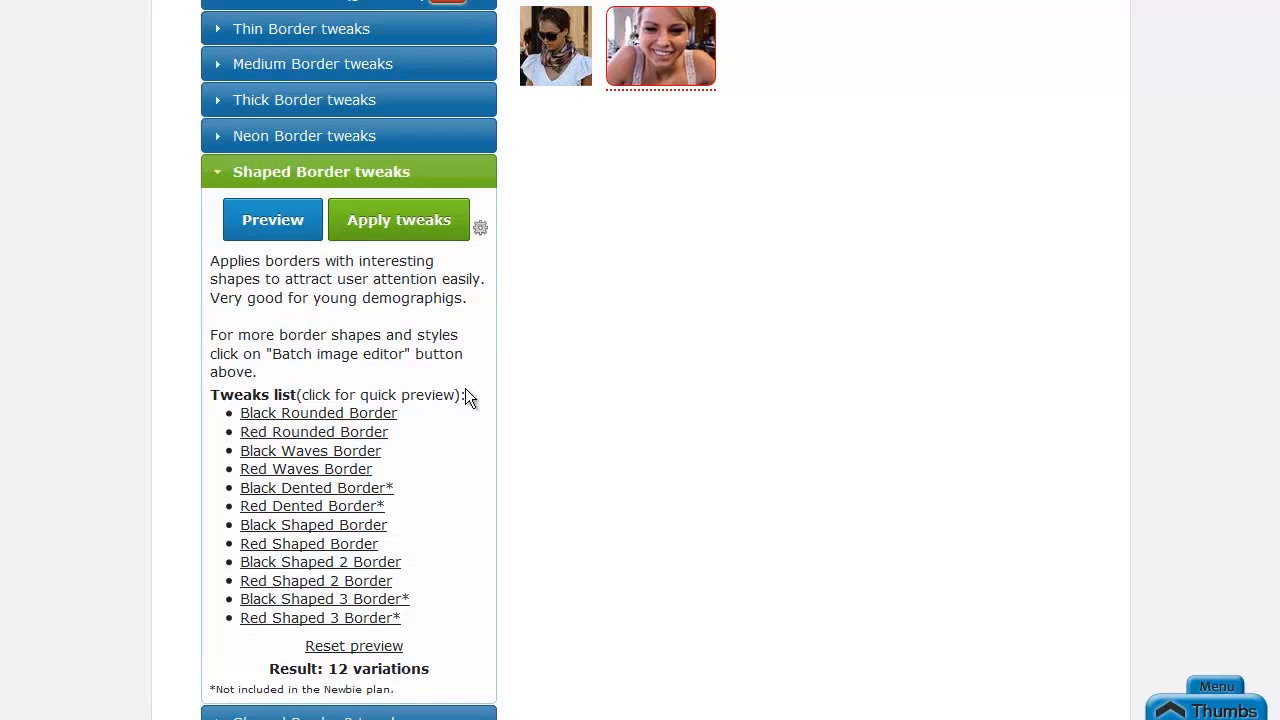
mouse_move(272, 218)
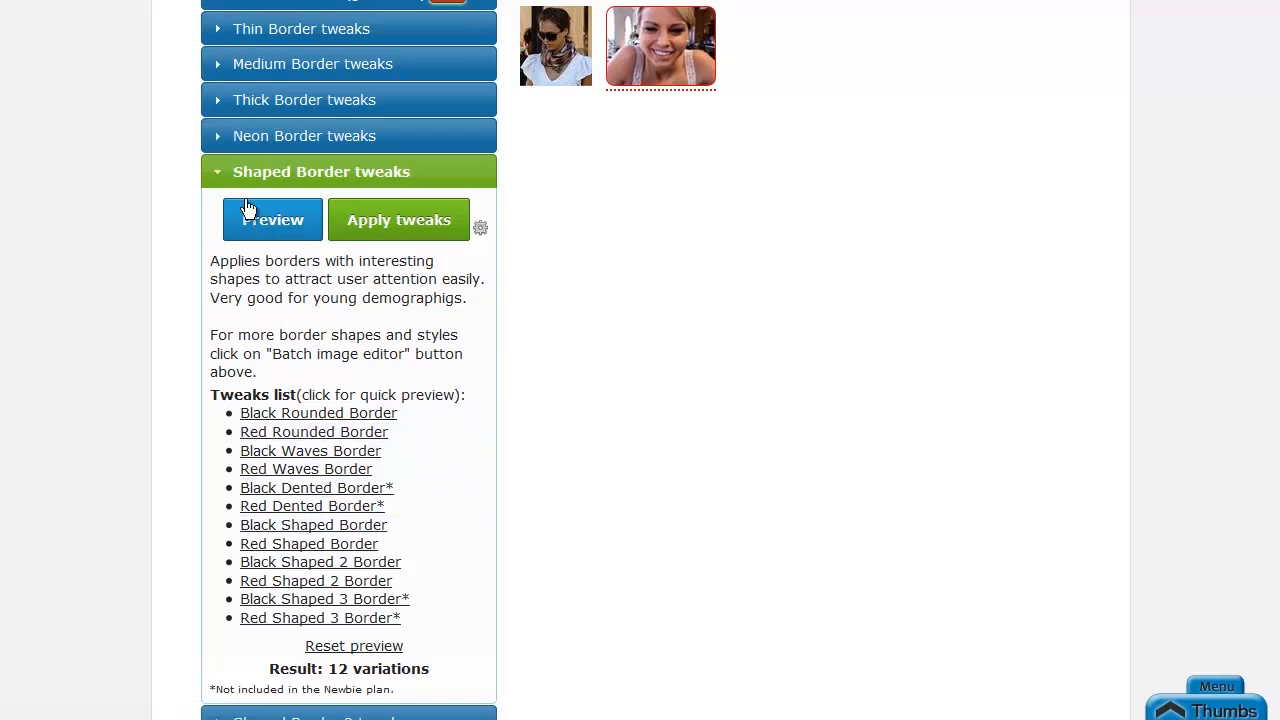
Preview the photo in all 12 Shaped Border variations with rounded, wavy and dented edges
click(272, 218)
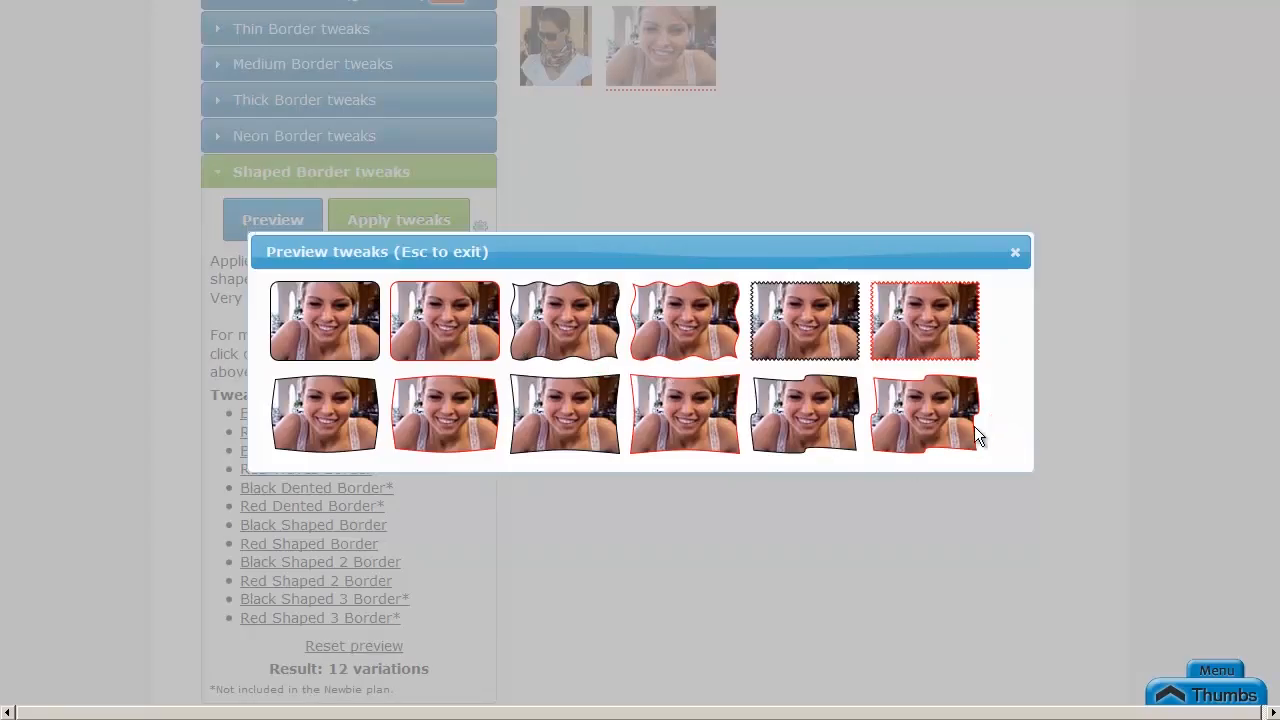
mouse_move(696, 340)
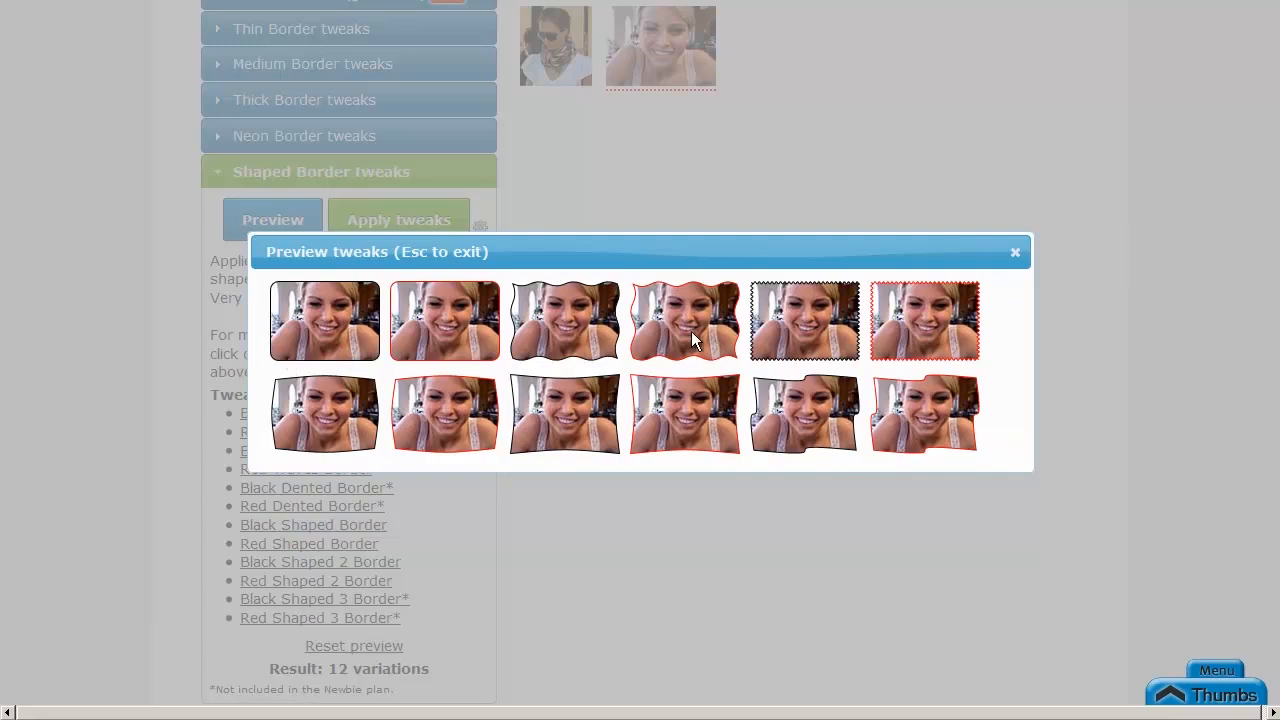
mouse_move(1018, 336)
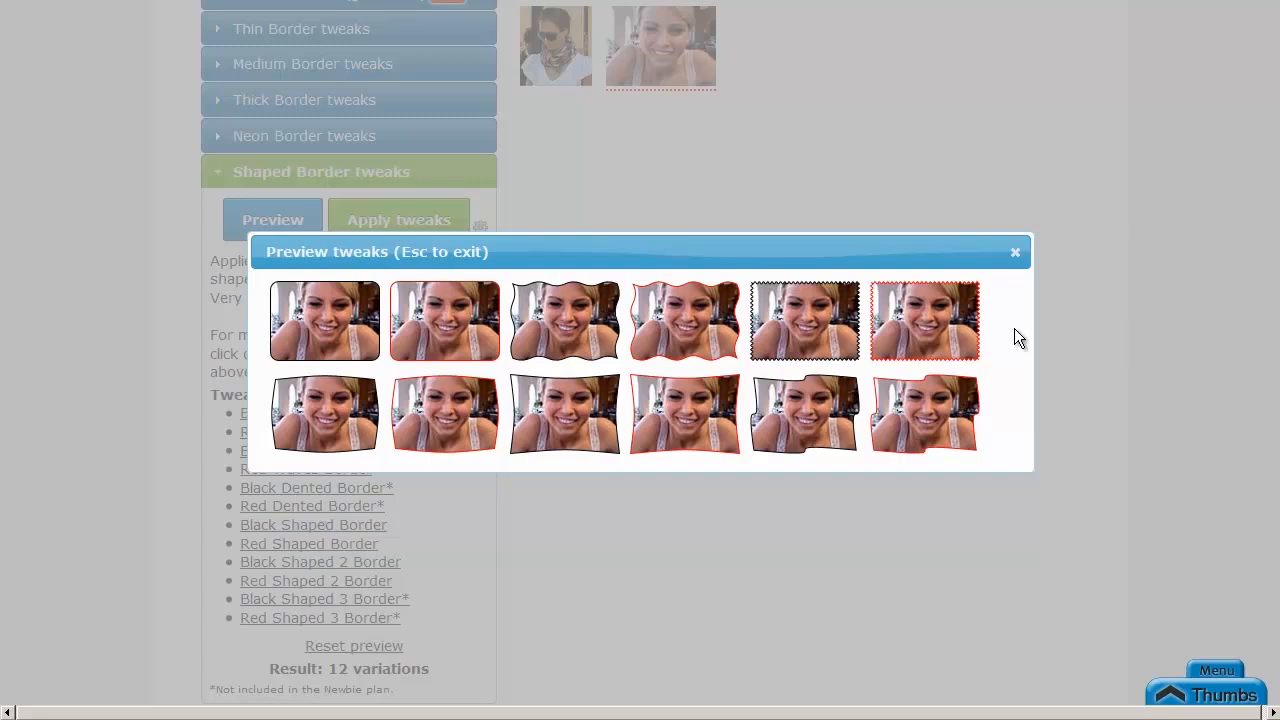
mouse_move(190, 62)
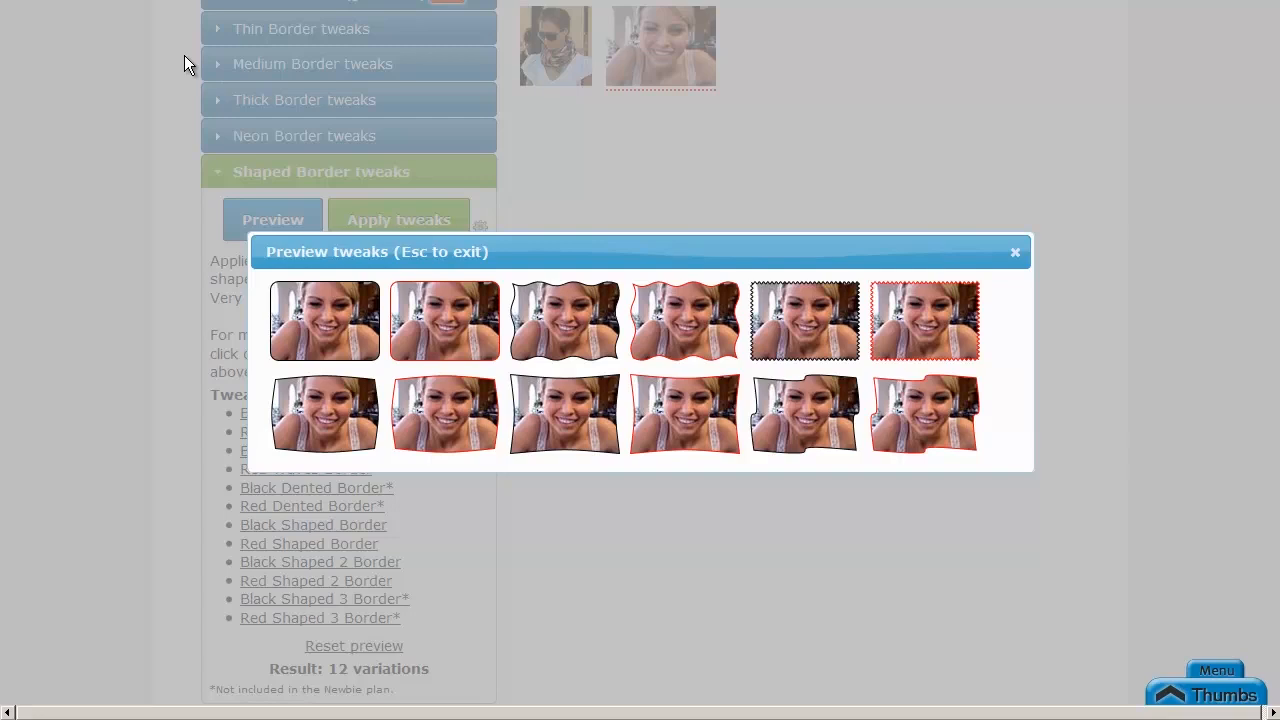
mouse_move(600, 420)
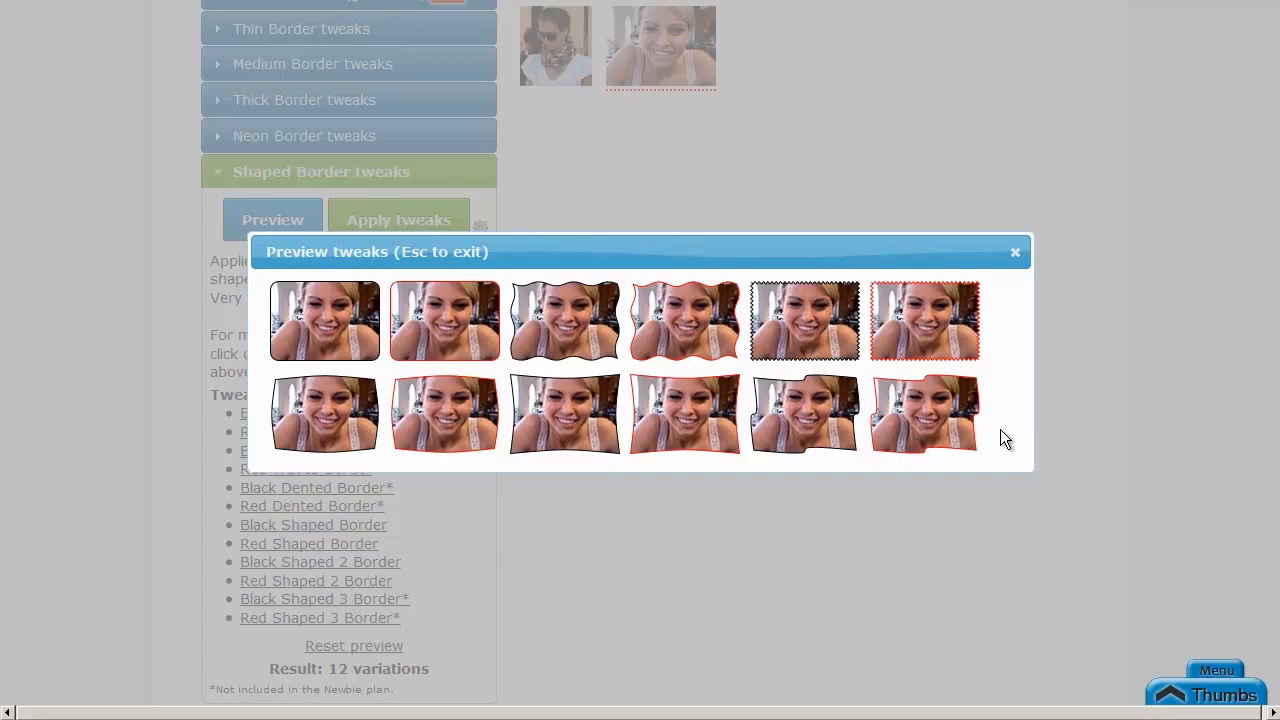
mouse_move(1004, 280)
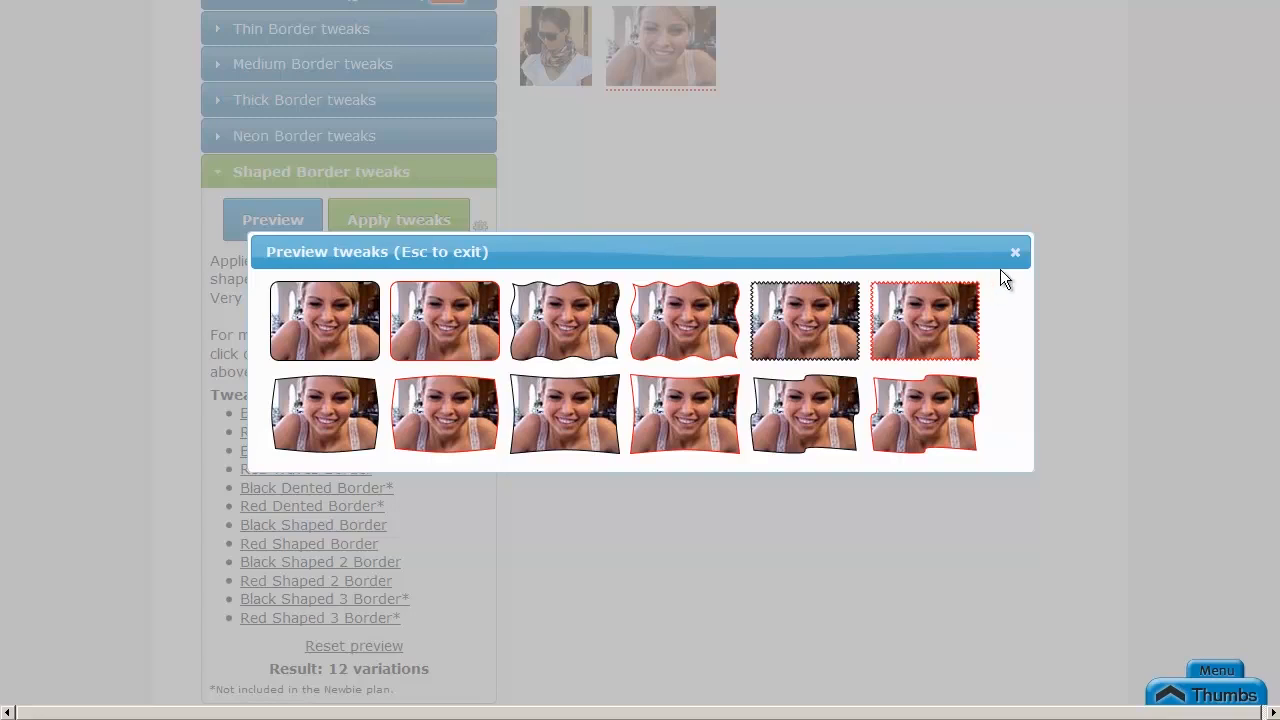
Close the Shaped Border preview and expand the Shaped Border 2 pack listing its 12 variations
click(1016, 252)
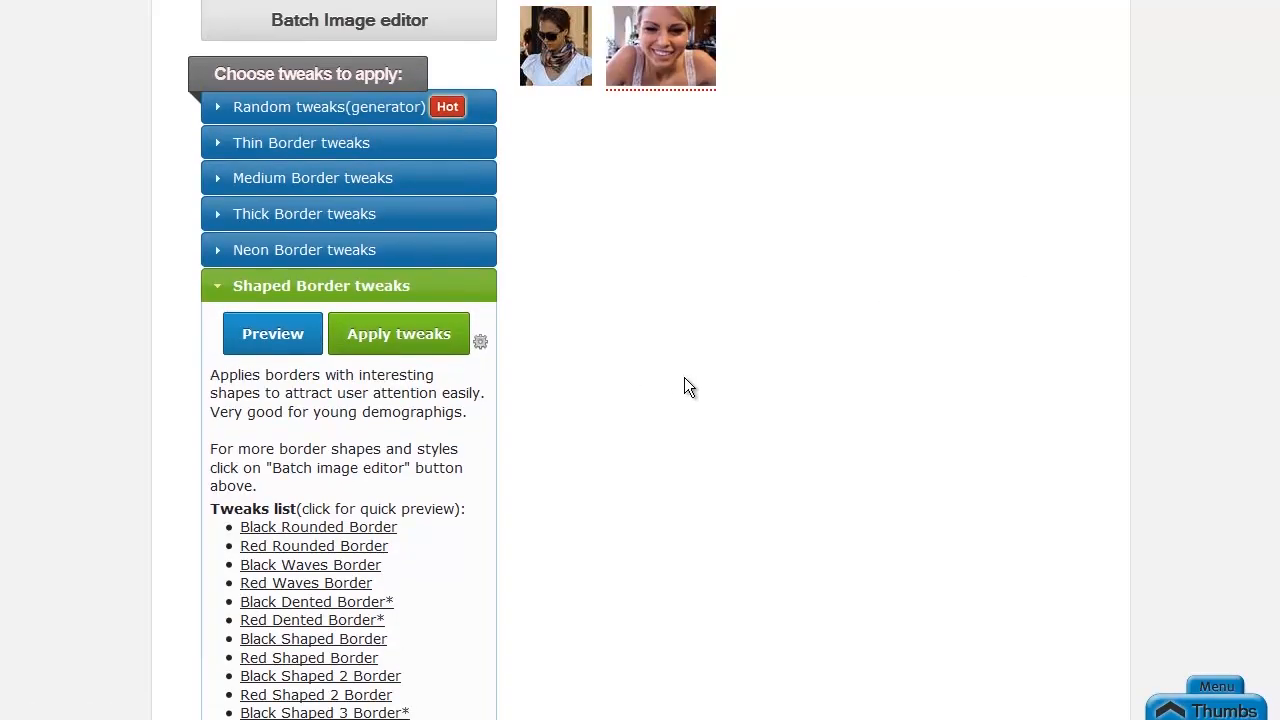
scroll(down, 3)
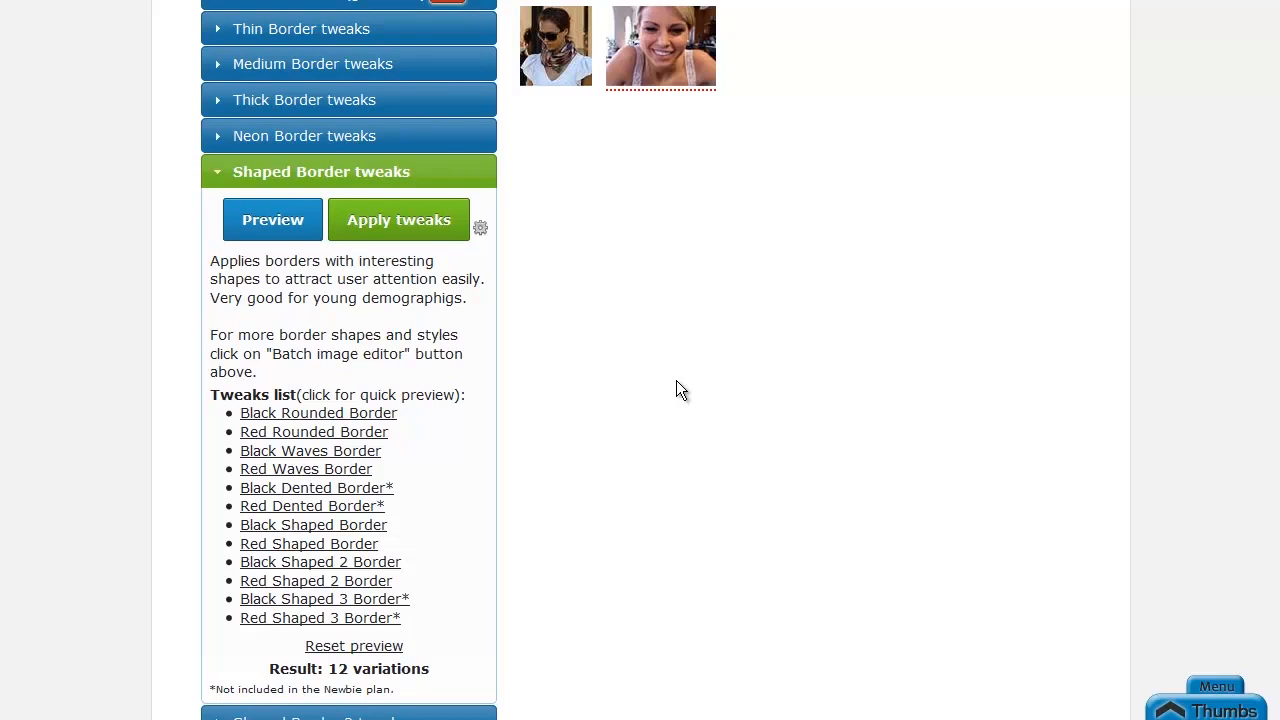
mouse_move(1272, 352)
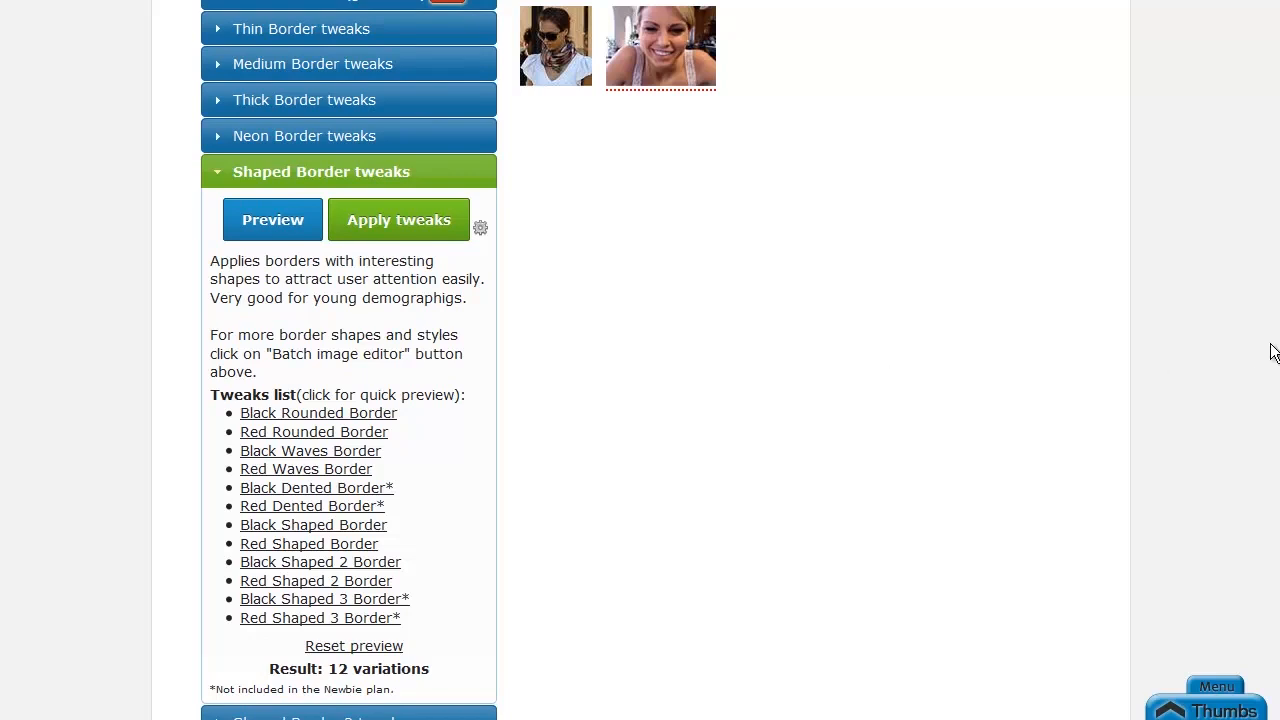
scroll(up, 3)
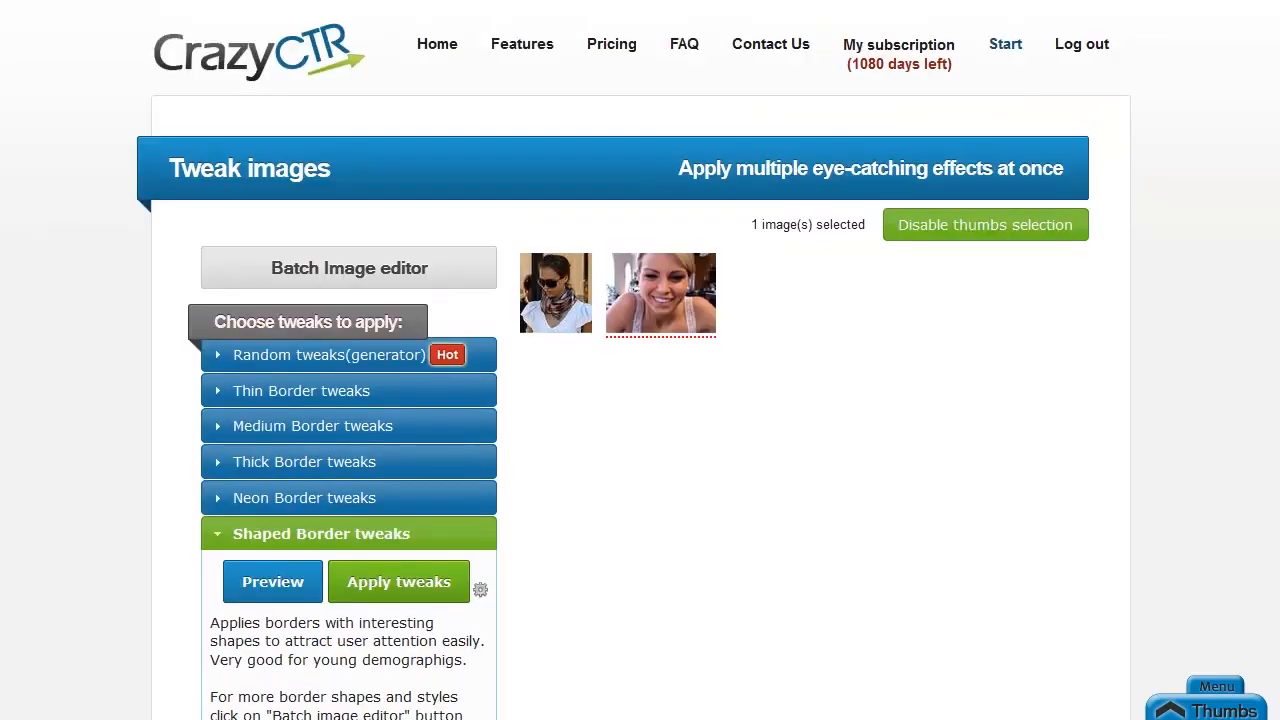
scroll(down, 3)
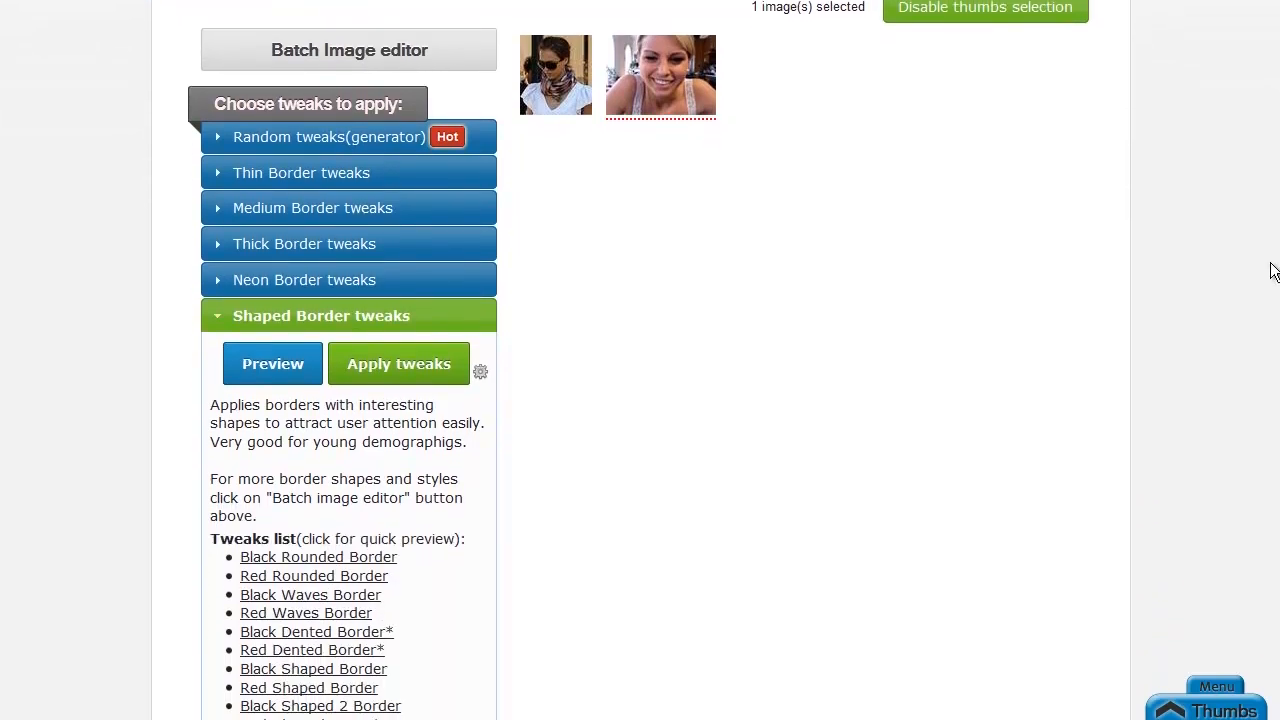
scroll(down, 3)
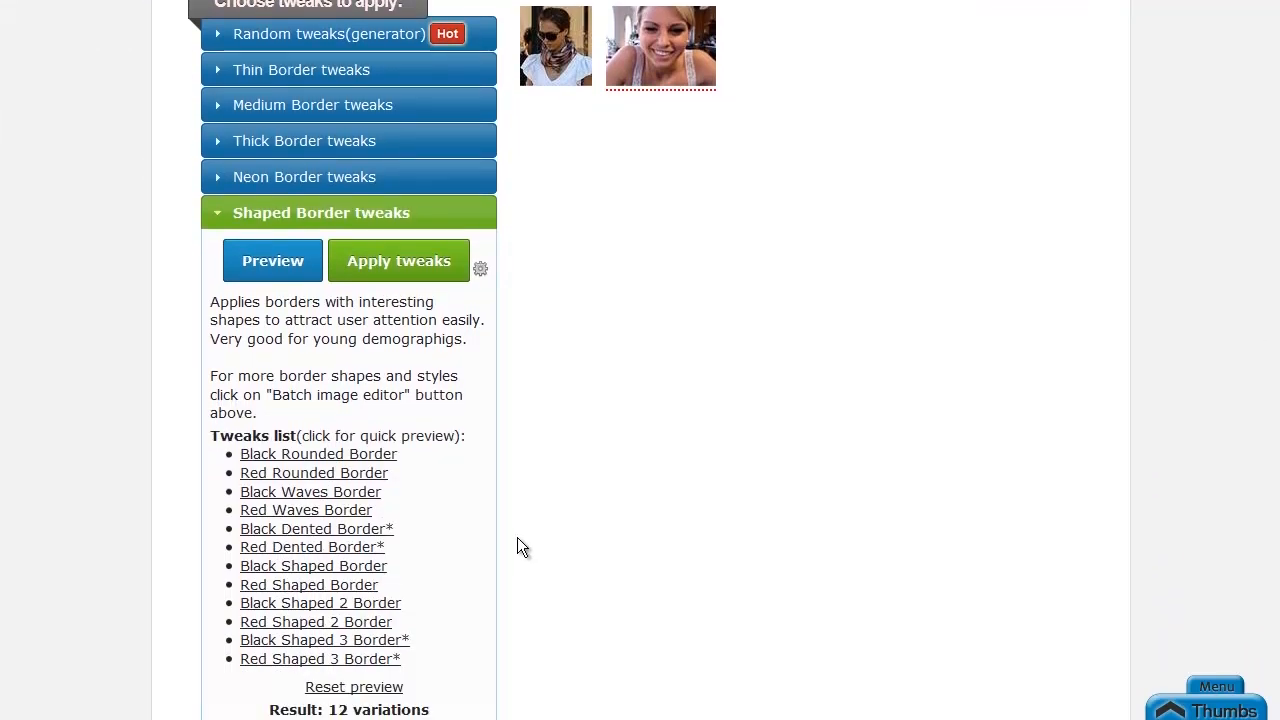
mouse_move(340, 548)
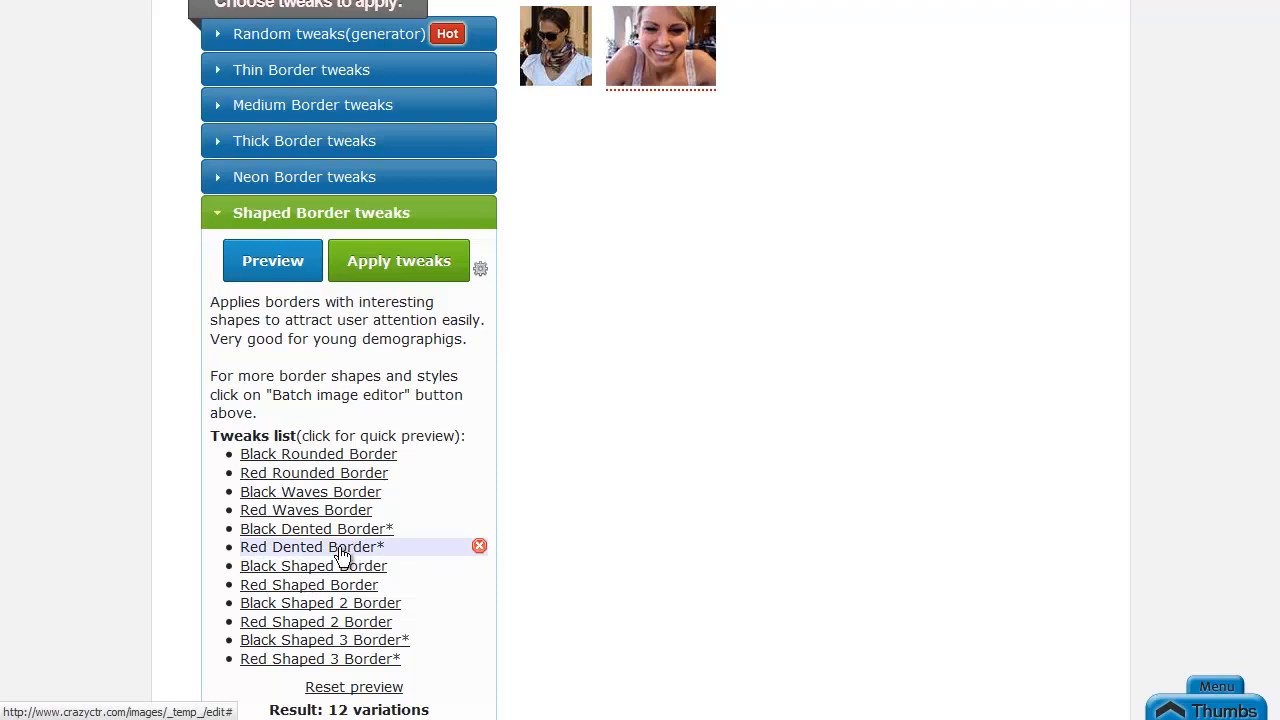
click(312, 548)
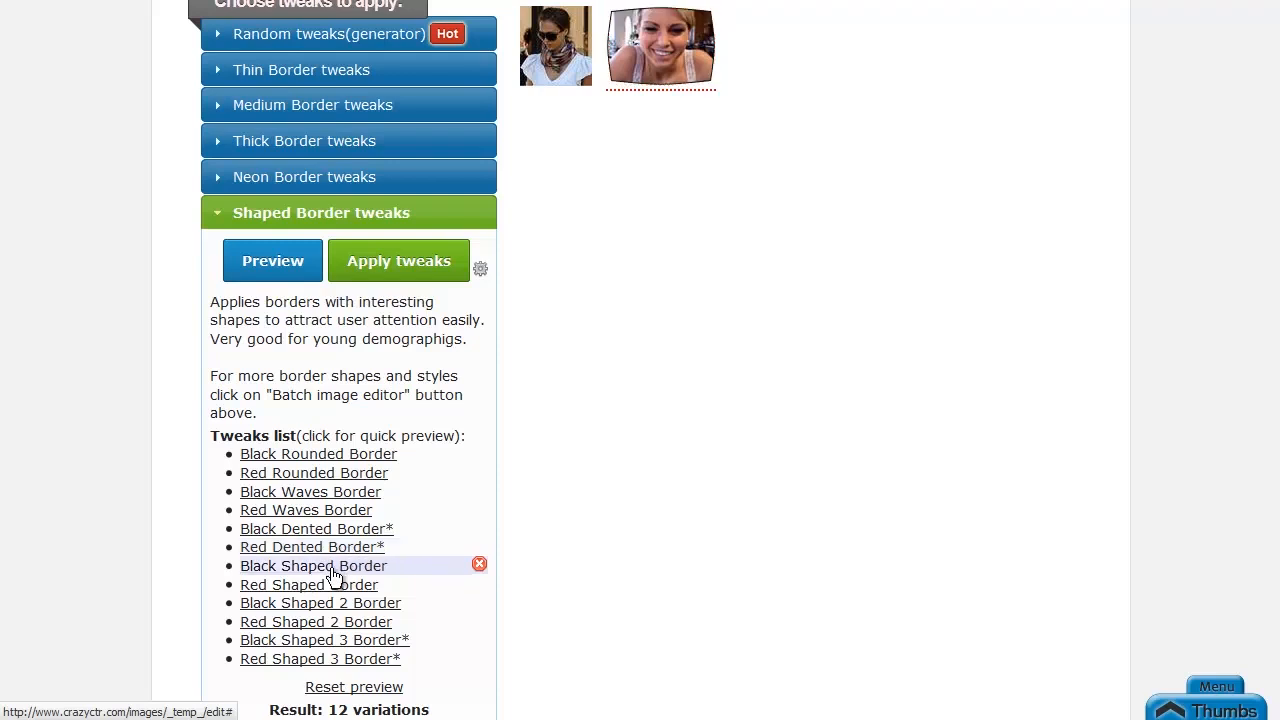
mouse_move(630, 546)
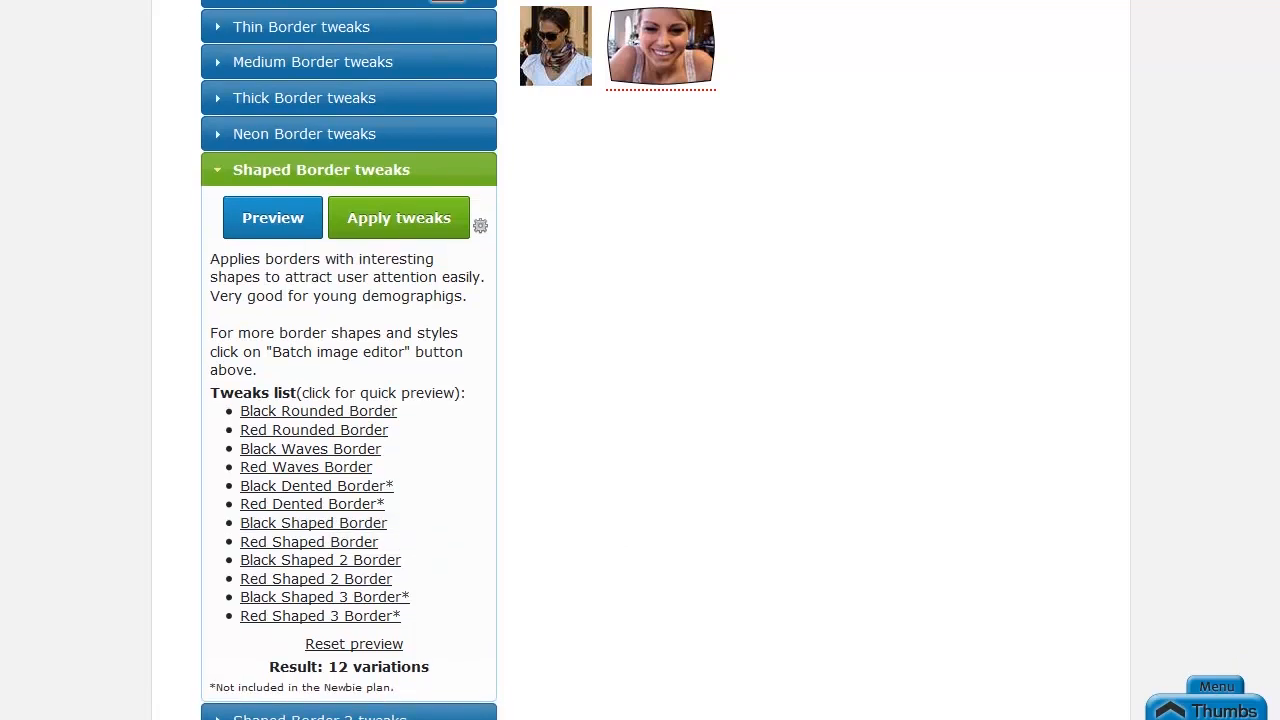
scroll(down, 3)
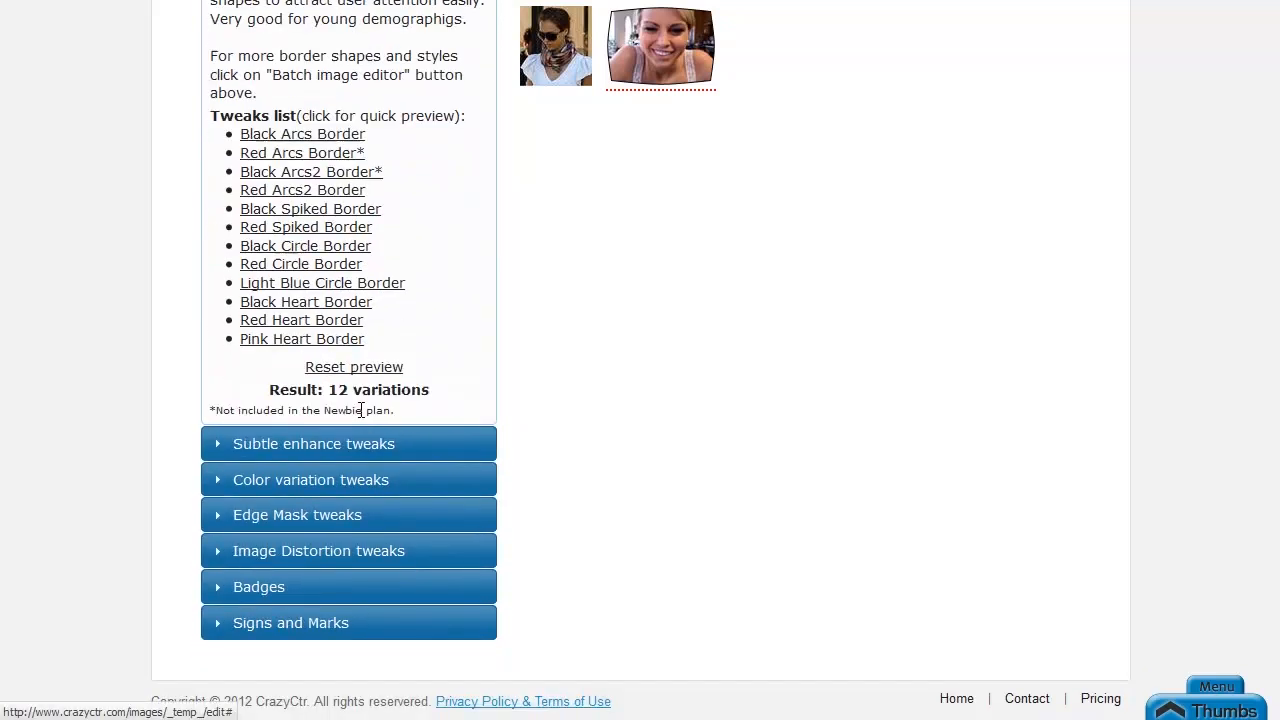
scroll(up, 3)
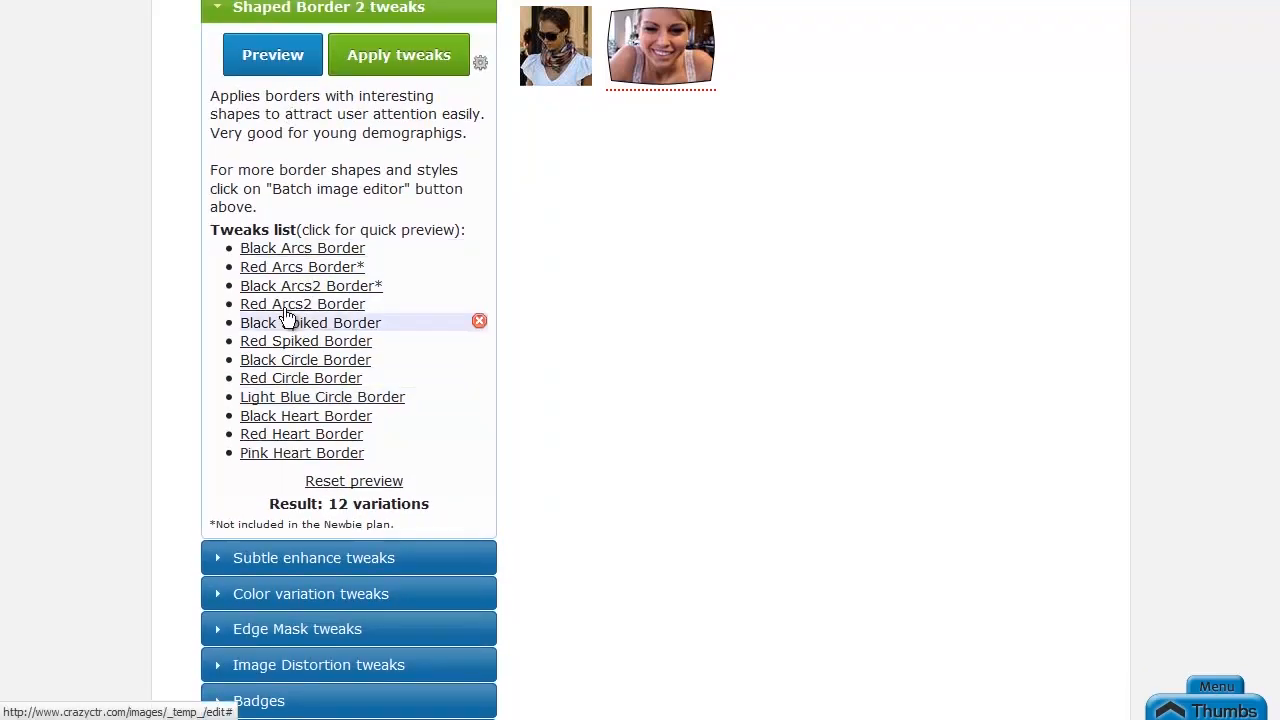
Preview the photo in all 12 Shaped Border 2 variations: arc, spiked, circle and heart borders
click(272, 54)
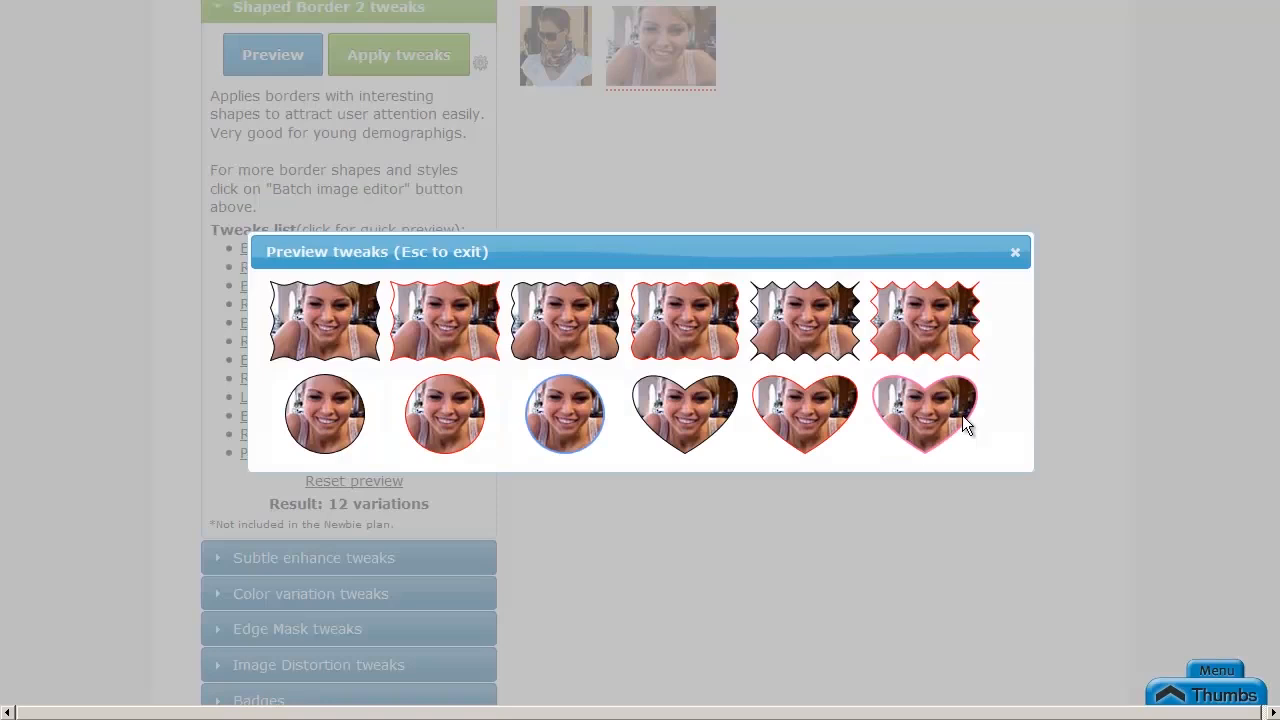
mouse_move(372, 460)
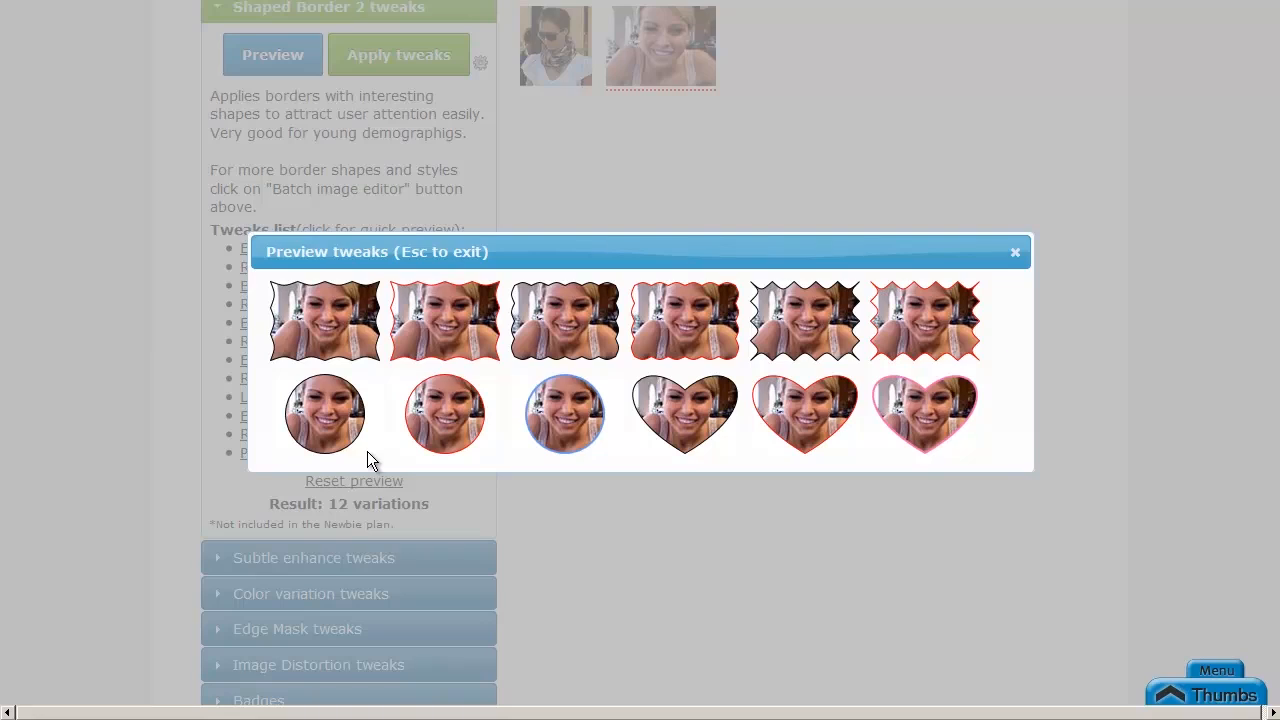
mouse_move(448, 384)
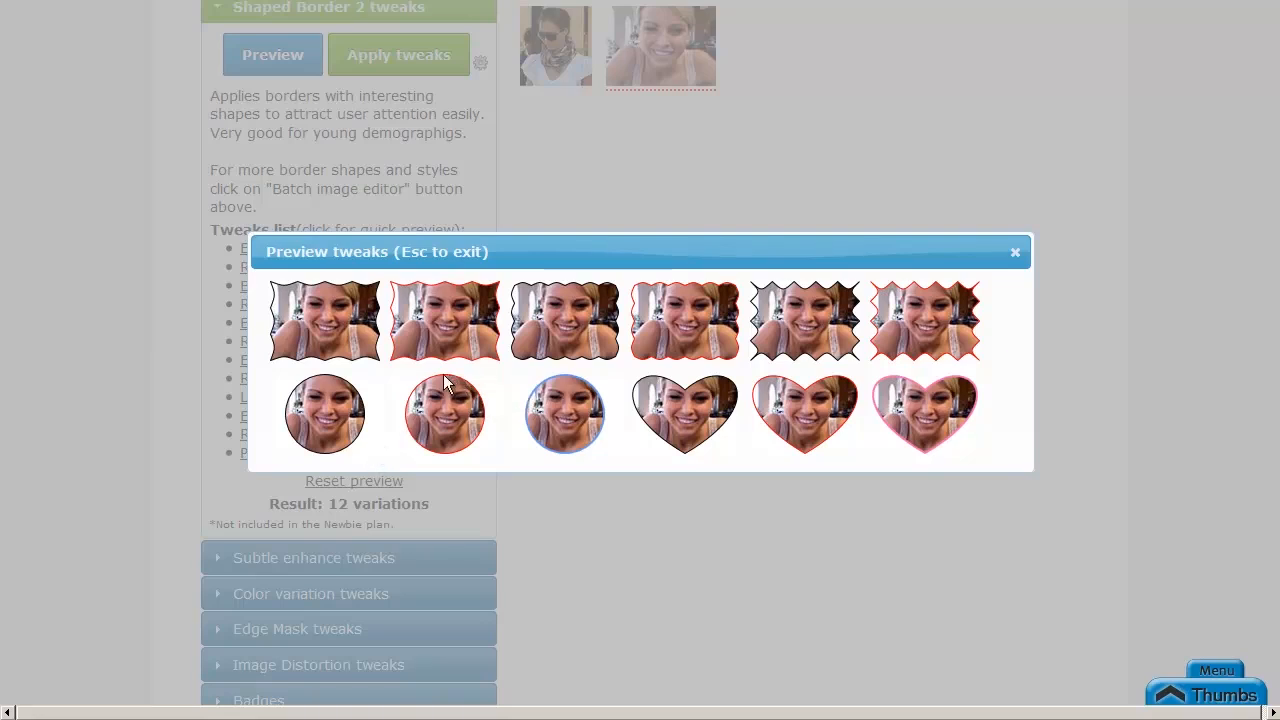
mouse_move(436, 442)
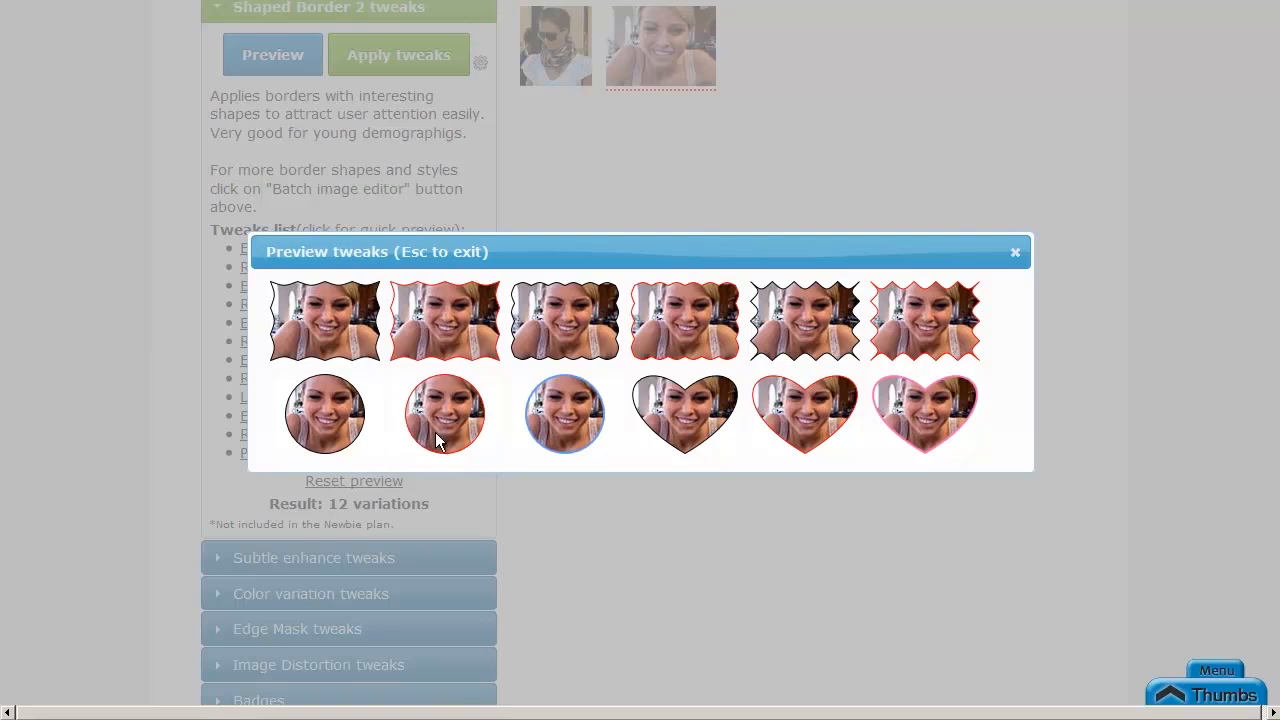
mouse_move(490, 450)
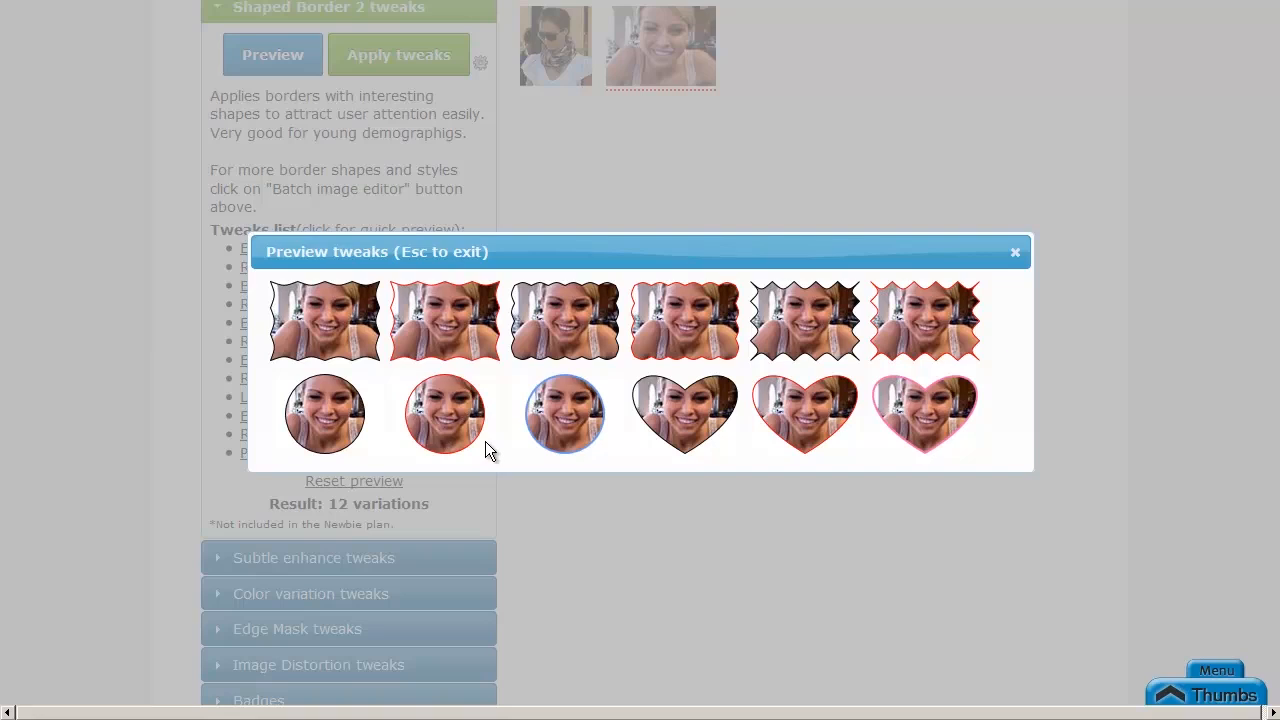
mouse_move(376, 460)
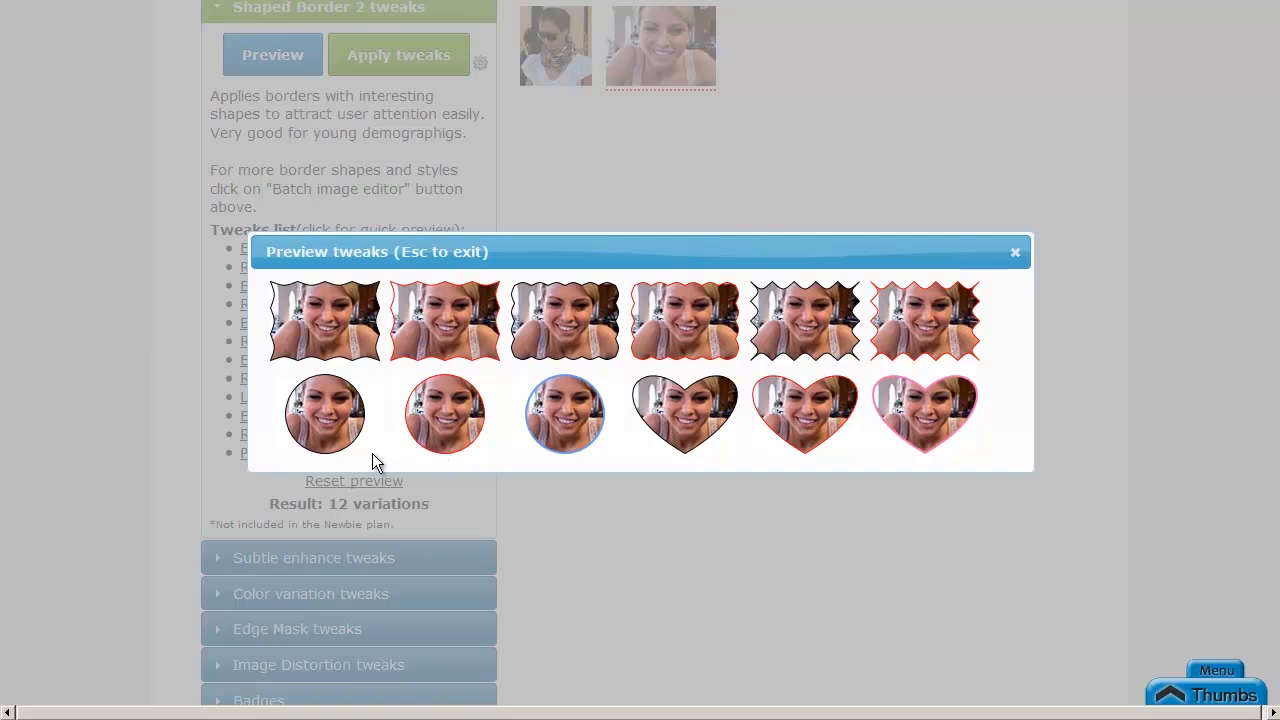
mouse_move(370, 444)
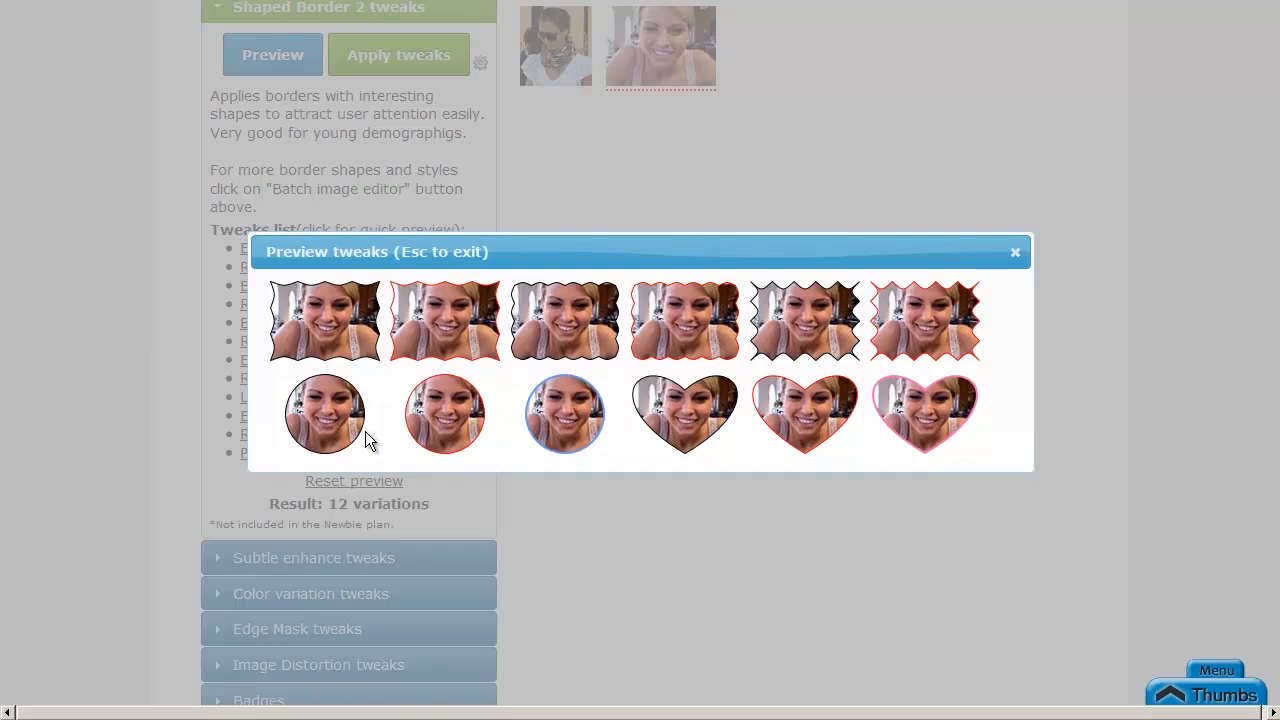
mouse_move(378, 430)
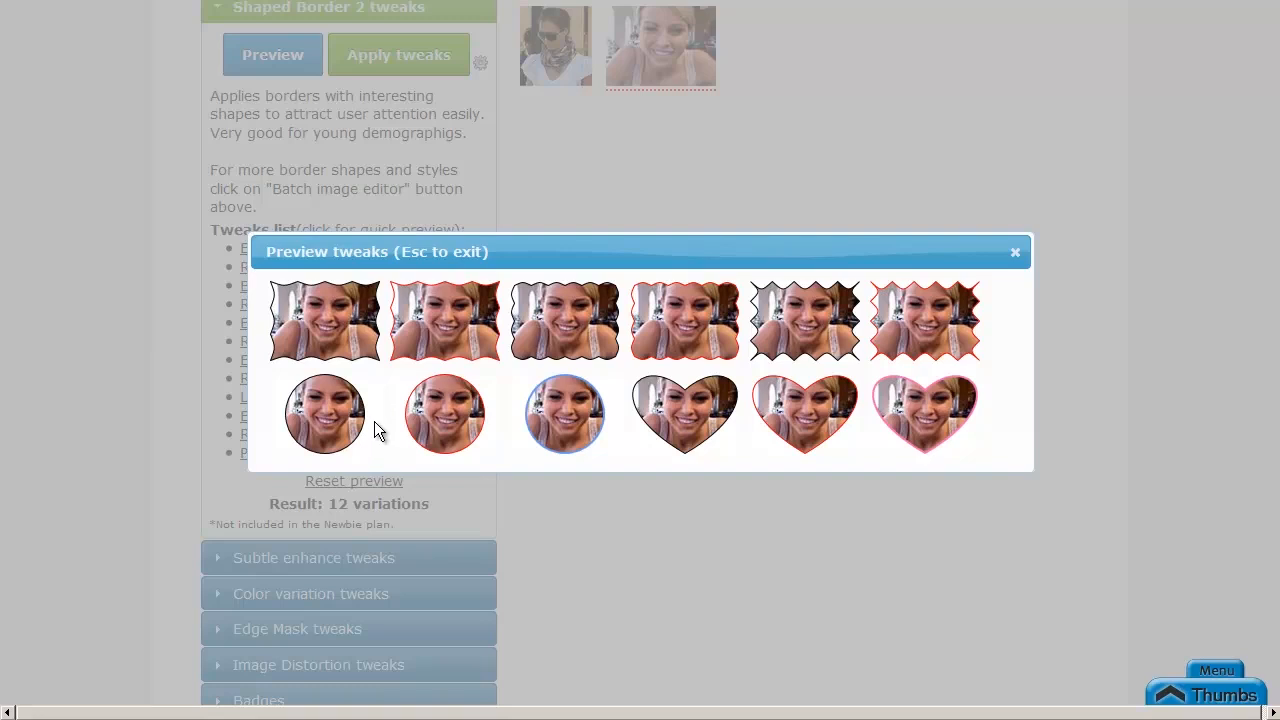
mouse_move(380, 440)
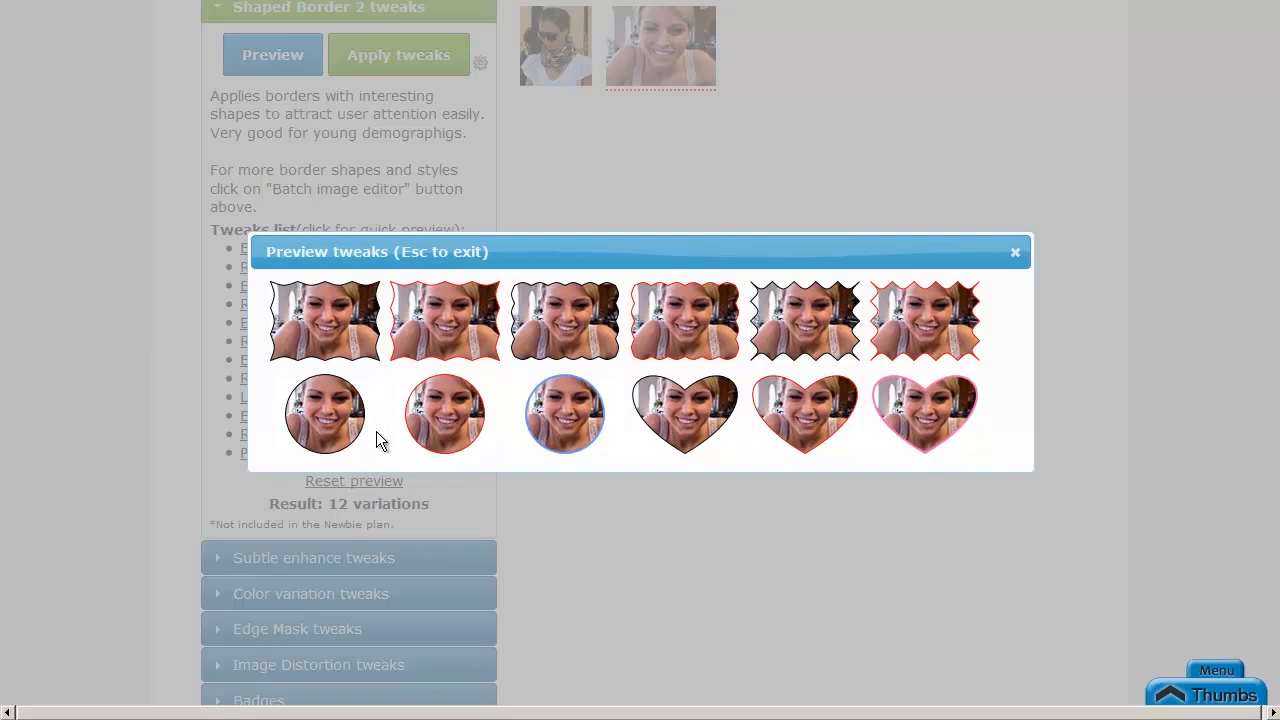
mouse_move(380, 388)
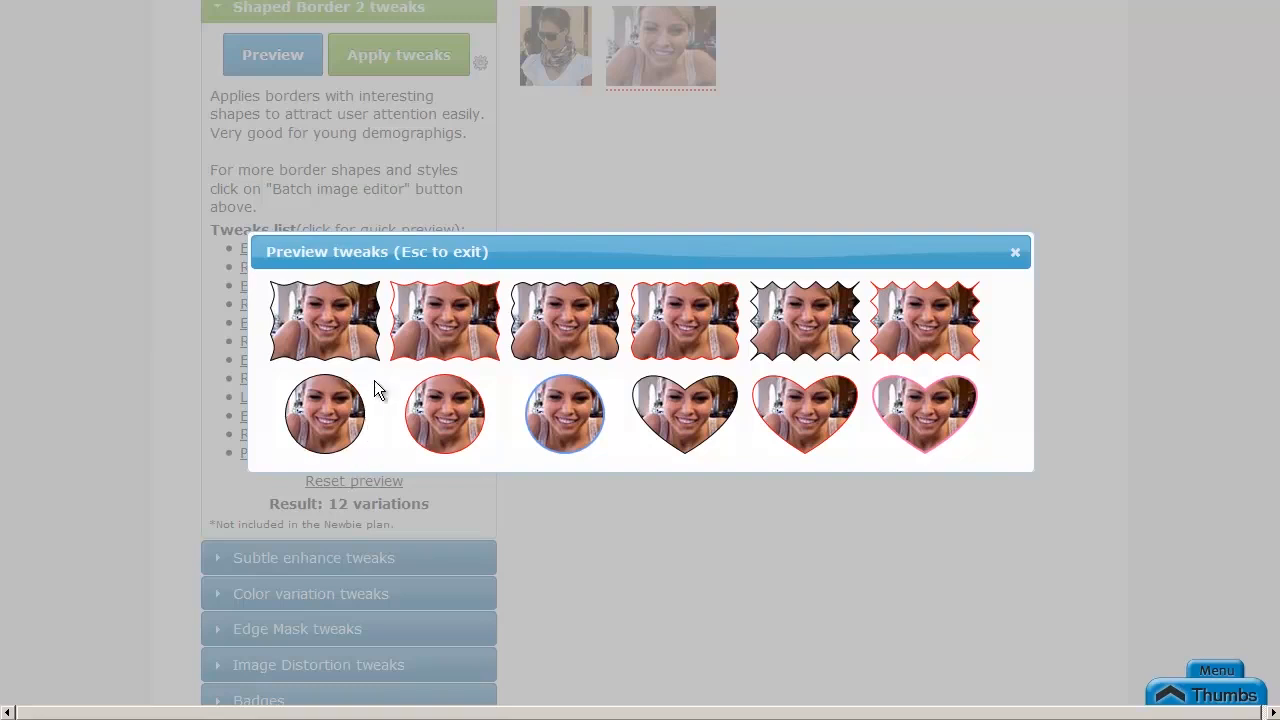
mouse_move(370, 444)
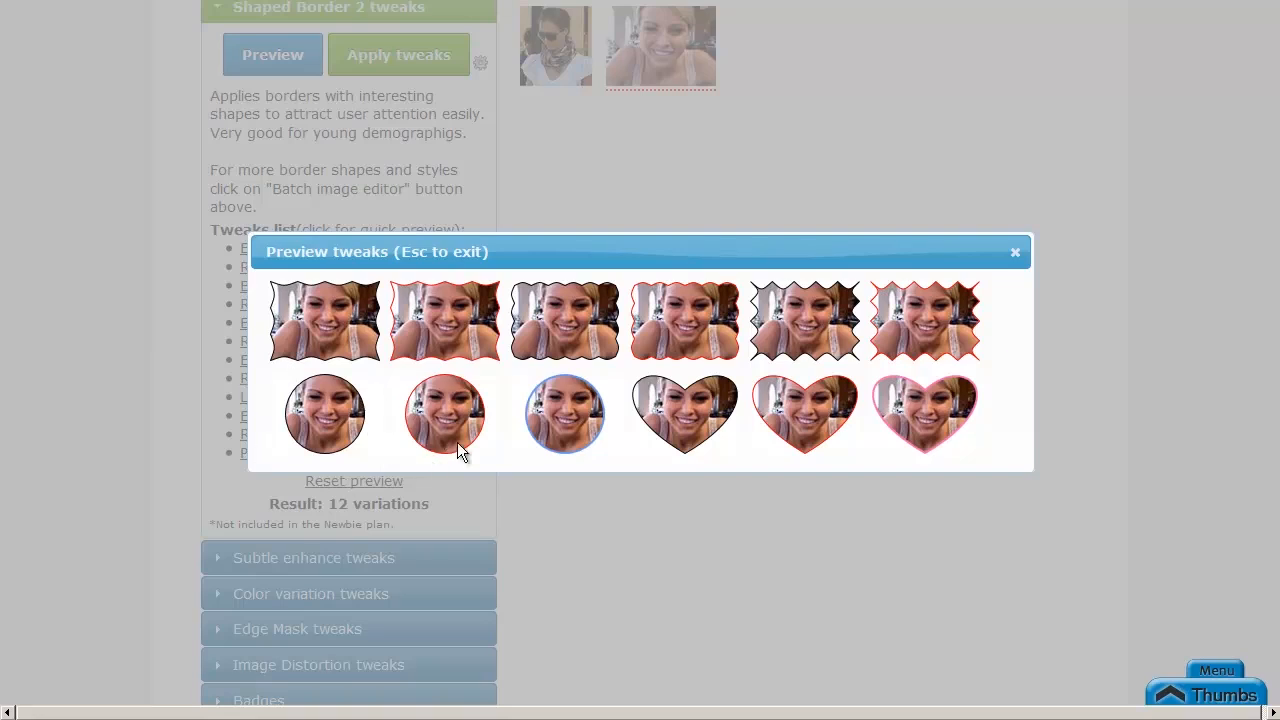
mouse_move(500, 460)
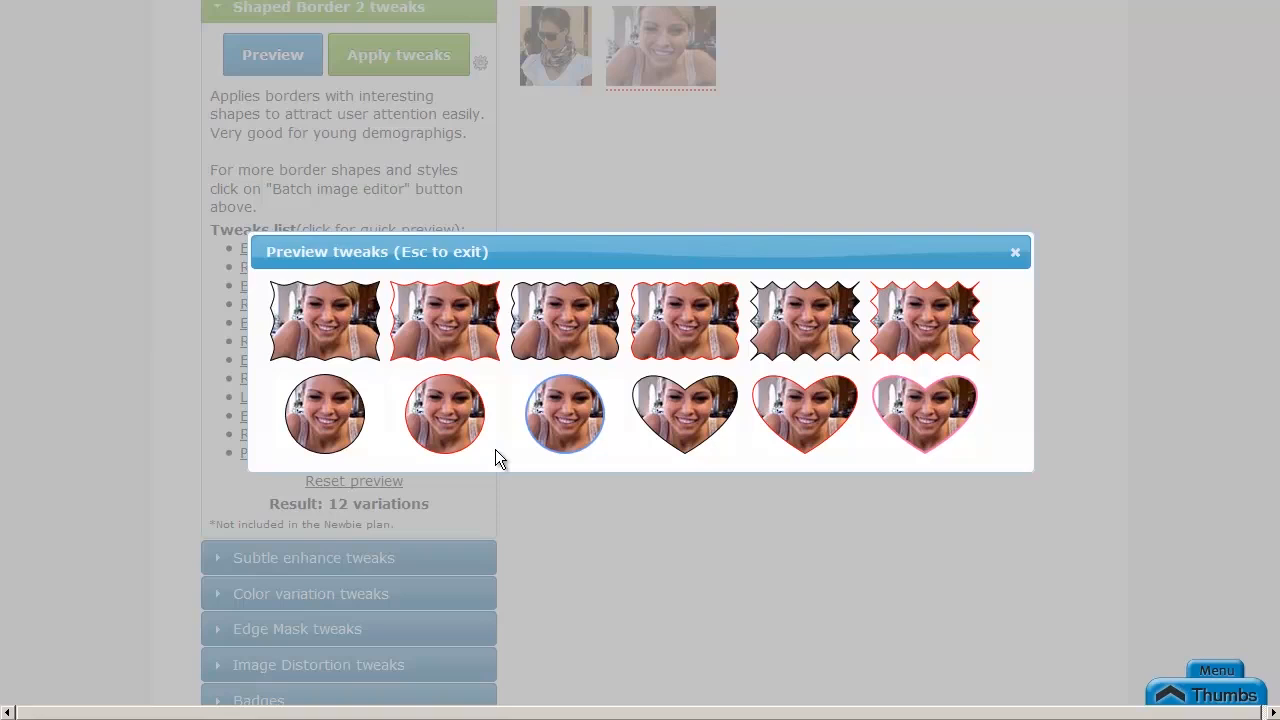
mouse_move(968, 464)
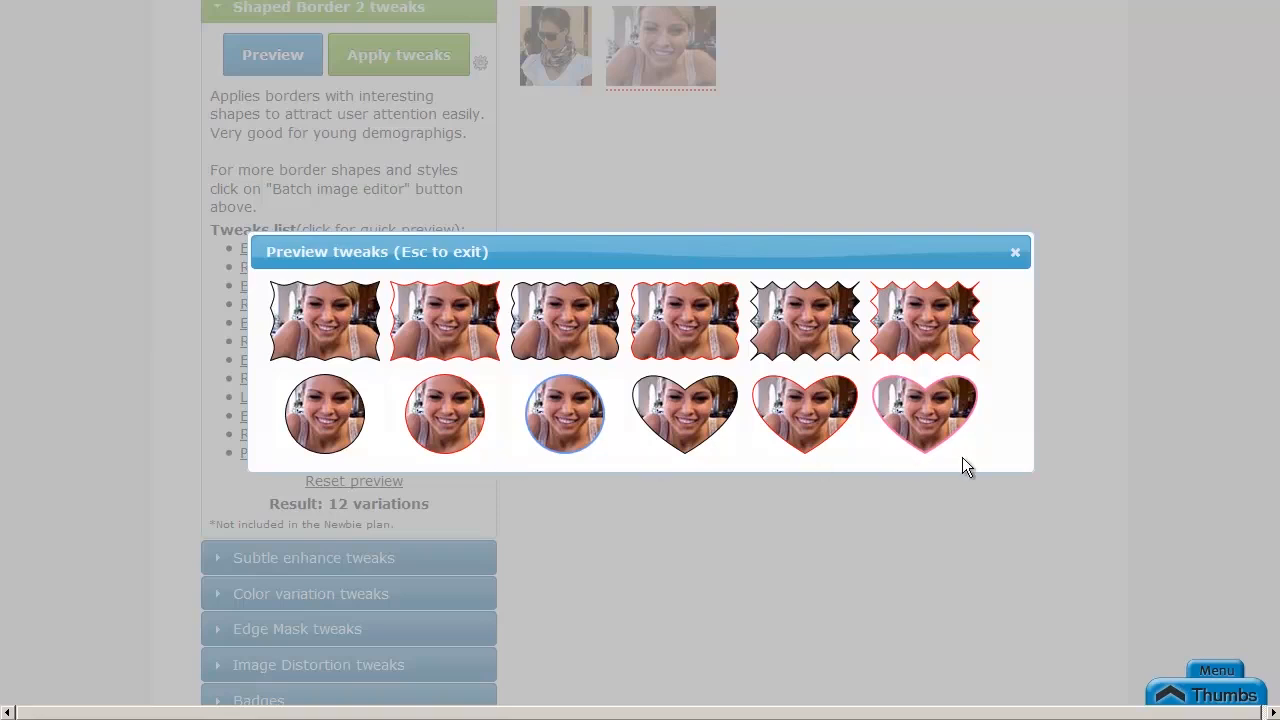
mouse_move(990, 460)
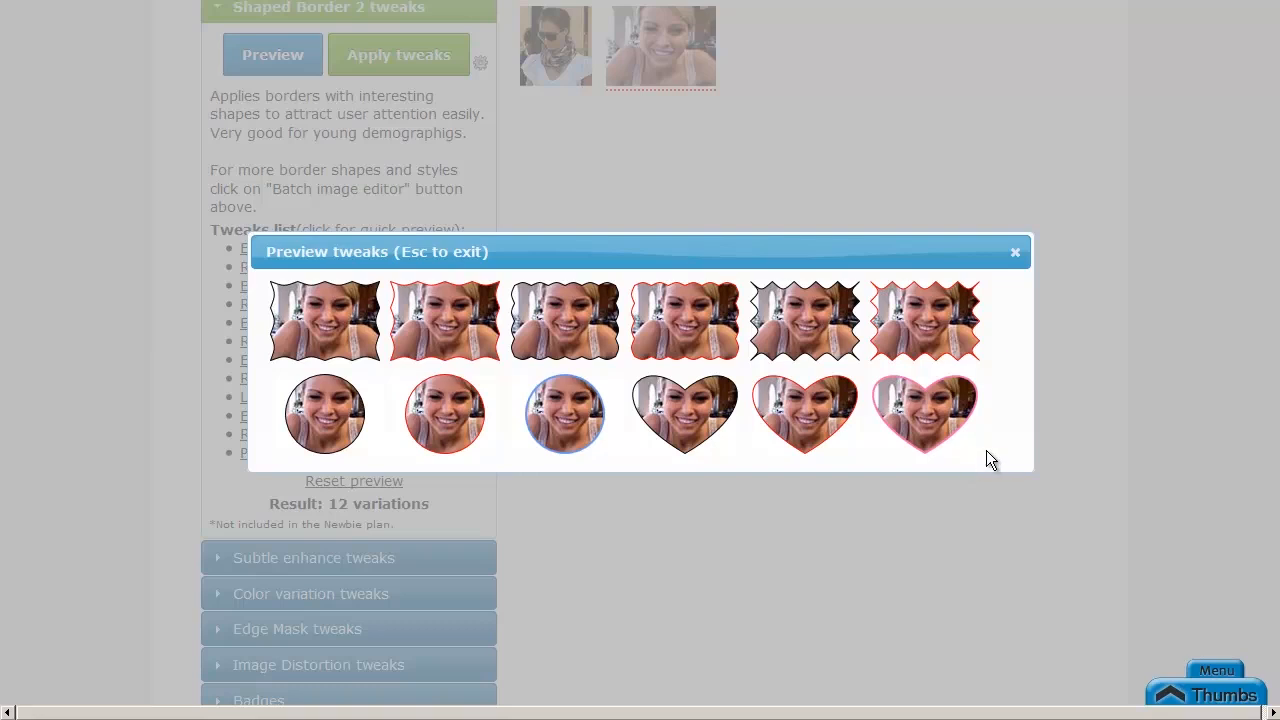
mouse_move(844, 466)
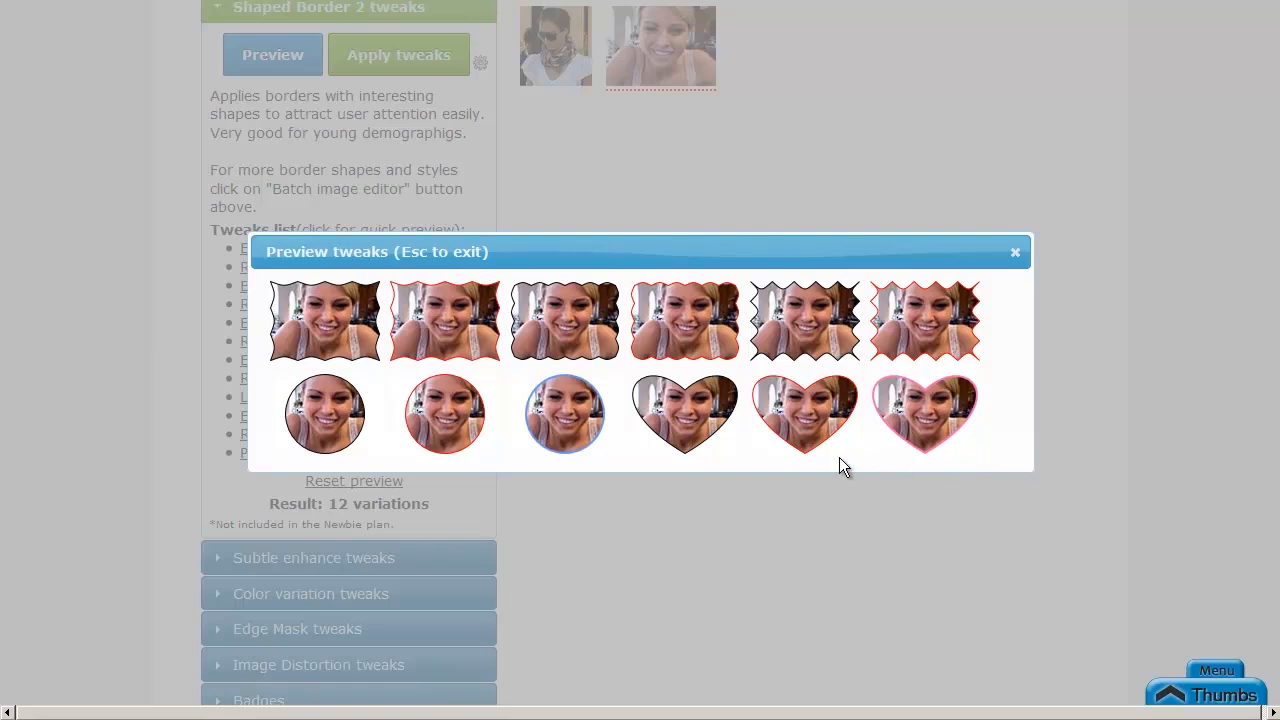
mouse_move(830, 414)
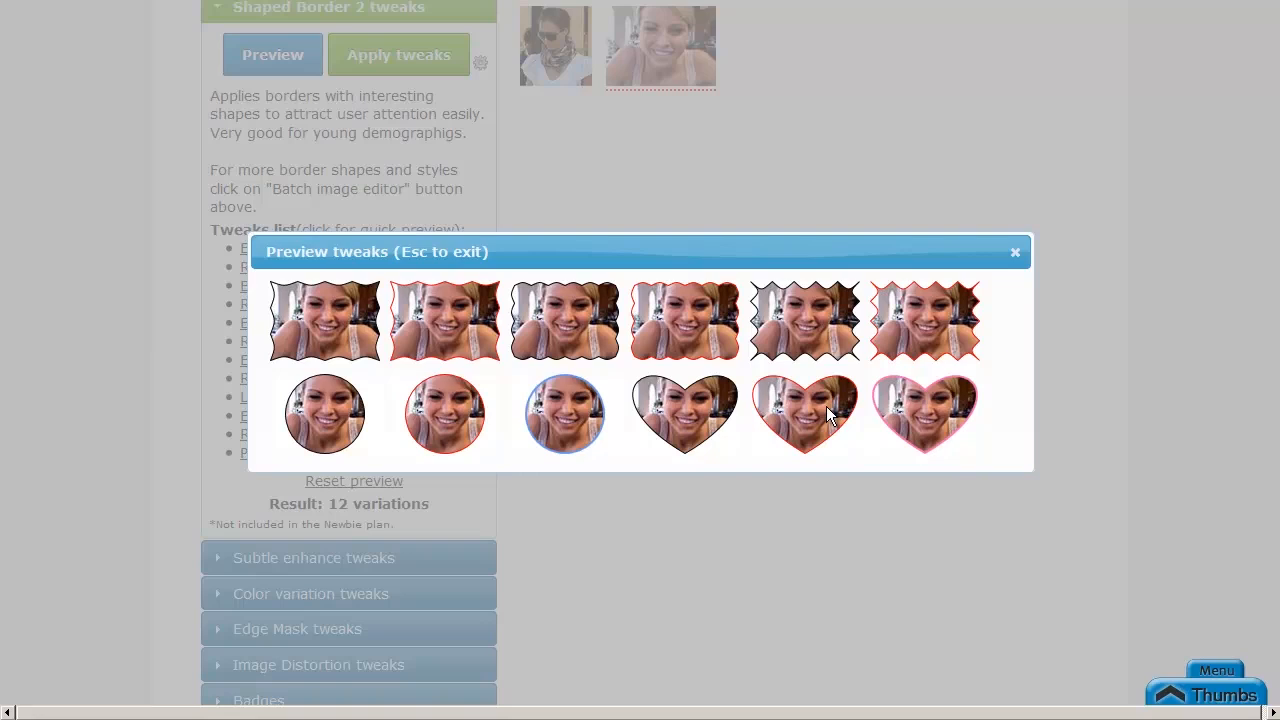
mouse_move(854, 458)
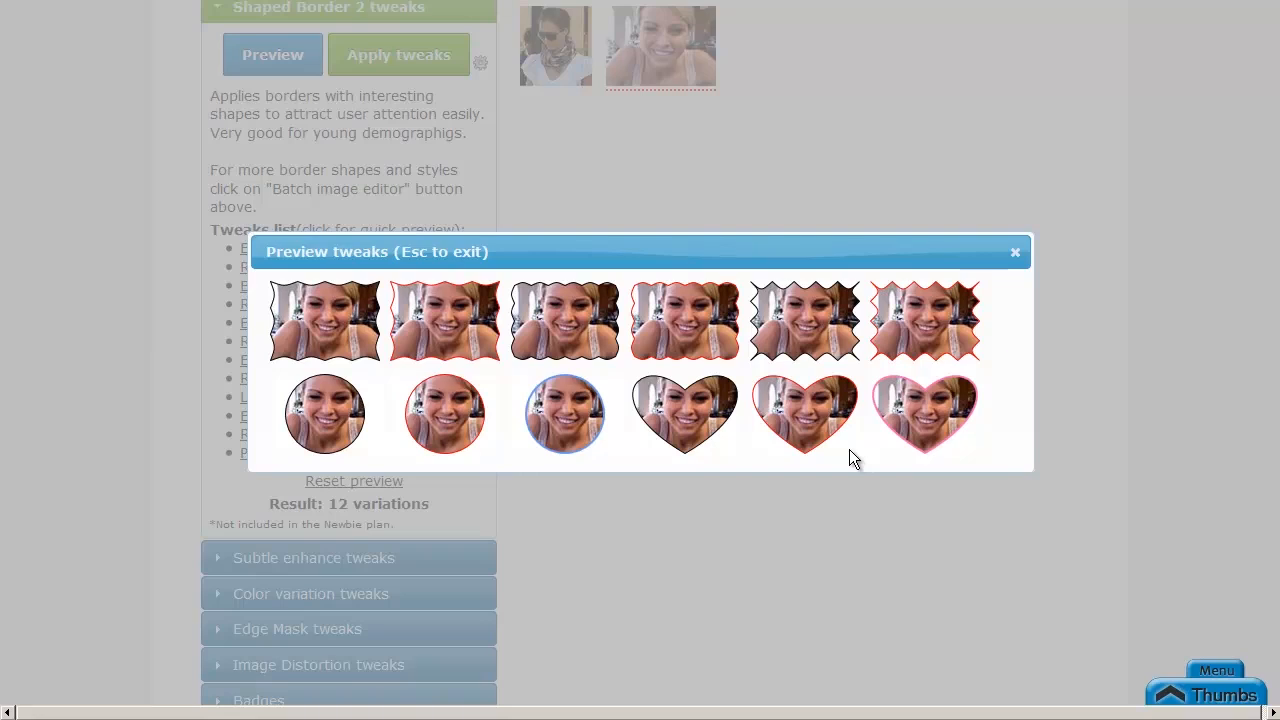
mouse_move(768, 382)
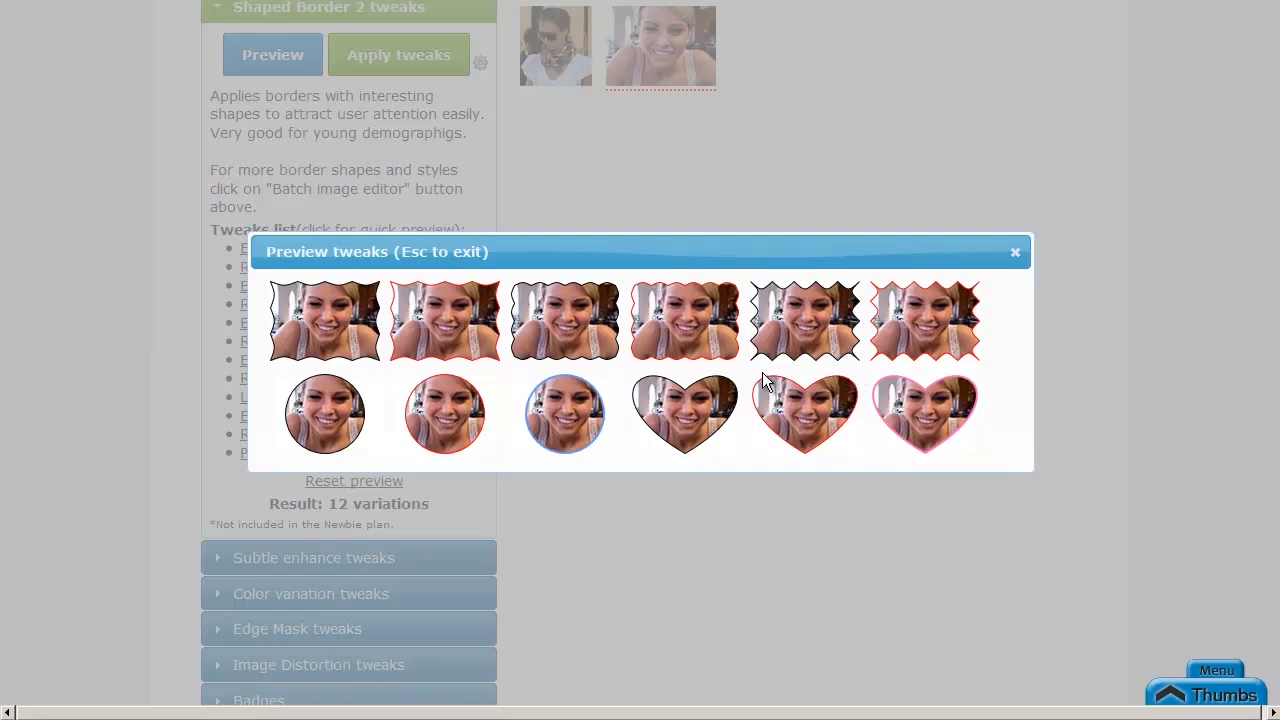
mouse_move(870, 388)
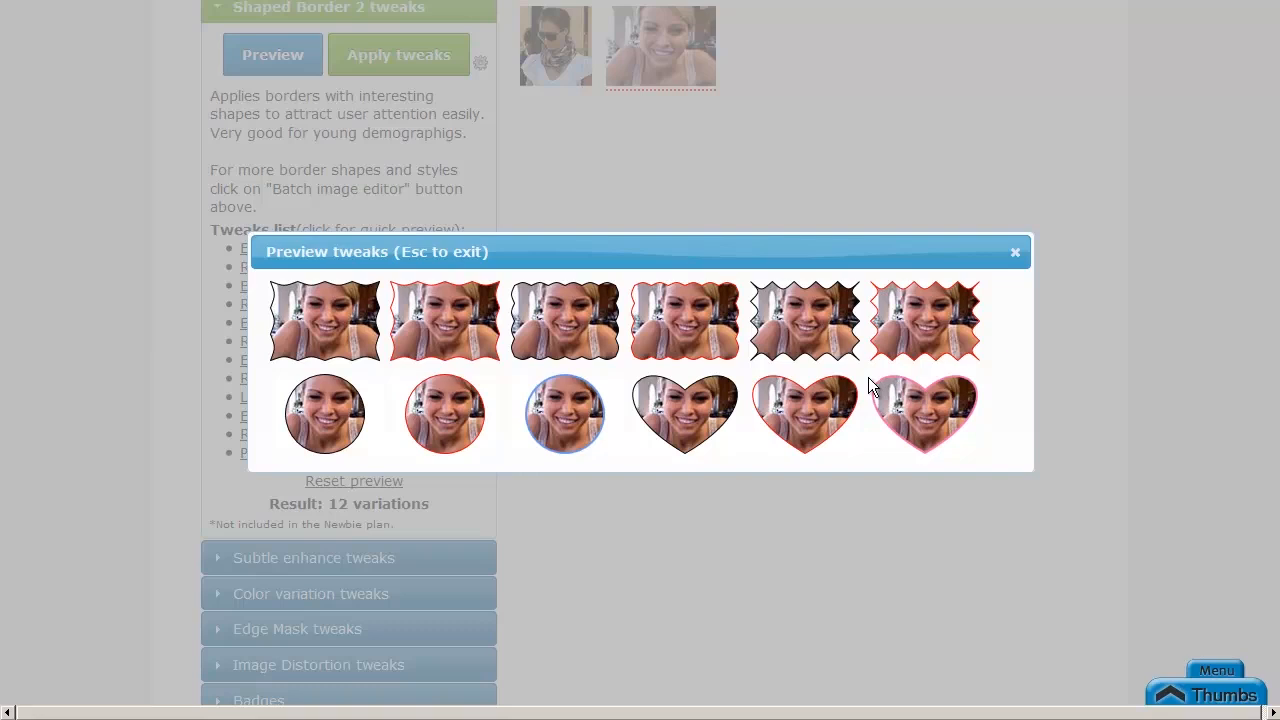
mouse_move(848, 470)
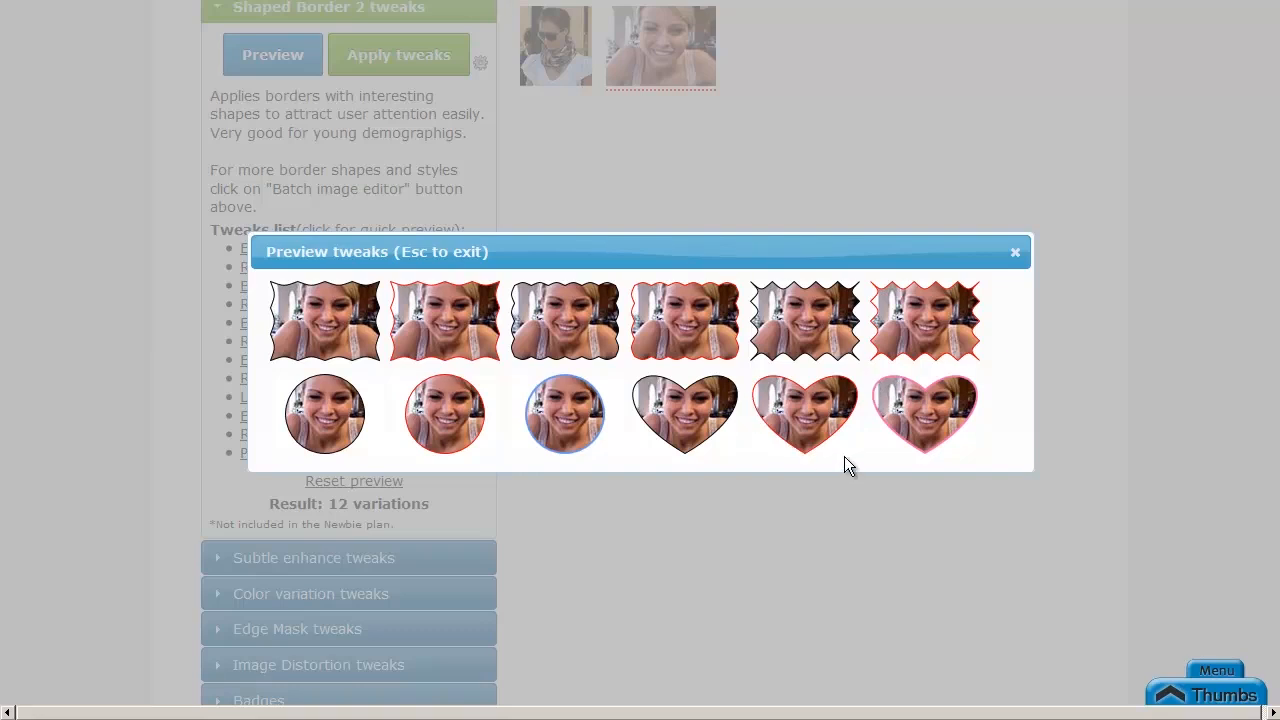
click(1014, 252)
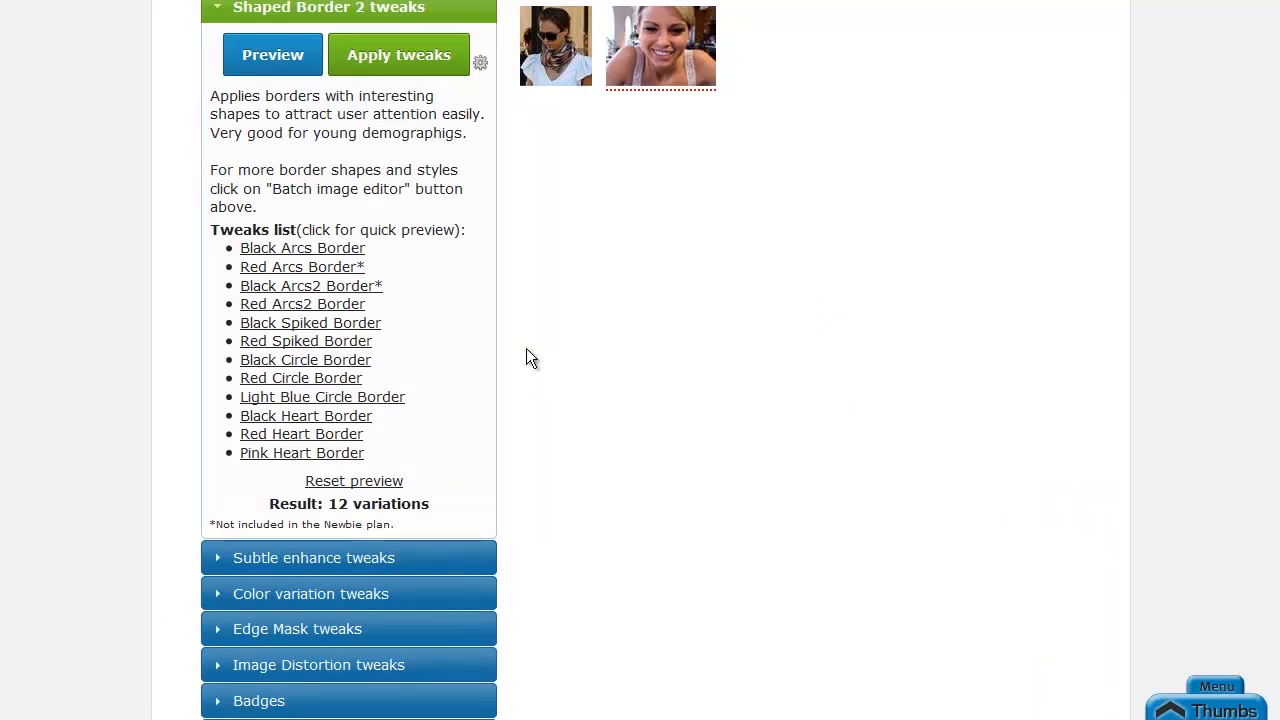
scroll(up, 3)
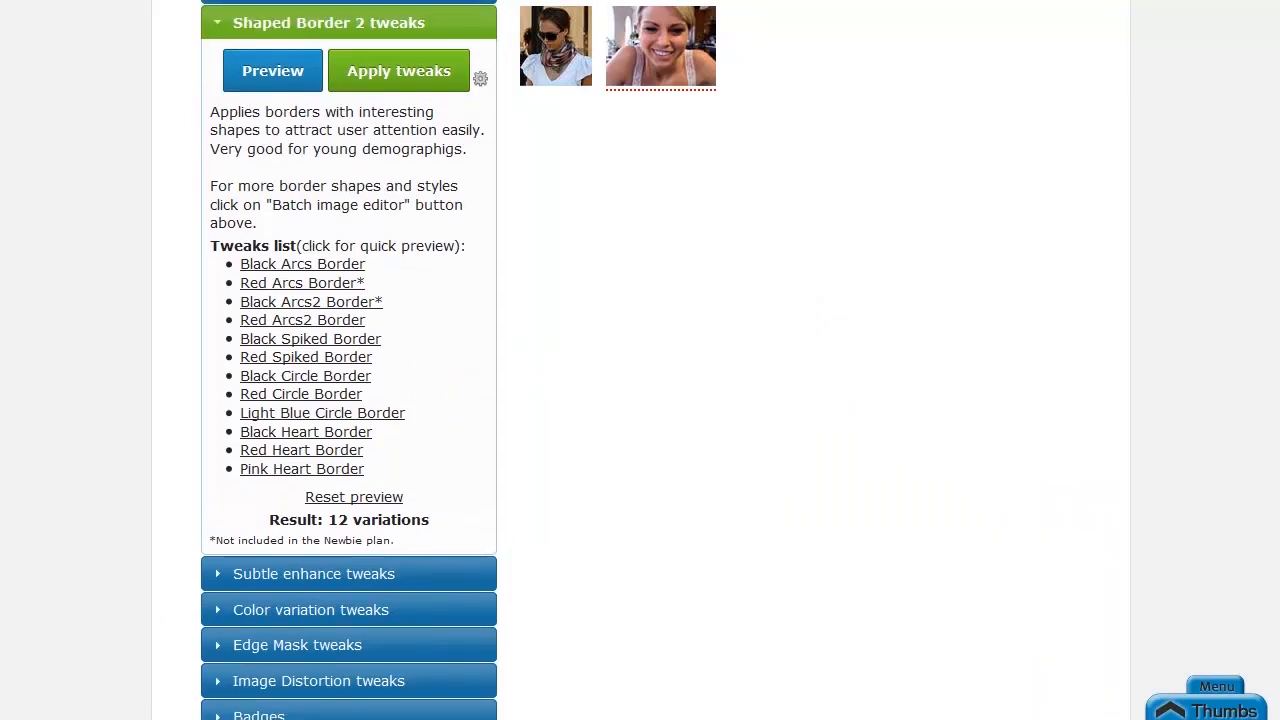
click(314, 572)
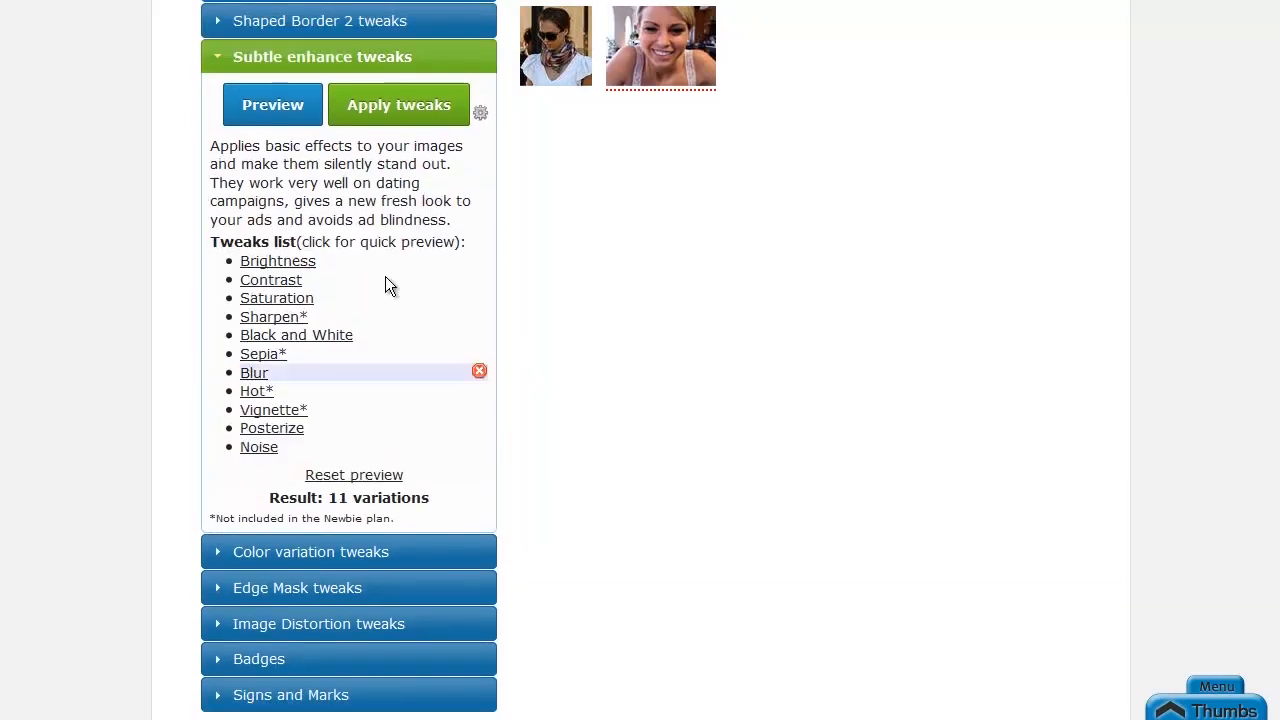
click(272, 104)
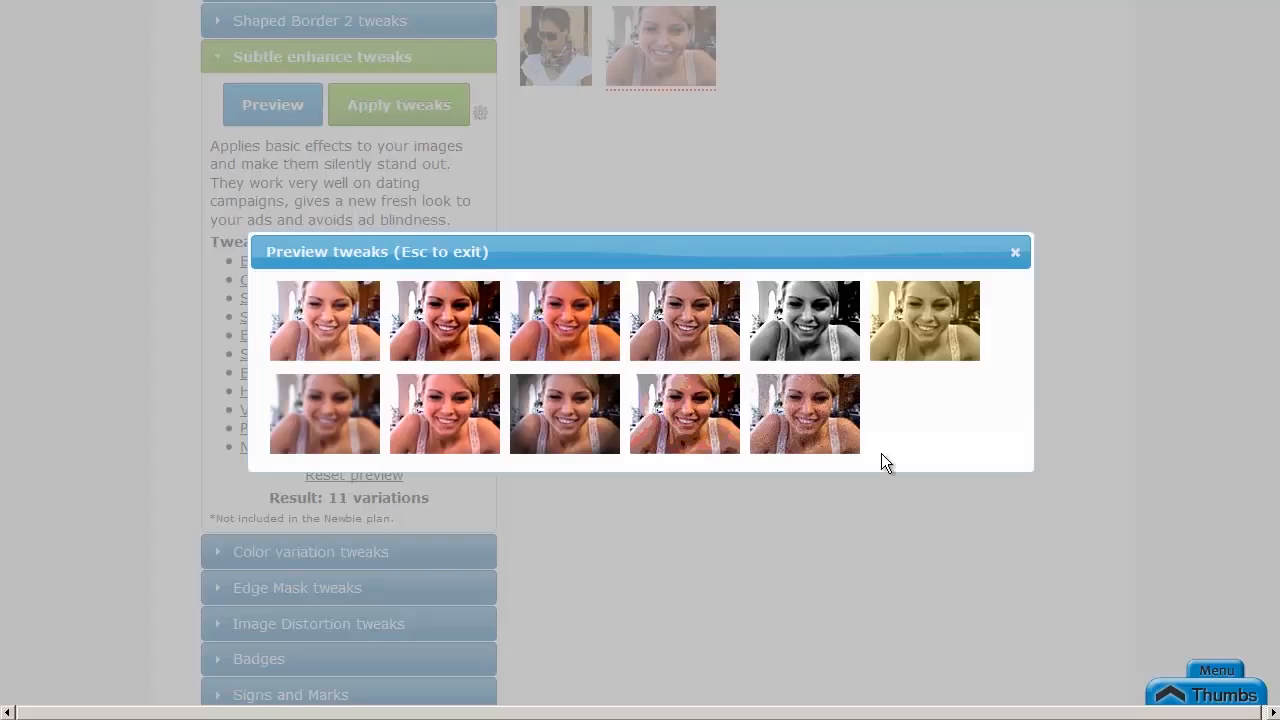
mouse_move(988, 458)
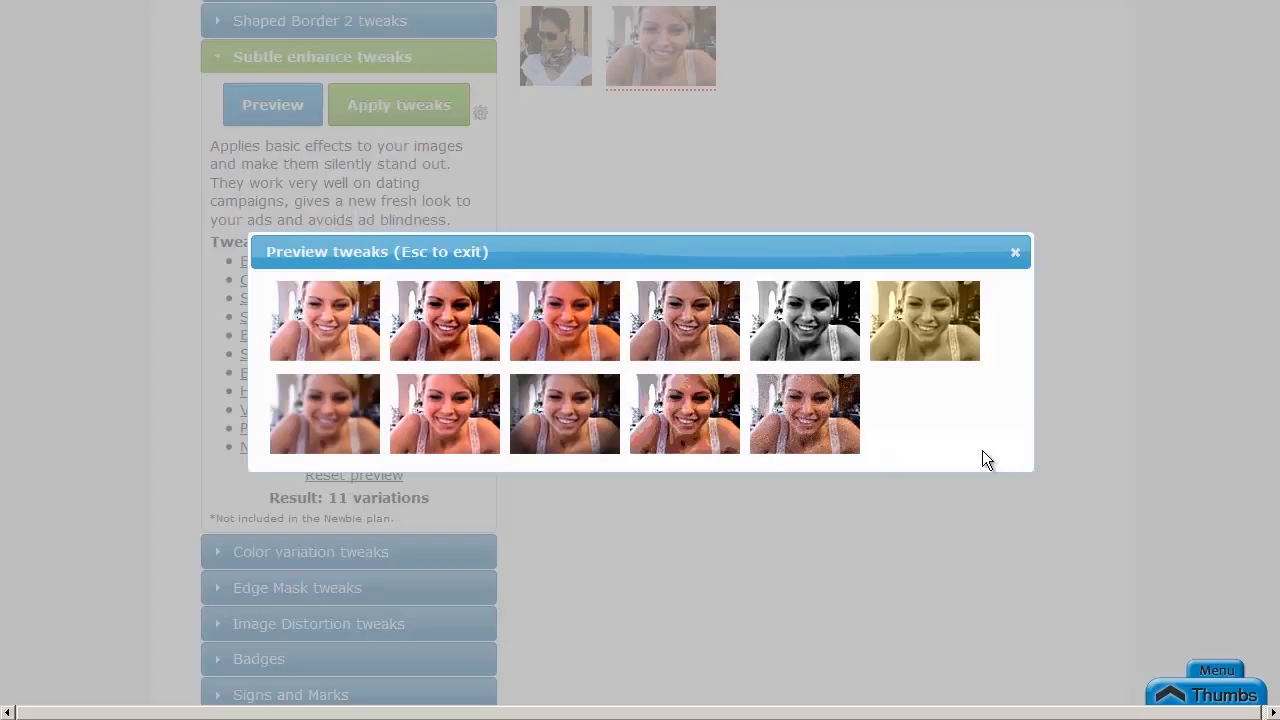
mouse_move(276, 324)
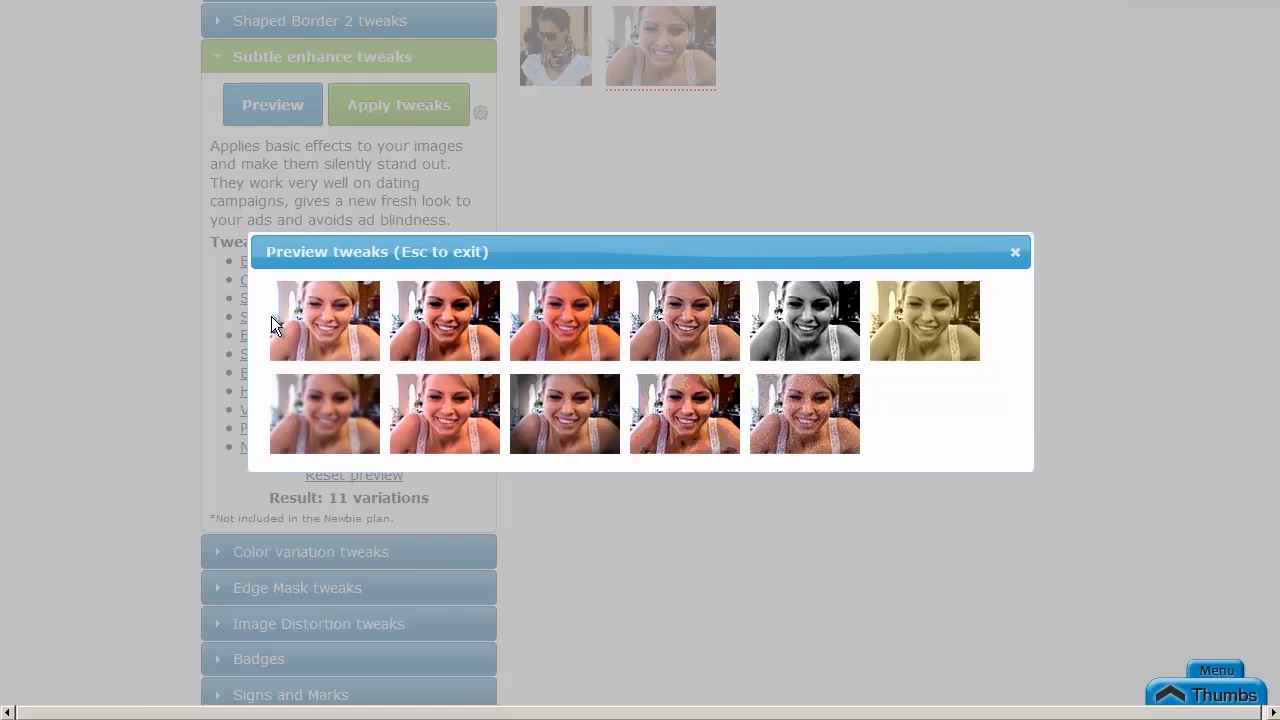
mouse_move(470, 340)
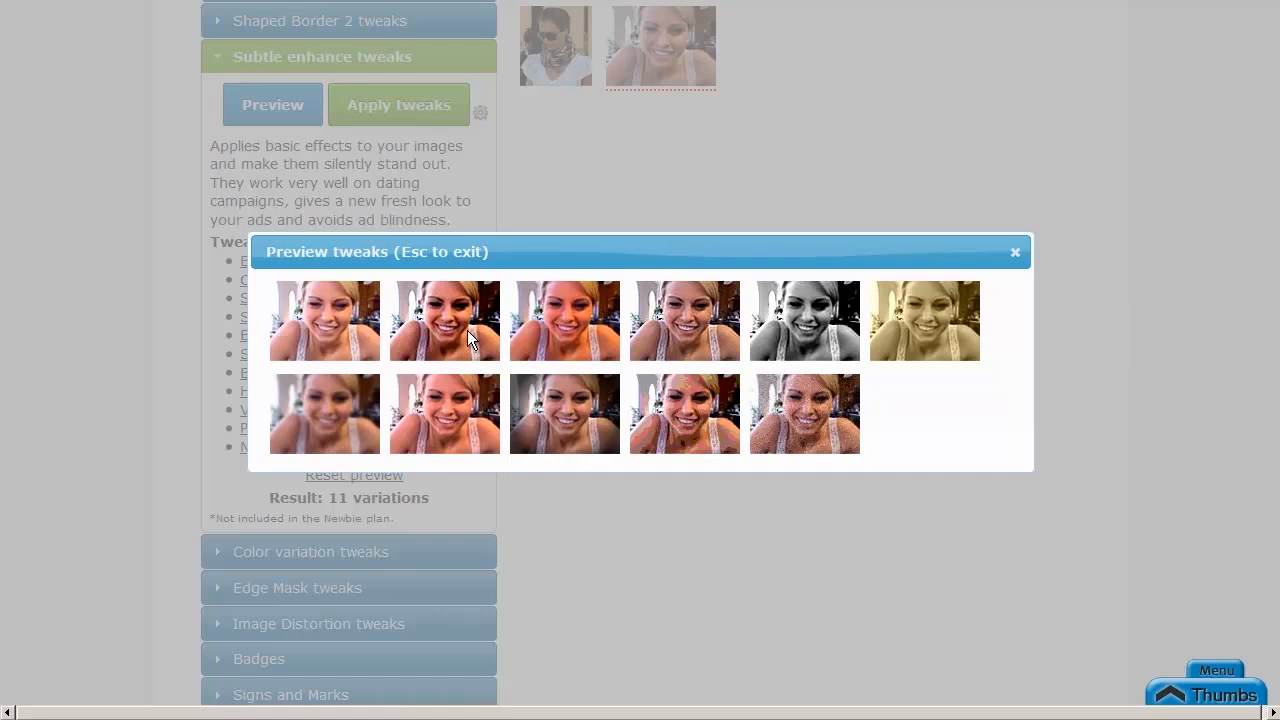
mouse_move(550, 260)
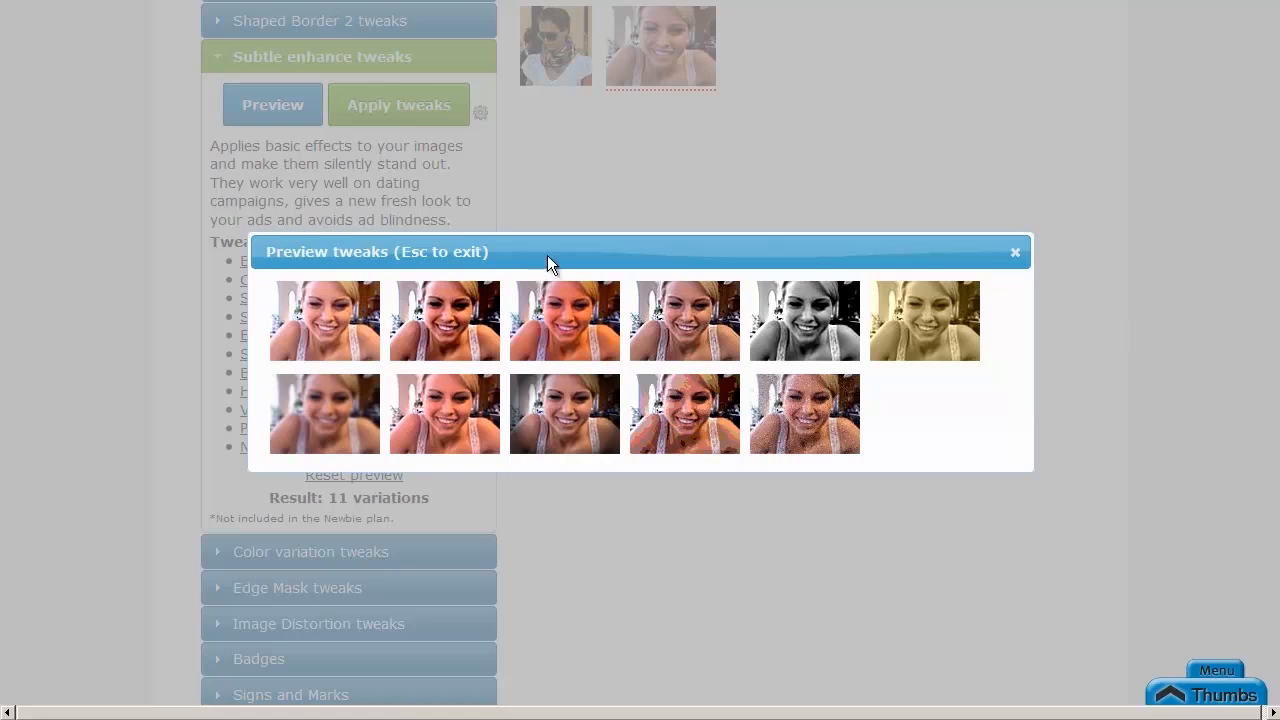
mouse_move(812, 368)
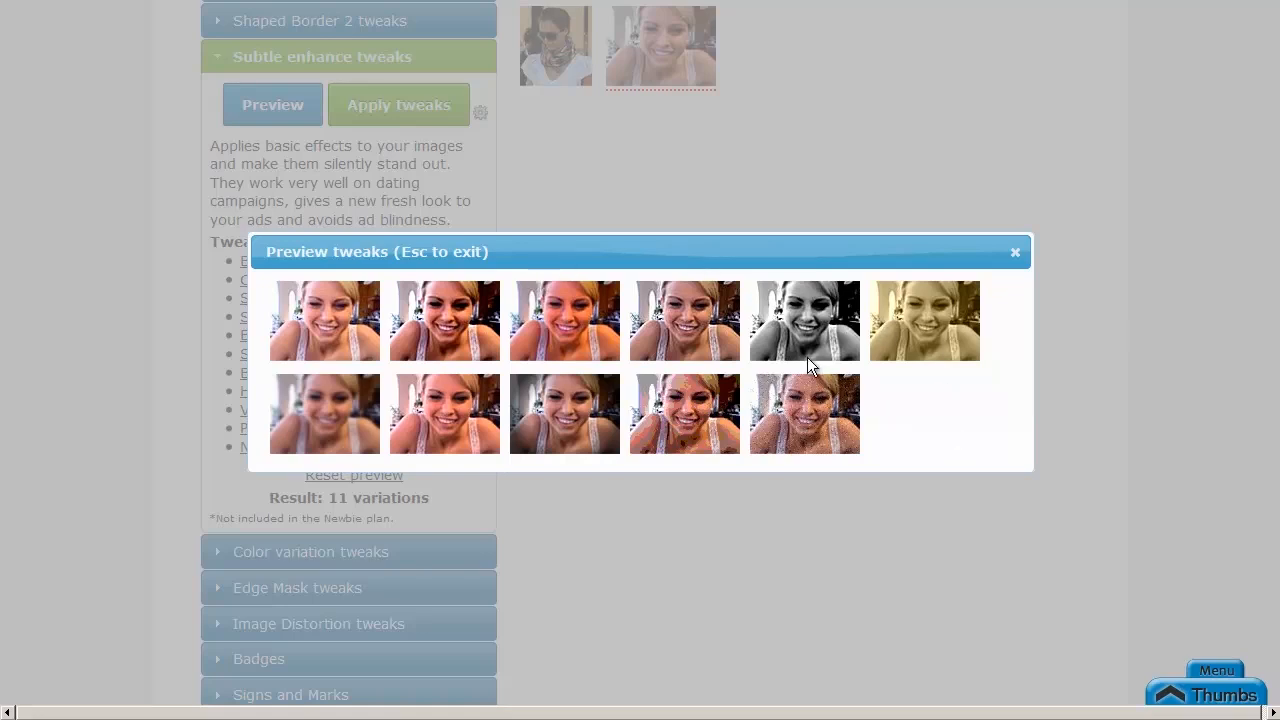
mouse_move(904, 414)
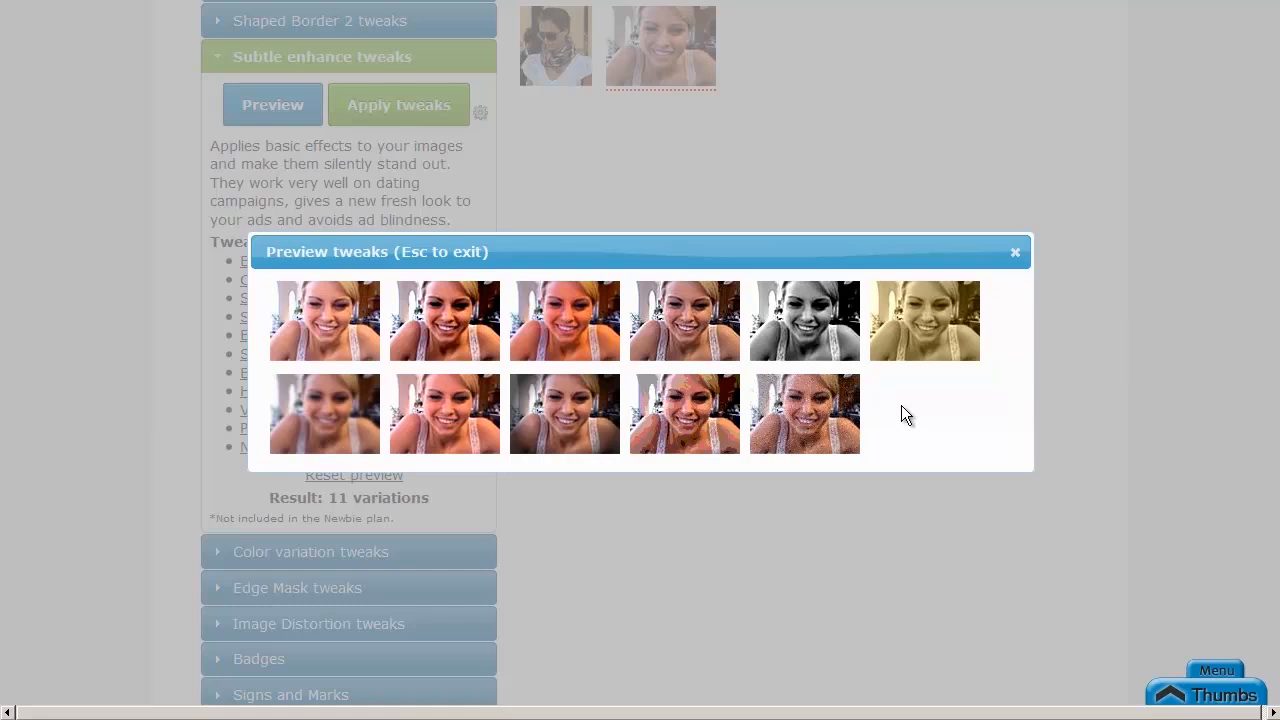
mouse_move(1016, 252)
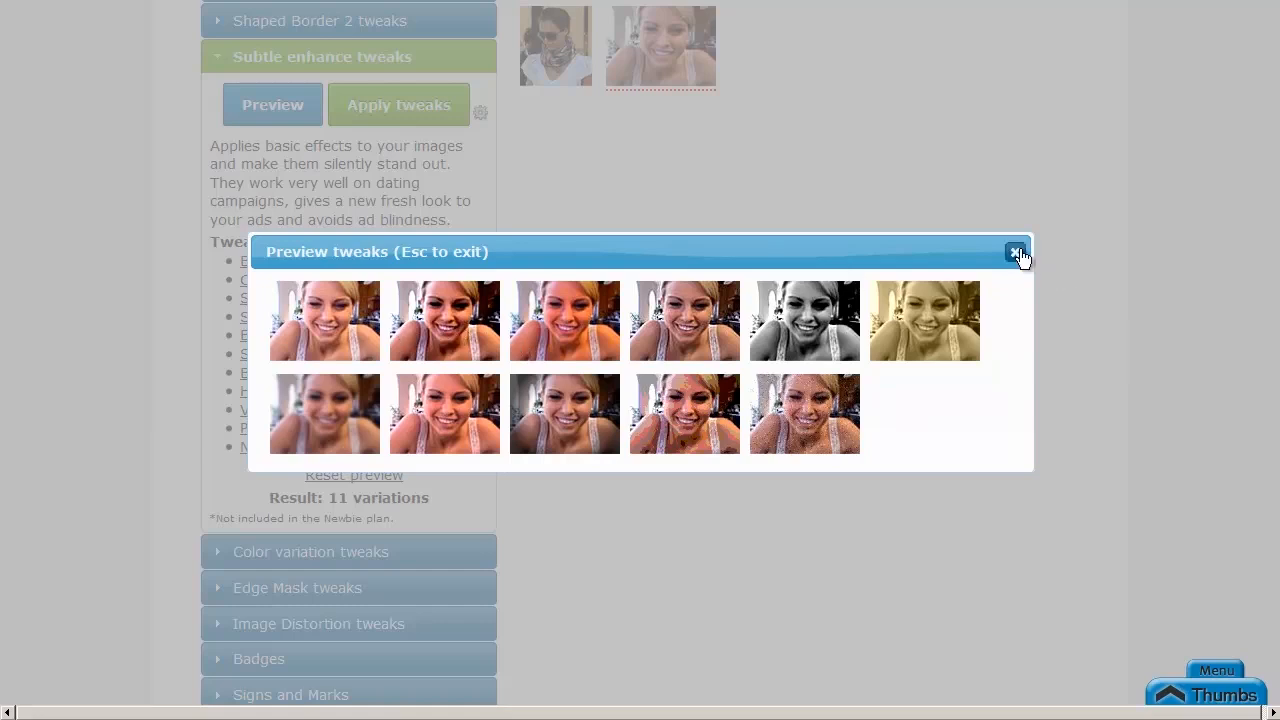
click(1016, 252)
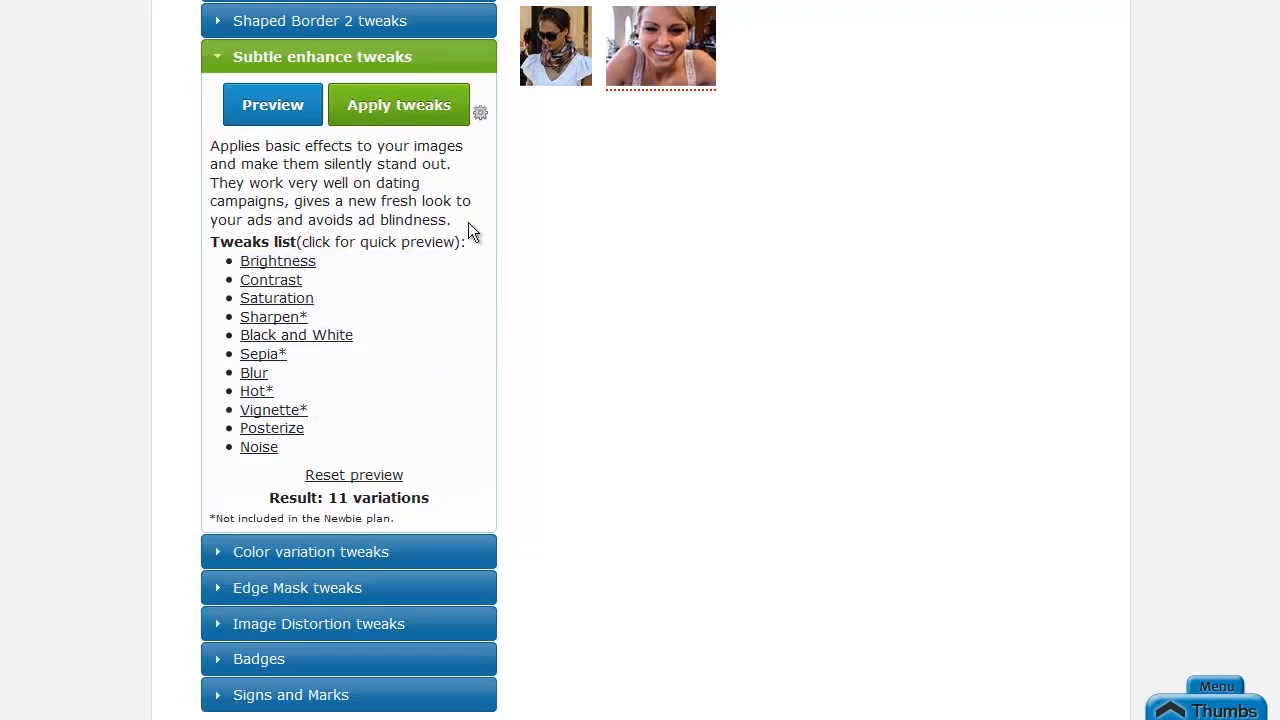
Apply the Subtle enhance tweaks and start saving the 11 variations to the computer
click(398, 104)
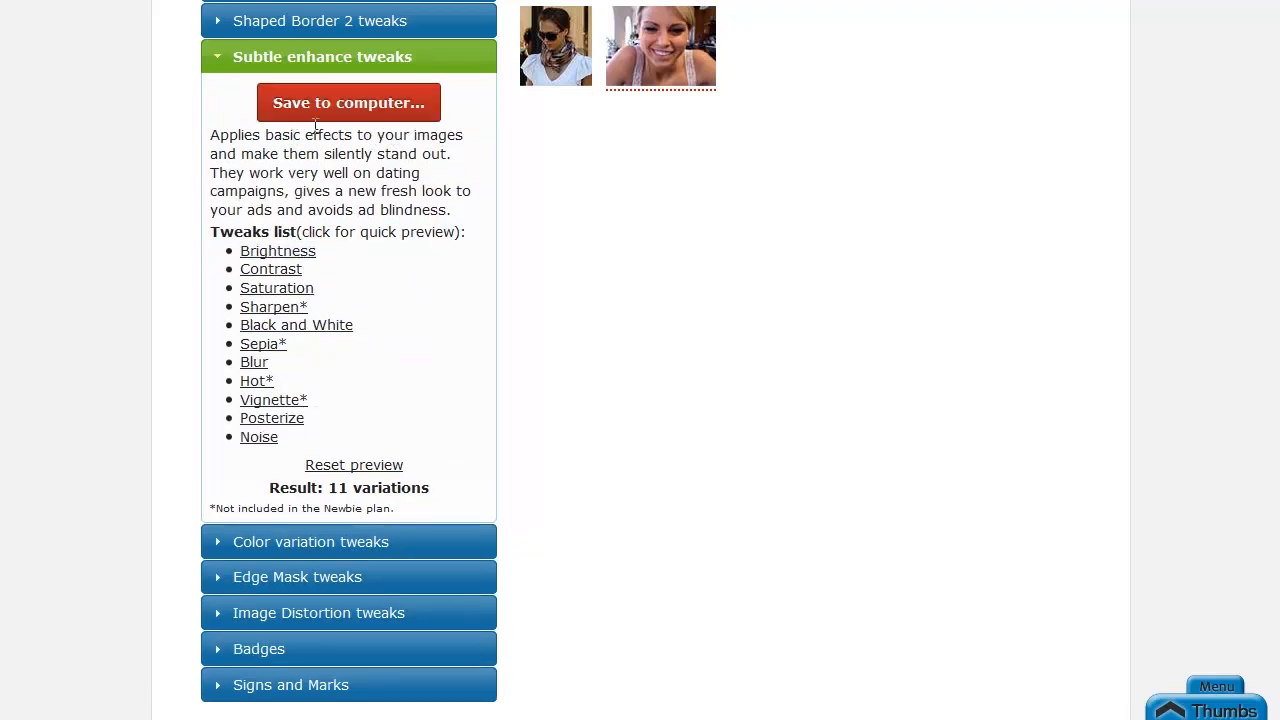
click(348, 102)
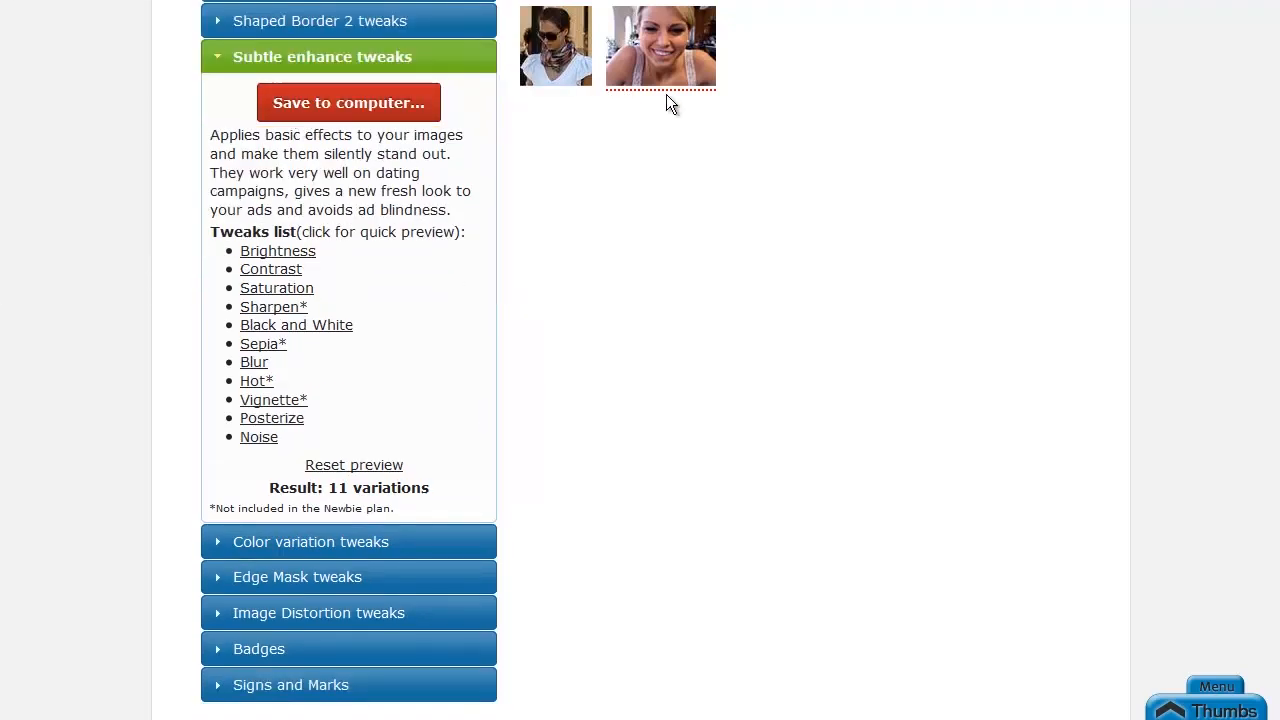
mouse_move(658, 80)
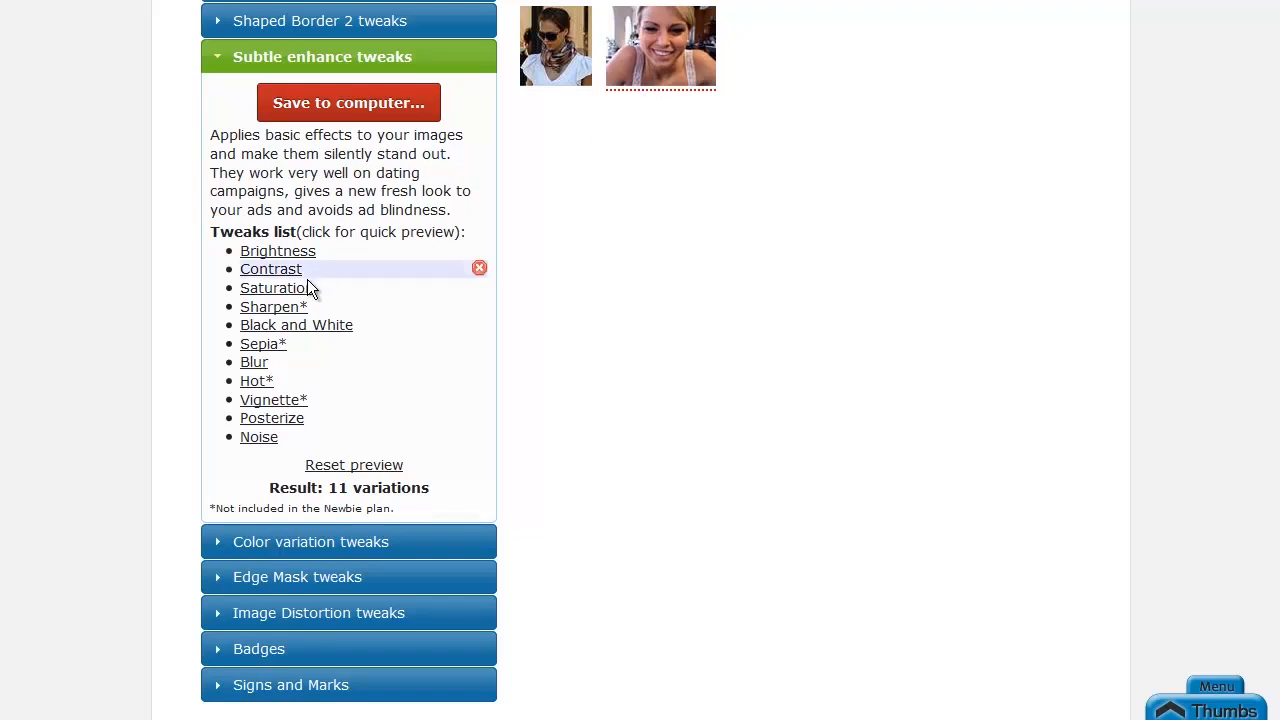
mouse_move(264, 344)
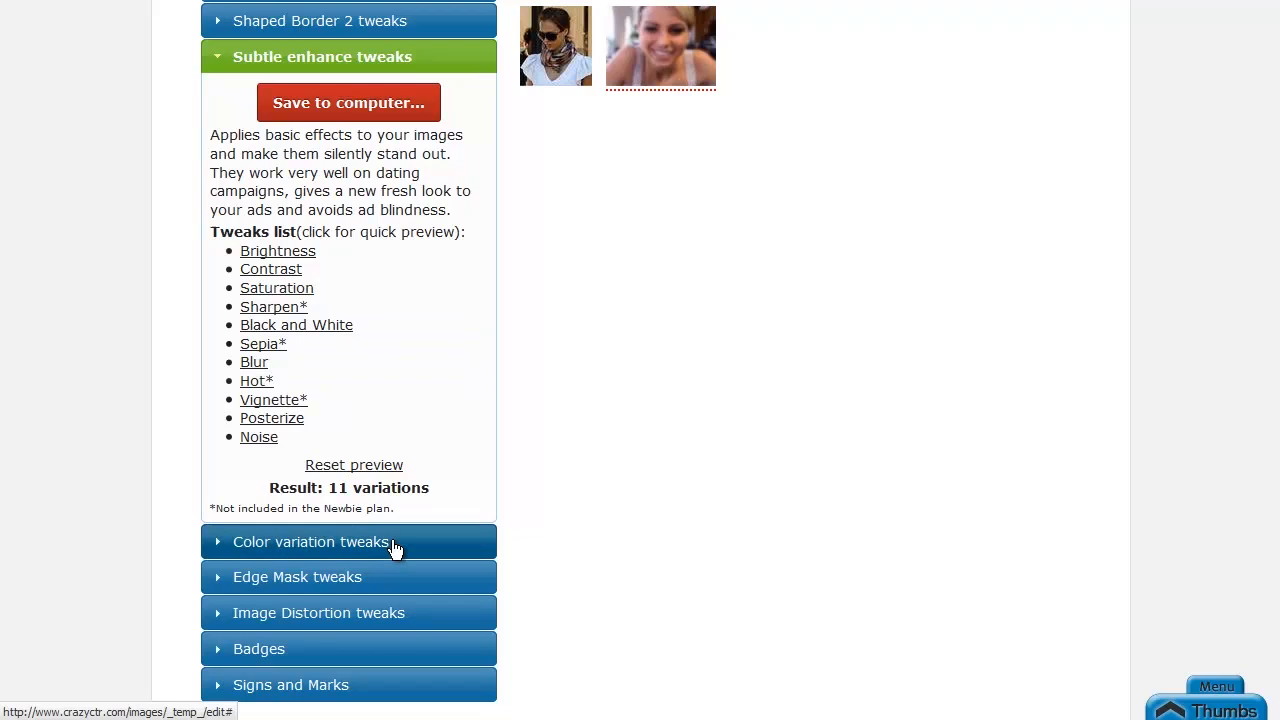
mouse_move(388, 366)
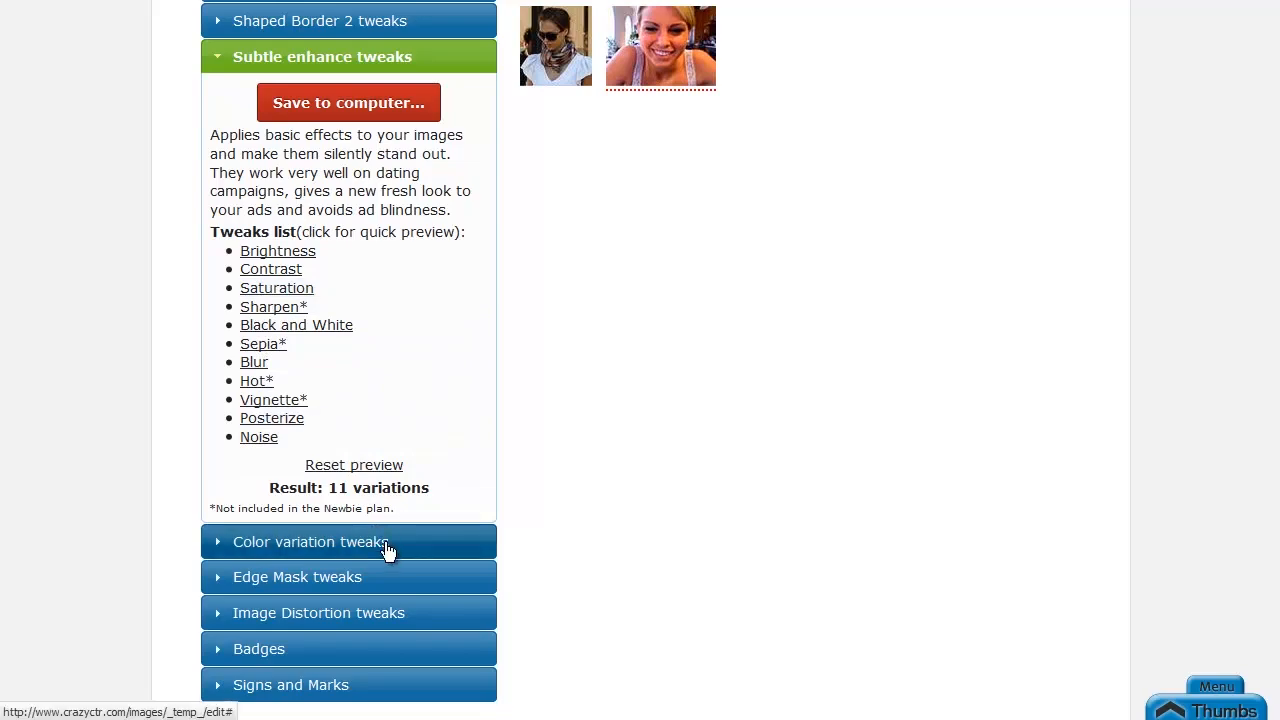
Preview the Color variation pack, close it, then preview the 12 Edge Mask variations
click(348, 542)
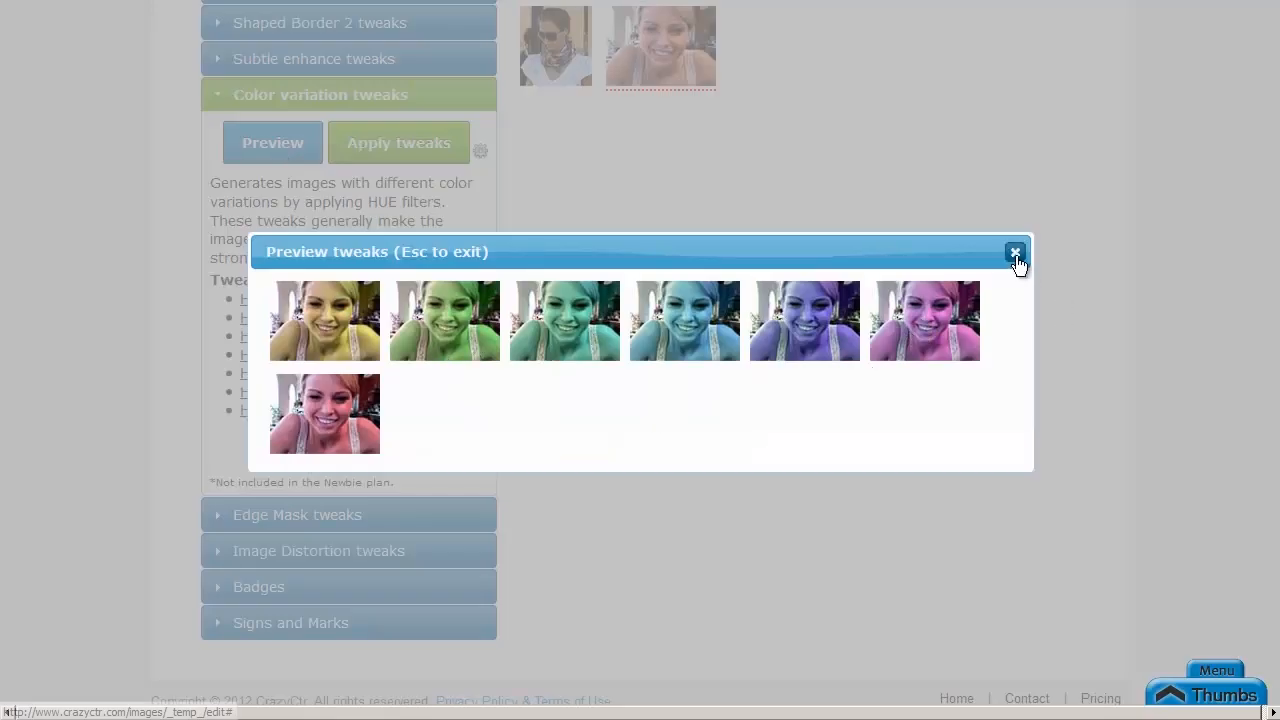
click(1014, 252)
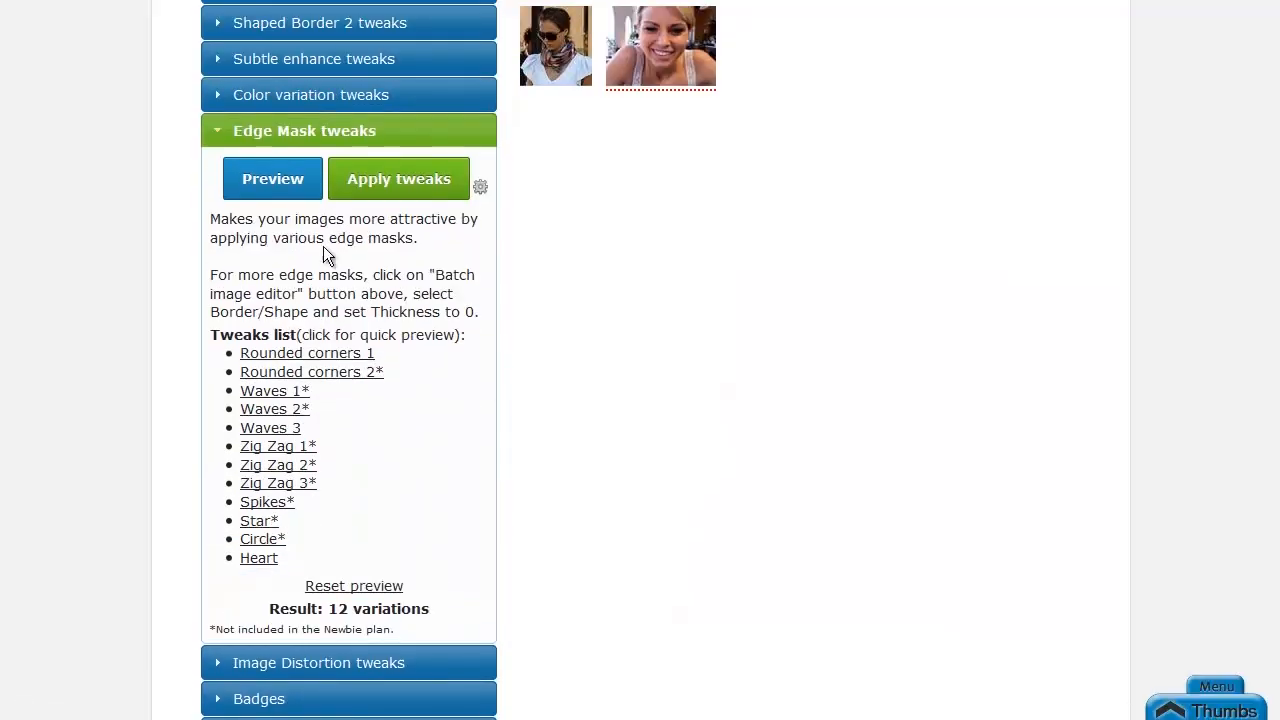
click(272, 178)
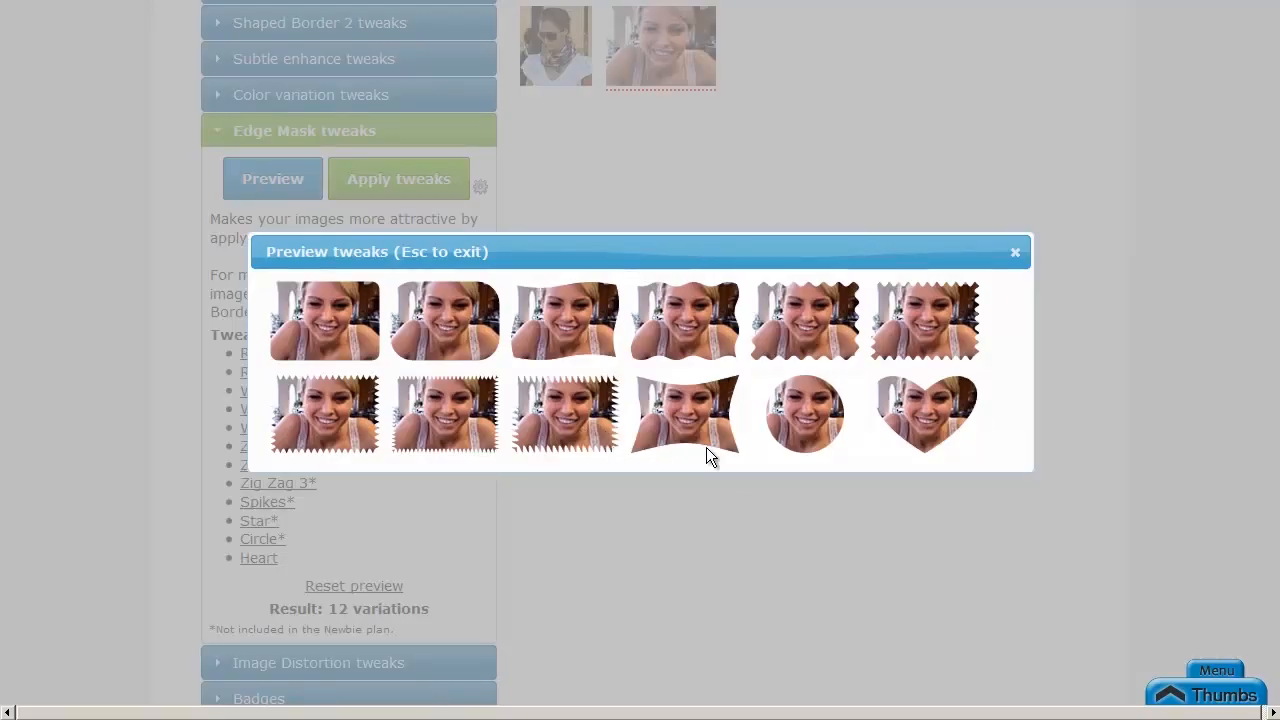
mouse_move(964, 348)
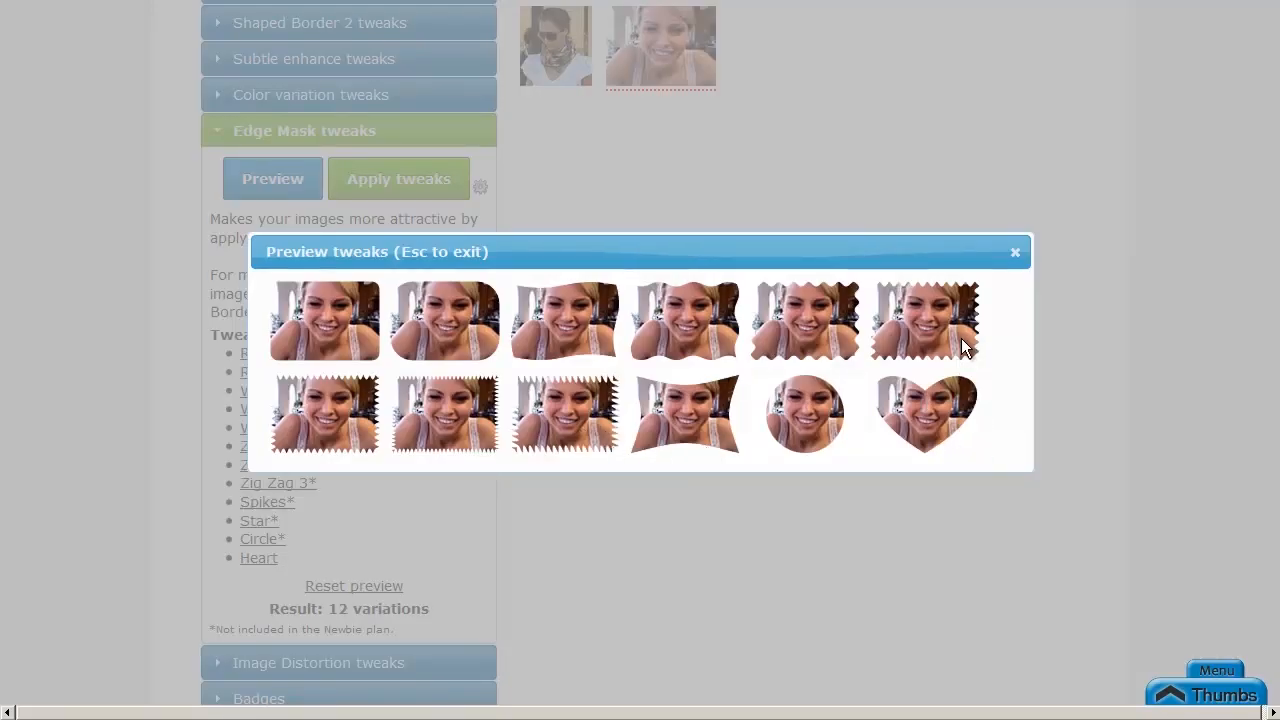
Preview the Image Distortion variations, close them, and expand the Badges pack with 12 badges
click(1016, 252)
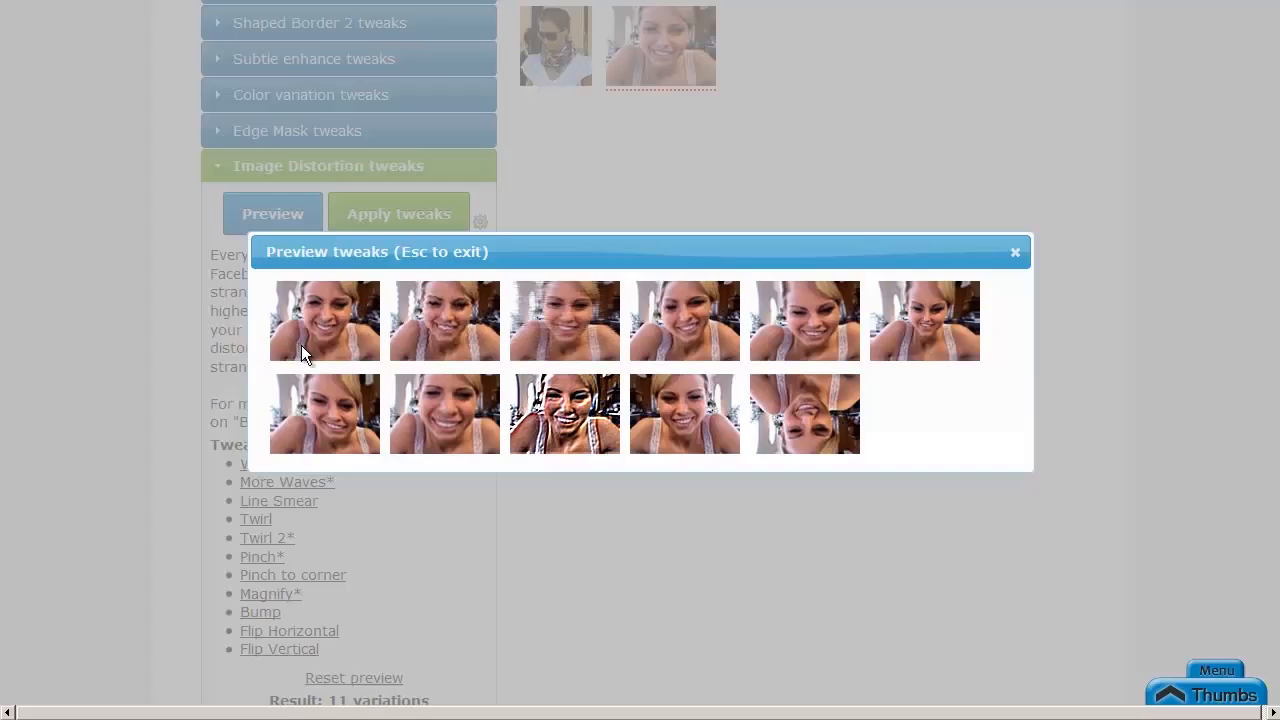
mouse_move(616, 520)
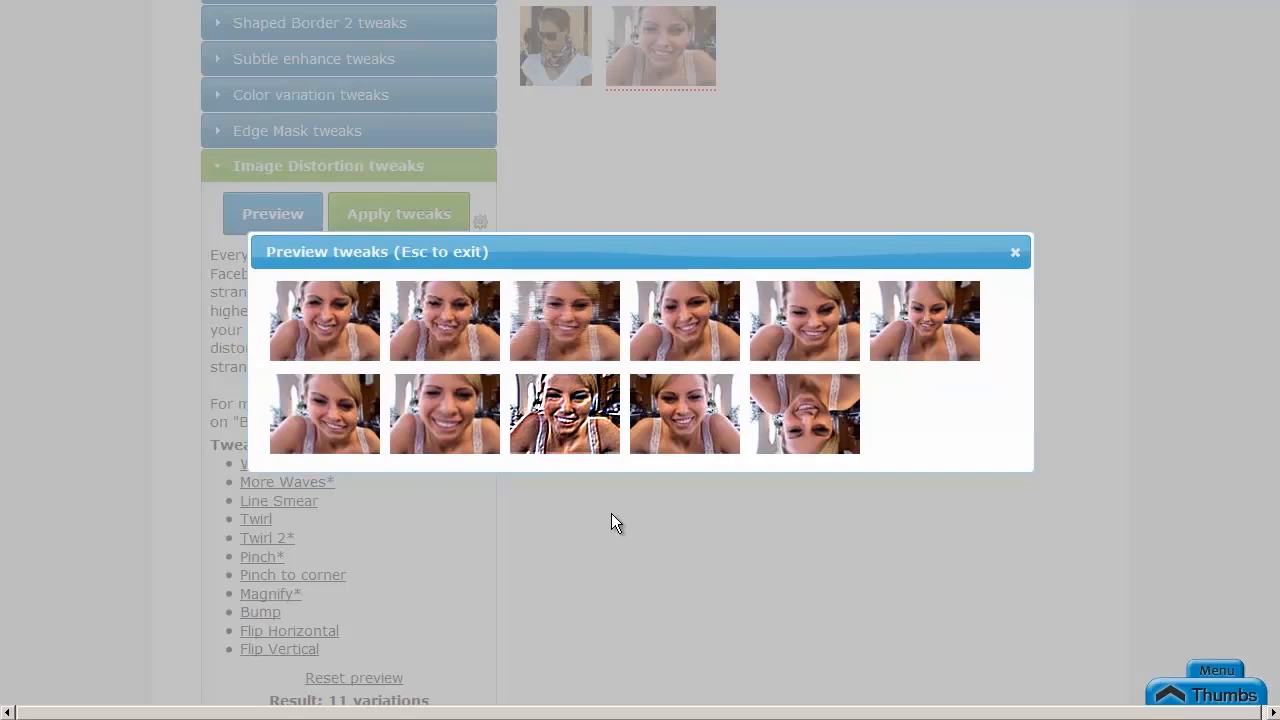
mouse_move(770, 468)
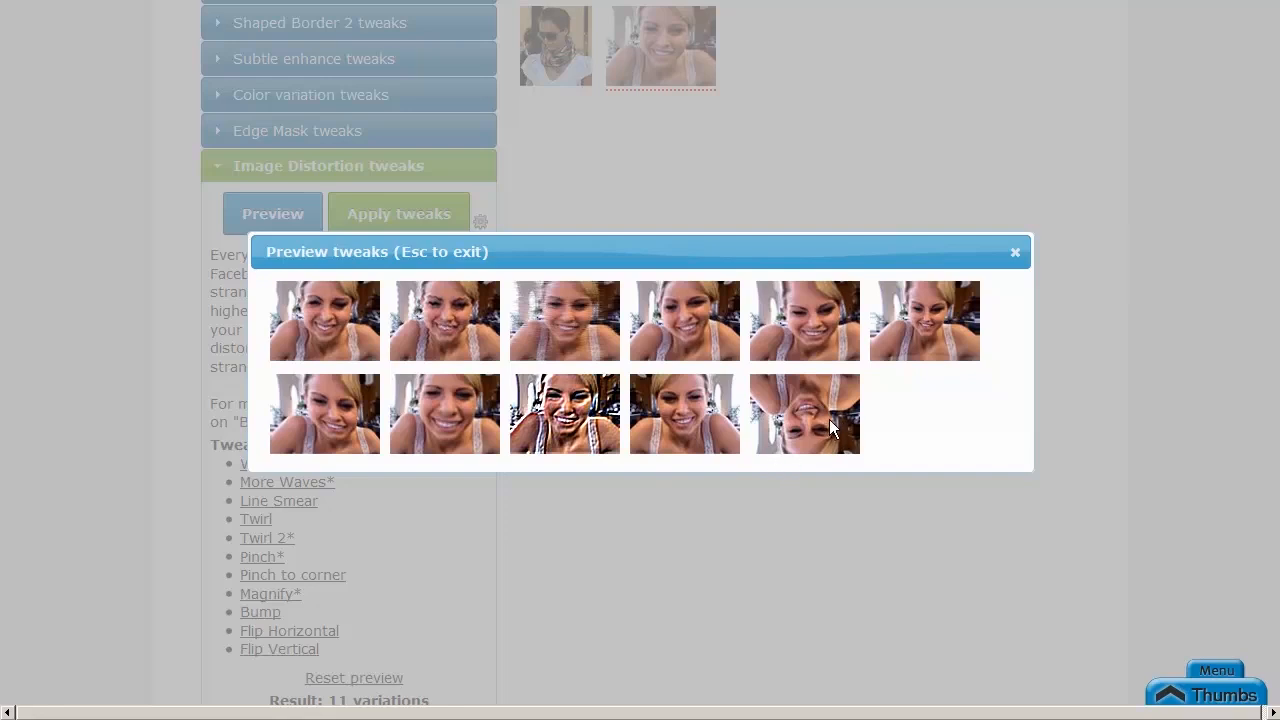
mouse_move(590, 436)
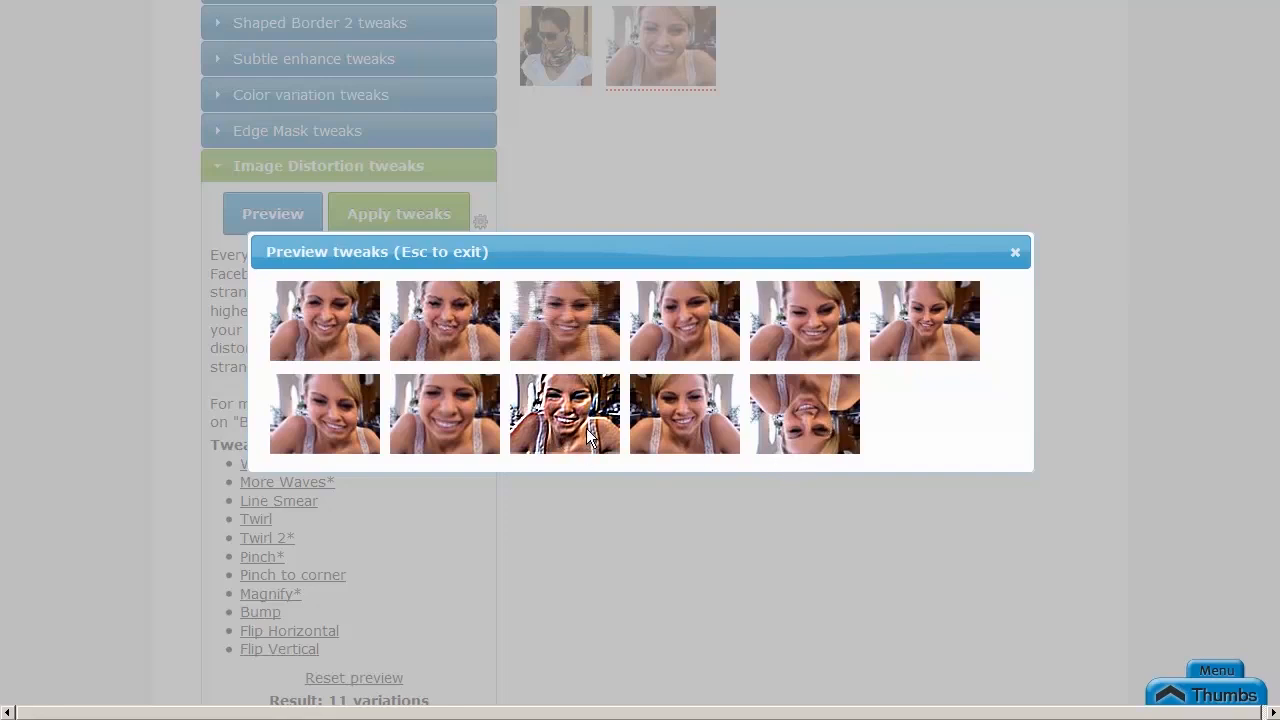
mouse_move(452, 438)
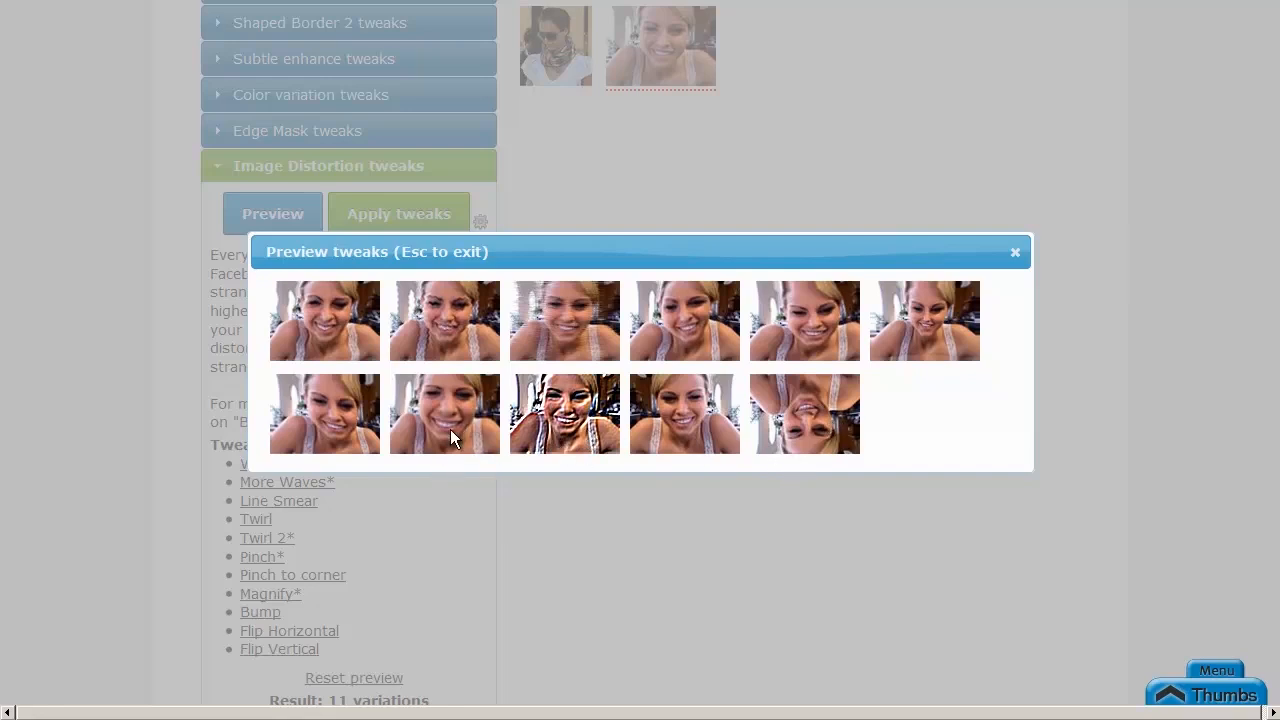
mouse_move(940, 356)
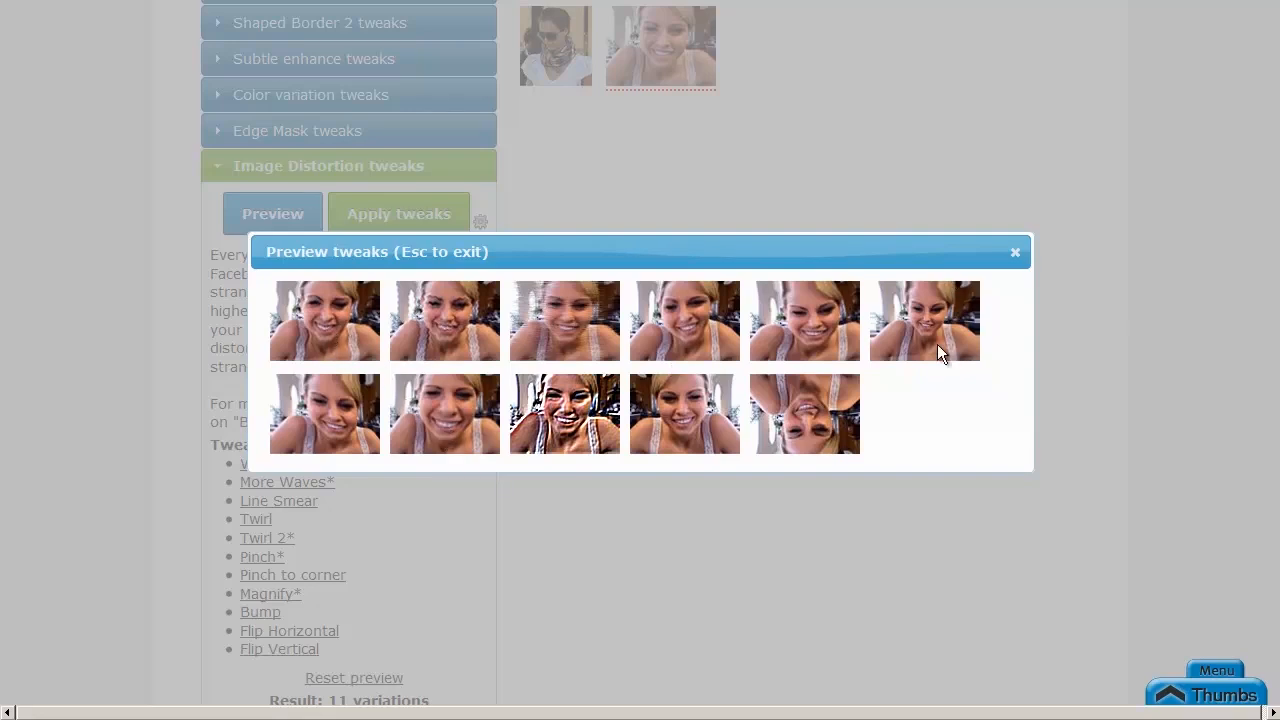
mouse_move(856, 348)
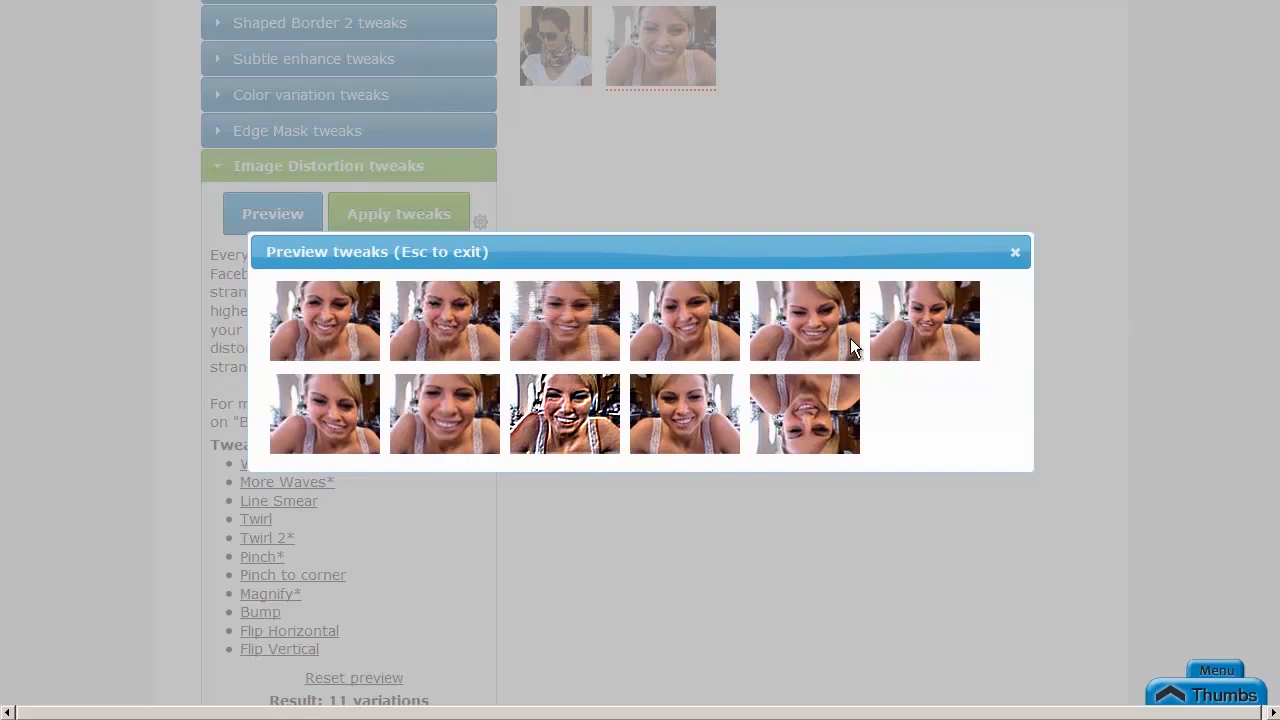
mouse_move(1016, 252)
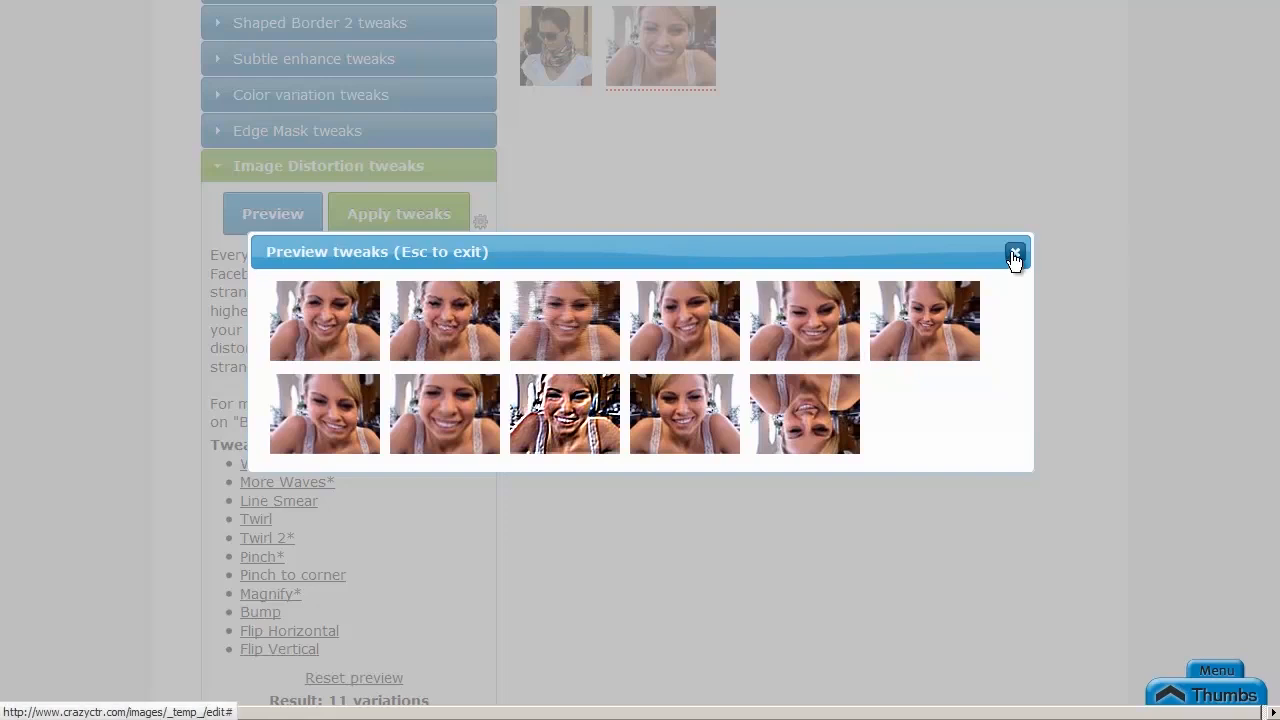
mouse_move(1020, 296)
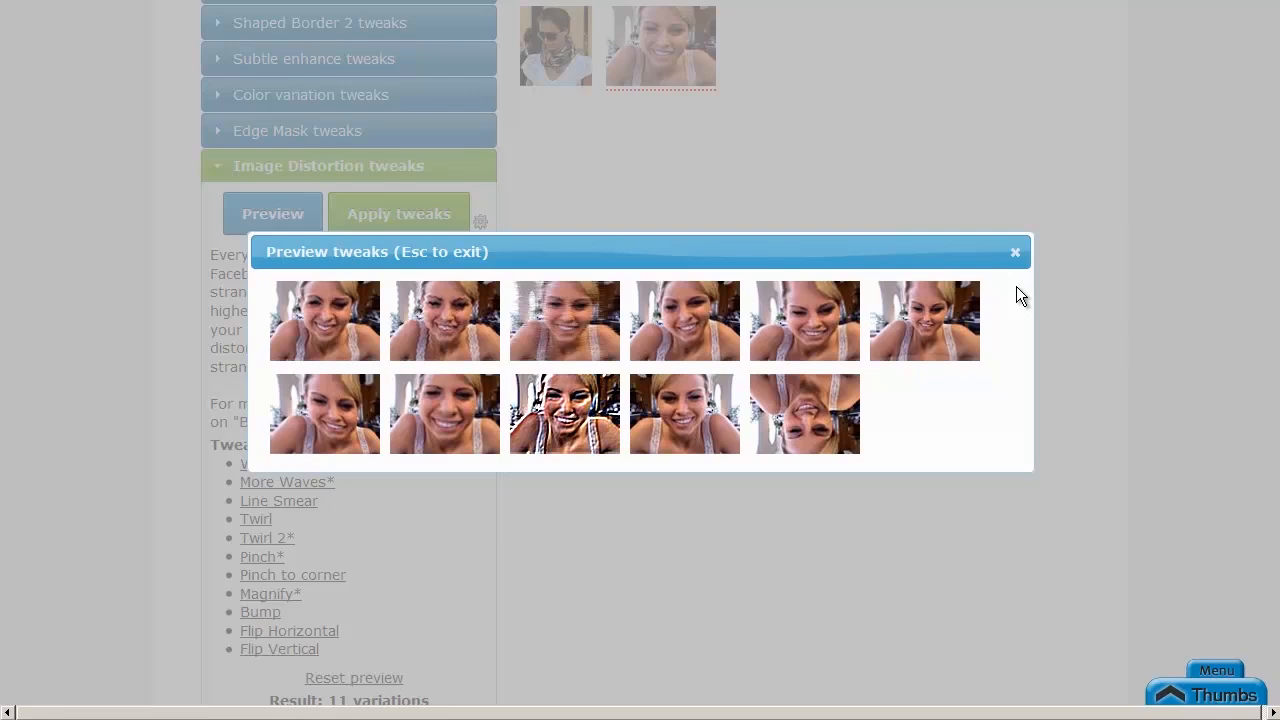
click(1014, 252)
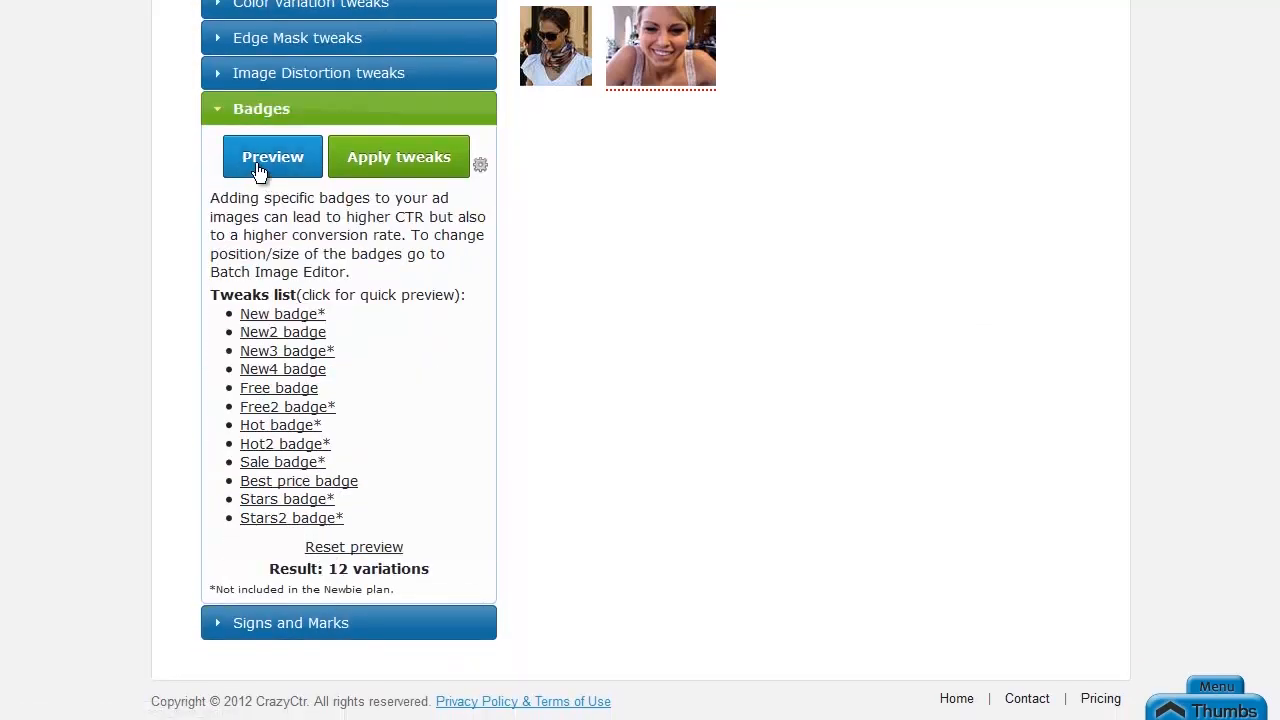
Preview the Badges variations, close them, and expand the Signs and Marks pack with 15 variations
click(272, 156)
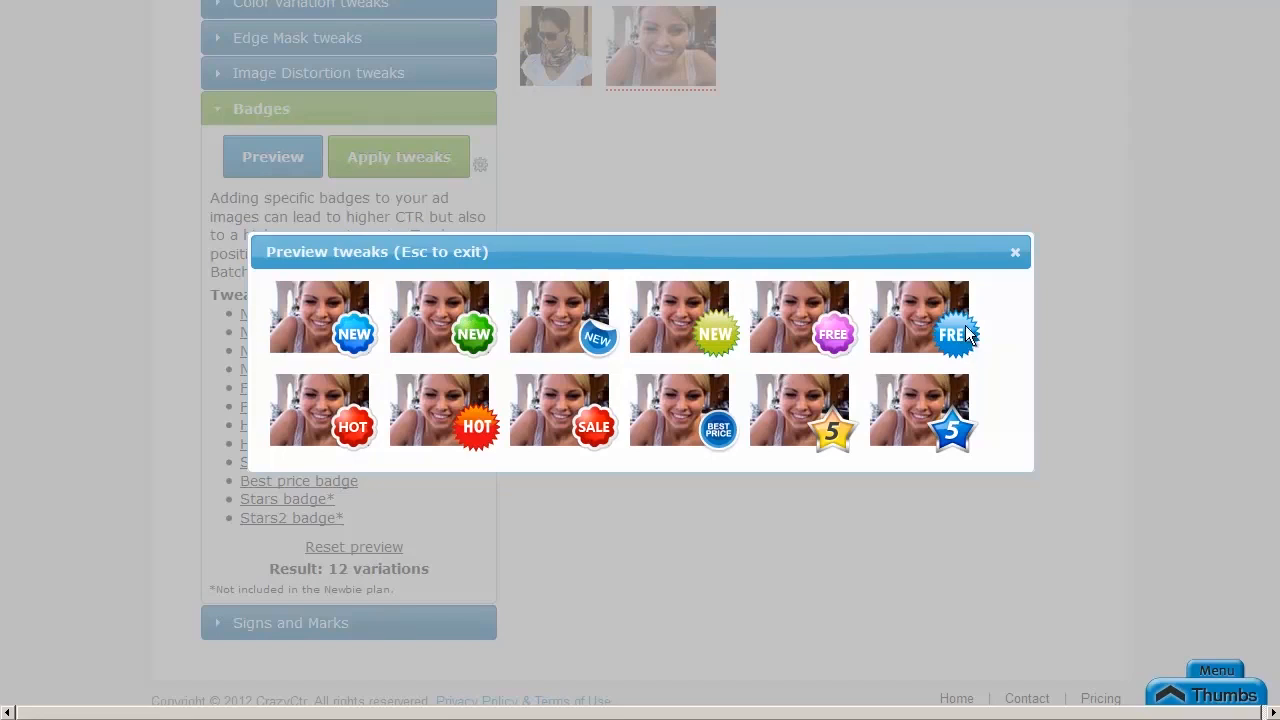
mouse_move(988, 404)
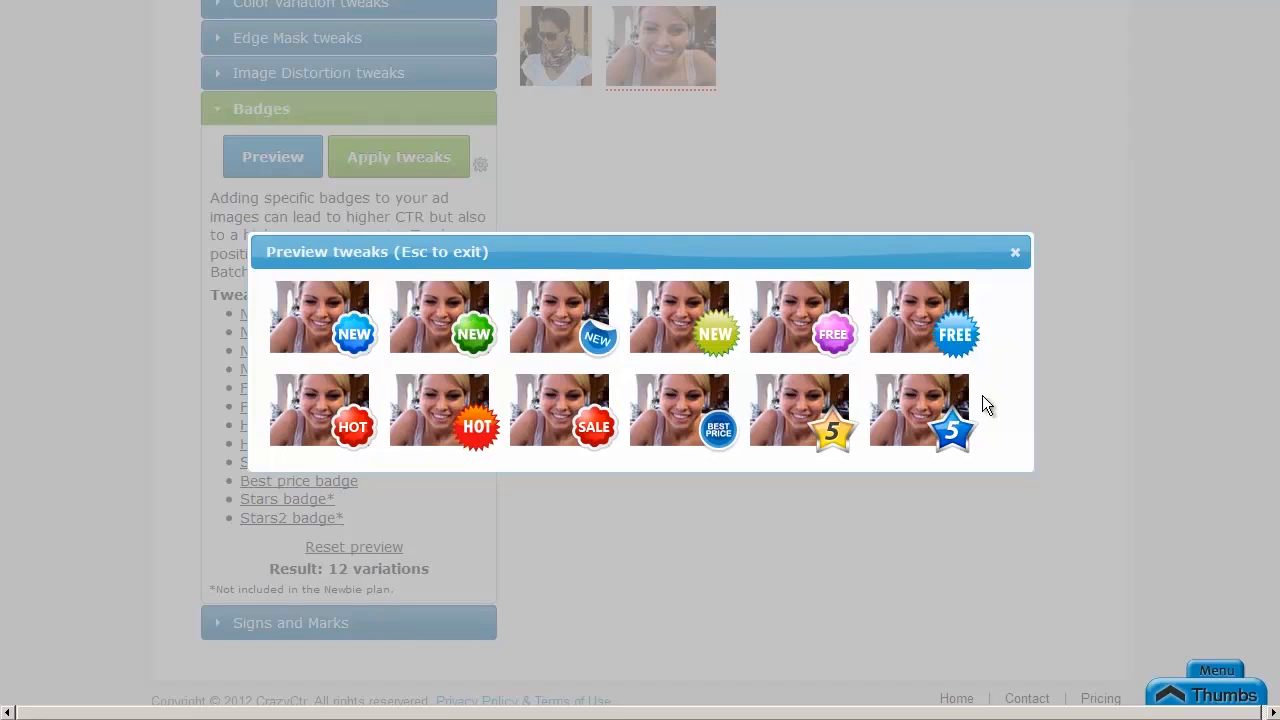
mouse_move(1008, 380)
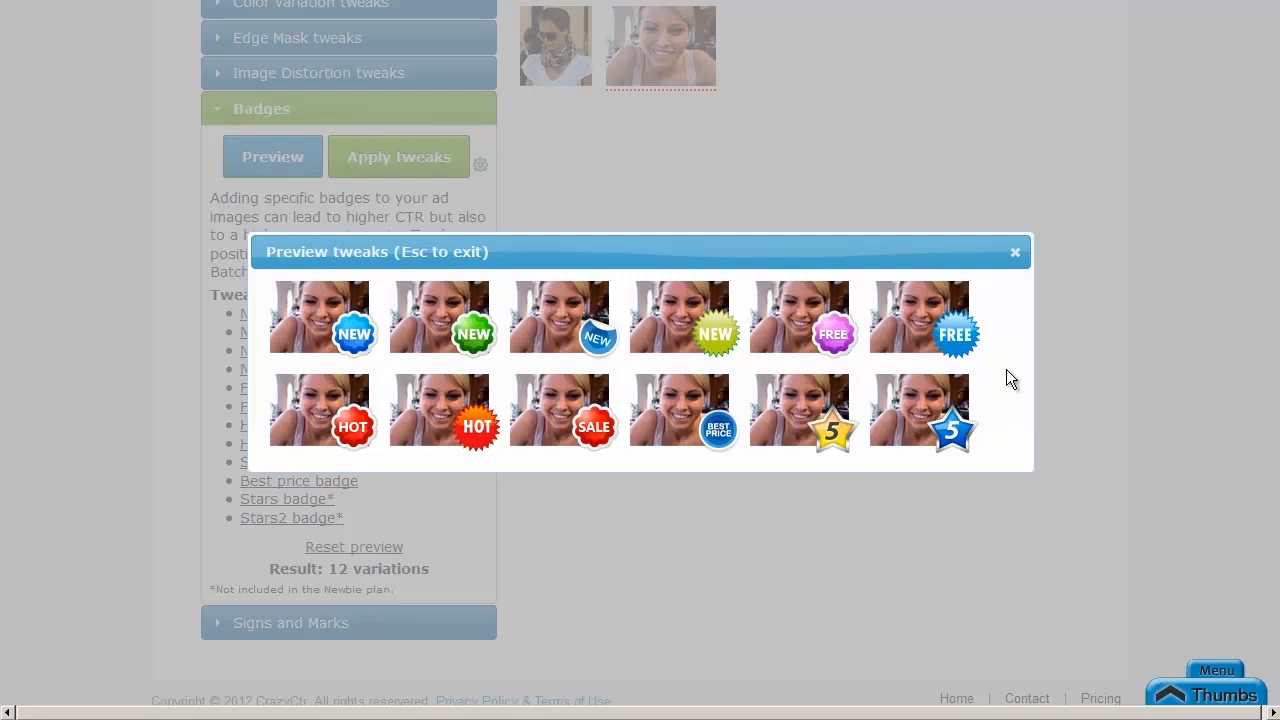
mouse_move(1050, 358)
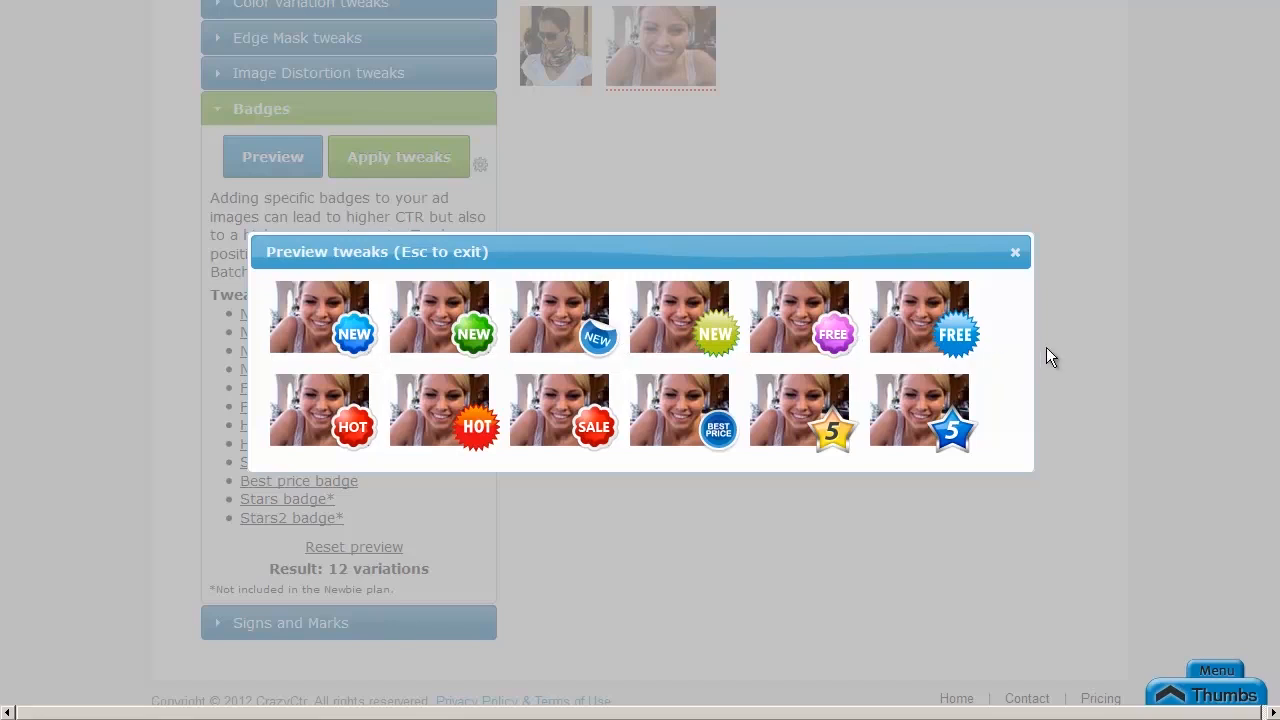
mouse_move(398, 328)
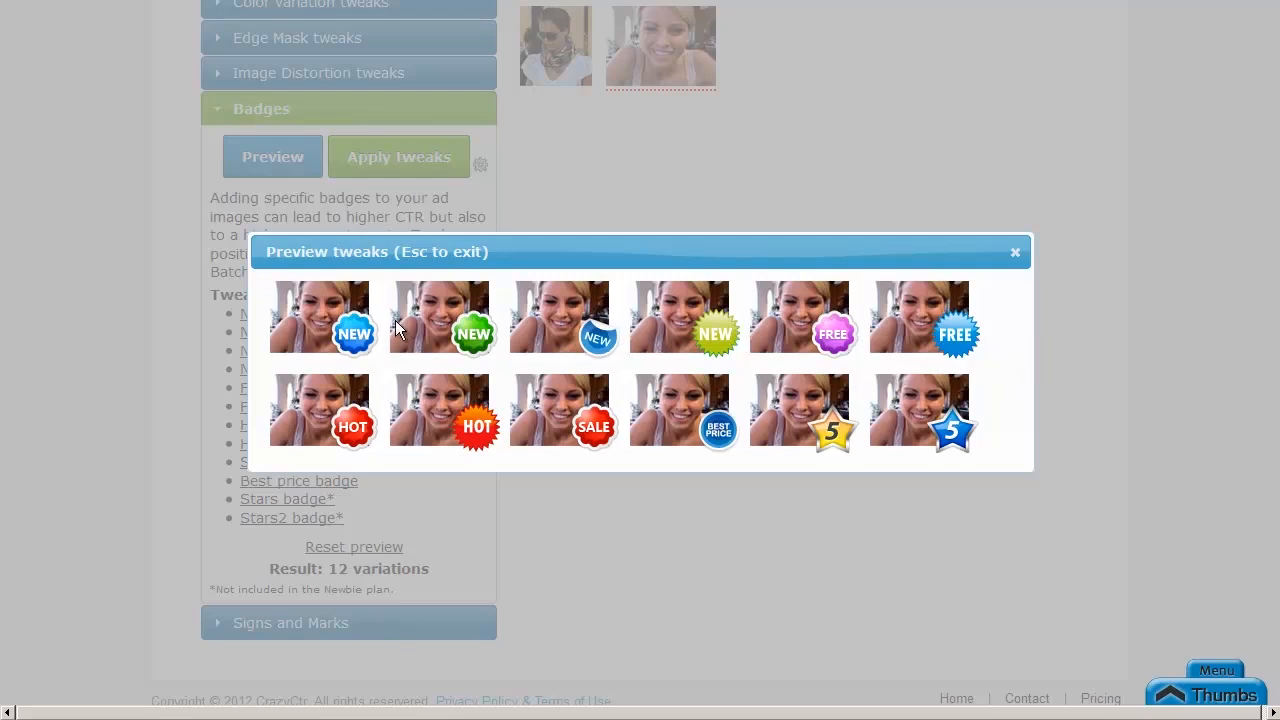
mouse_move(936, 336)
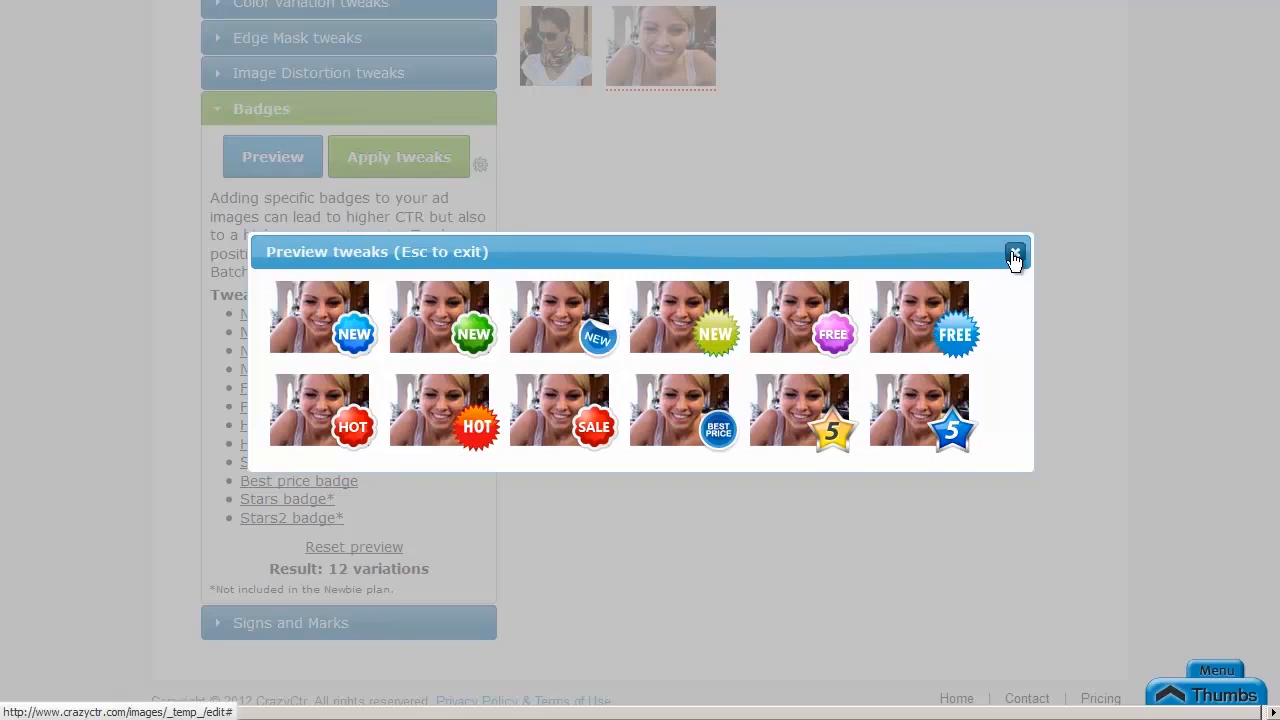
click(1014, 252)
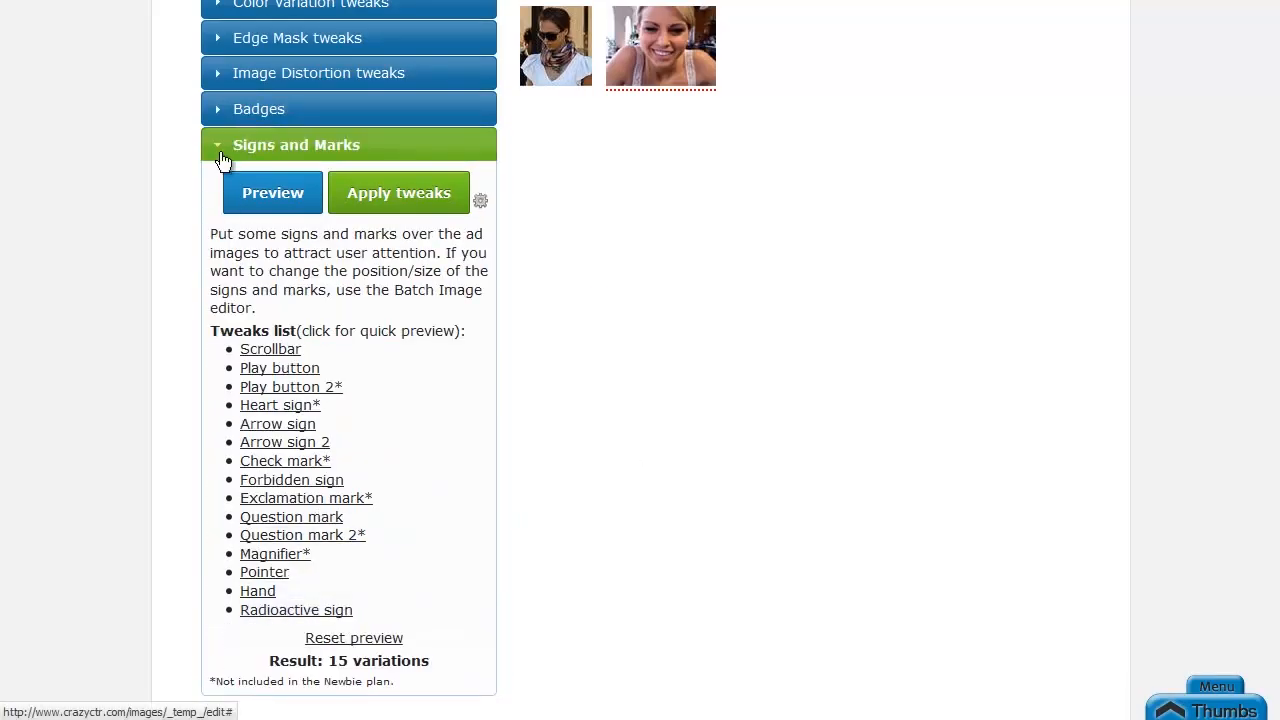
click(272, 192)
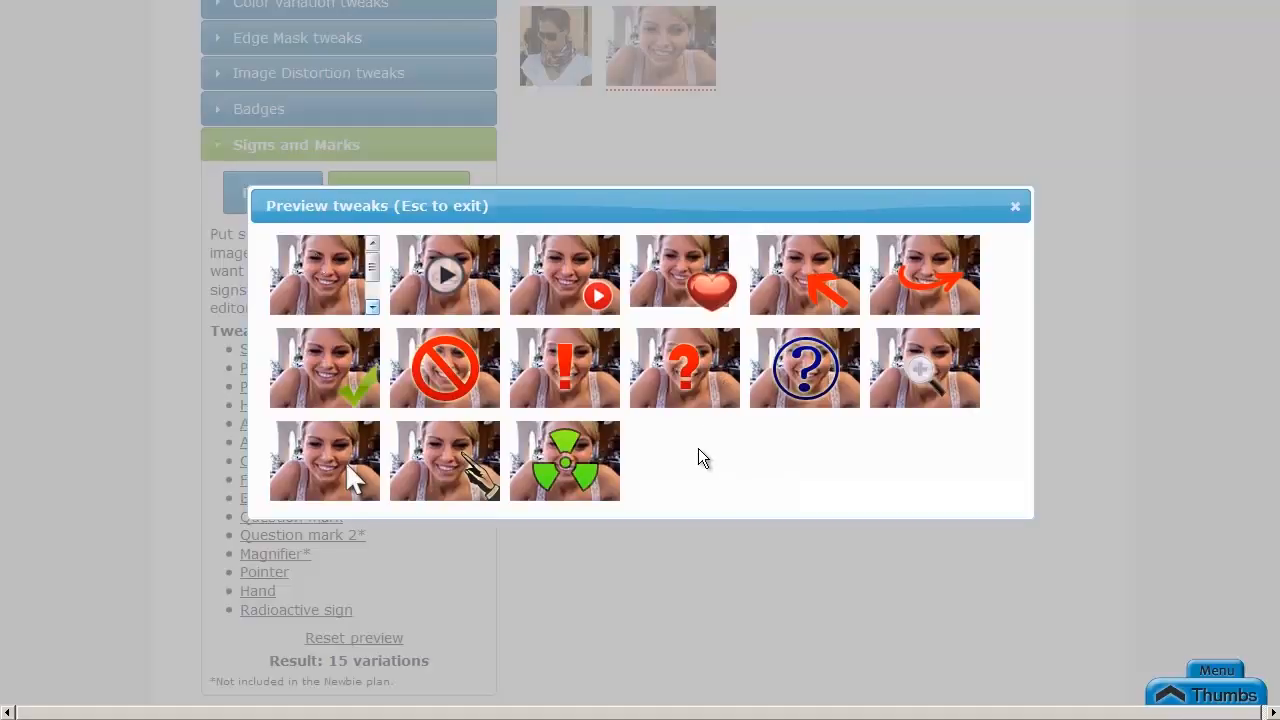
mouse_move(892, 416)
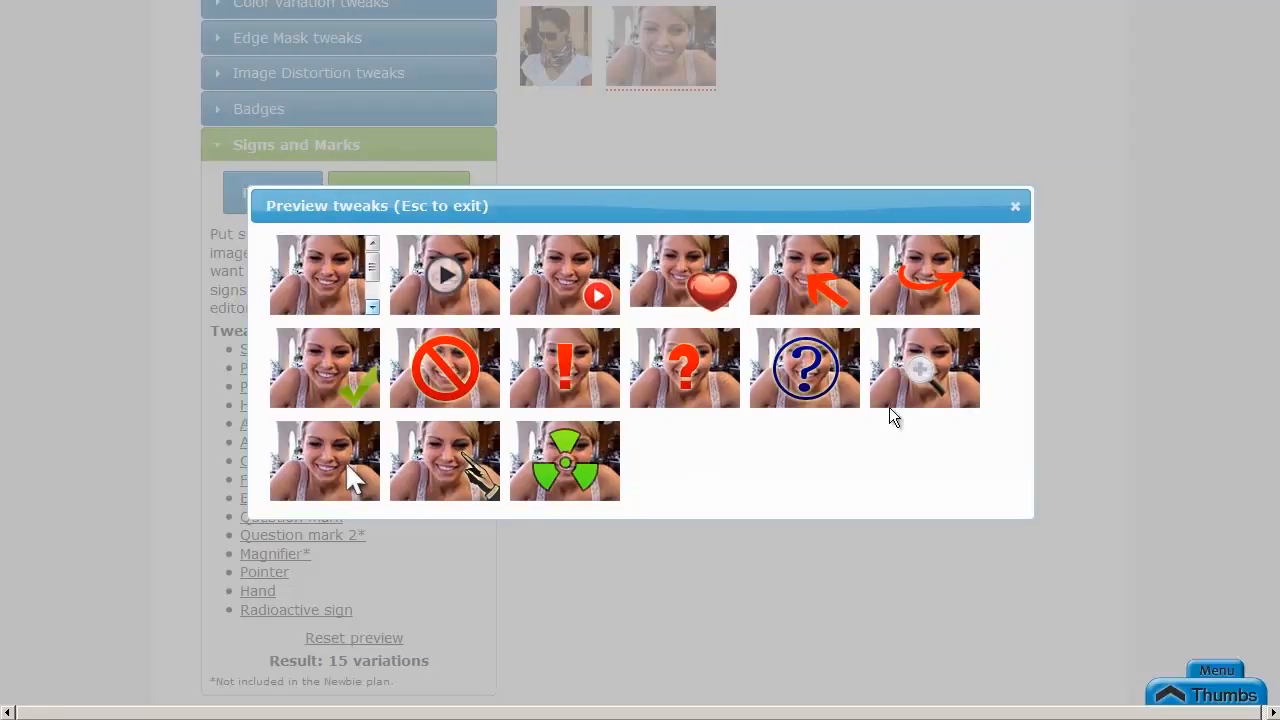
mouse_move(876, 448)
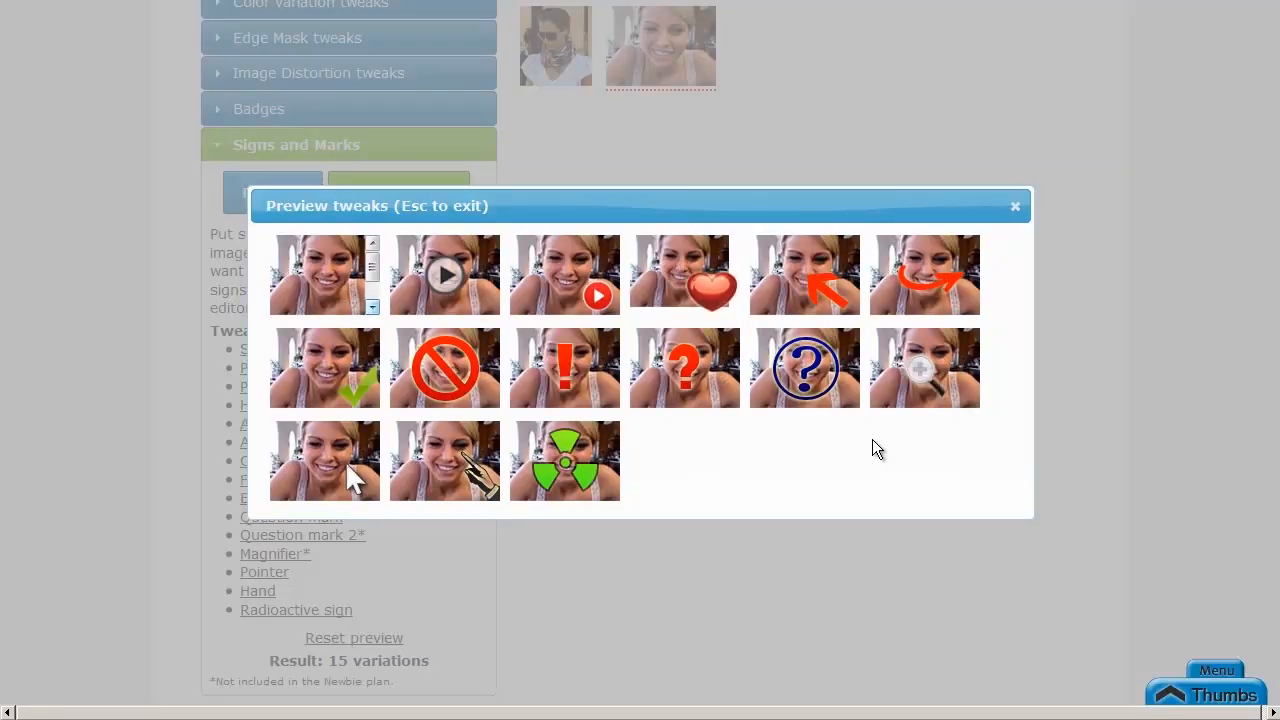
mouse_move(1016, 264)
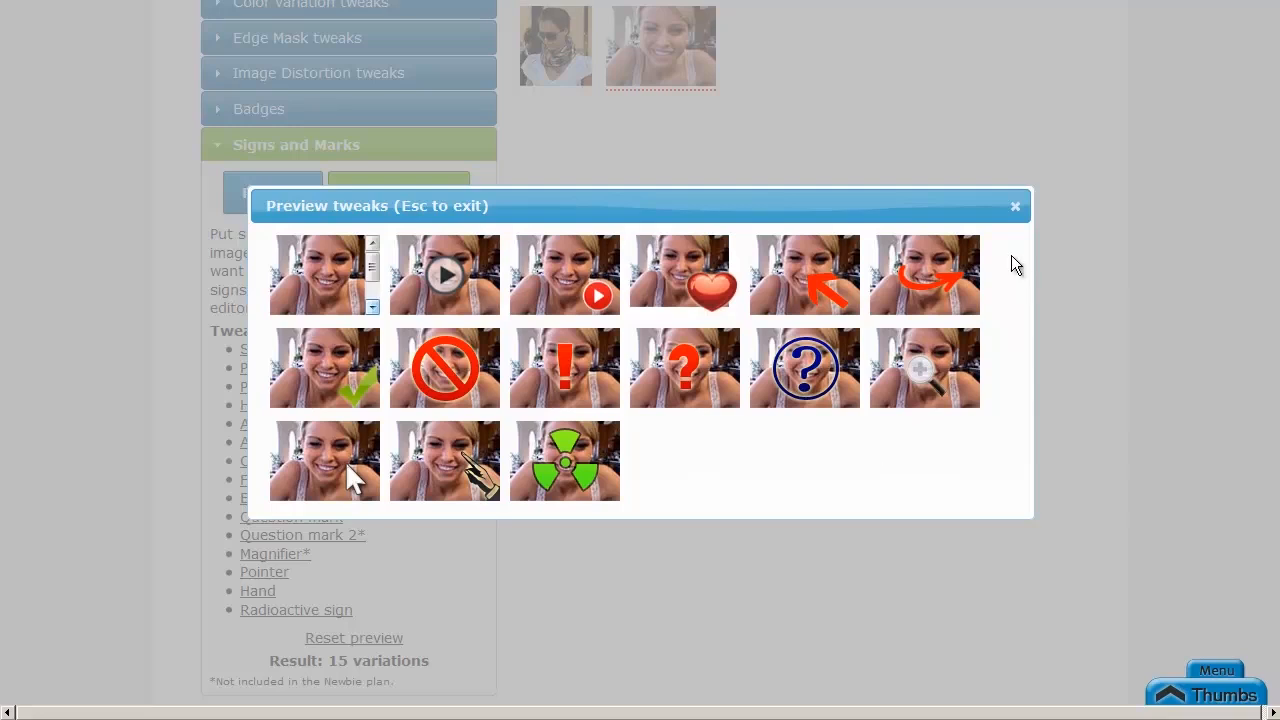
click(1016, 206)
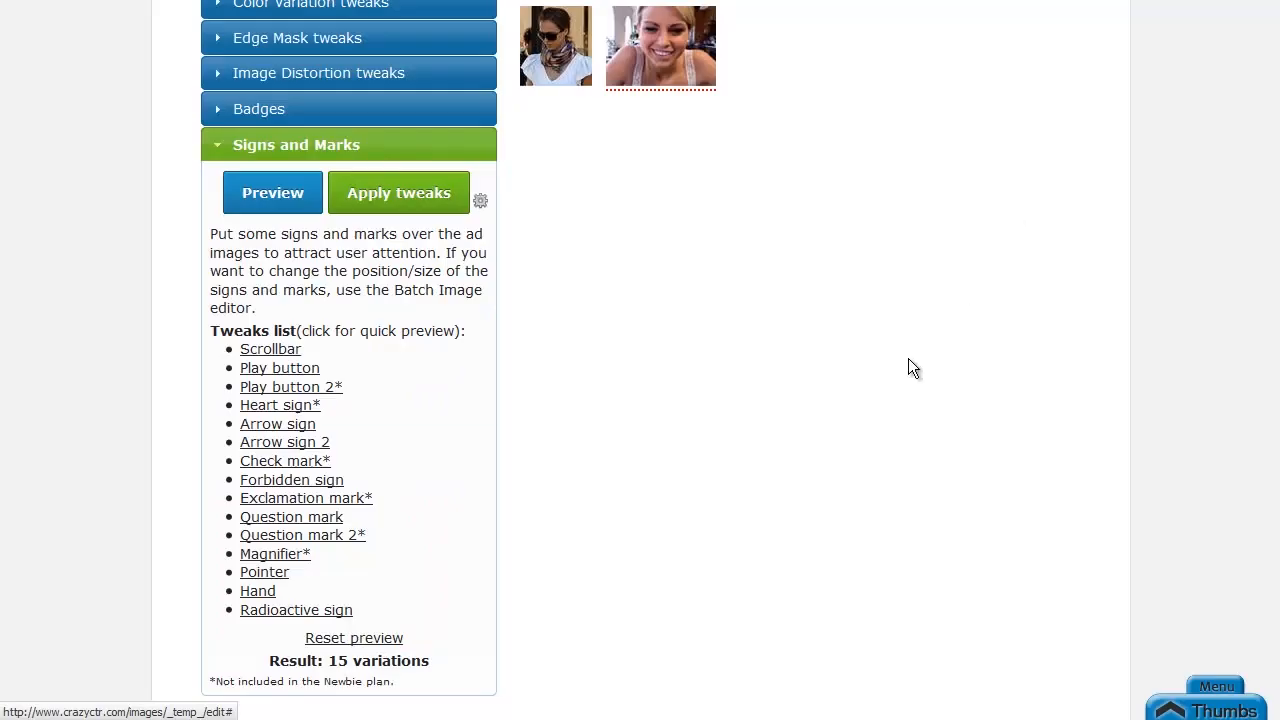
scroll(up, 3)
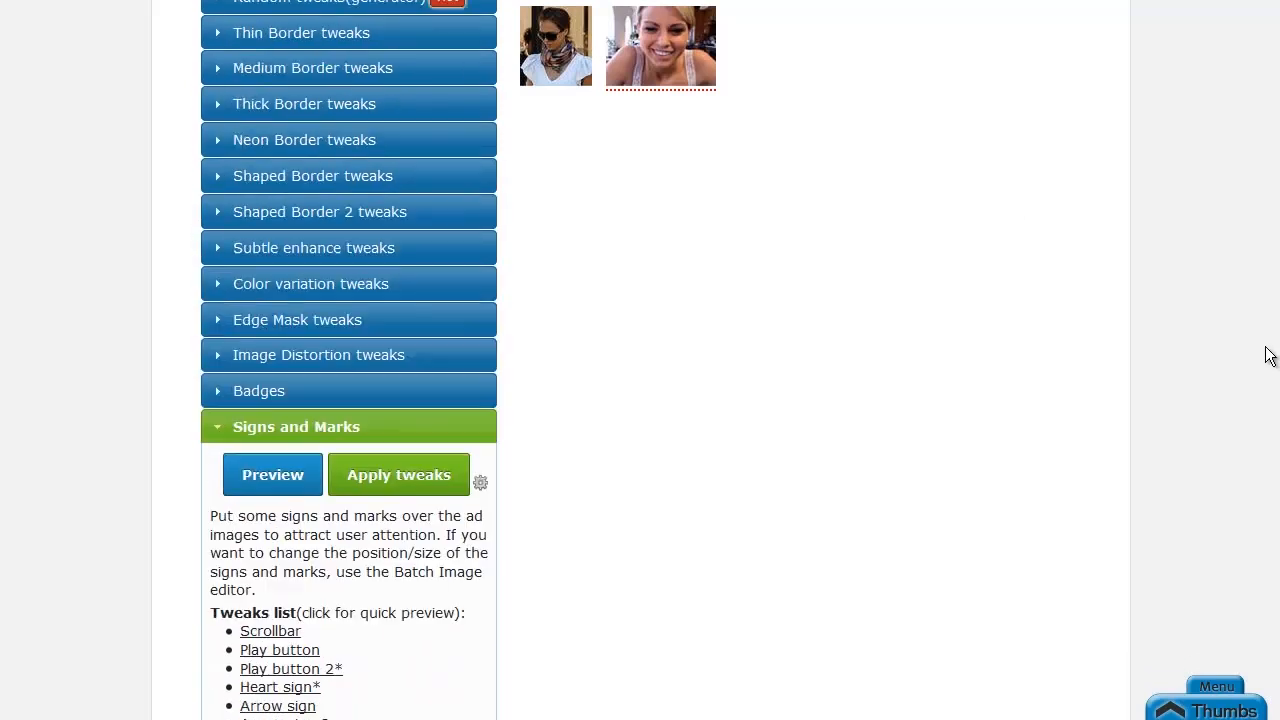
scroll(up, 3)
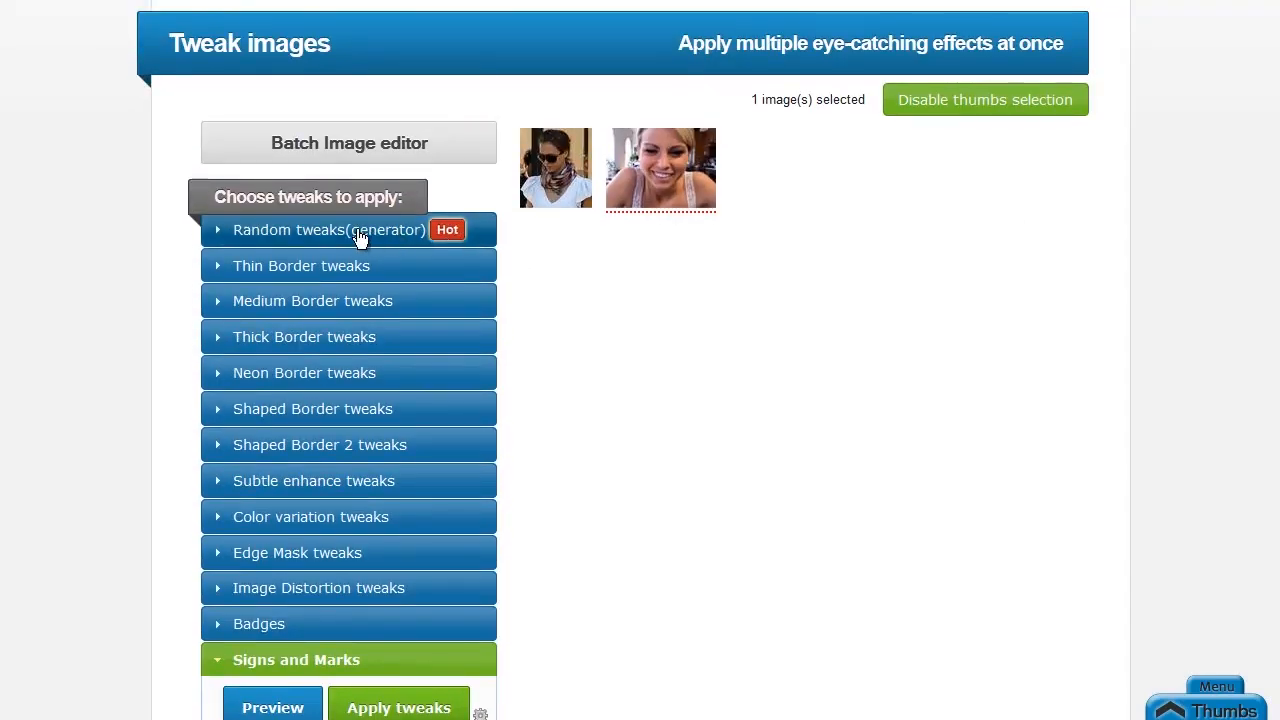
Generate a random bordered, recoloured variation of the second photo with the default combination options
click(330, 228)
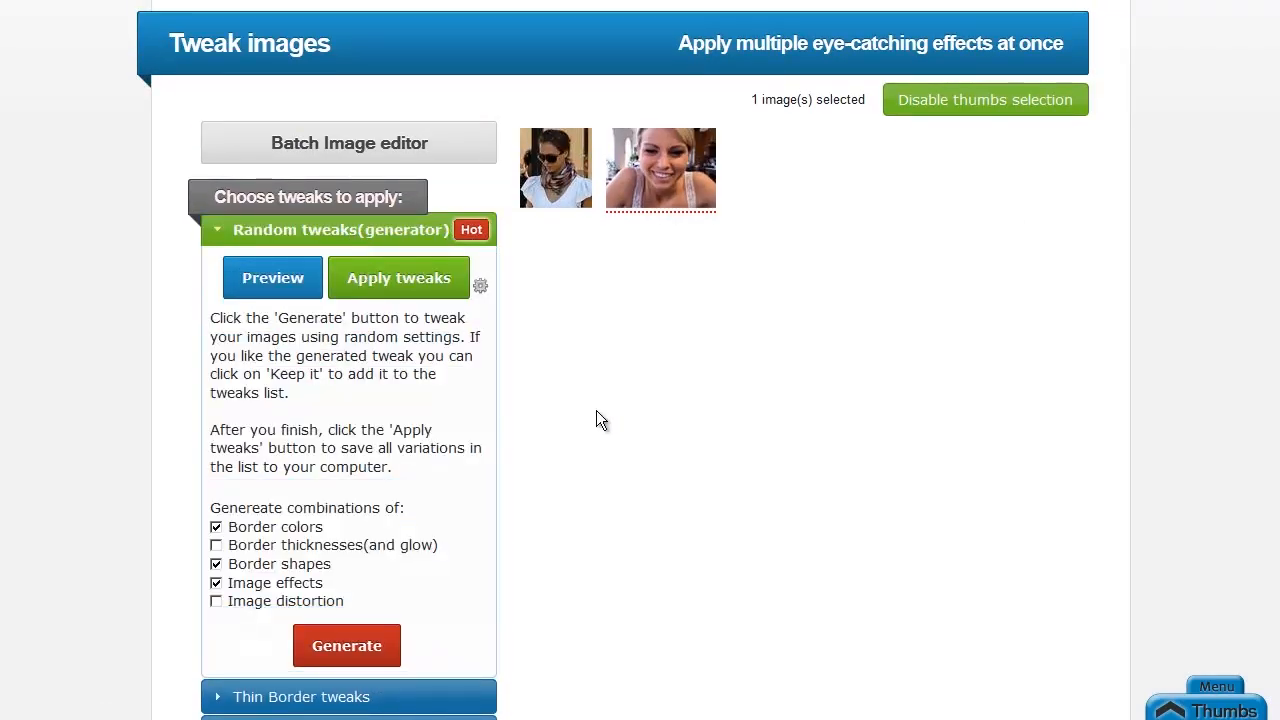
scroll(down, 3)
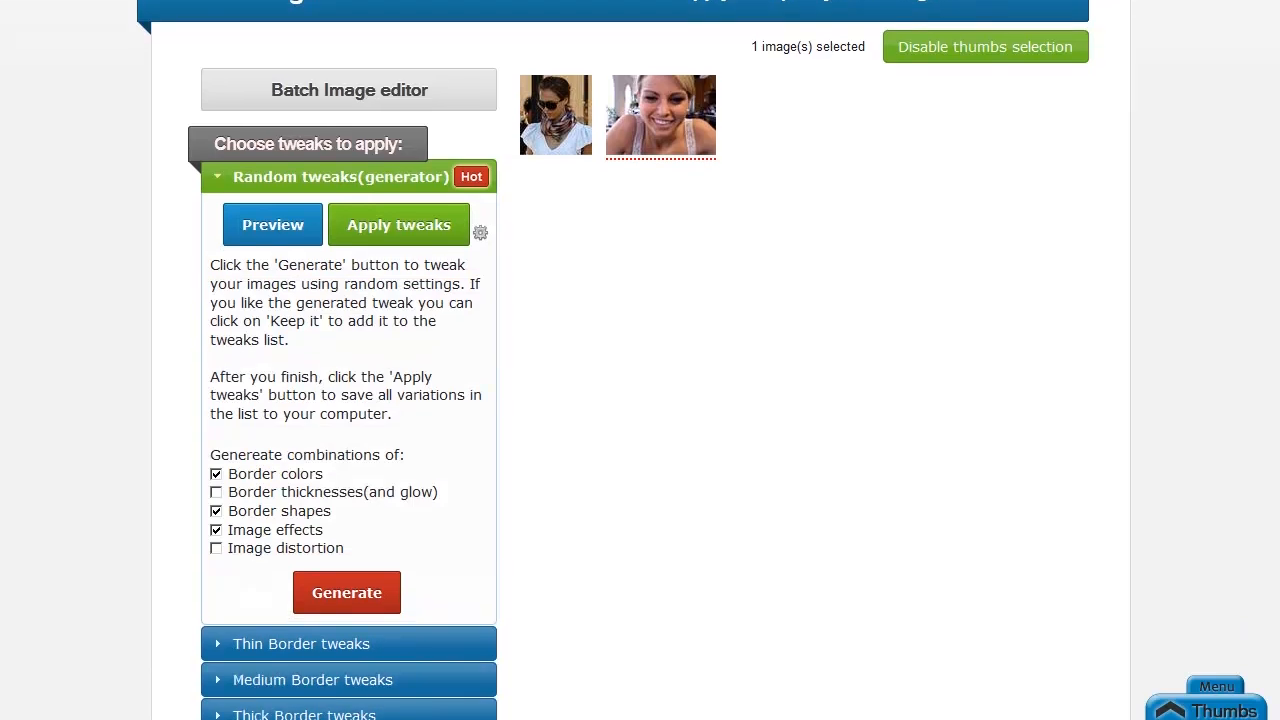
scroll(down, 3)
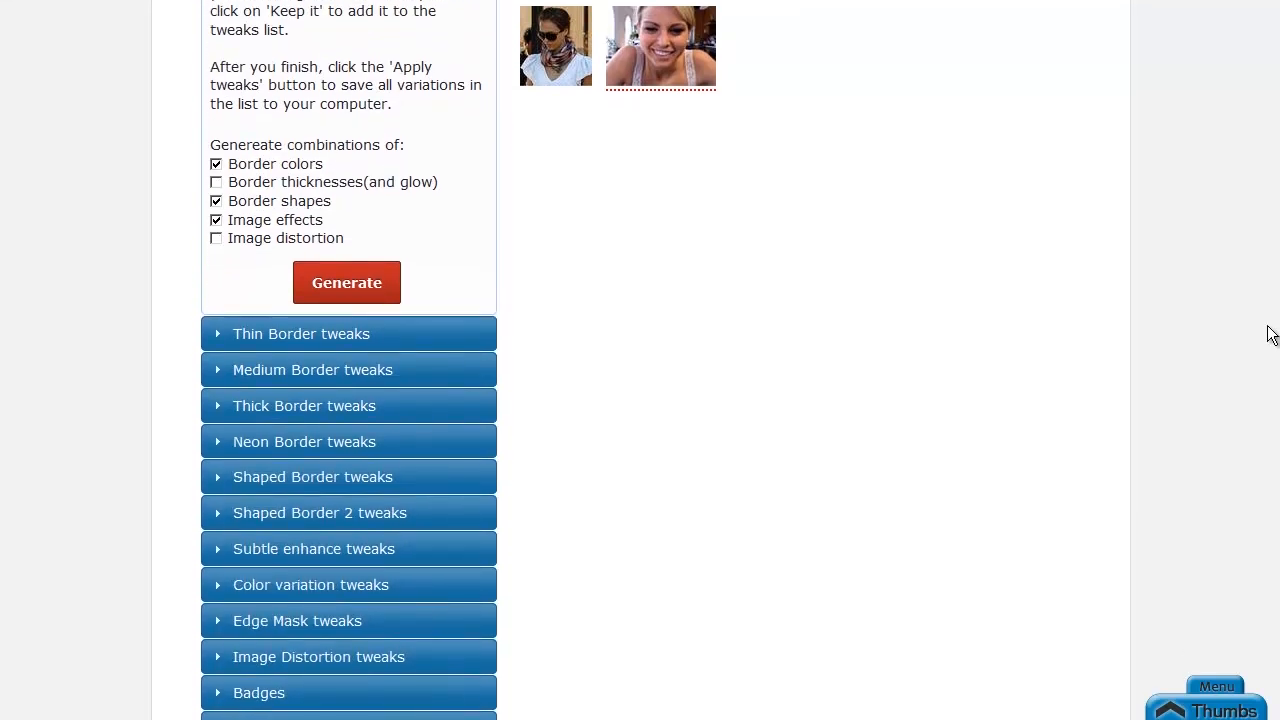
scroll(up, 3)
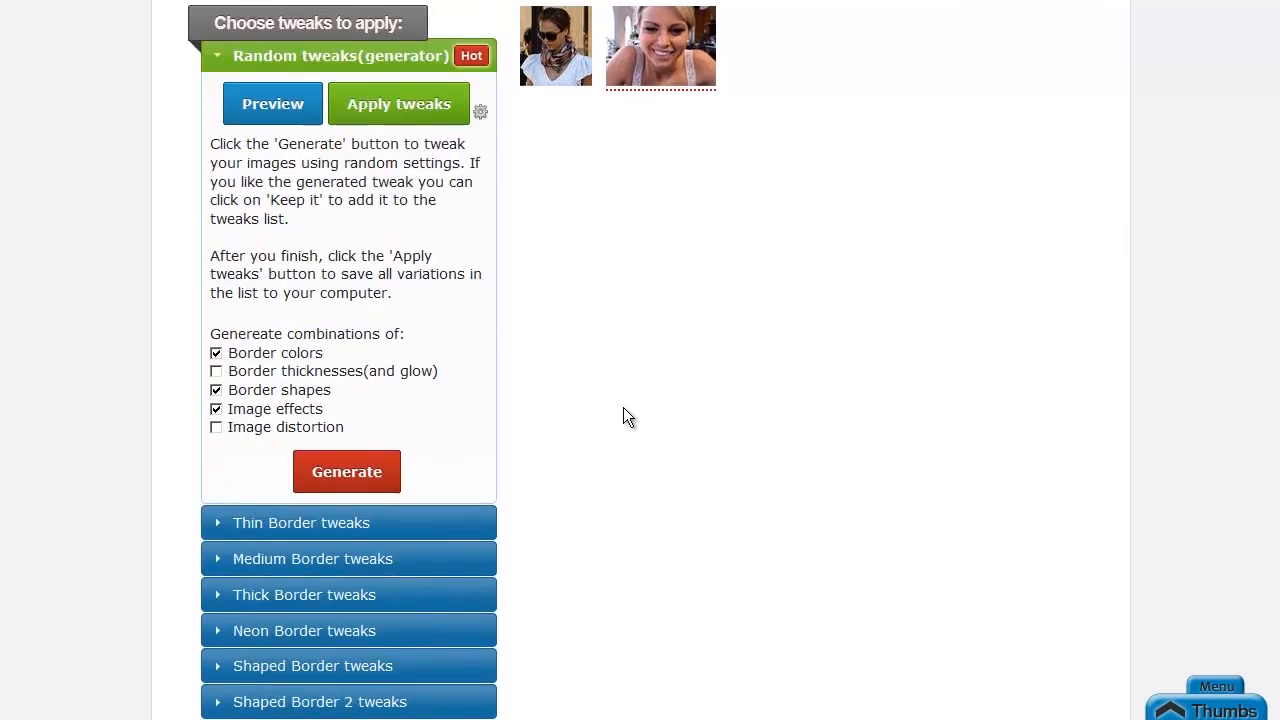
scroll(up, 3)
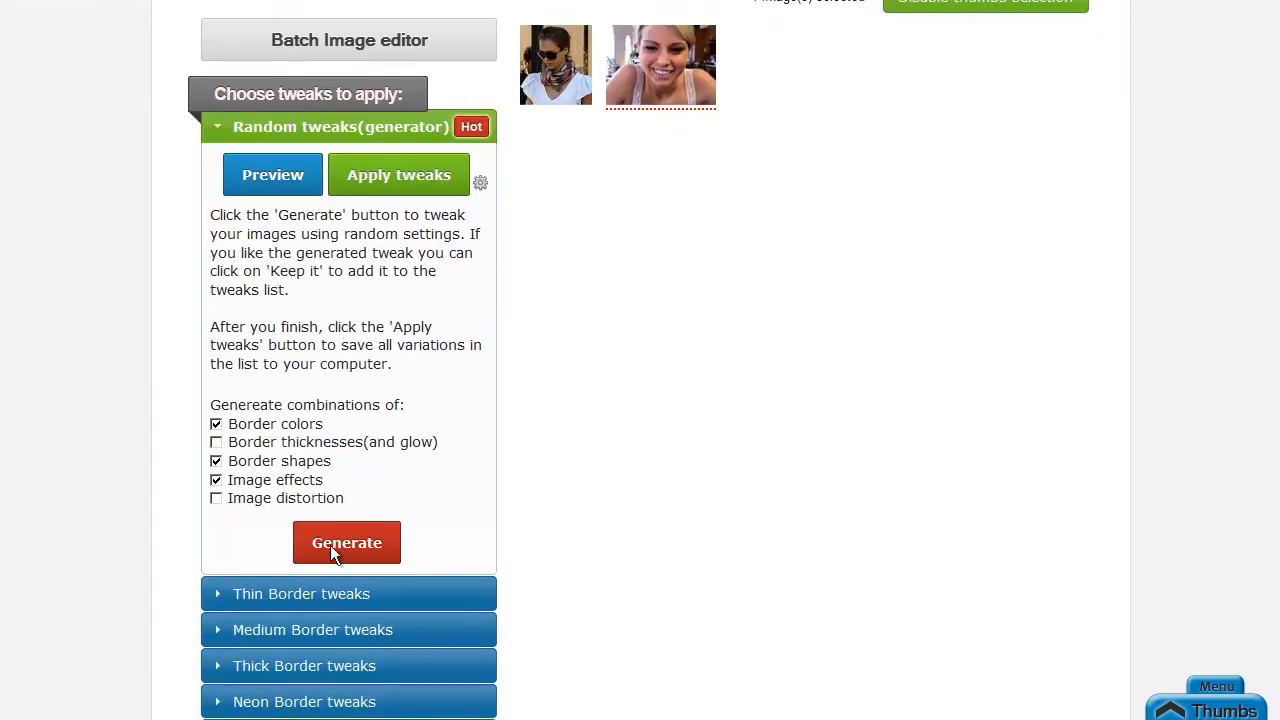
mouse_move(298, 504)
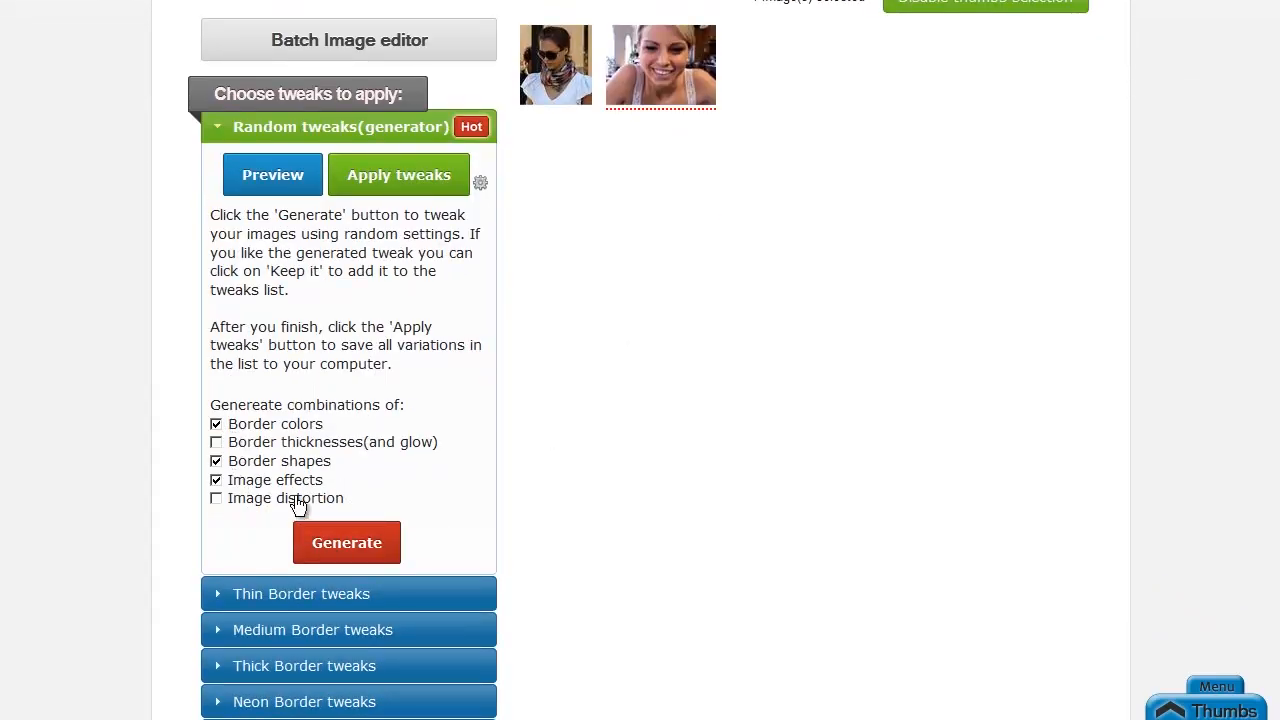
click(346, 542)
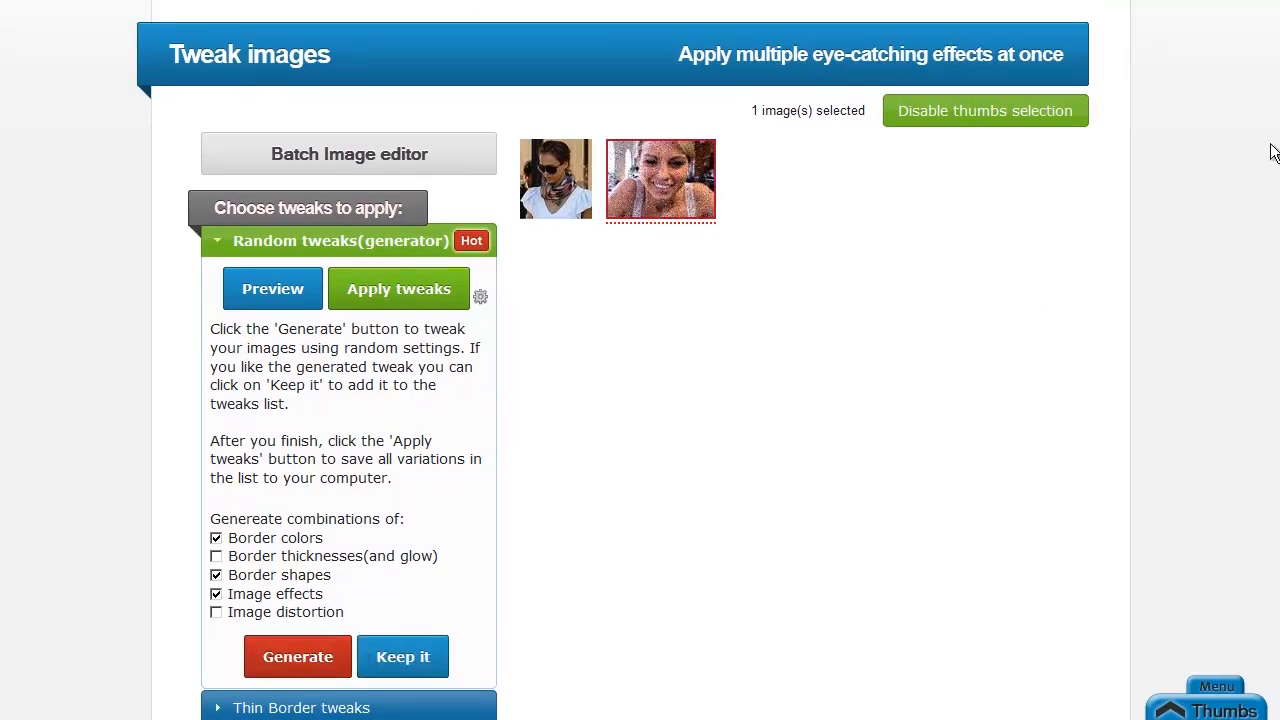
scroll(down, 3)
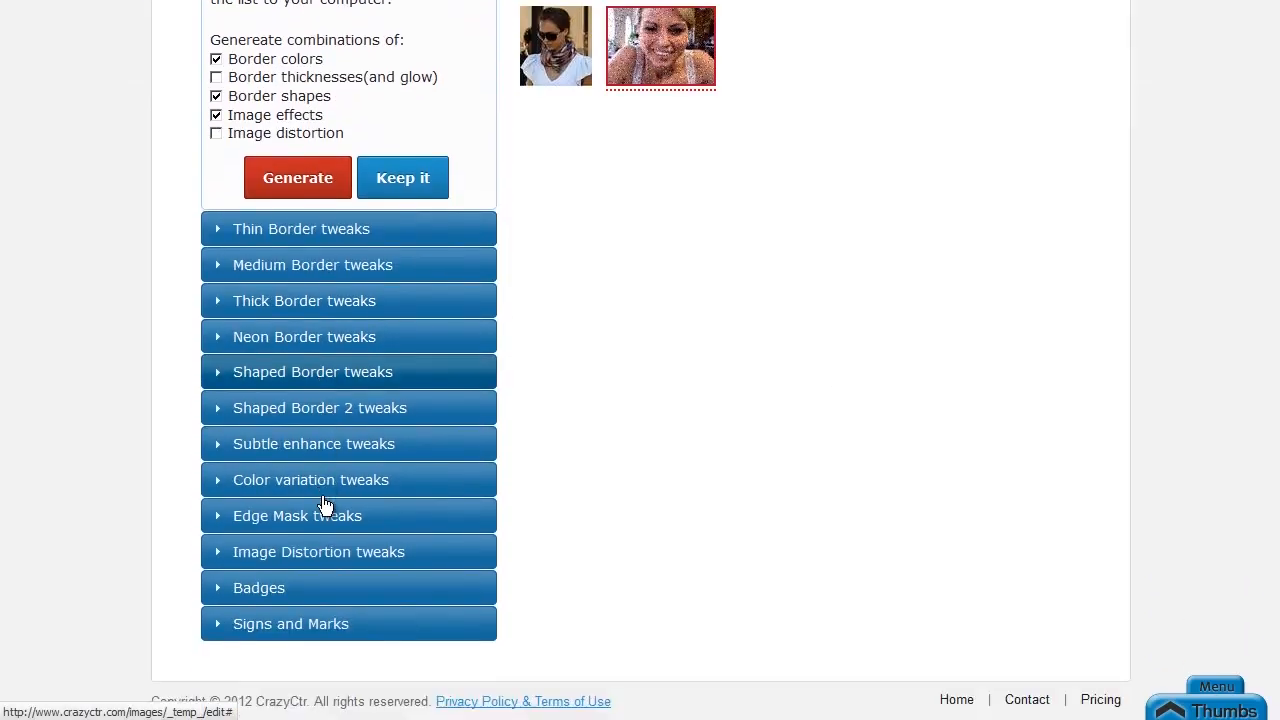
scroll(up, 3)
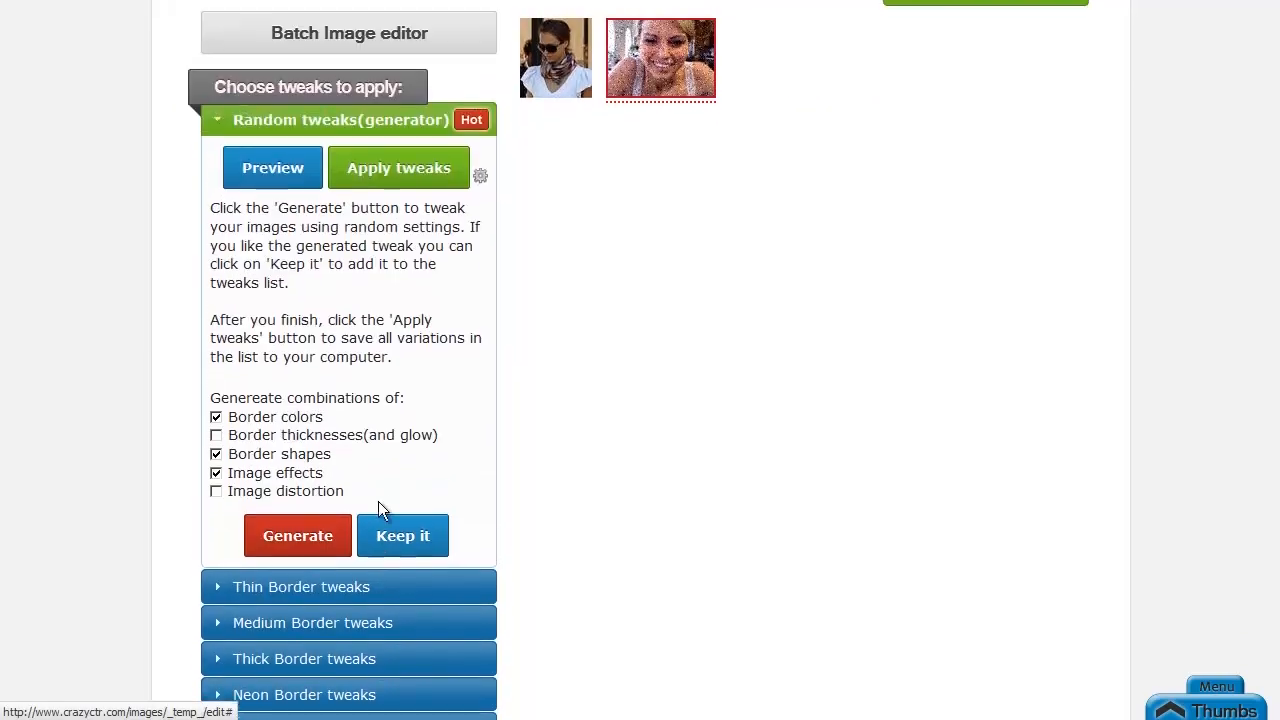
scroll(up, 3)
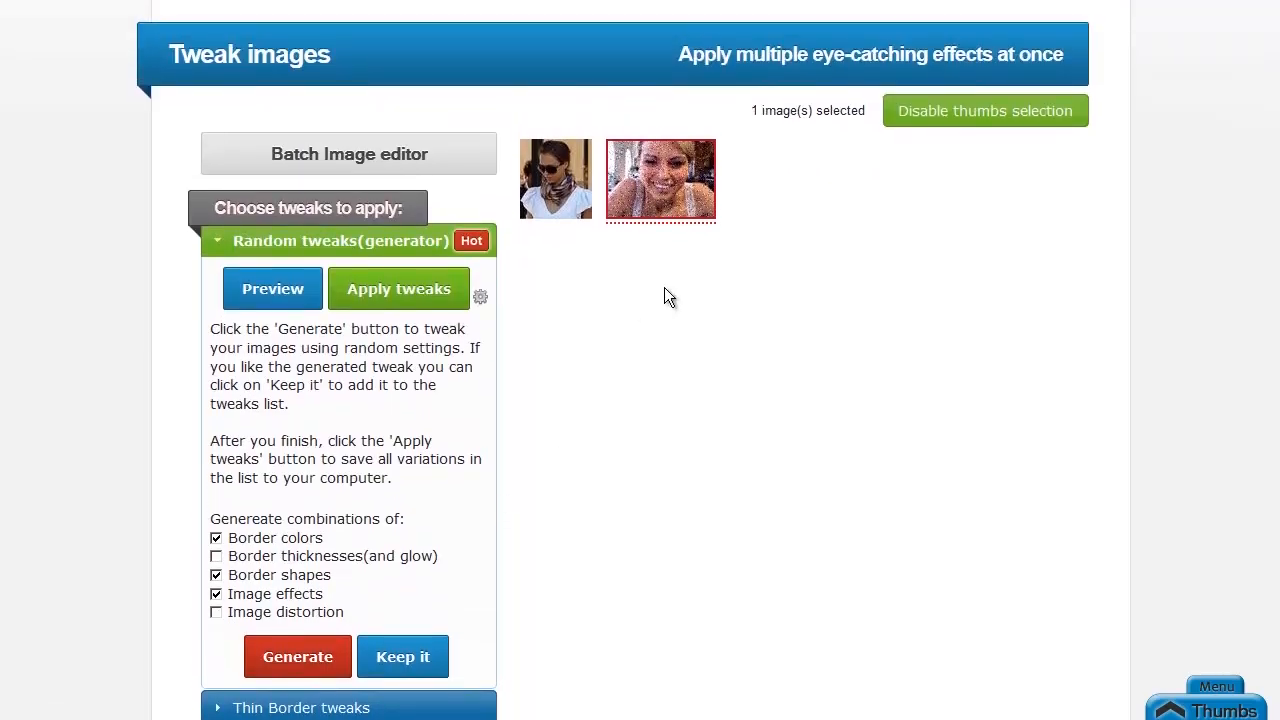
mouse_move(652, 234)
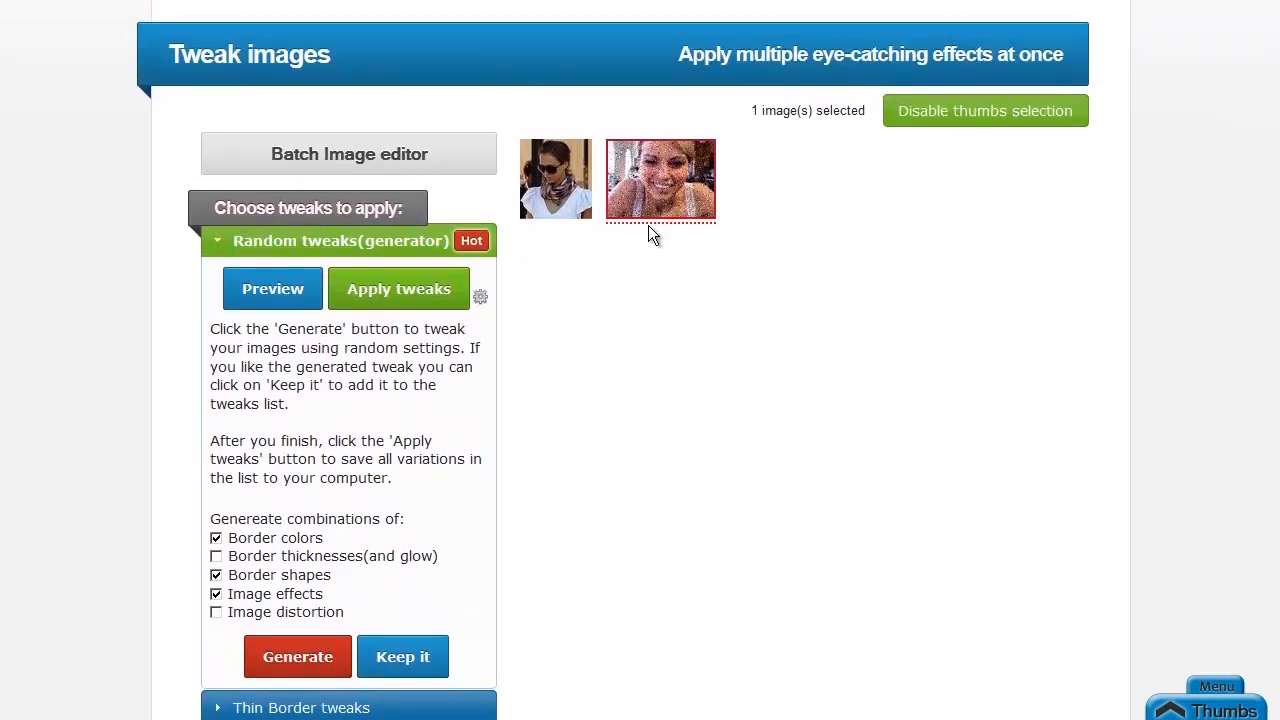
mouse_move(648, 190)
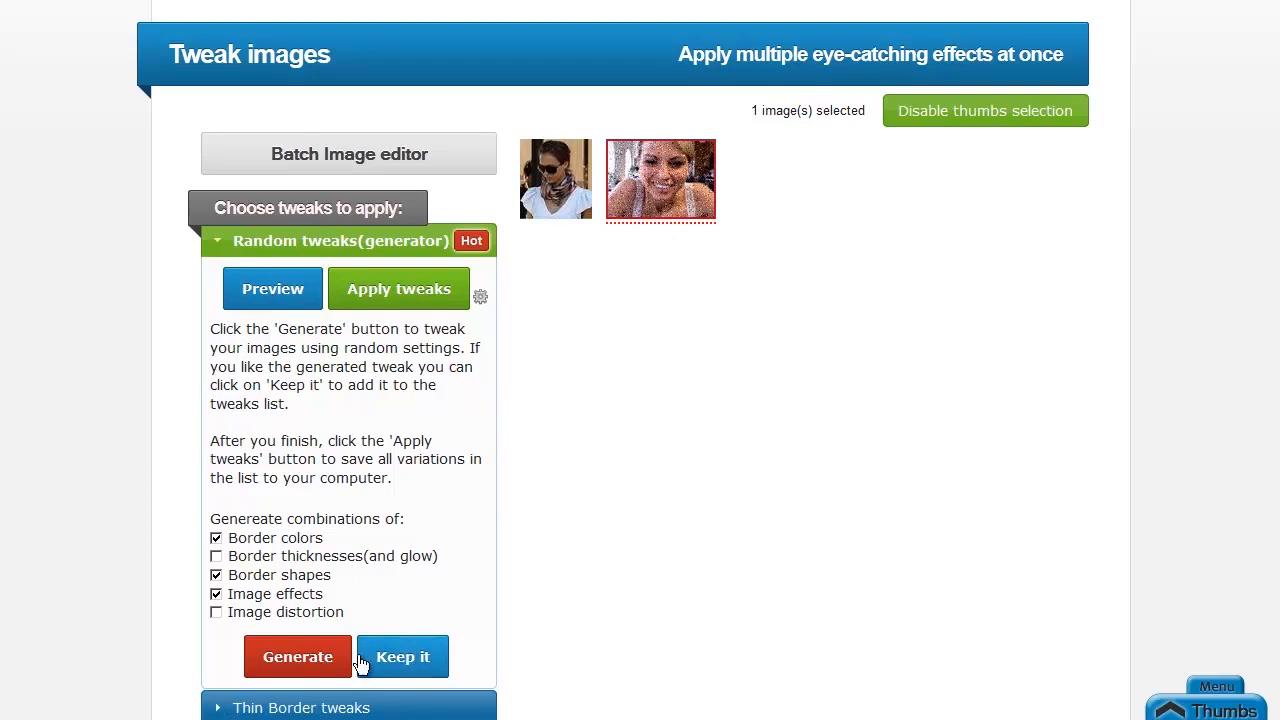
Keep the generated tweak and return to the generator with Border colors, Border shapes and Image effects checked
click(300, 708)
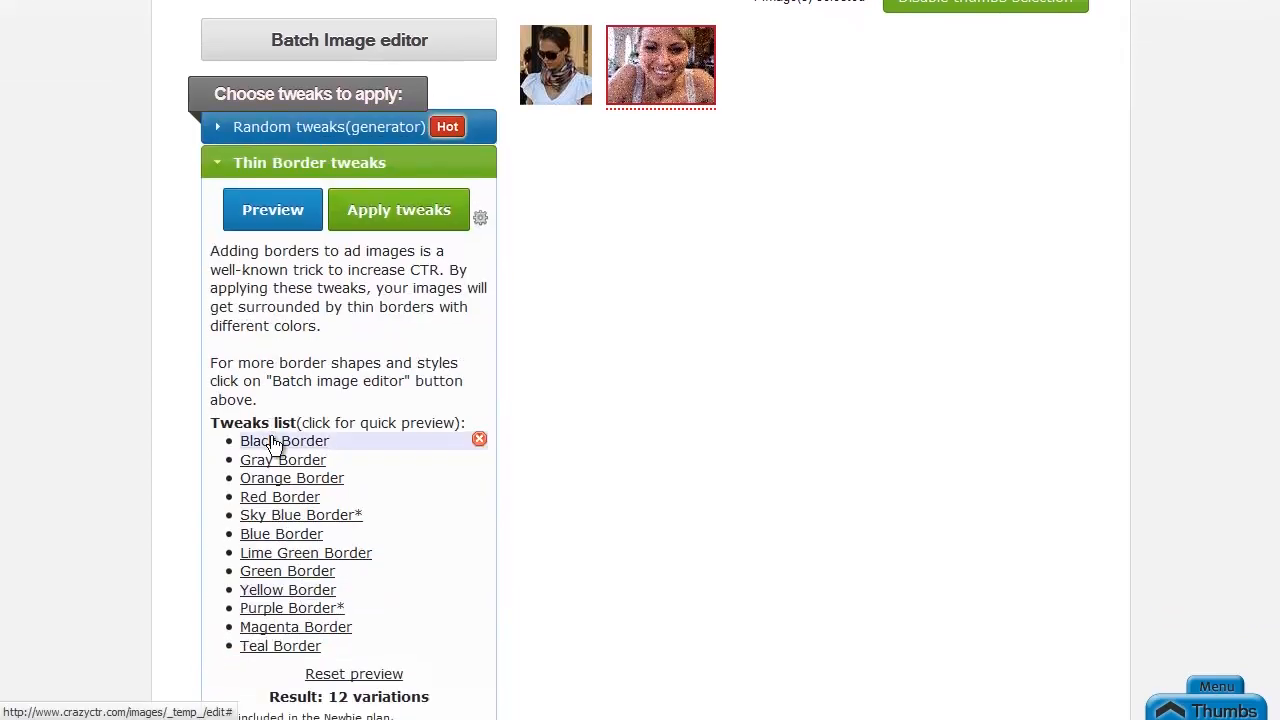
click(328, 126)
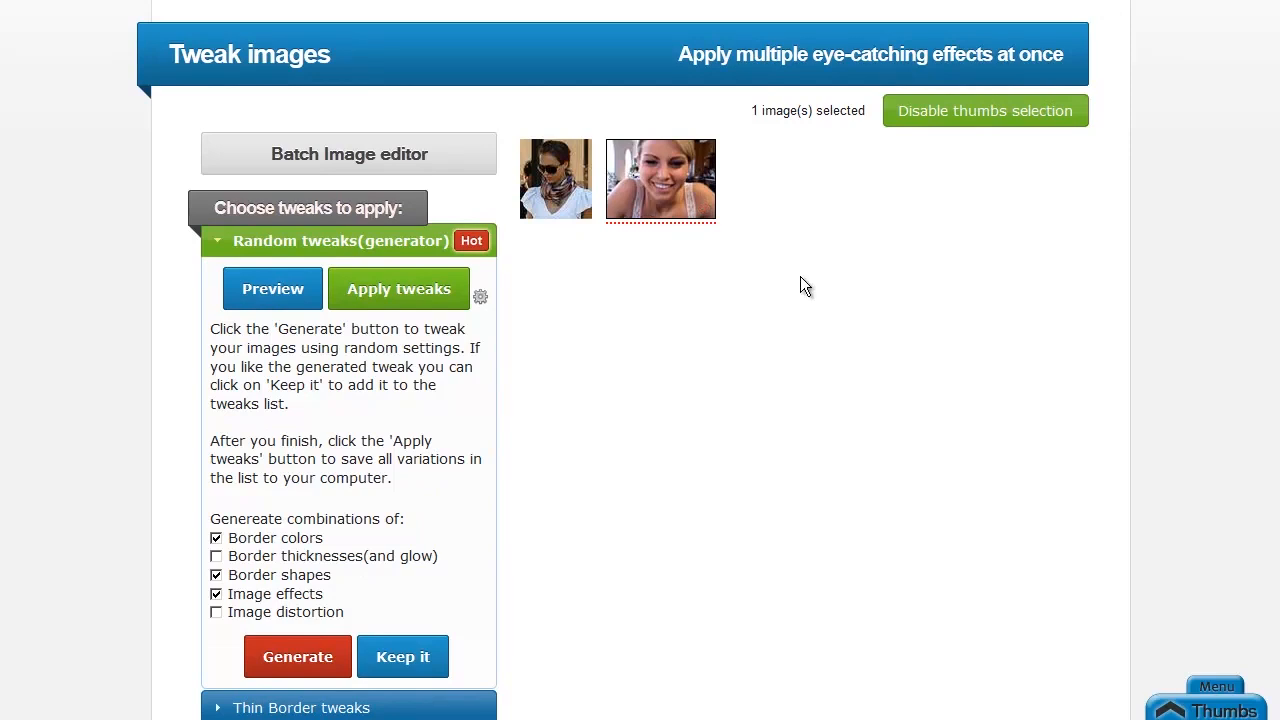
mouse_move(792, 248)
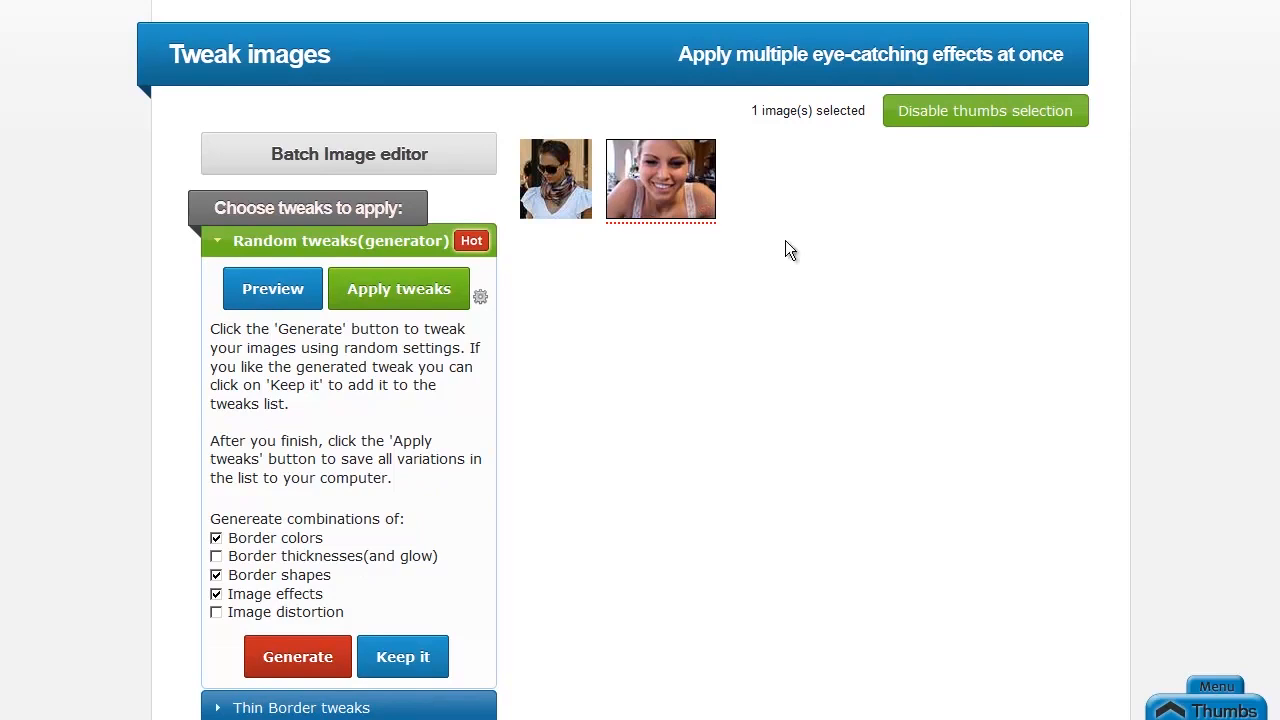
mouse_move(560, 190)
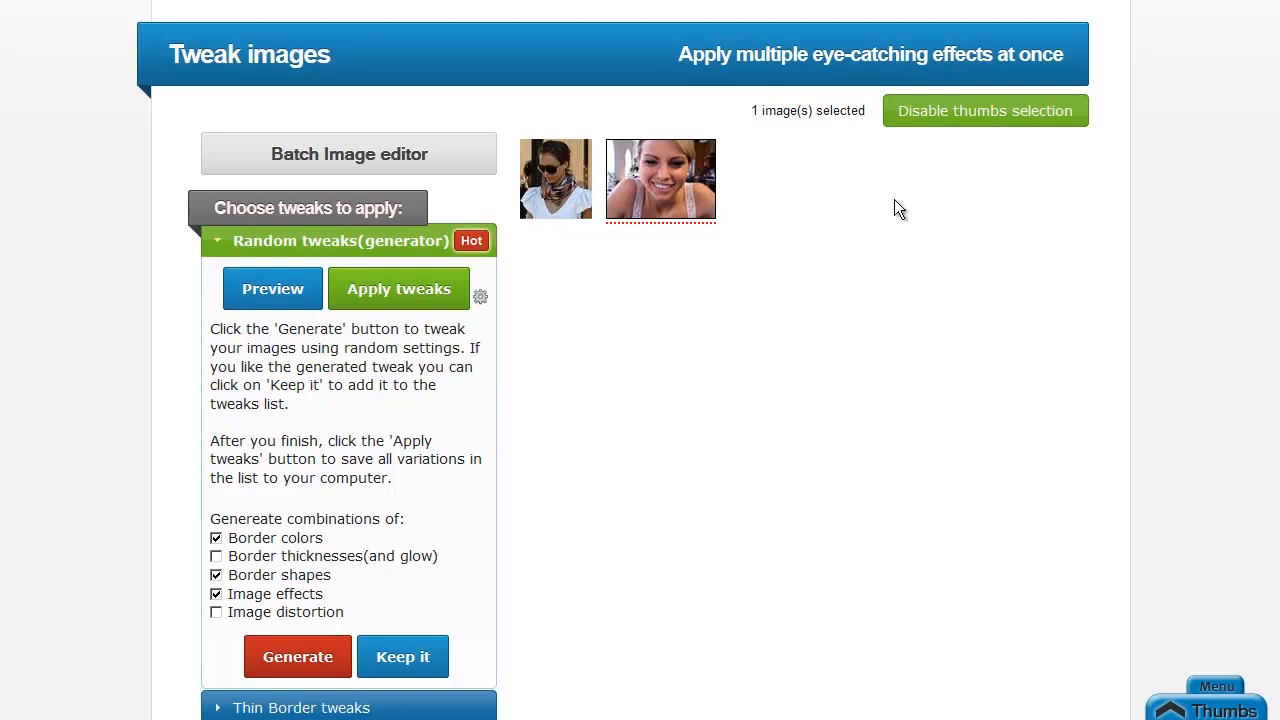
mouse_move(866, 288)
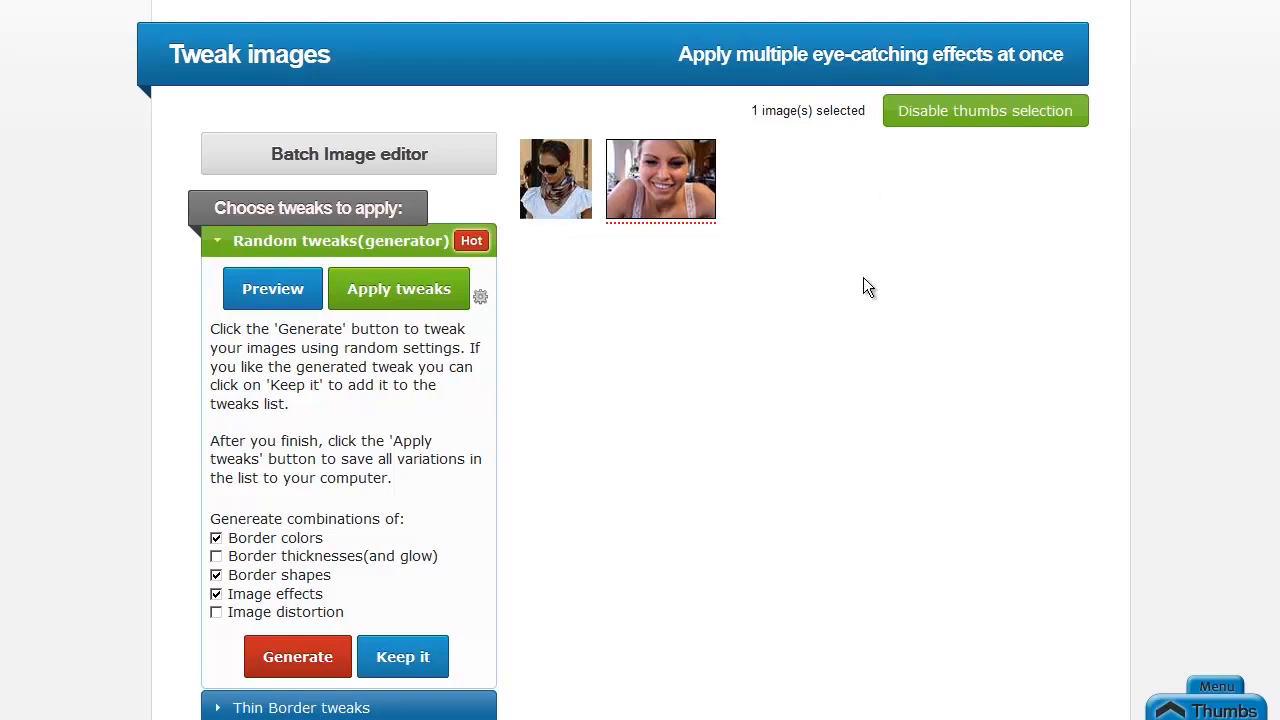
mouse_move(612, 296)
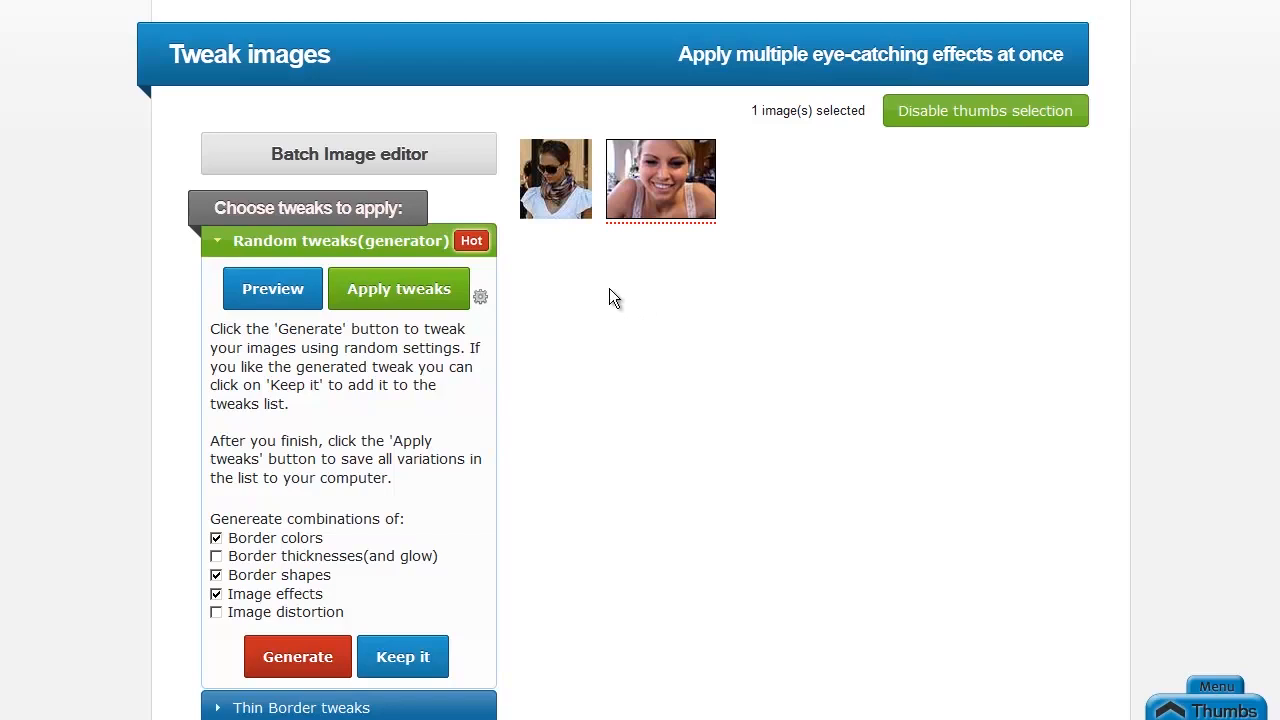
mouse_move(696, 198)
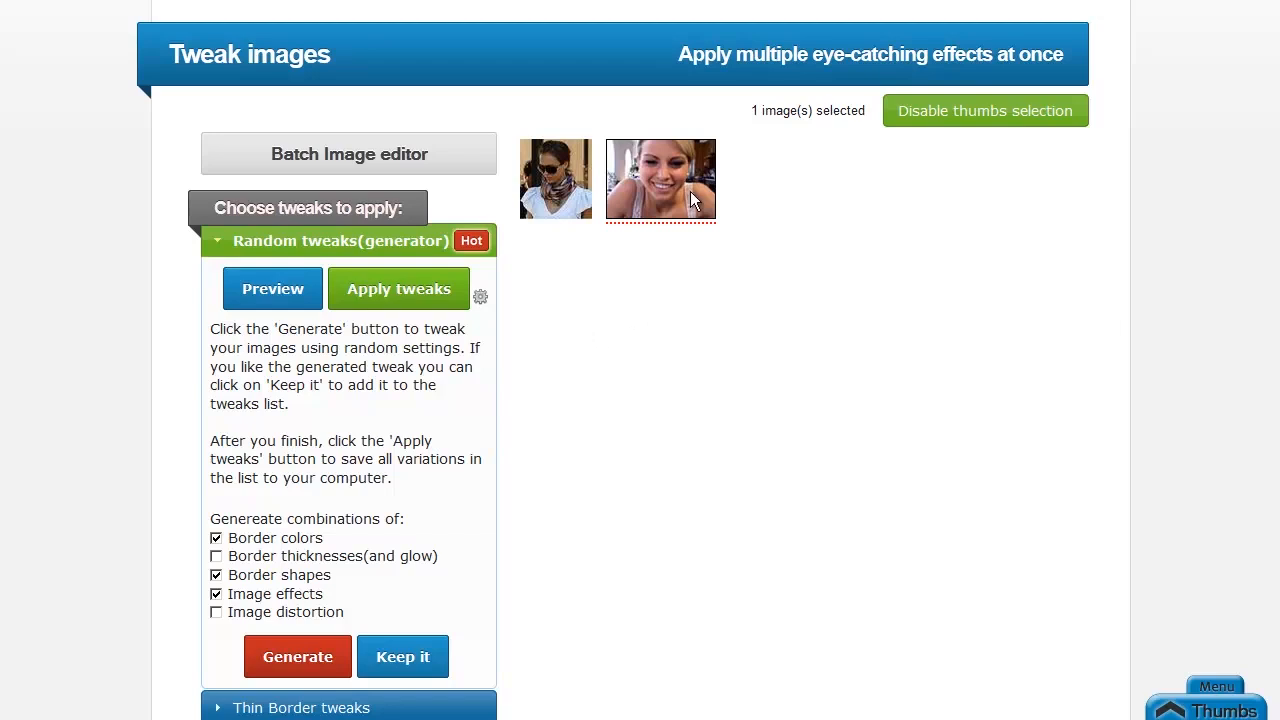
mouse_move(372, 634)
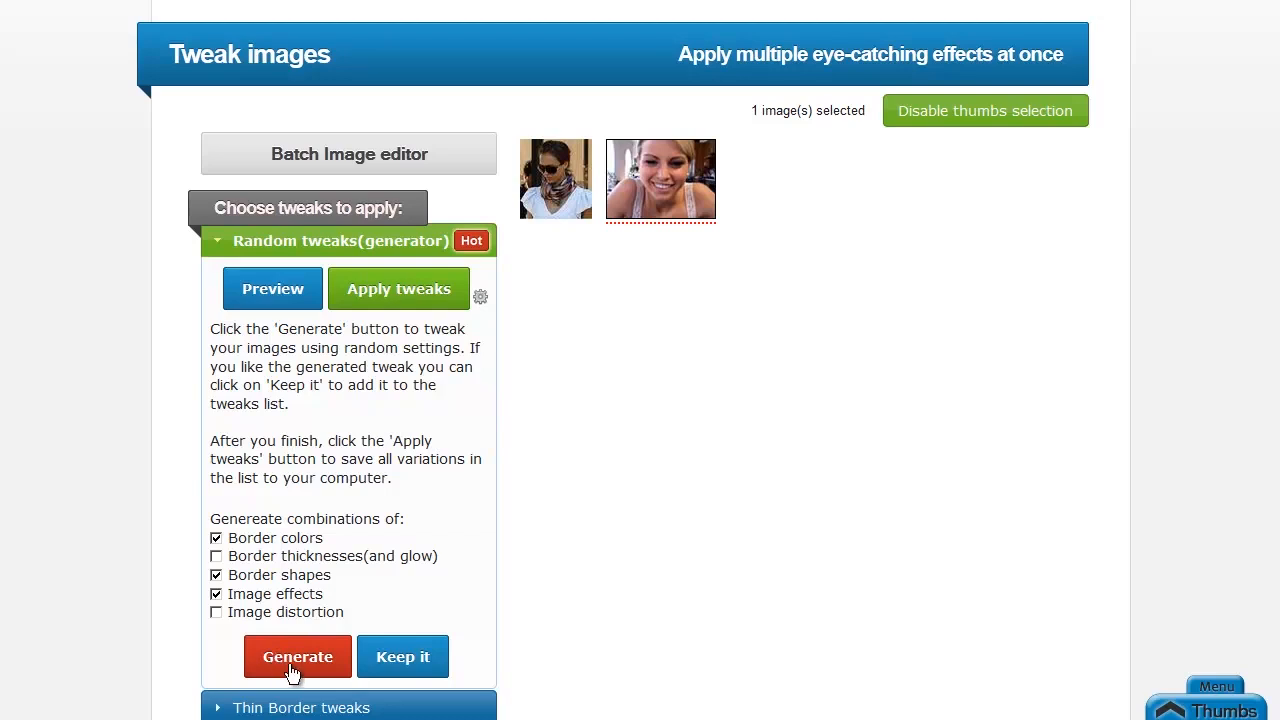
Generate four random variations of the second photo and preview the latest one
click(296, 656)
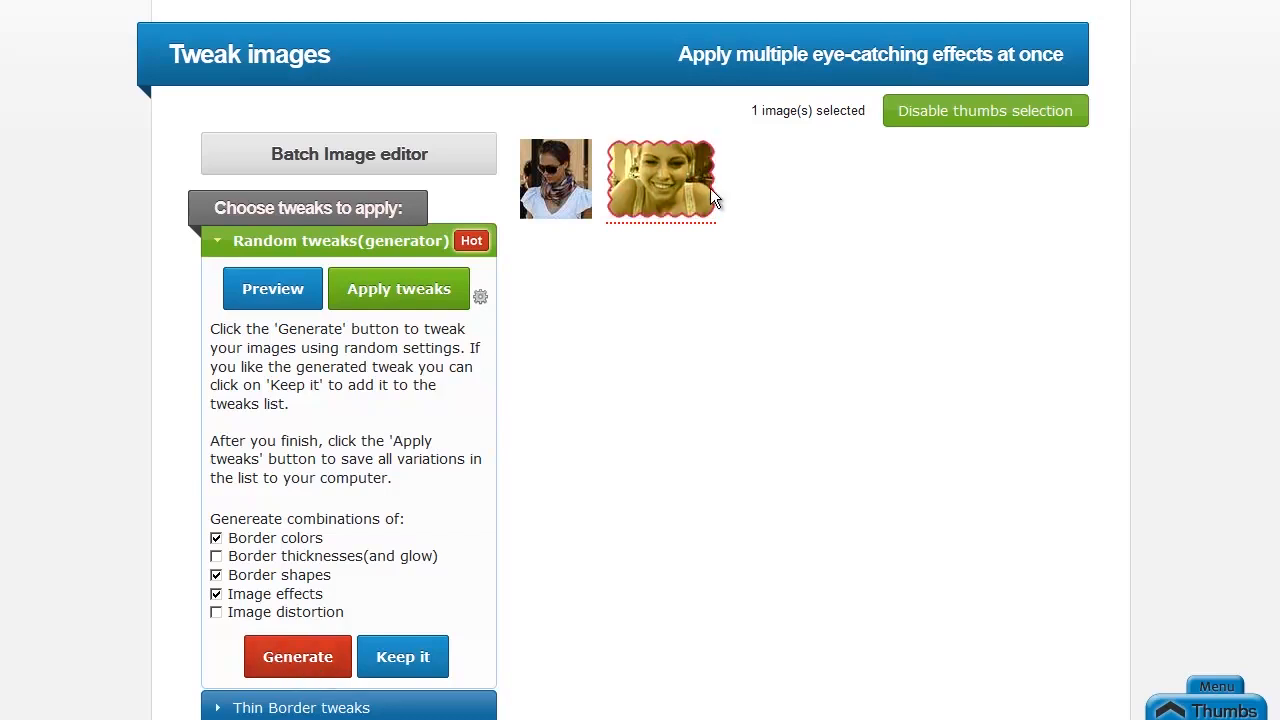
click(296, 656)
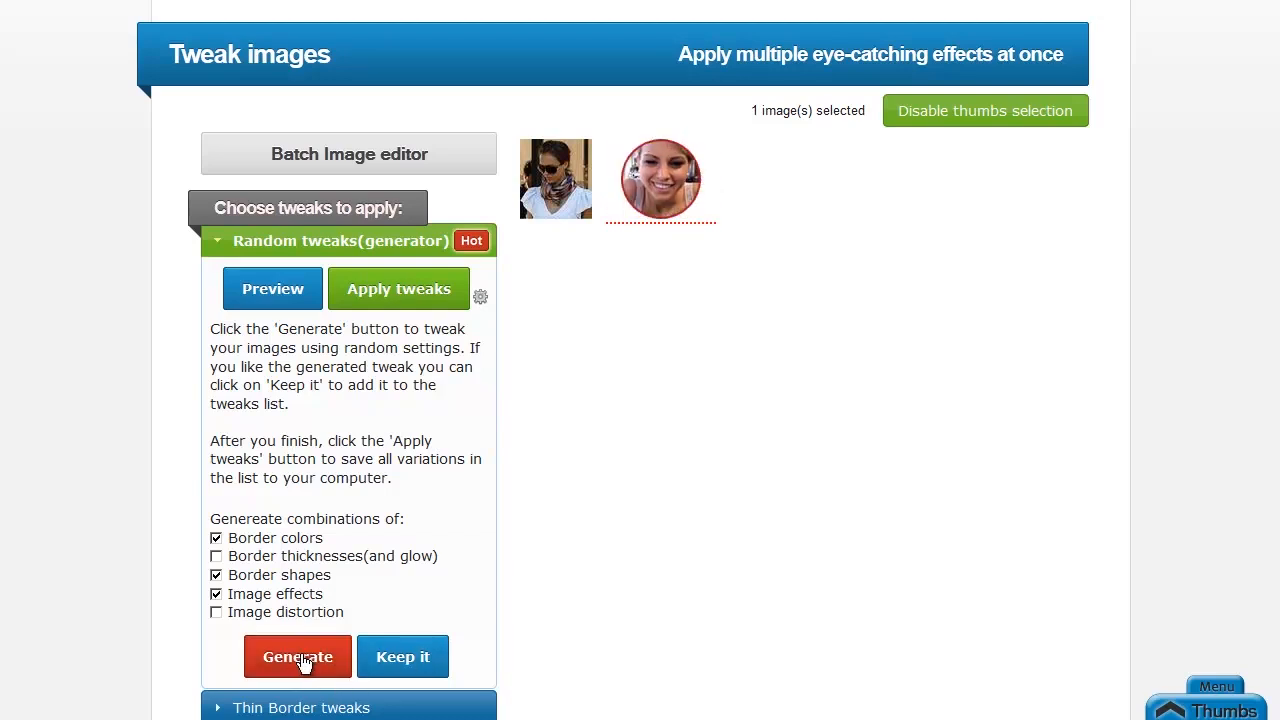
click(296, 656)
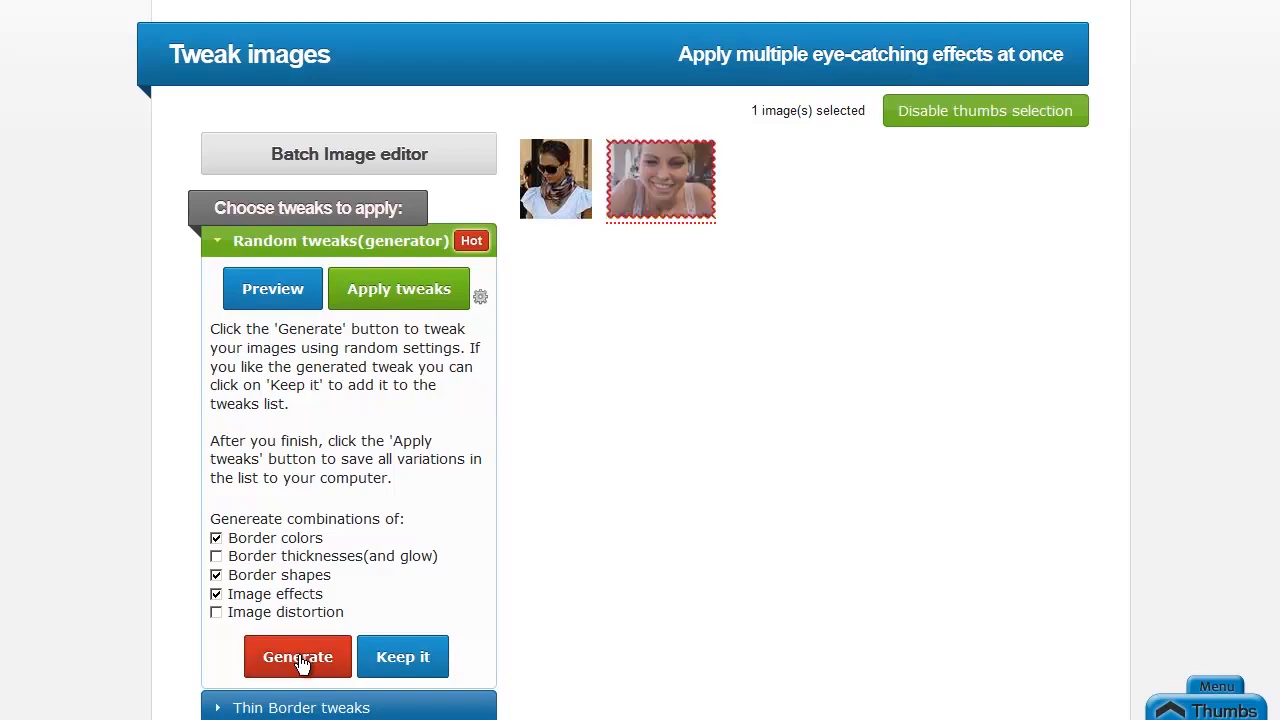
click(296, 656)
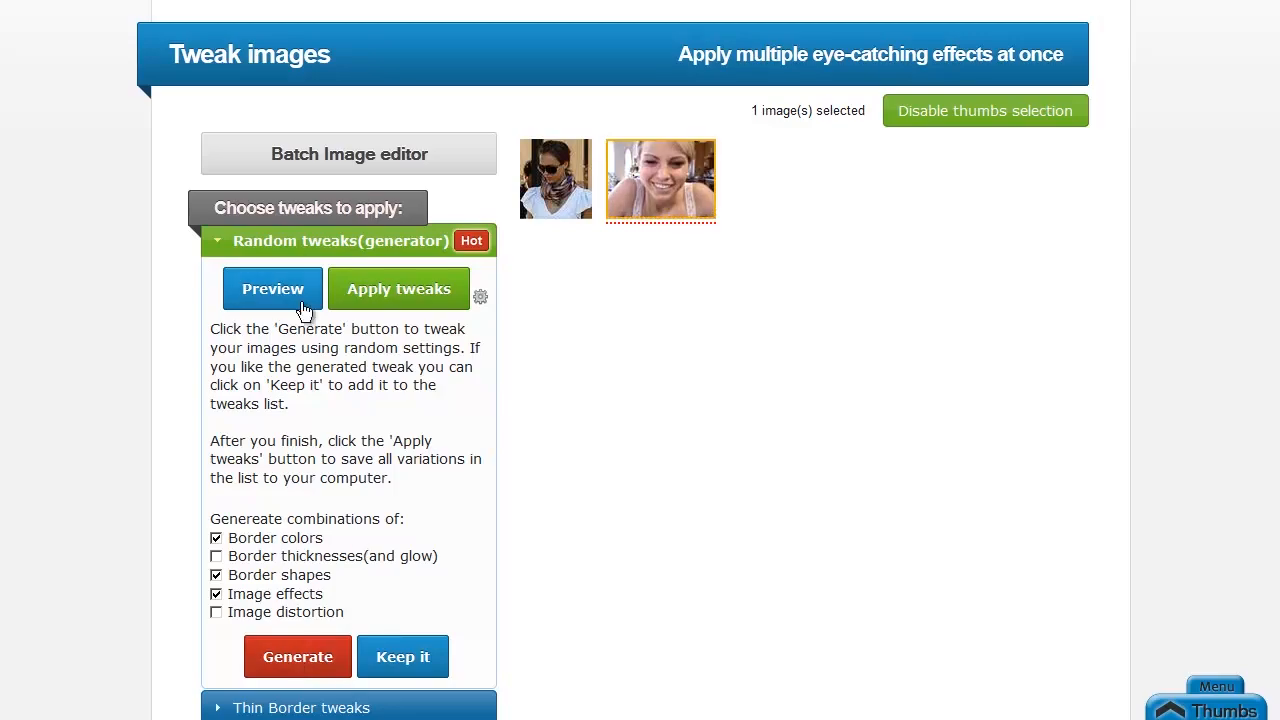
click(272, 288)
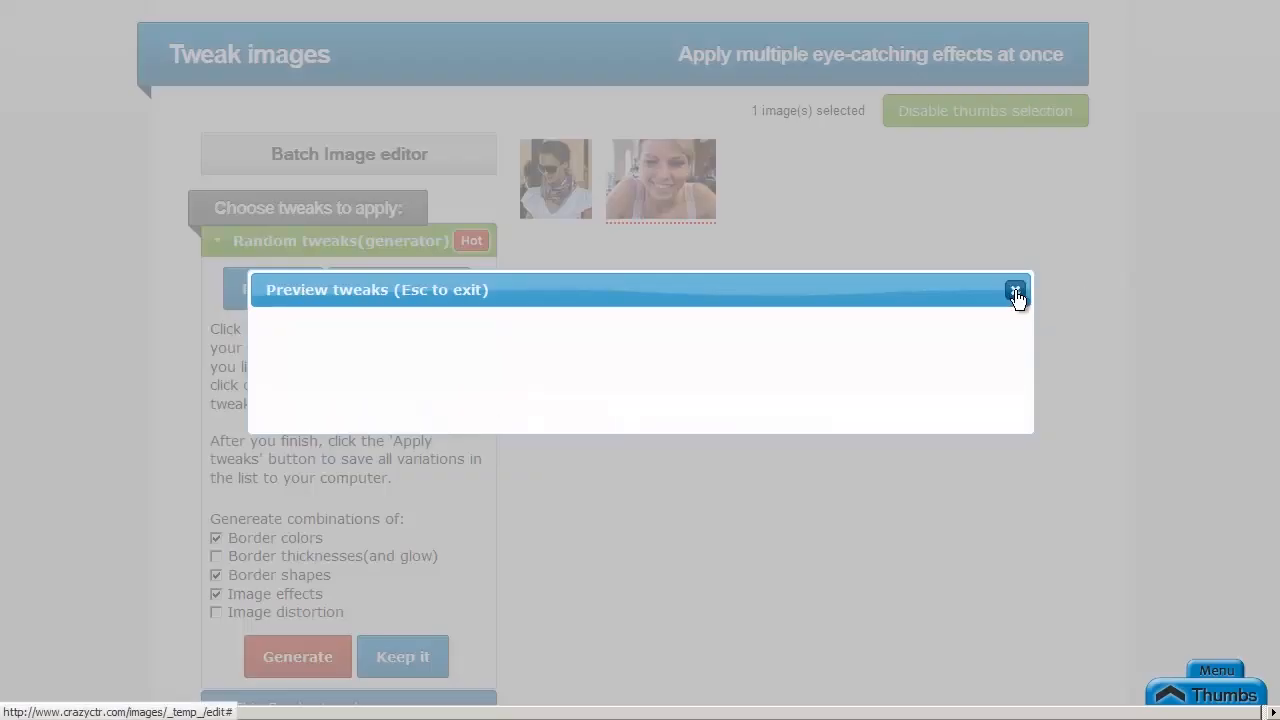
click(1016, 292)
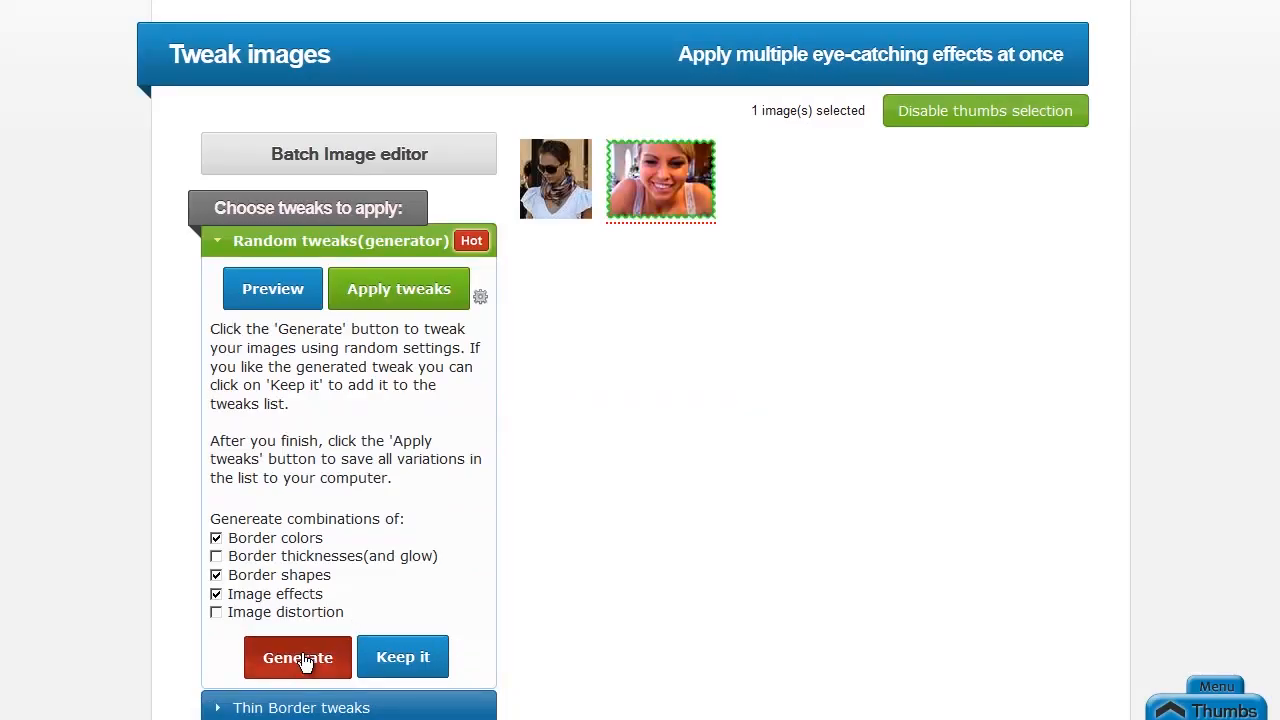
Generate further random variations until a purple-bordered, tinted version appears
click(296, 656)
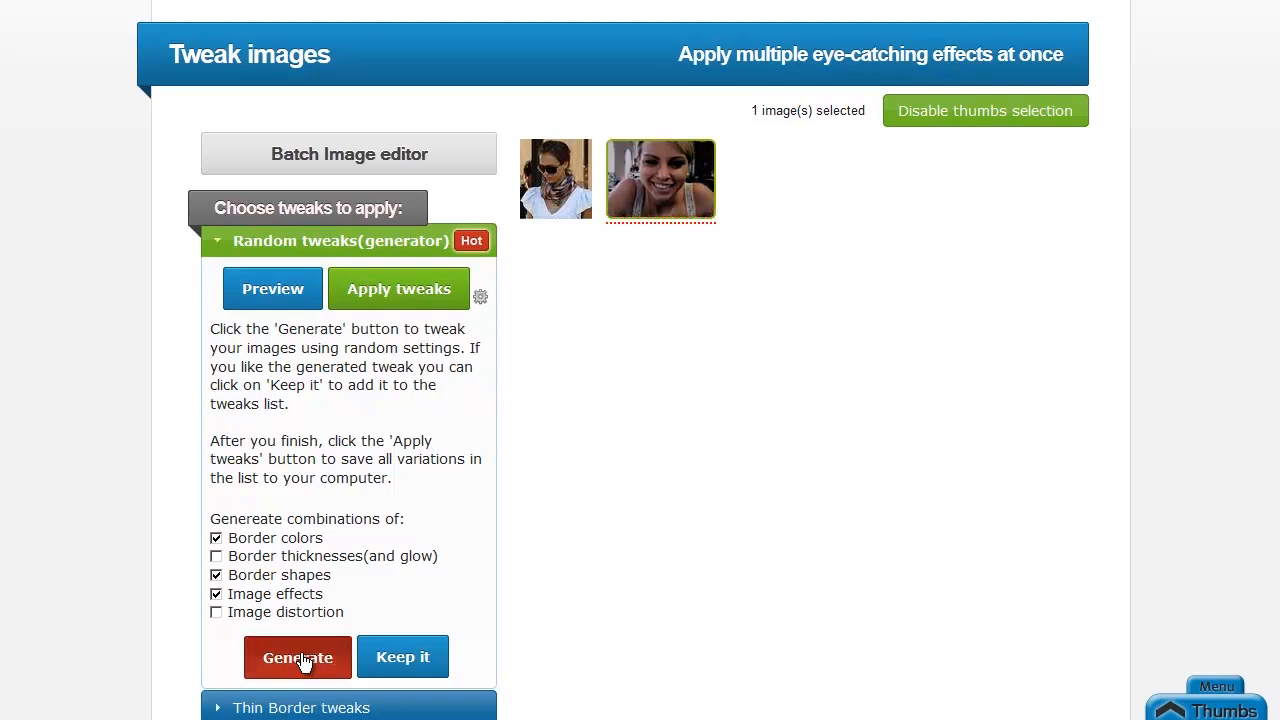
click(296, 656)
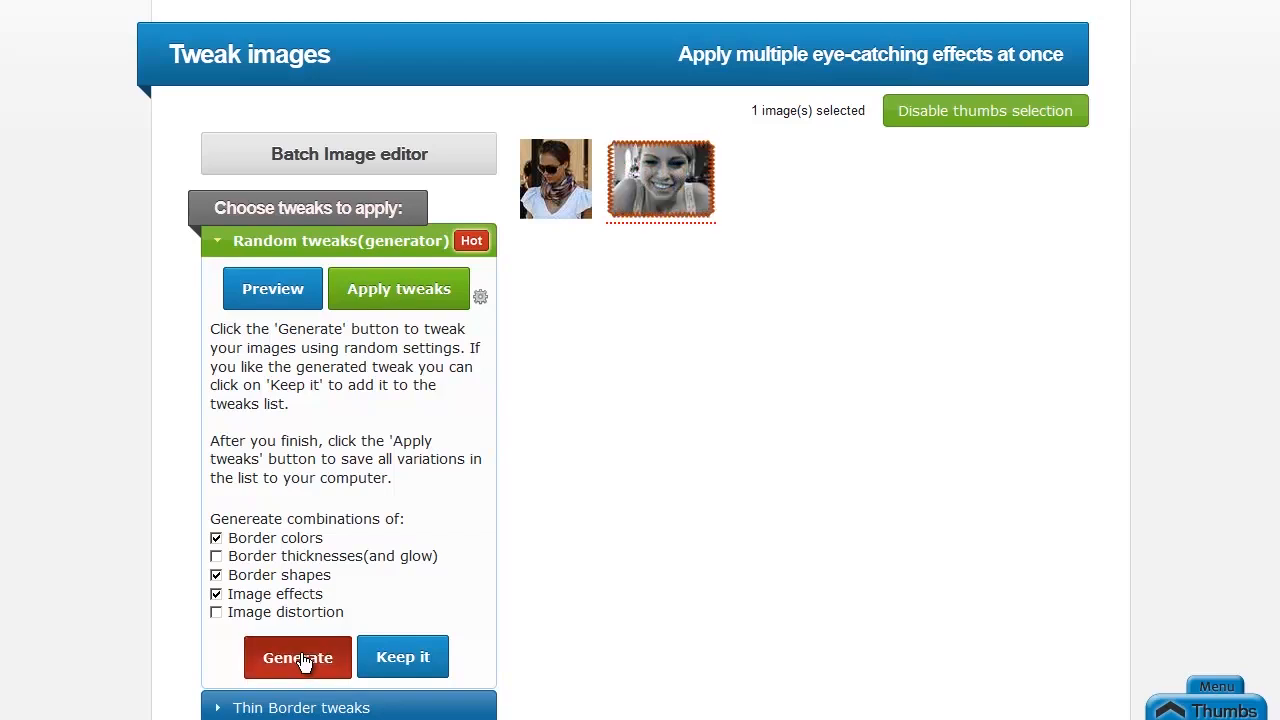
click(296, 656)
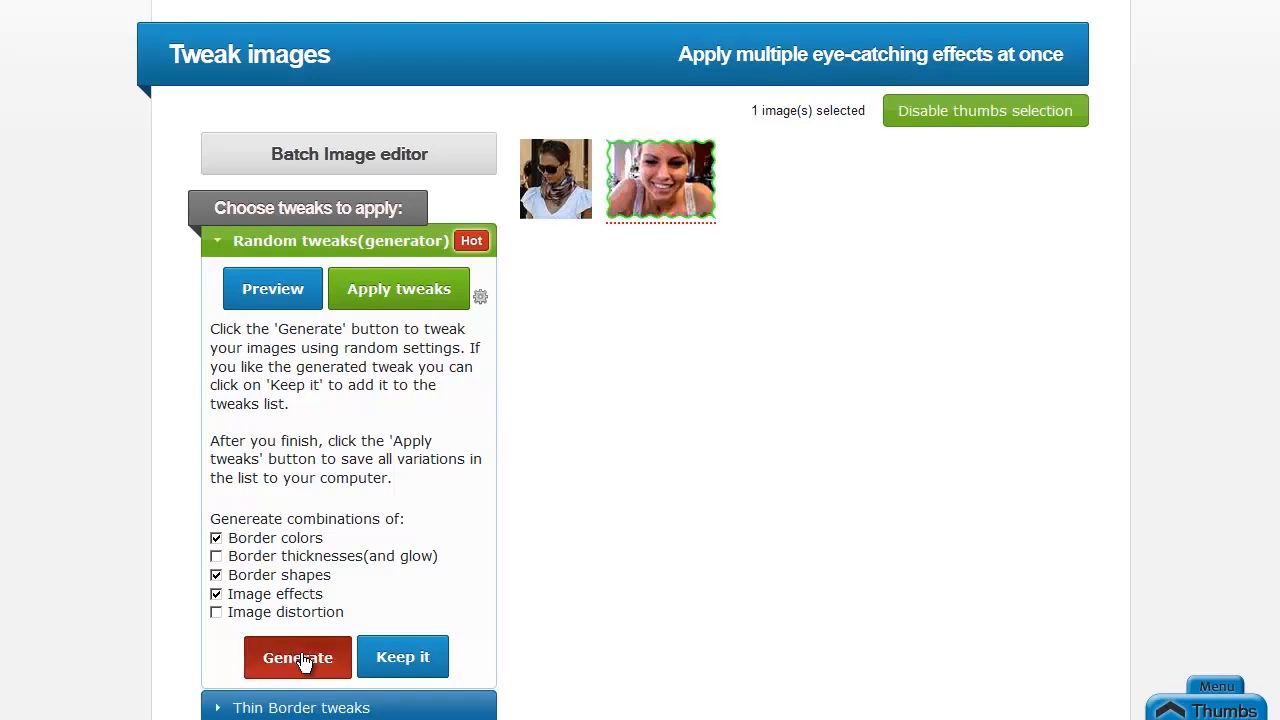
click(296, 656)
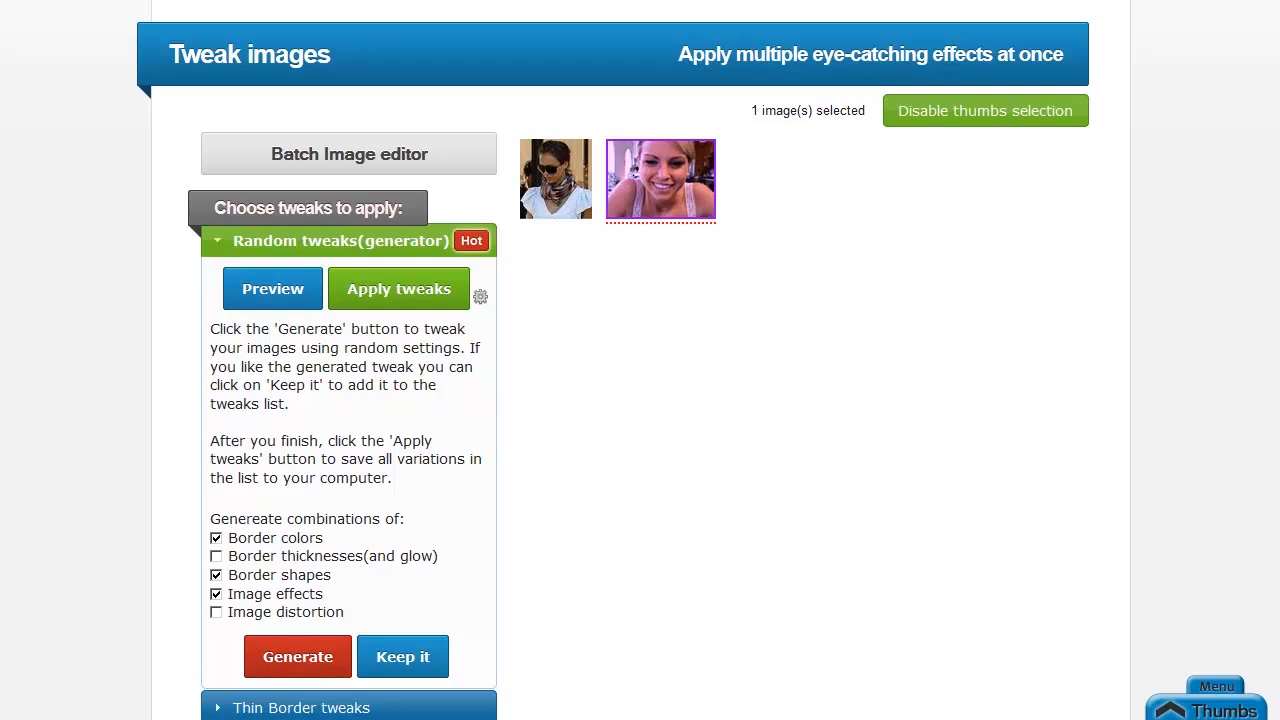
scroll(up, 3)
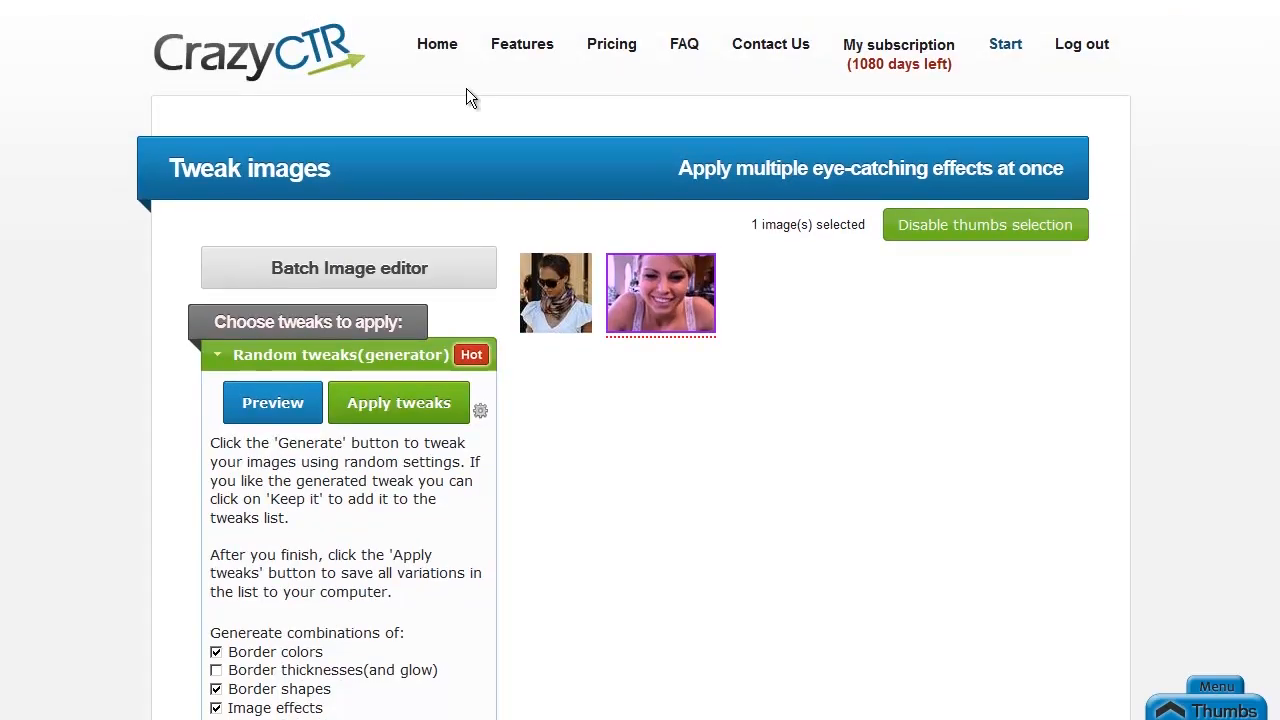
mouse_move(590, 108)
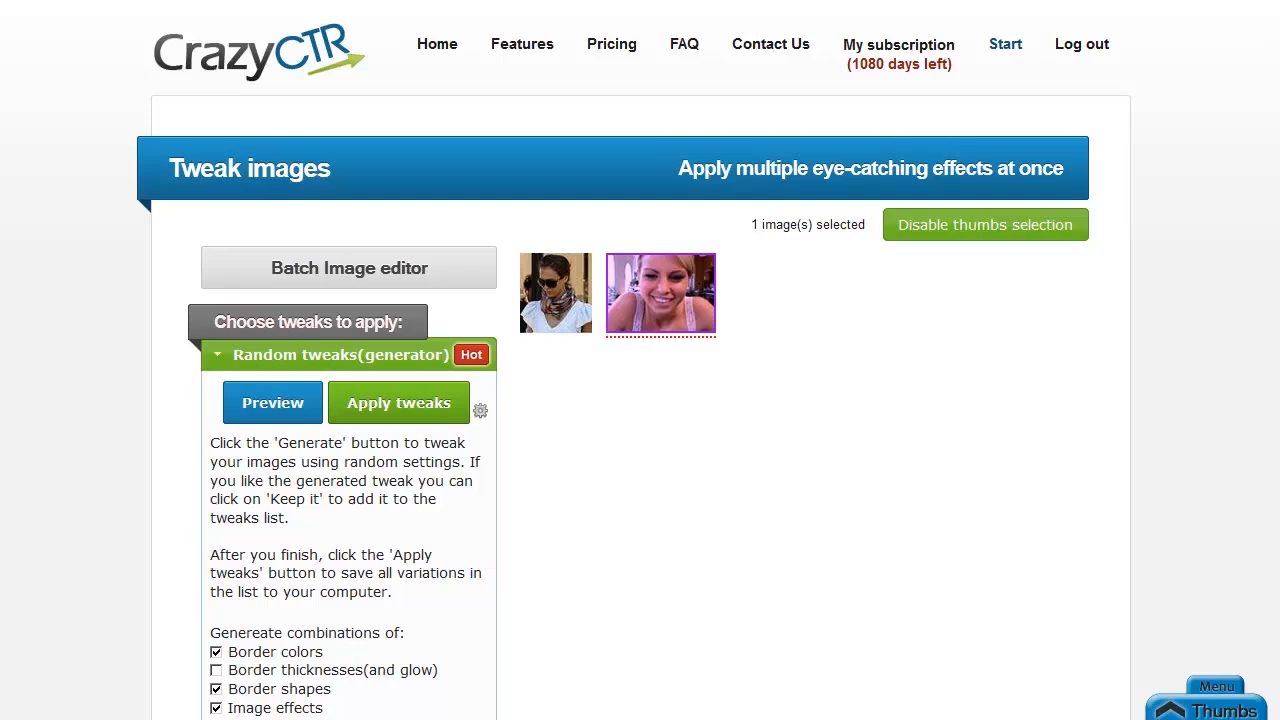
scroll(down, 3)
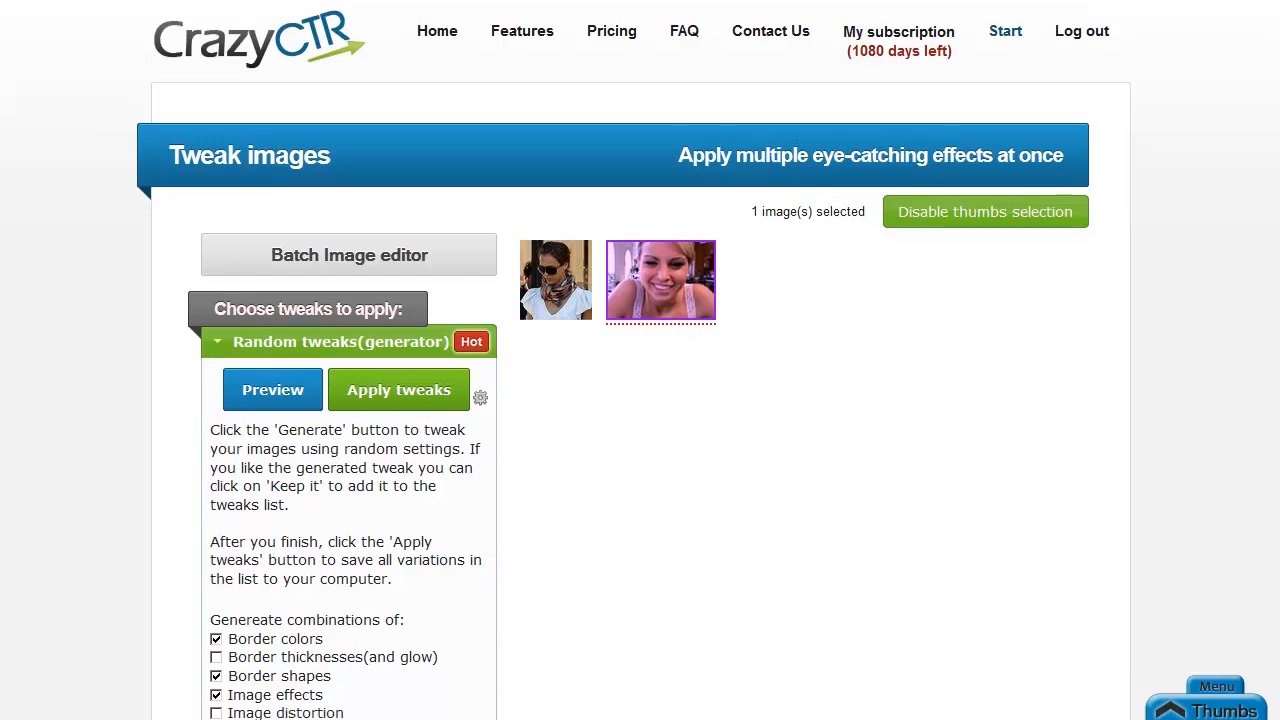
scroll(down, 3)
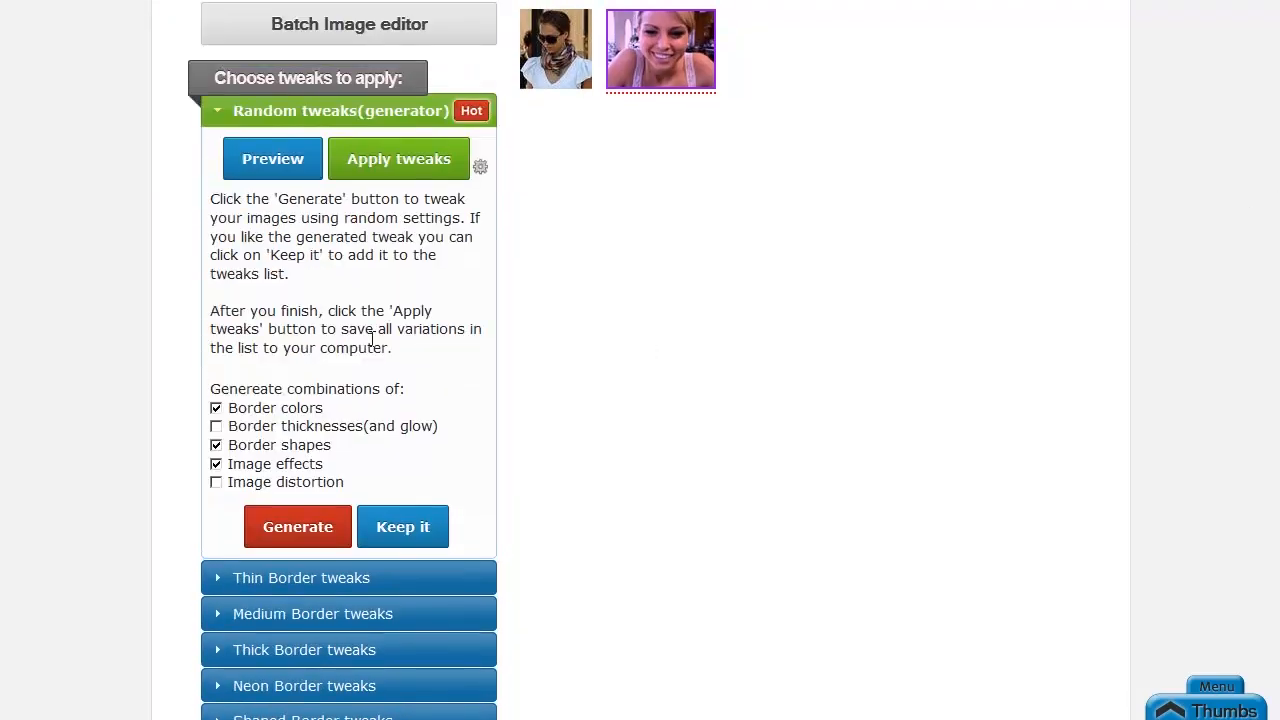
scroll(up, 3)
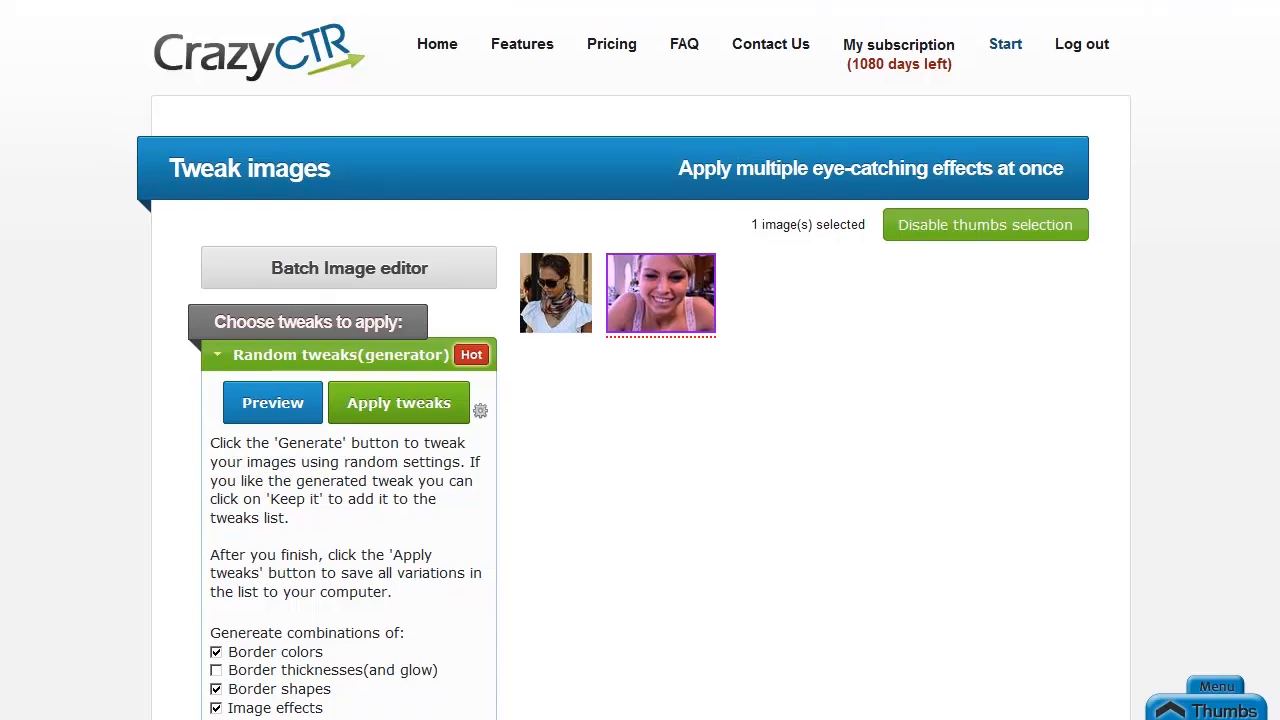
scroll(down, 3)
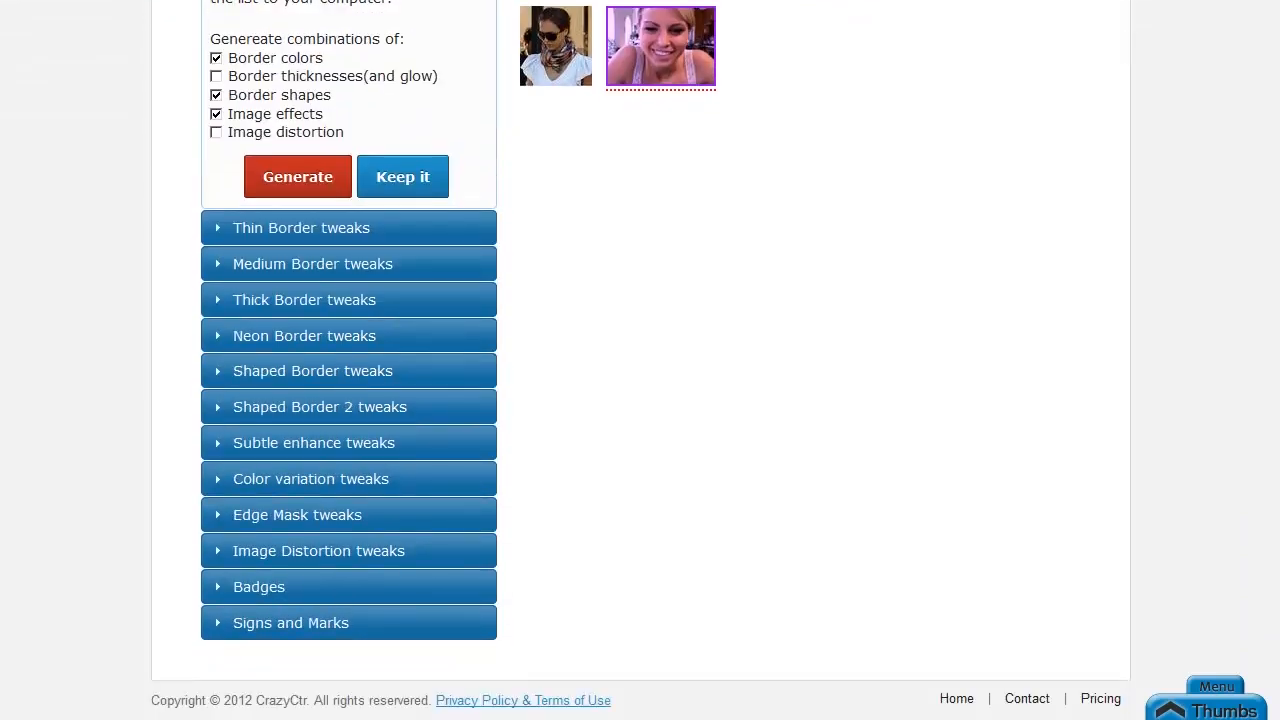
scroll(up, 3)
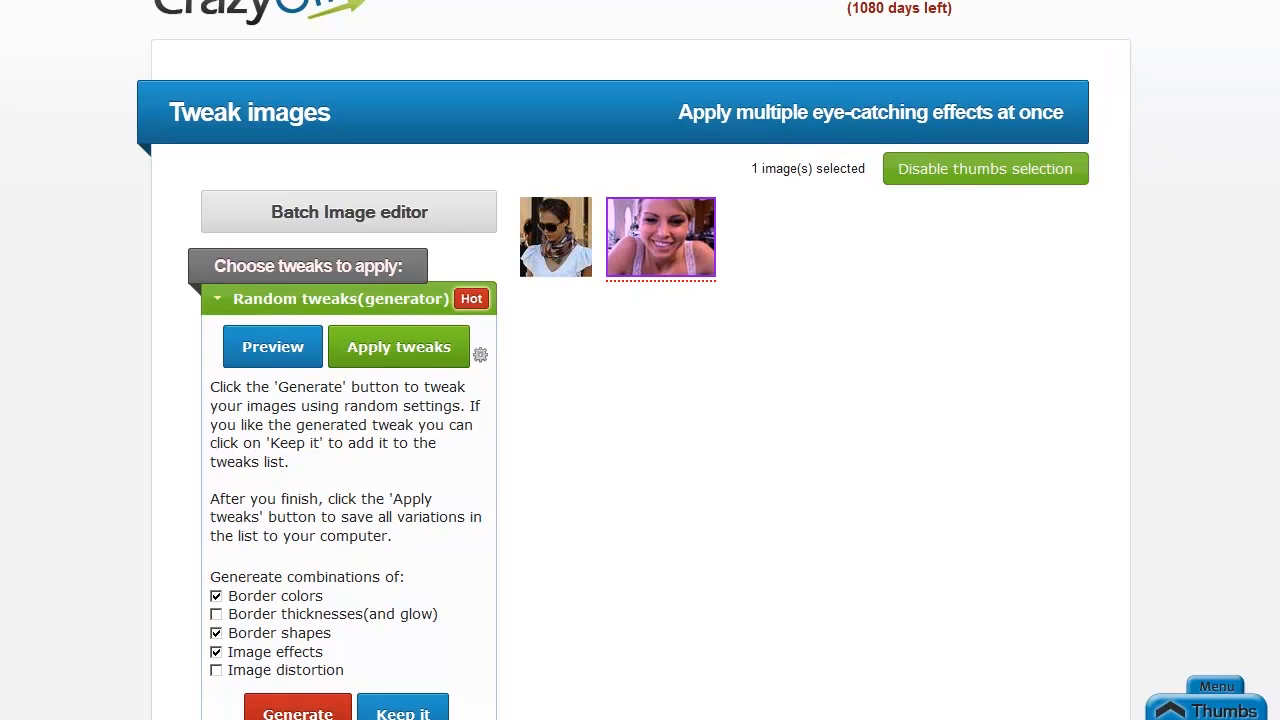
scroll(up, 3)
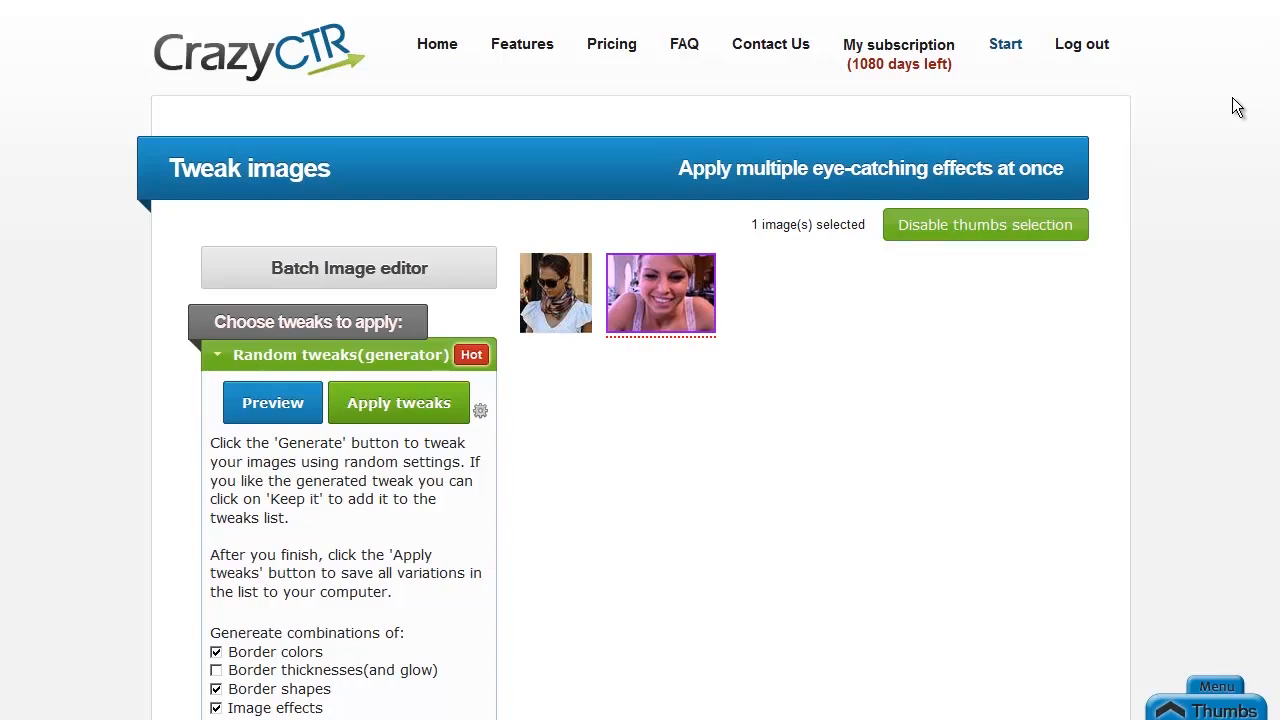
Review the Pricing page, scrolling through the Pro and Basic plan comparison table
click(612, 44)
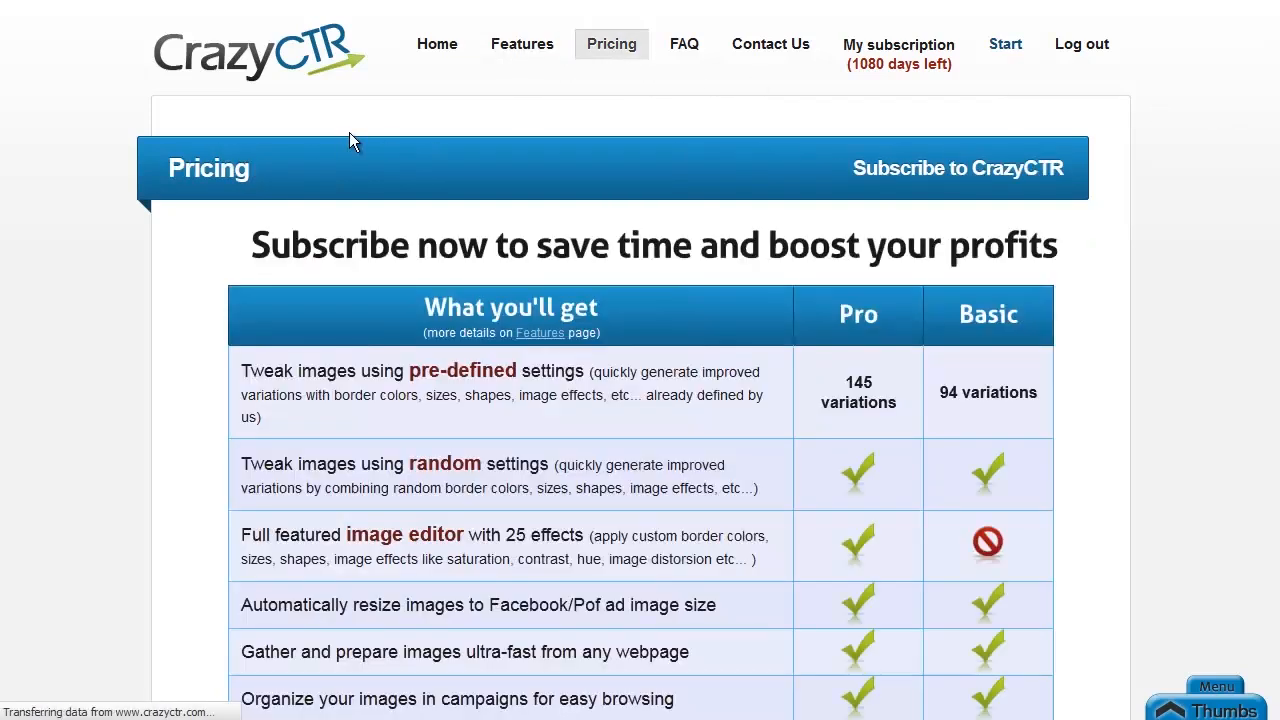
mouse_move(1104, 318)
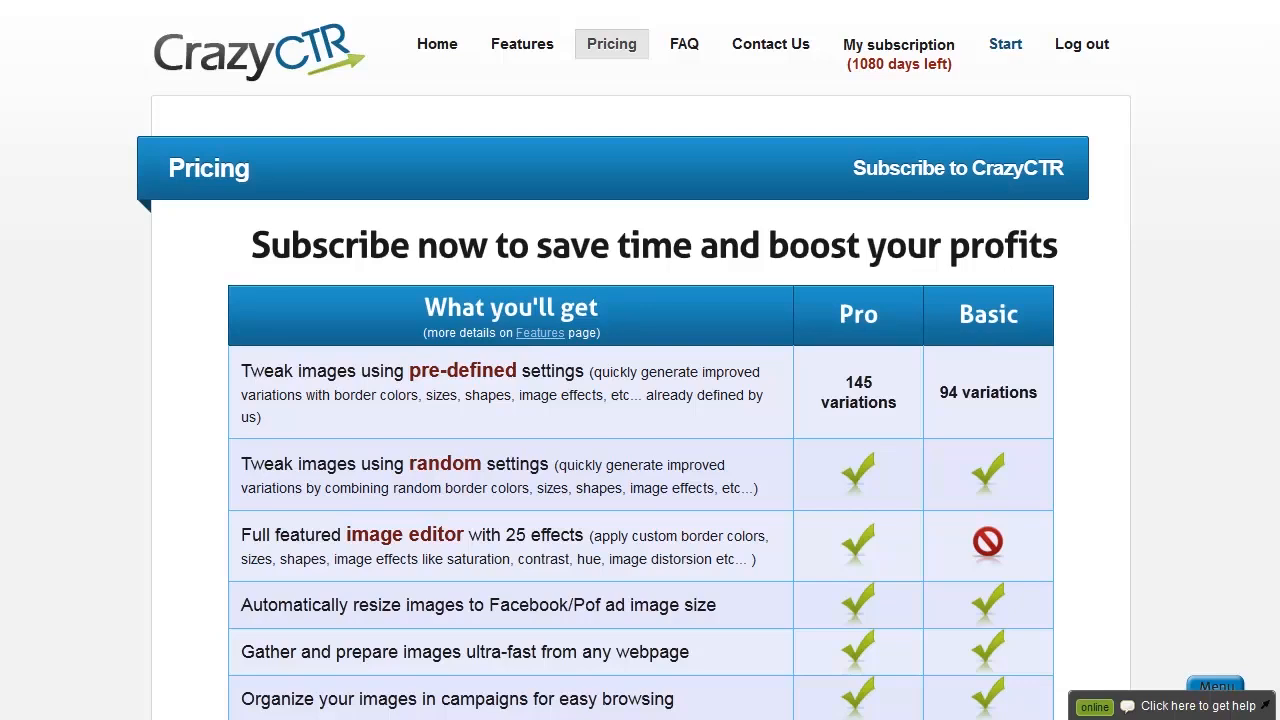
scroll(down, 3)
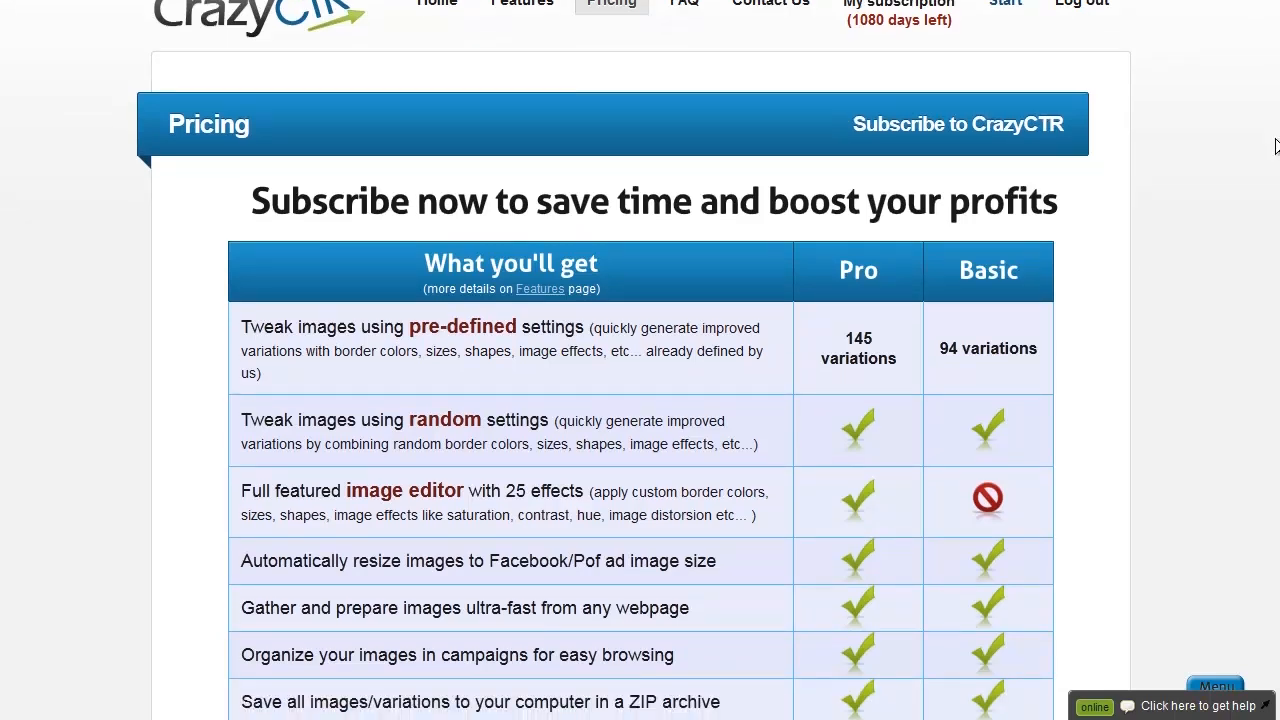
mouse_move(836, 352)
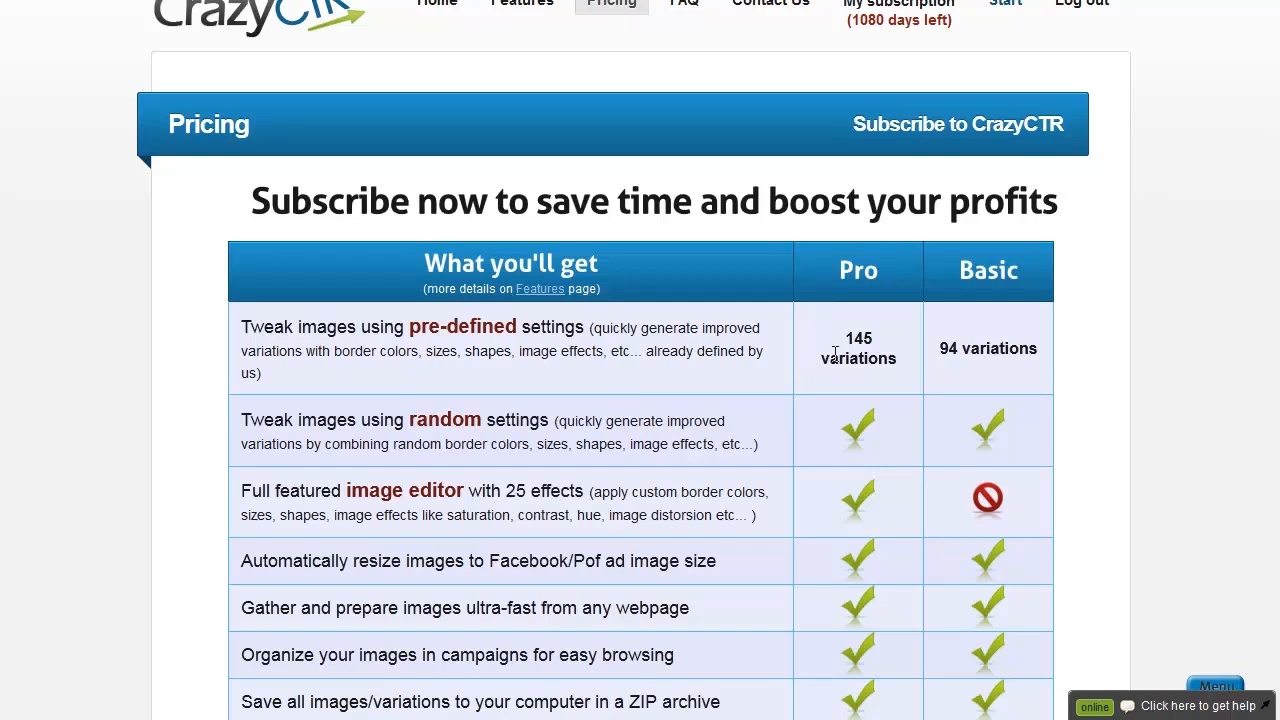
mouse_move(804, 368)
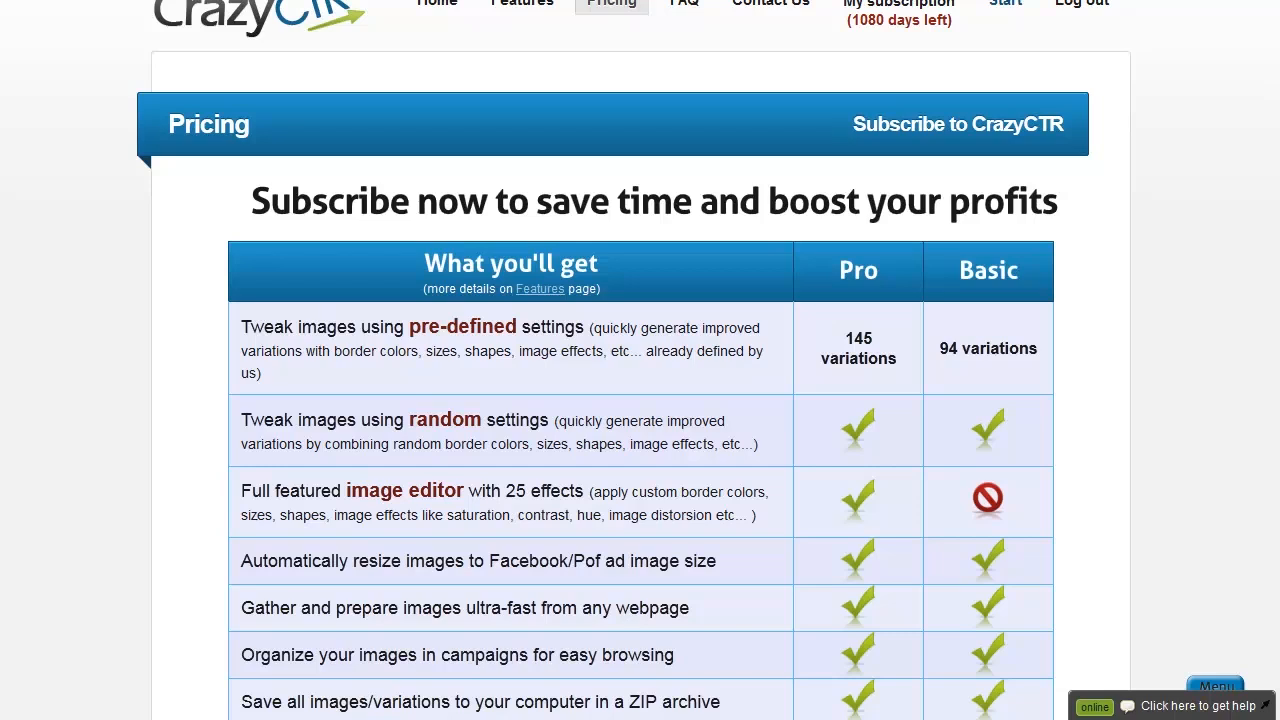
scroll(down, 3)
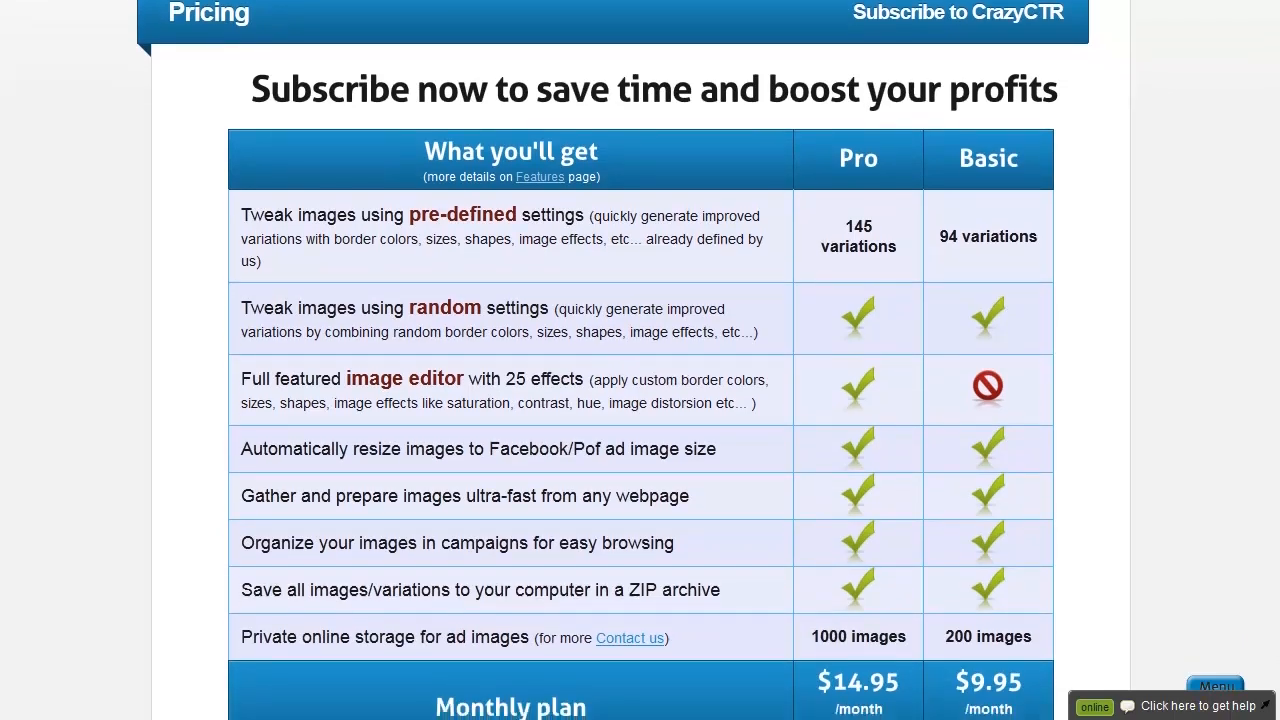
scroll(down, 3)
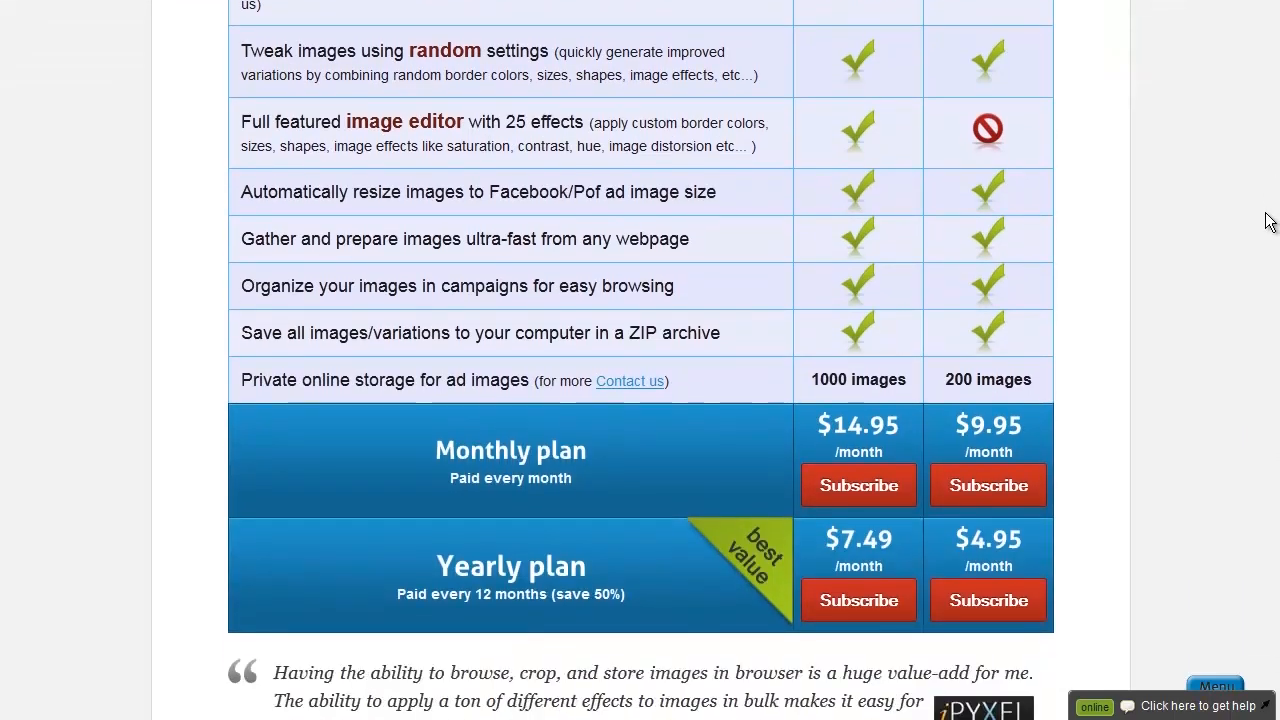
scroll(down, 3)
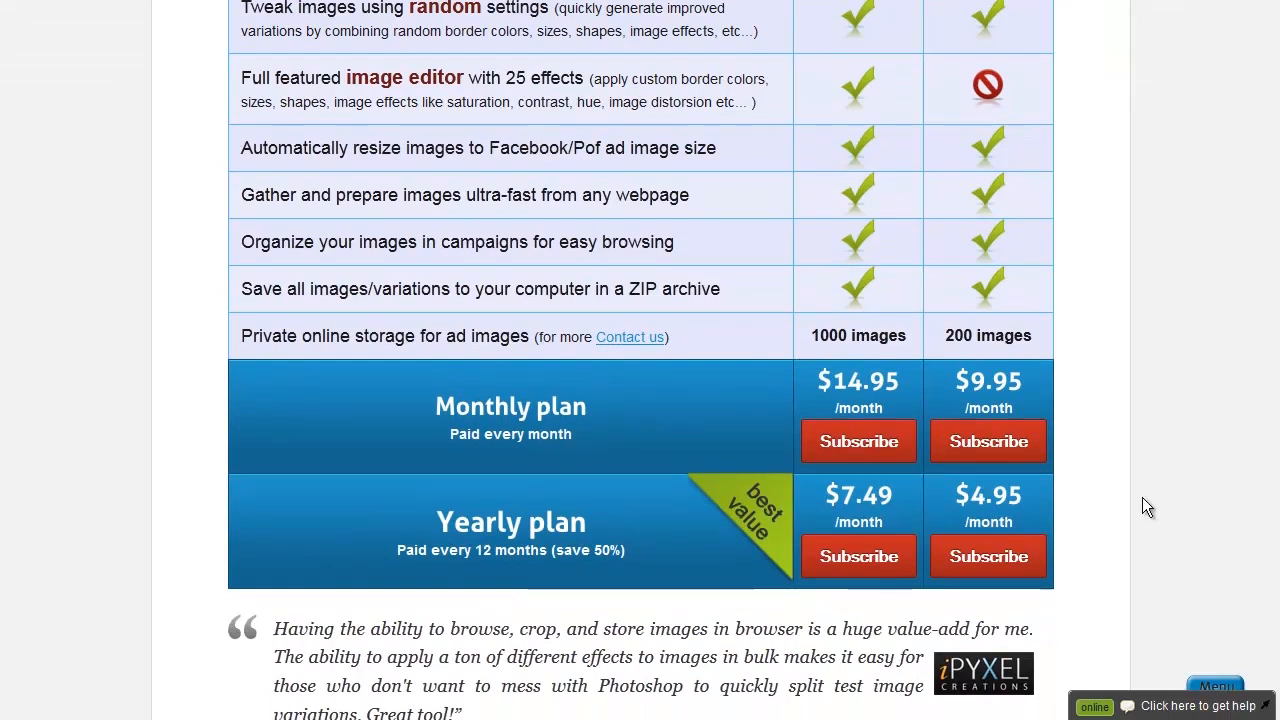
mouse_move(1136, 510)
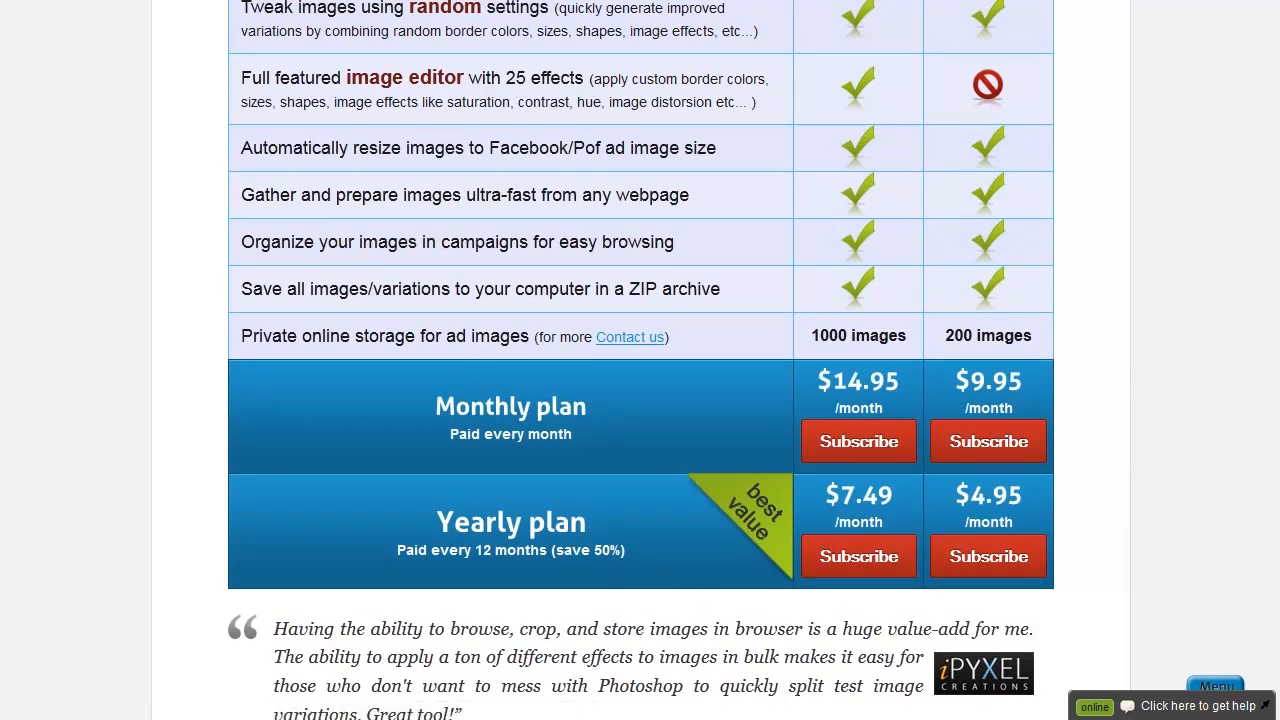
scroll(up, 3)
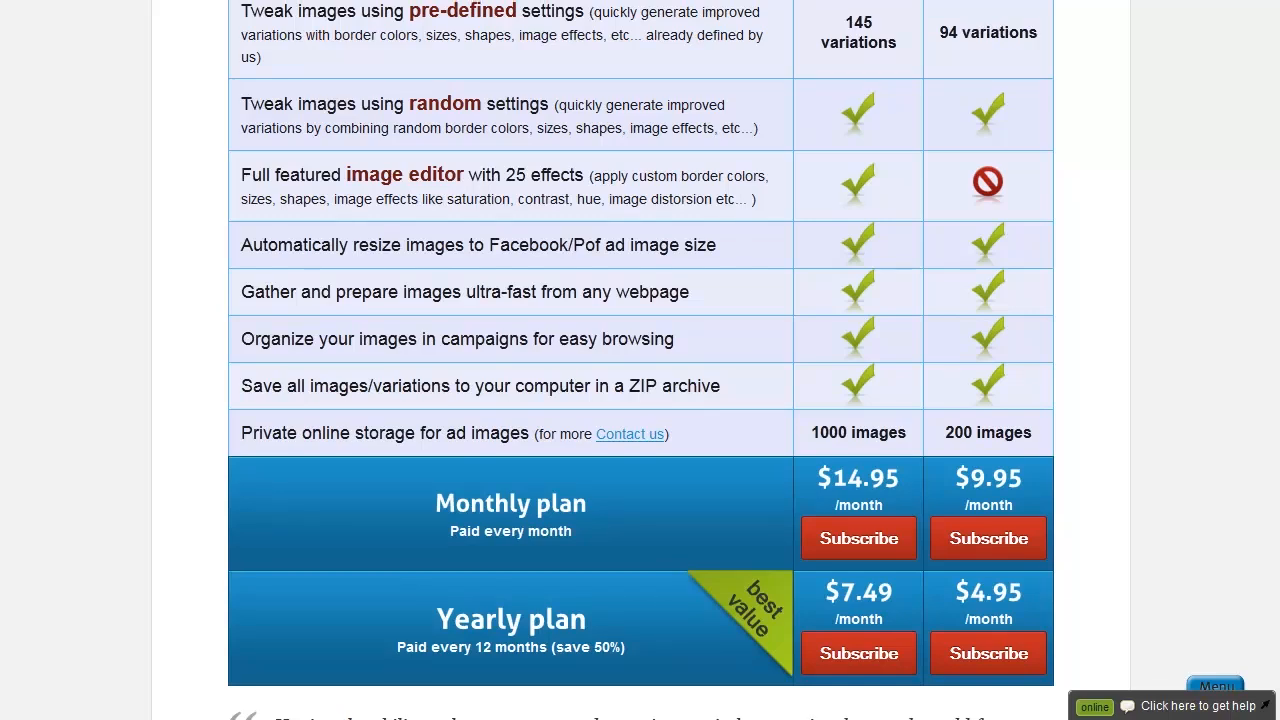
scroll(up, 3)
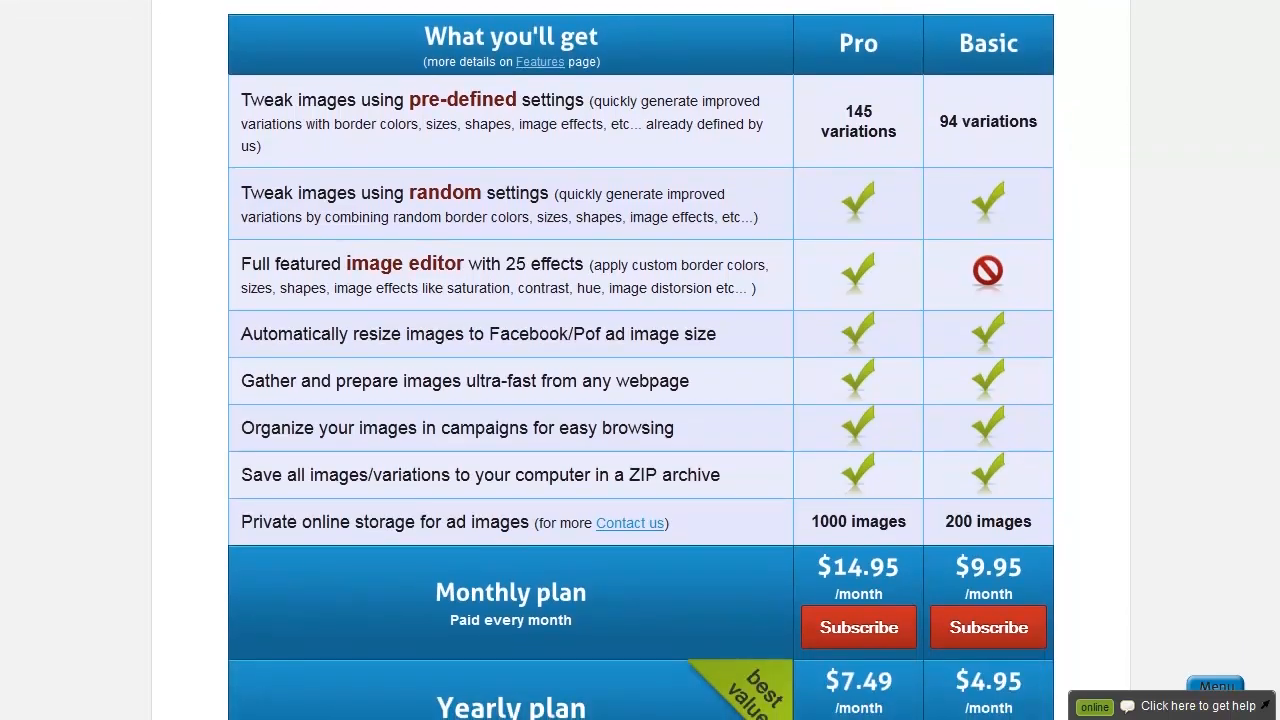
scroll(down, 3)
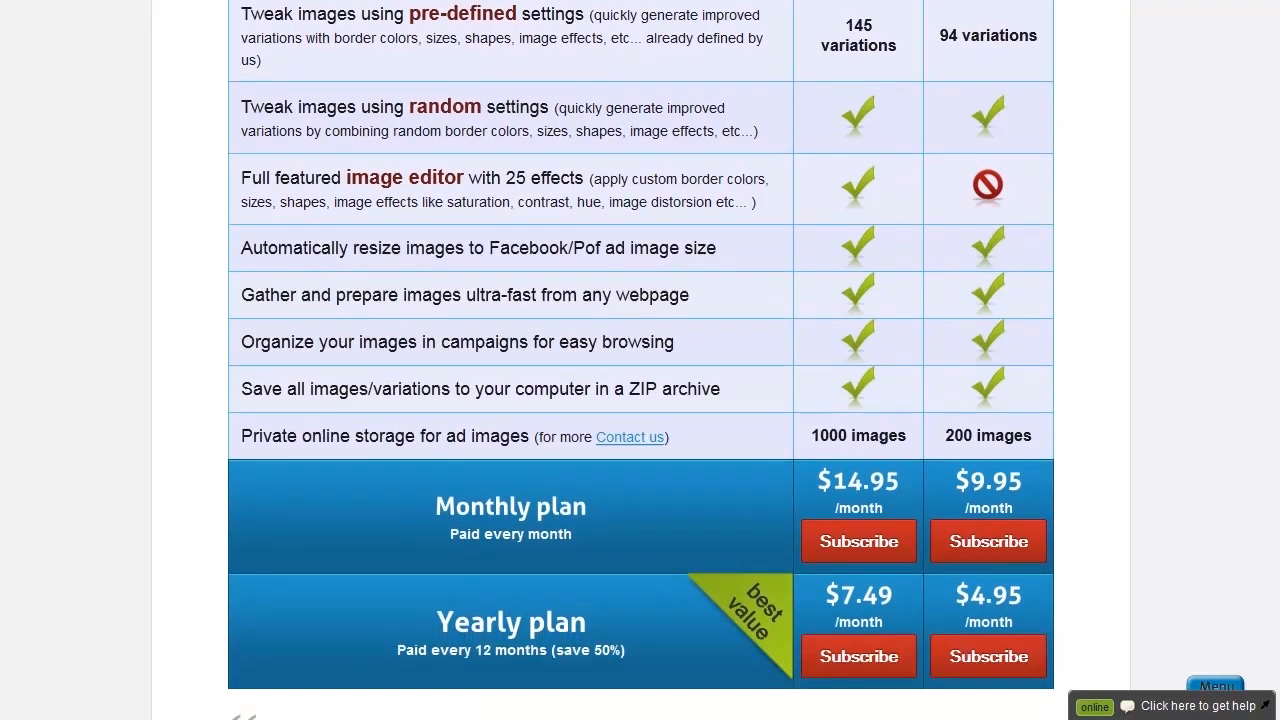
scroll(up, 3)
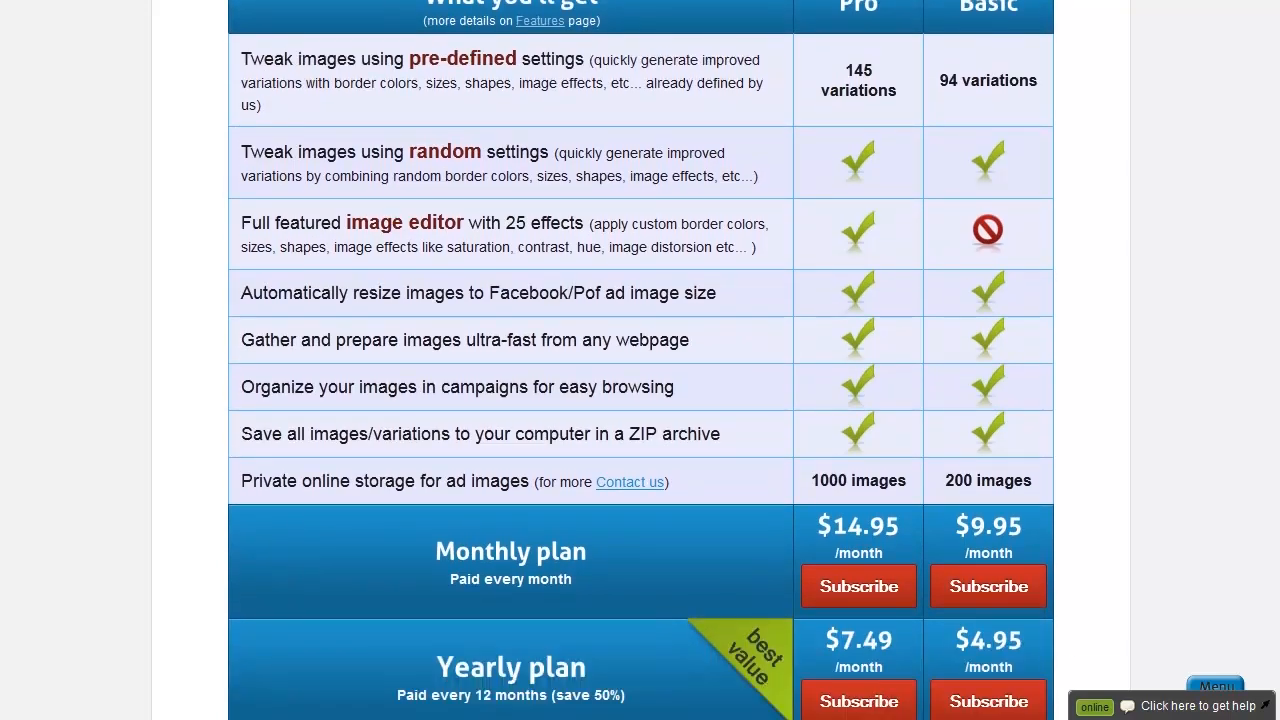
scroll(down, 3)
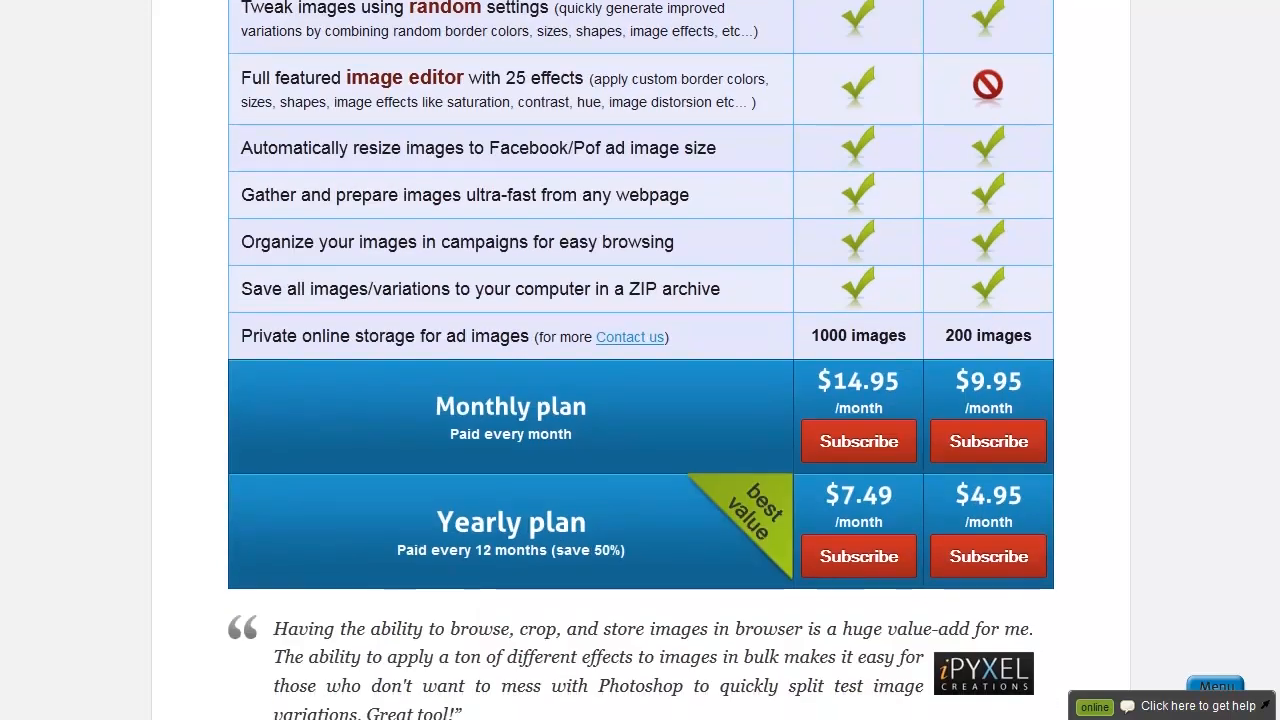
scroll(up, 3)
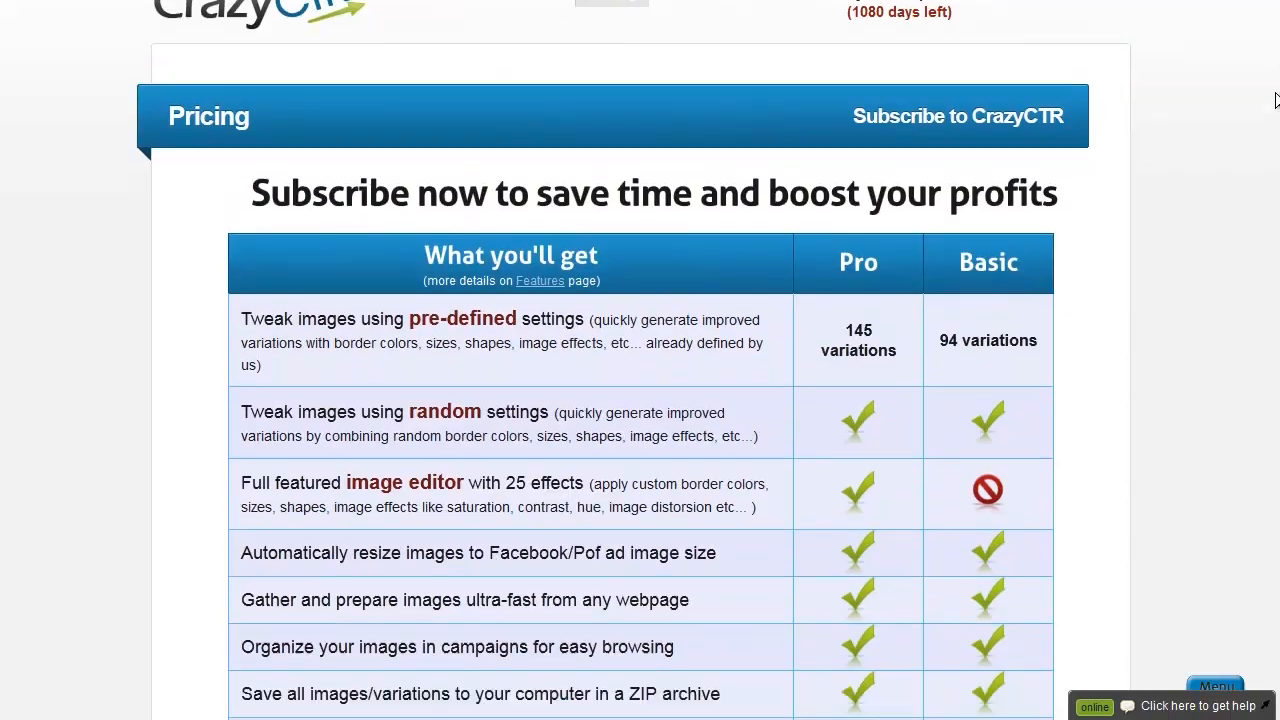
scroll(up, 3)
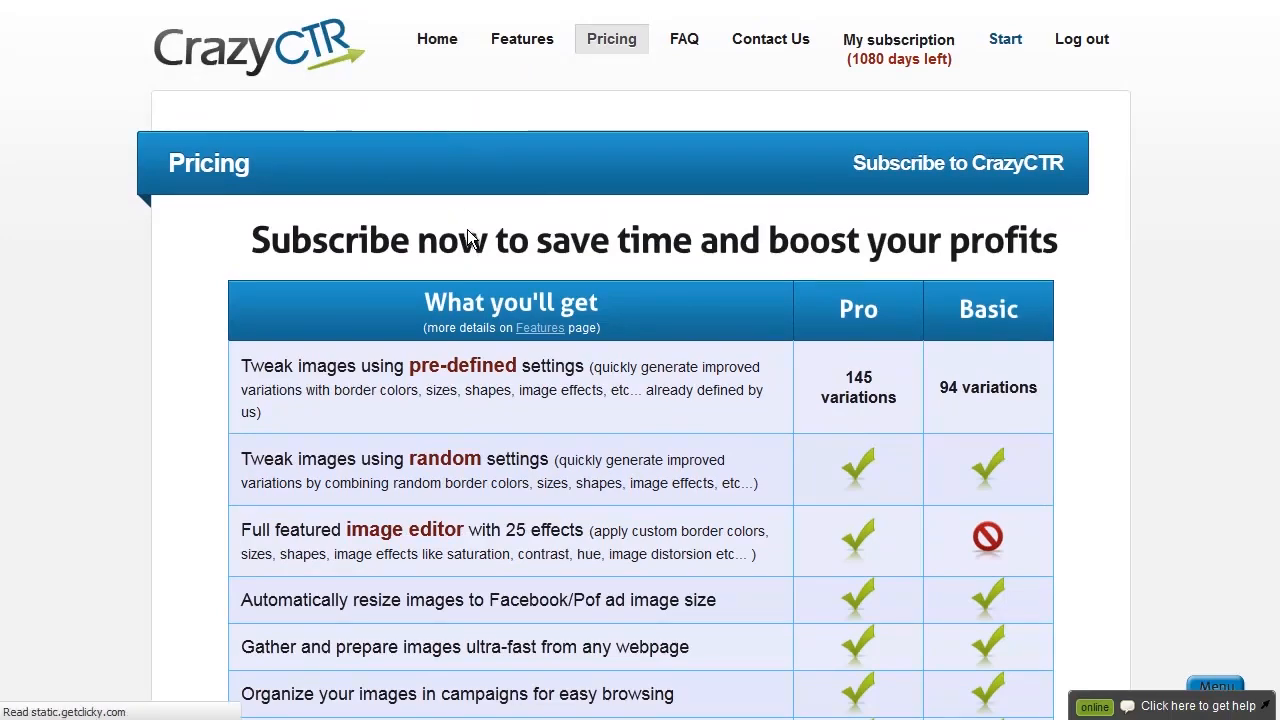
scroll(down, 3)
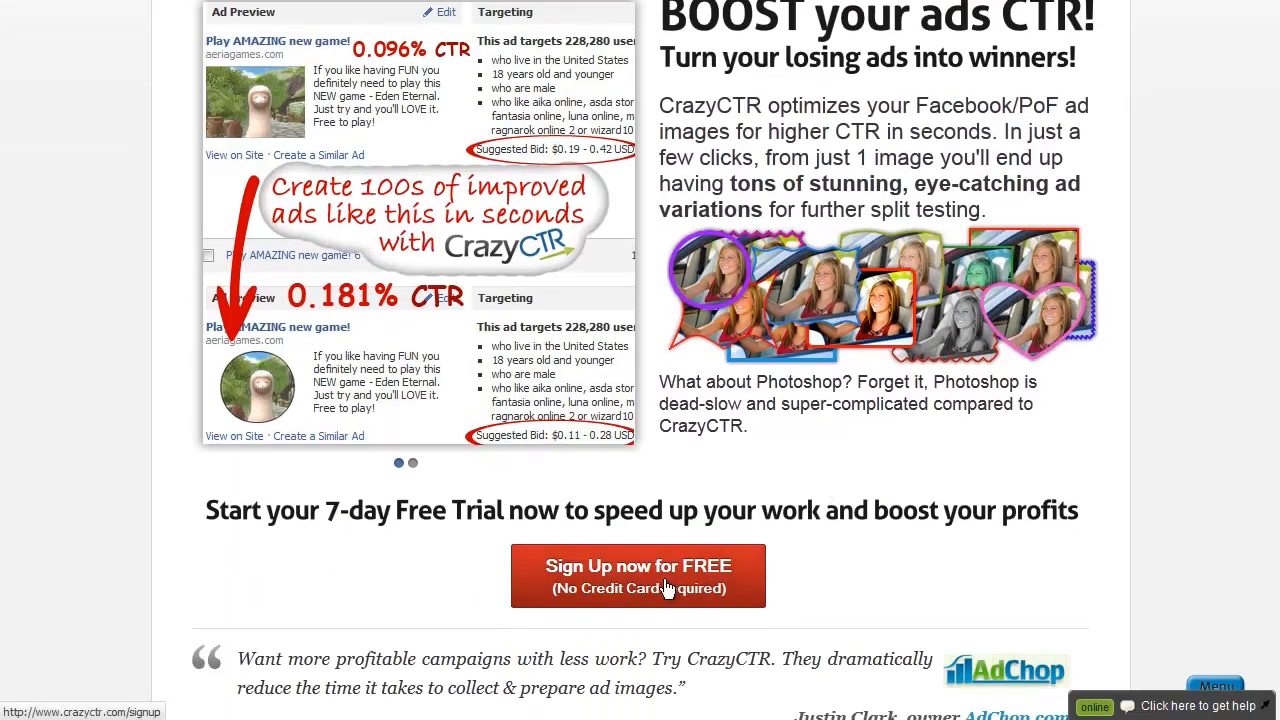
scroll(up, 3)
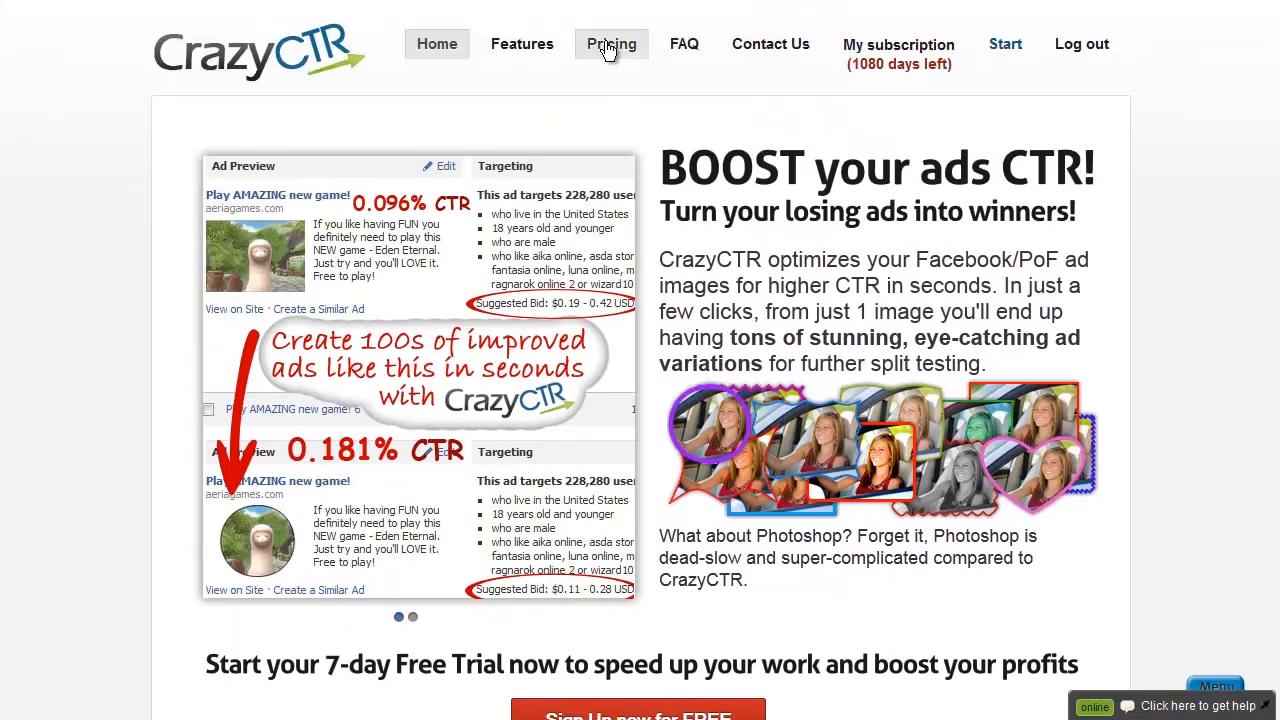
Return to Pricing and scroll through Pro/Basic features with monthly and yearly prices
click(612, 44)
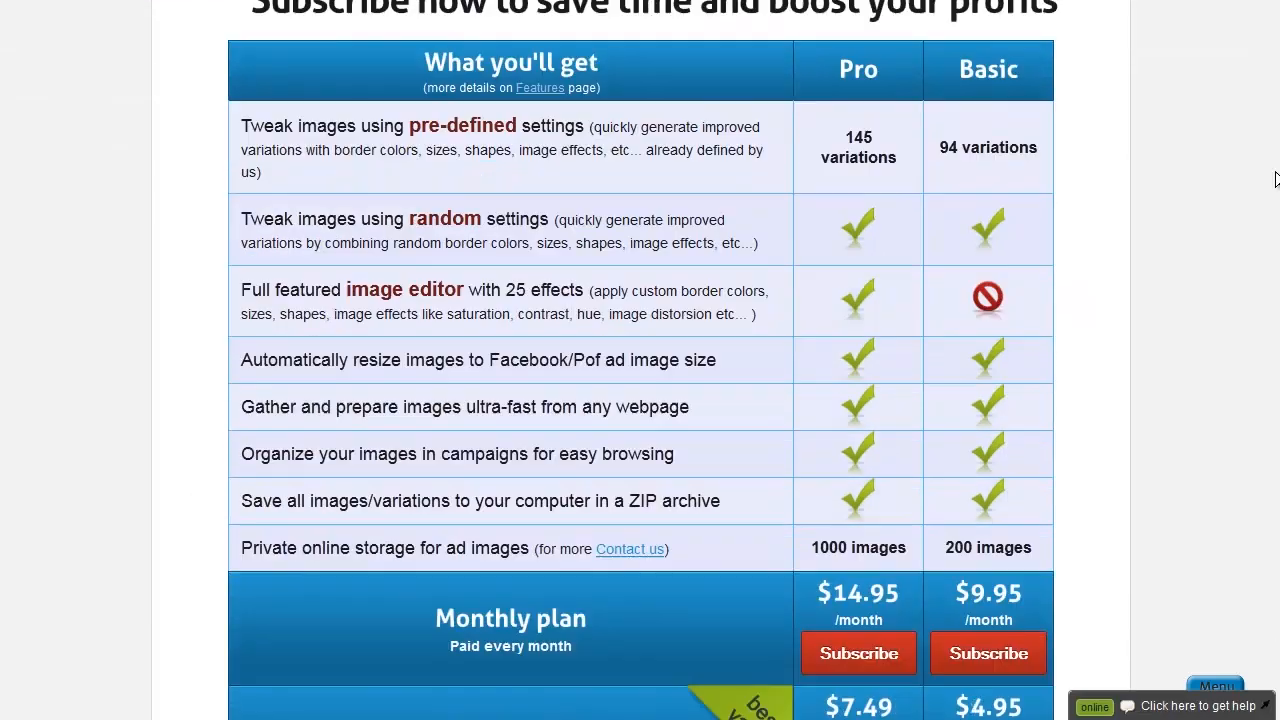
scroll(down, 3)
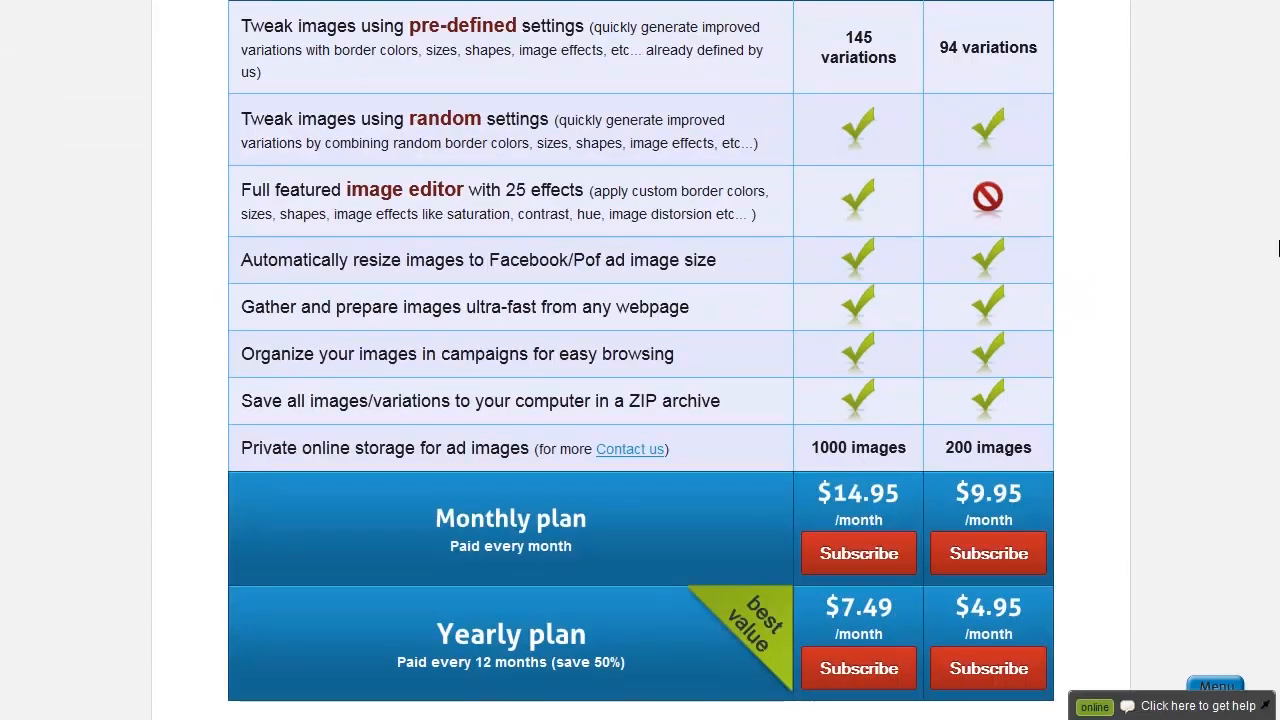
scroll(up, 3)
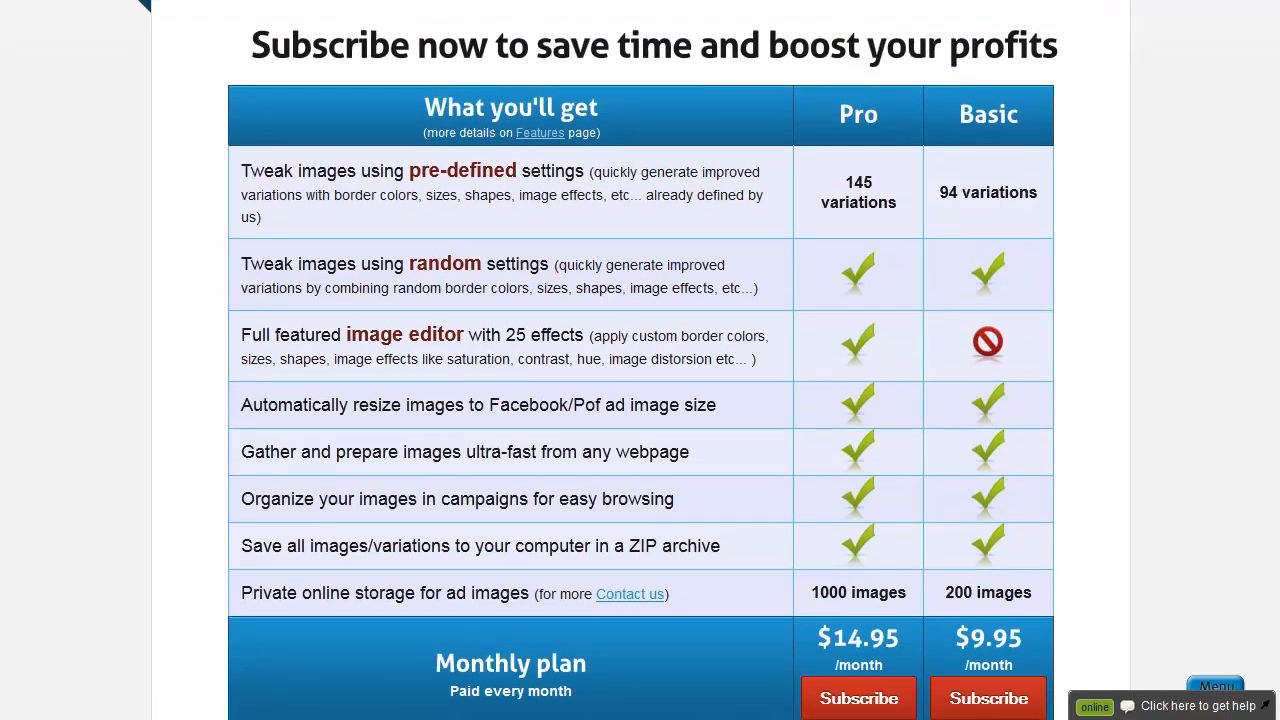
mouse_move(1240, 222)
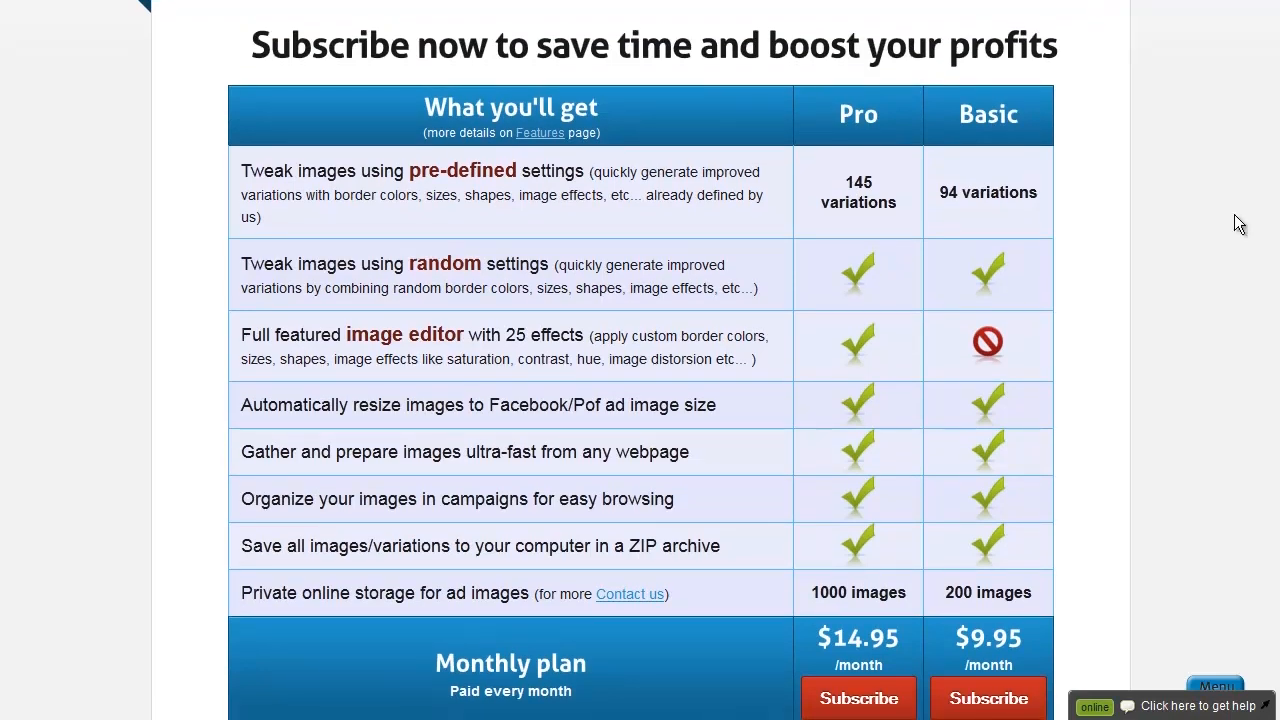
mouse_move(1176, 294)
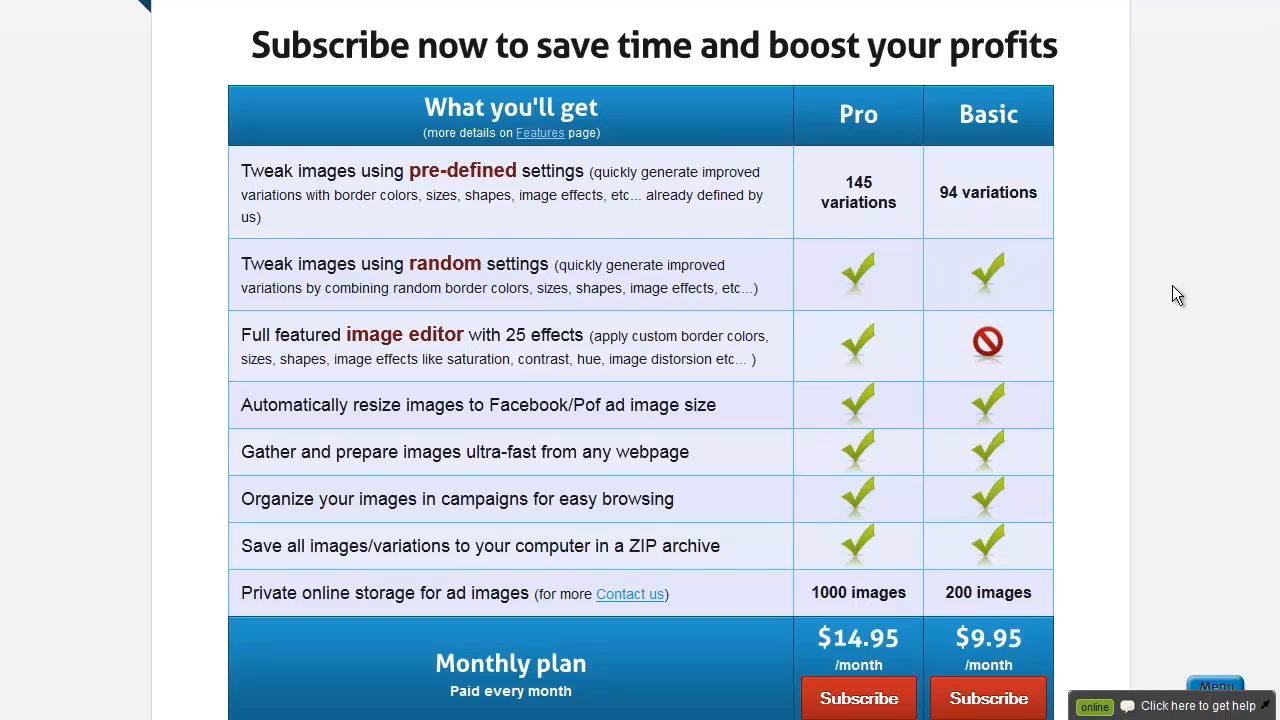
scroll(up, 3)
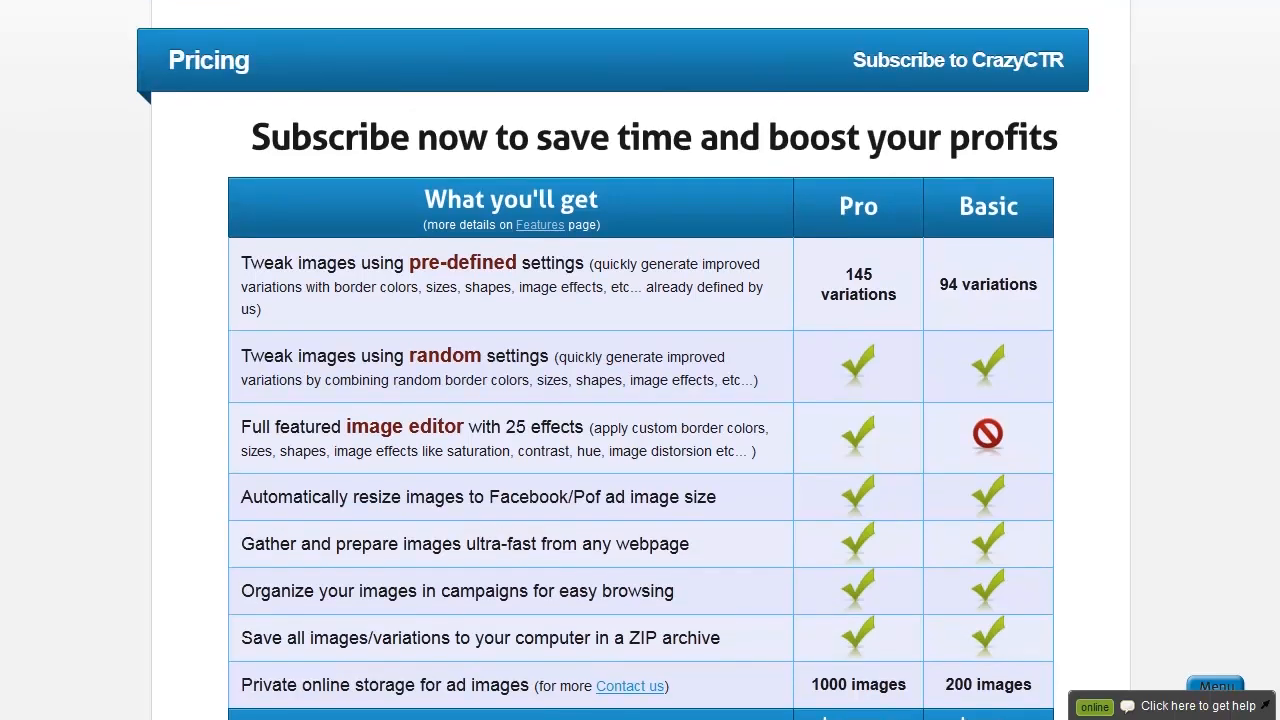
scroll(down, 3)
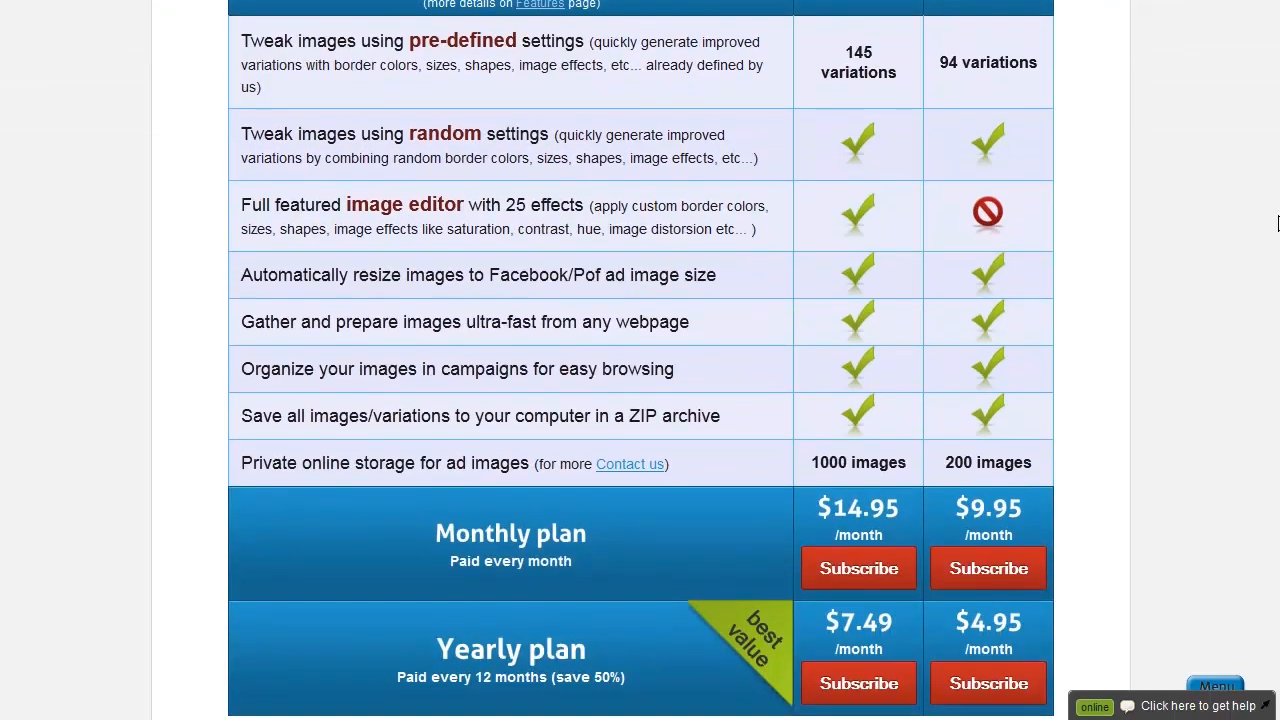
scroll(down, 3)
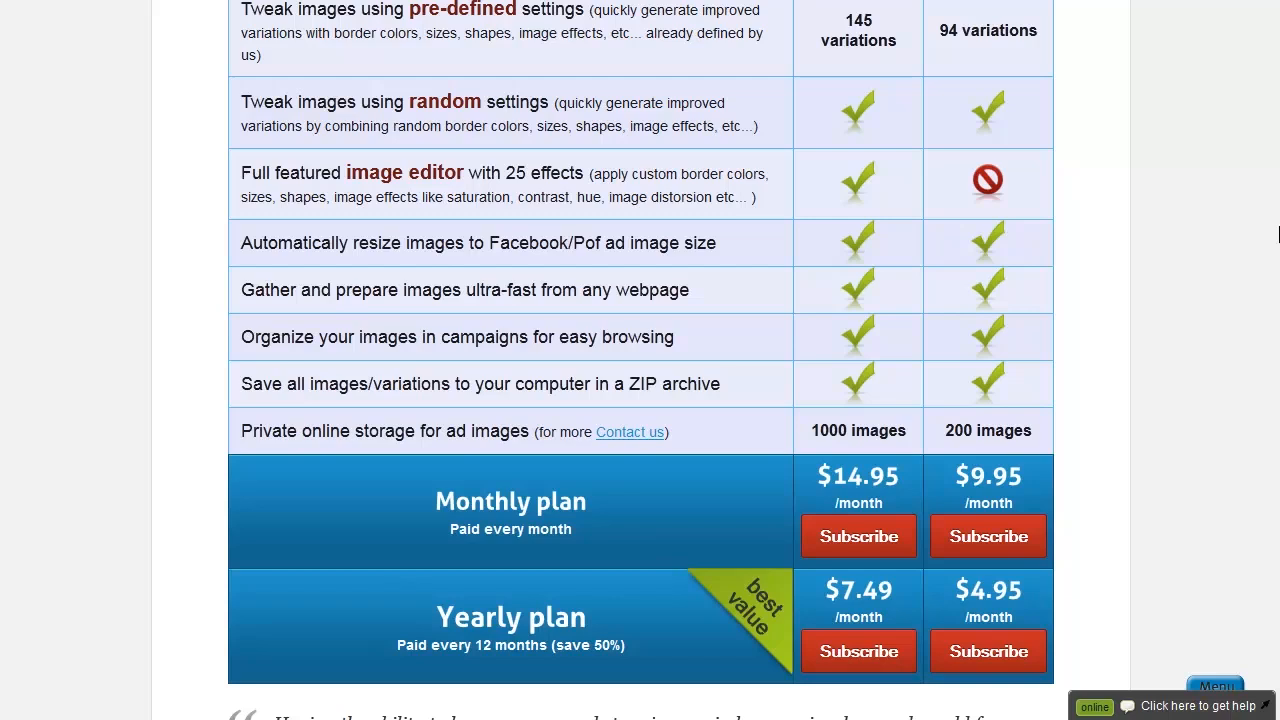
scroll(down, 3)
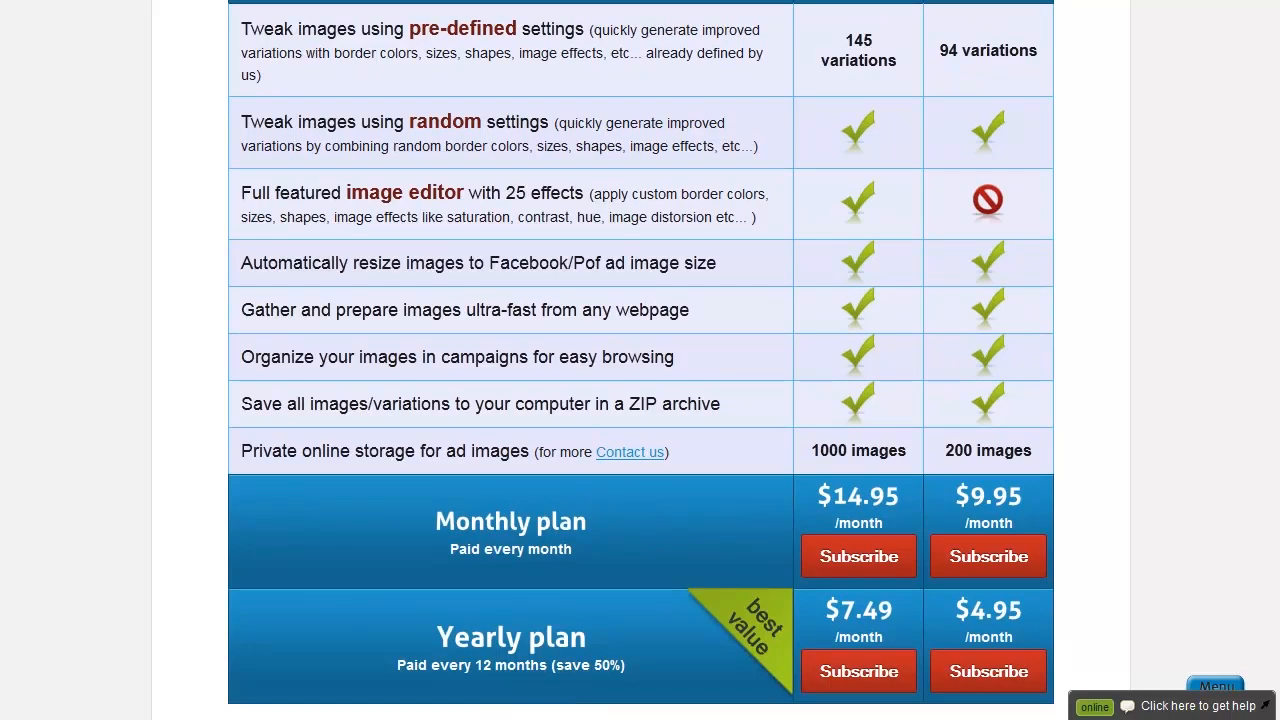
scroll(down, 3)
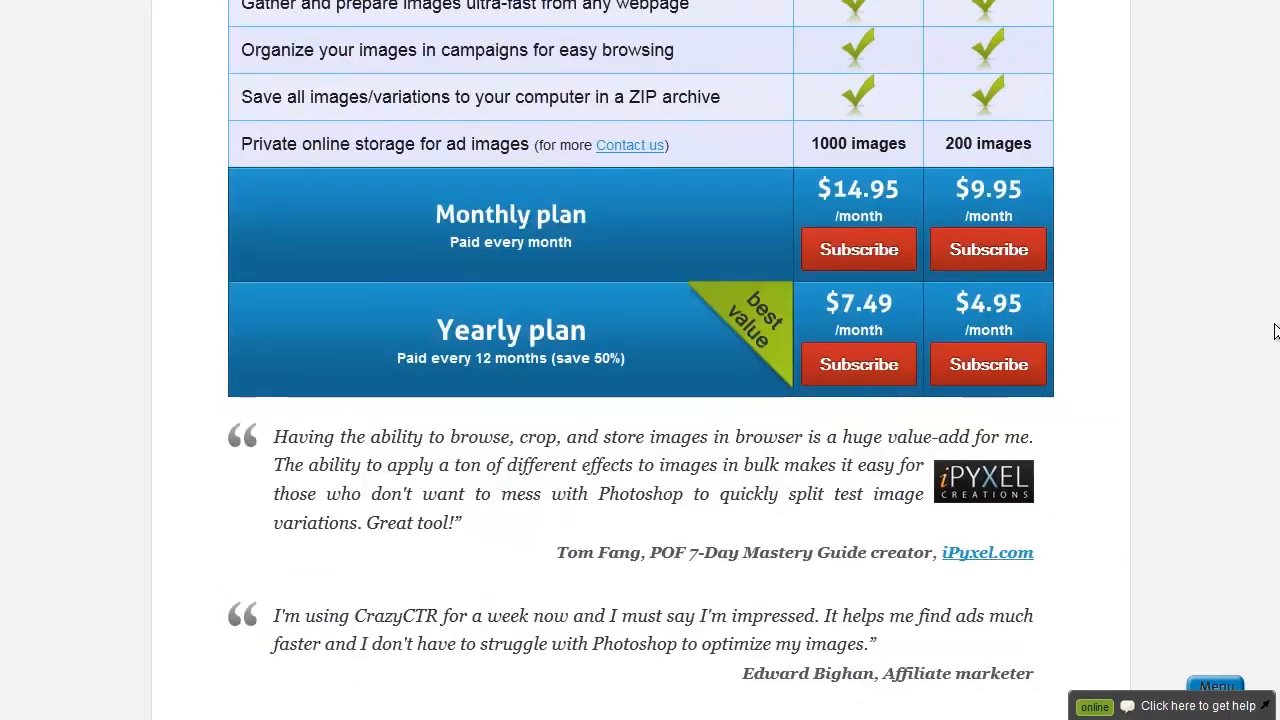
scroll(up, 3)
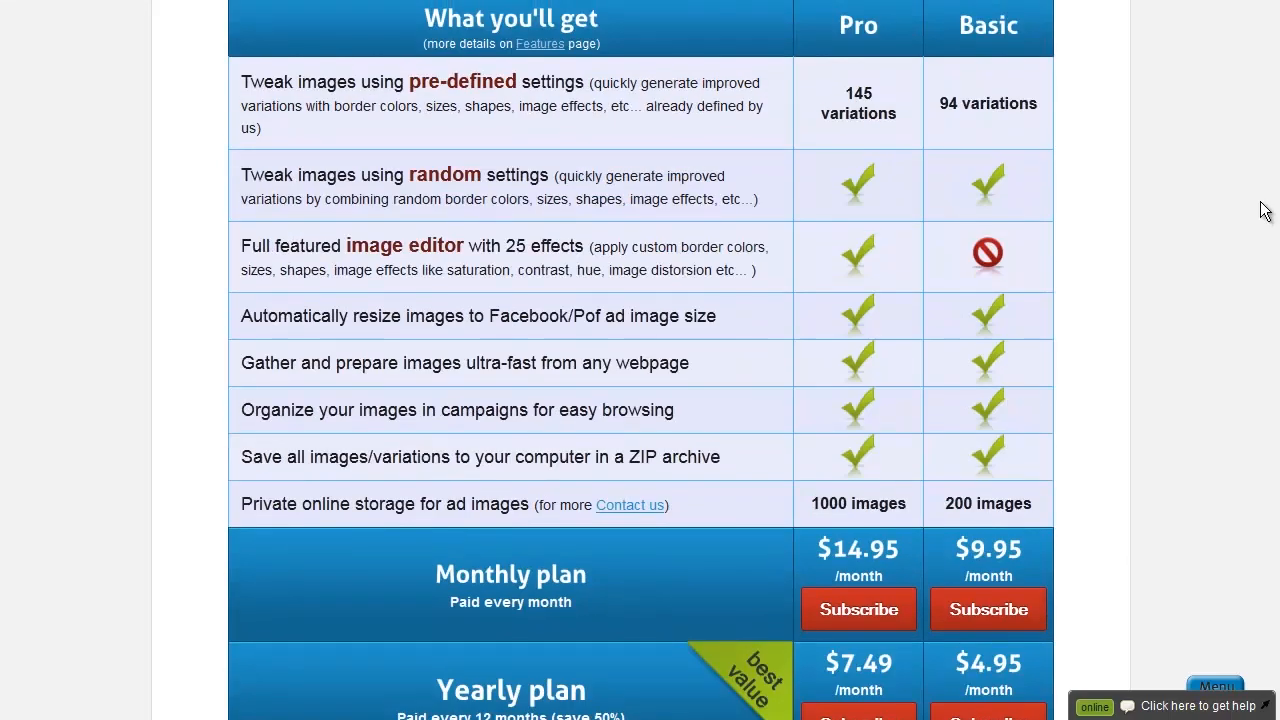
scroll(down, 3)
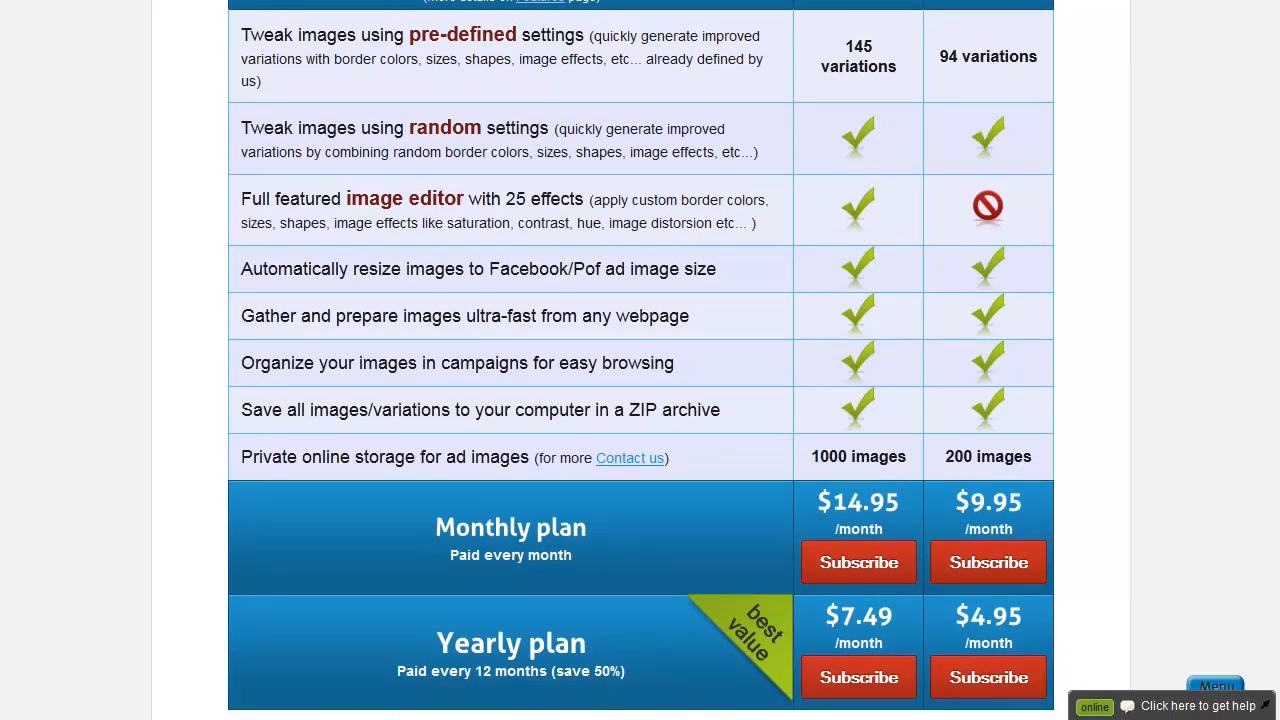
scroll(up, 3)
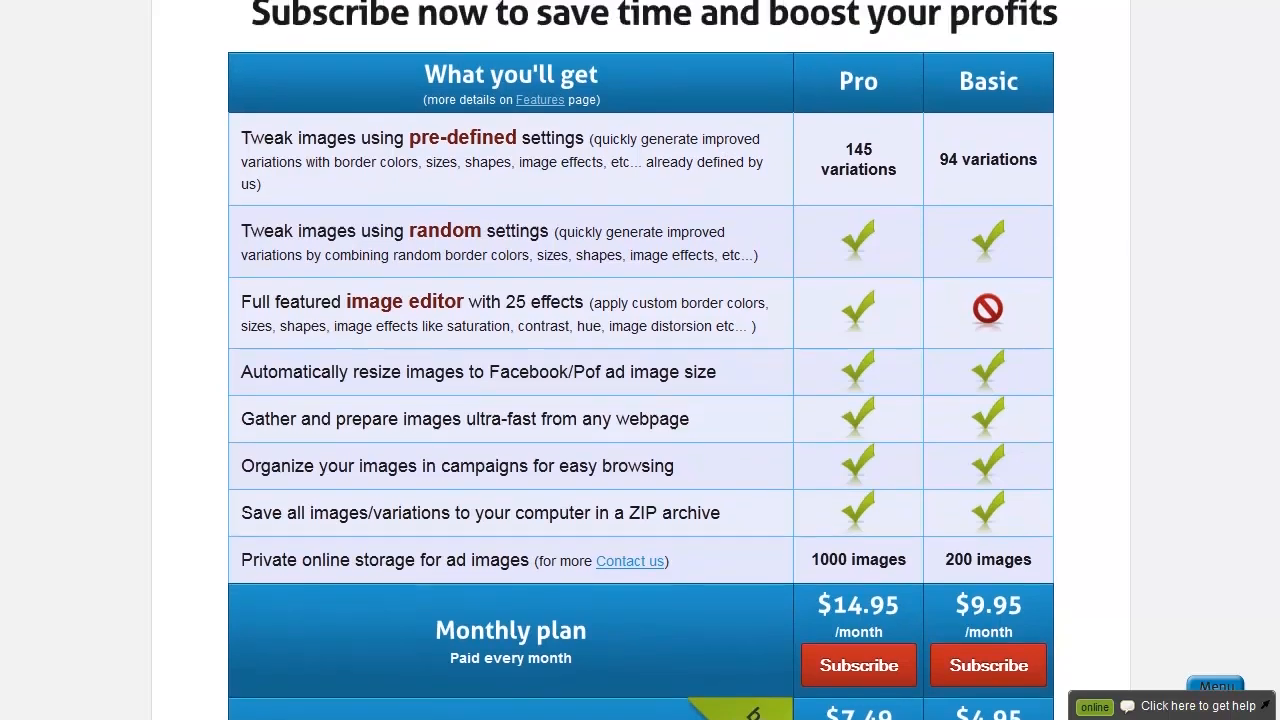
scroll(up, 3)
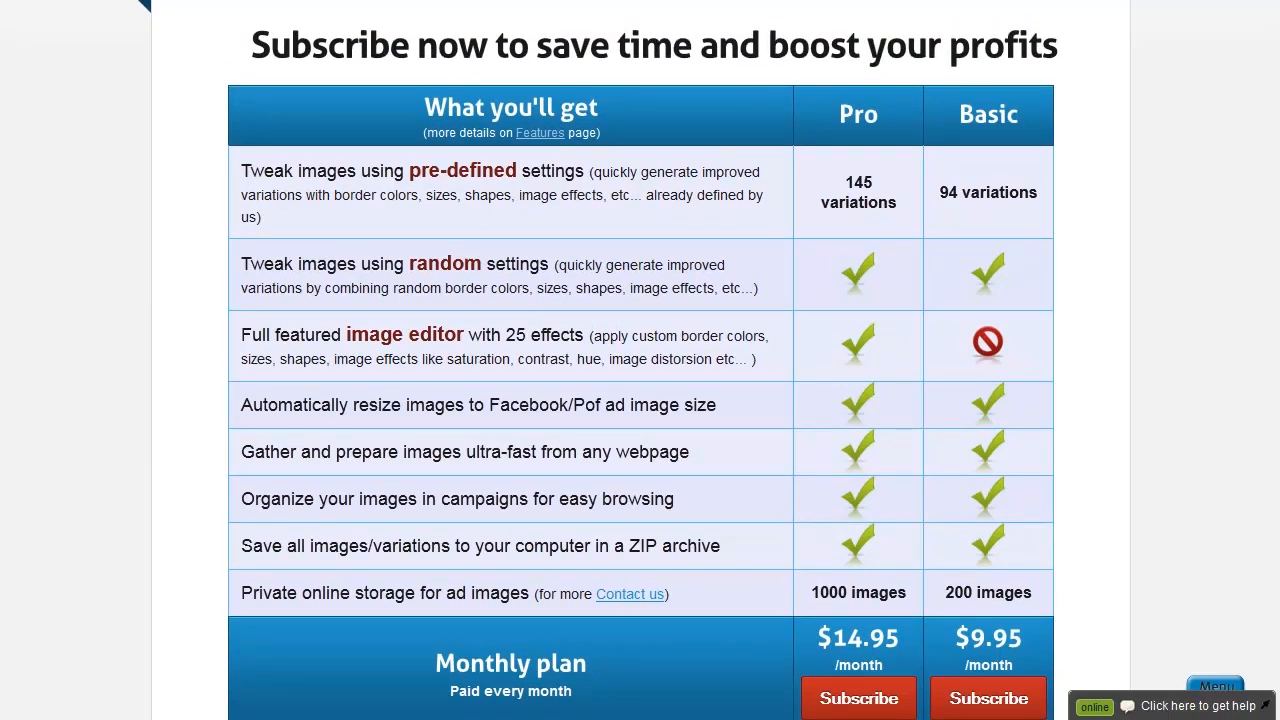
scroll(down, 3)
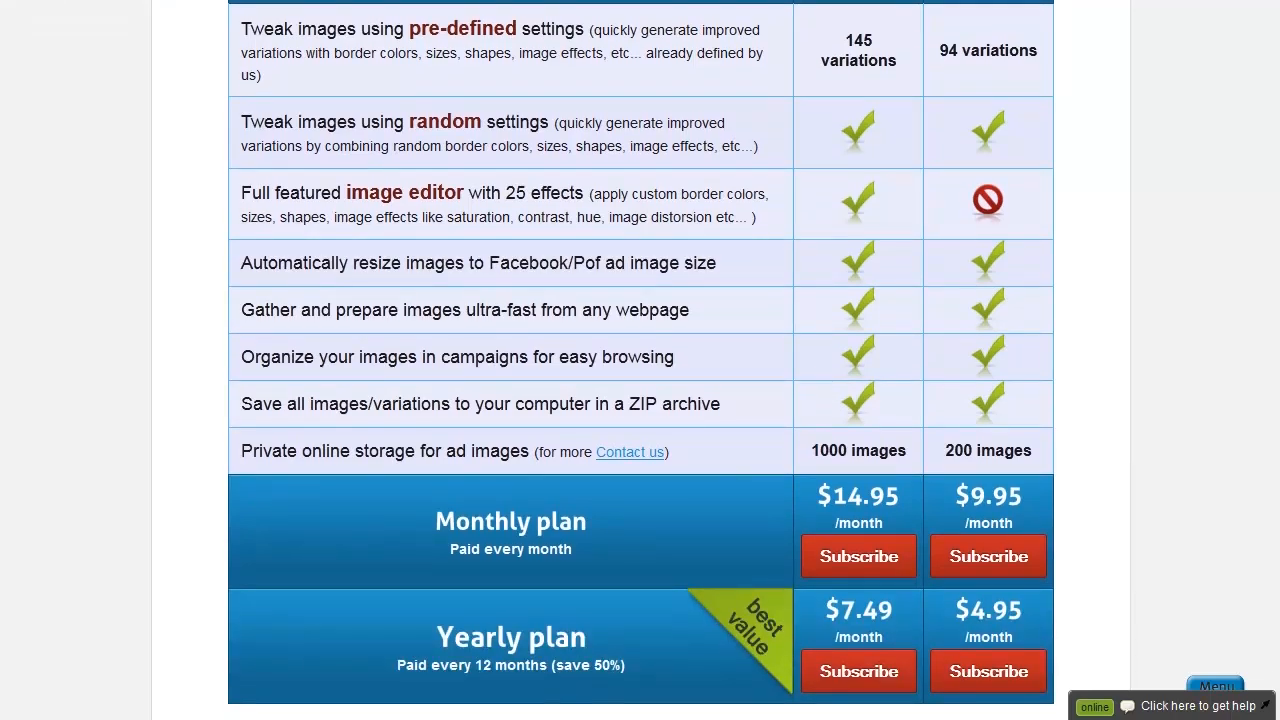
scroll(up, 3)
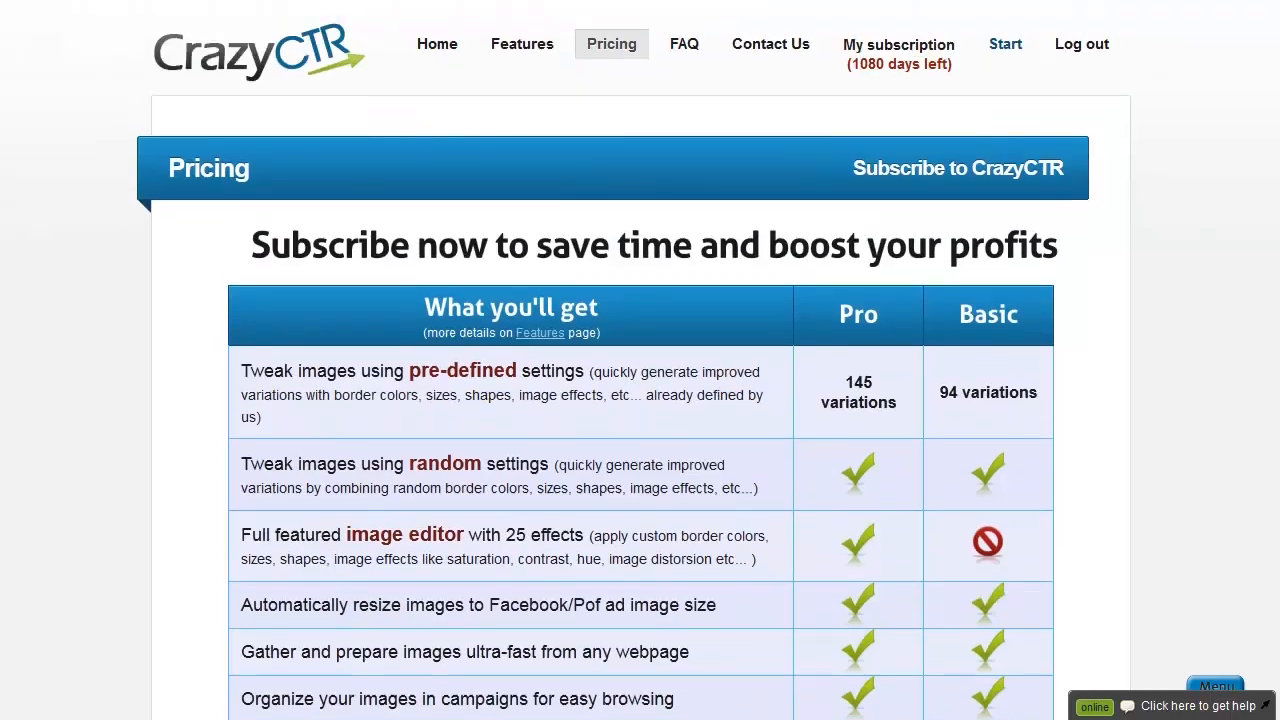